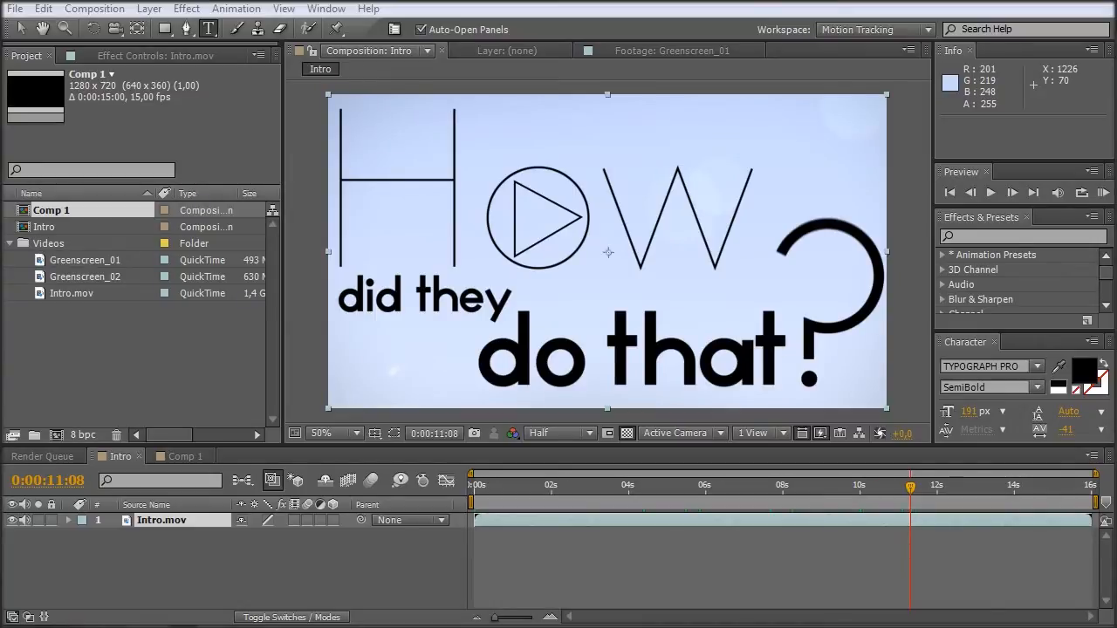
Preview the intro animation at a few points to watch the characters move.
{"action": "left_click", "coordinate": [558, 433]}
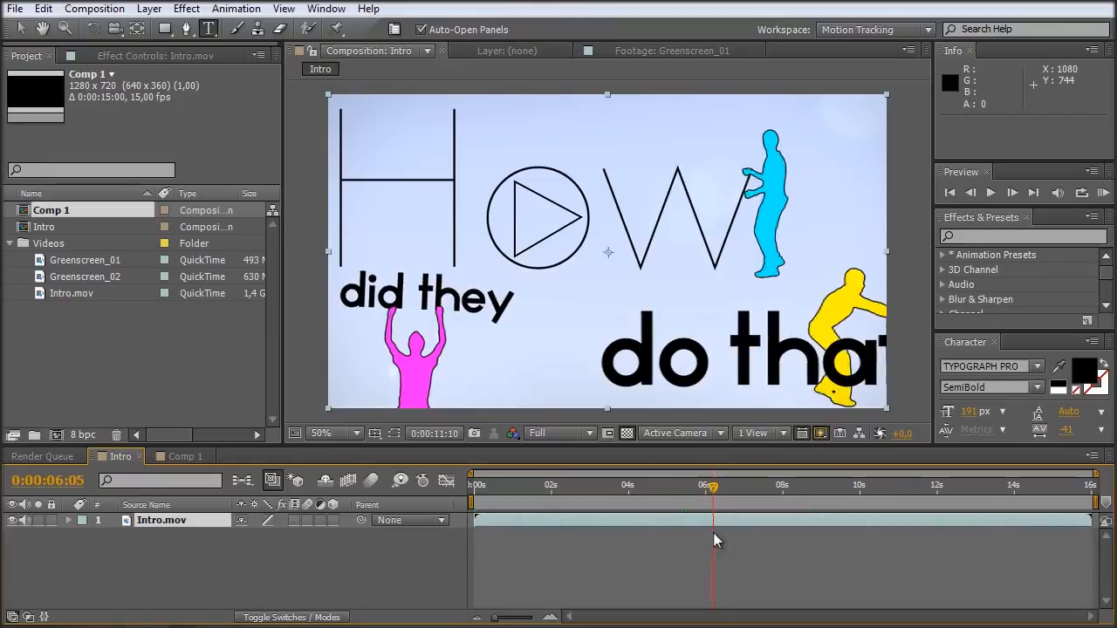
{"action": "left_click", "coordinate": [691, 485]}
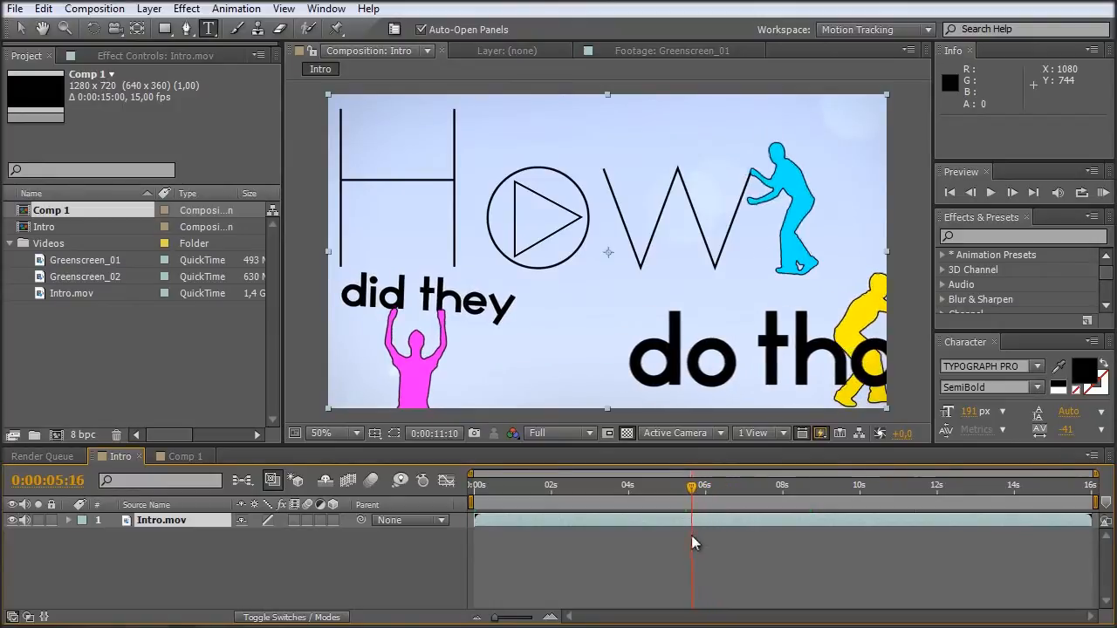
{"action": "left_click", "coordinate": [764, 485]}
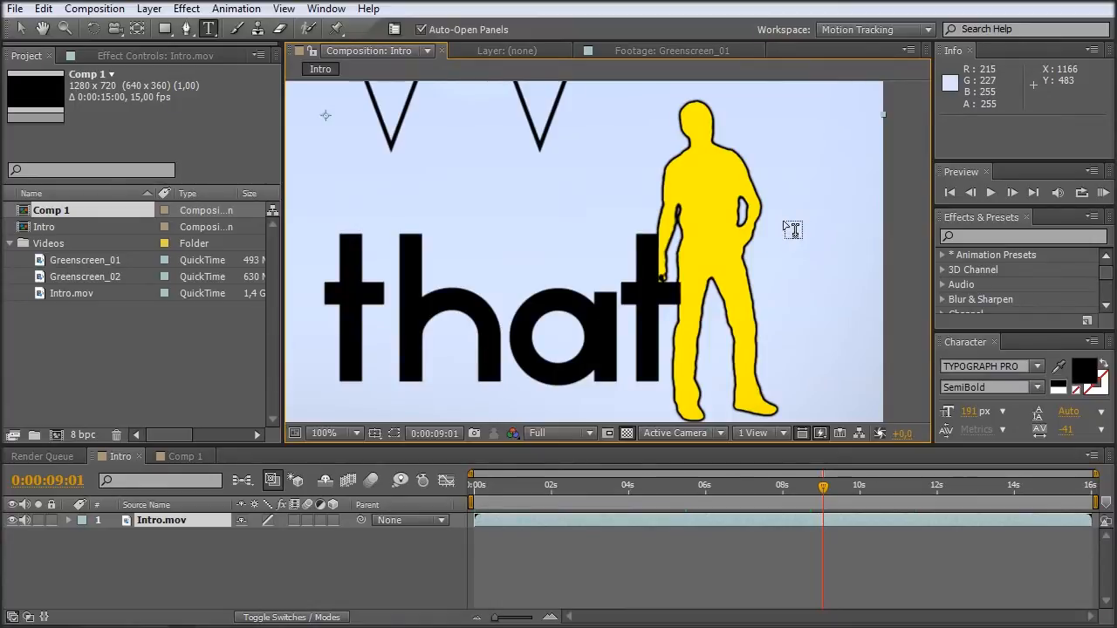
{"action": "mouse_move", "coordinate": [792, 311]}
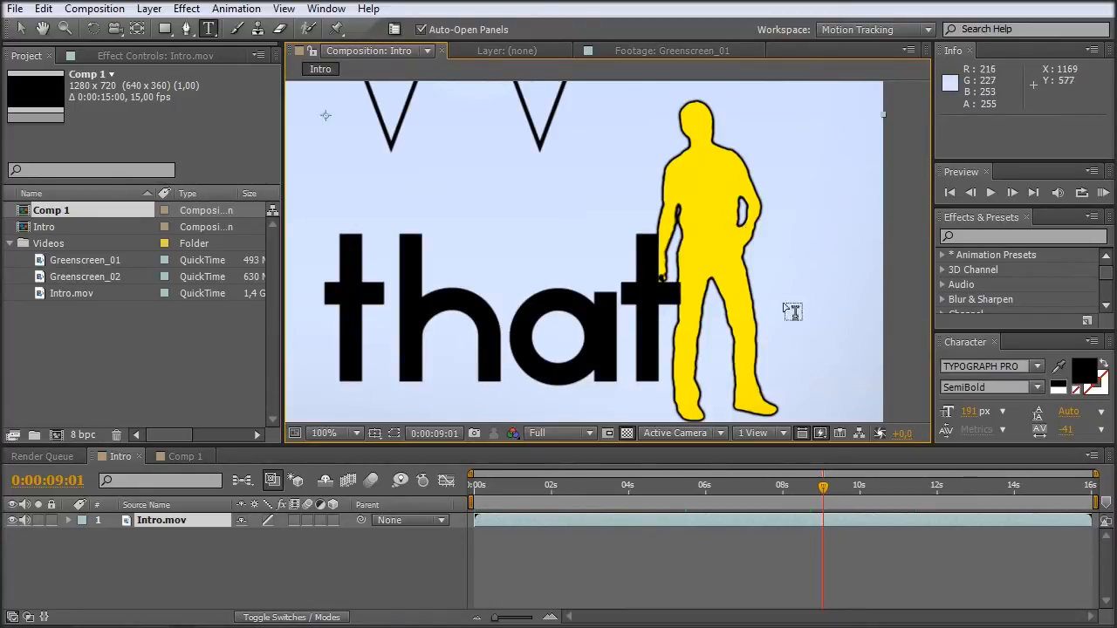
{"action": "mouse_move", "coordinate": [475, 293]}
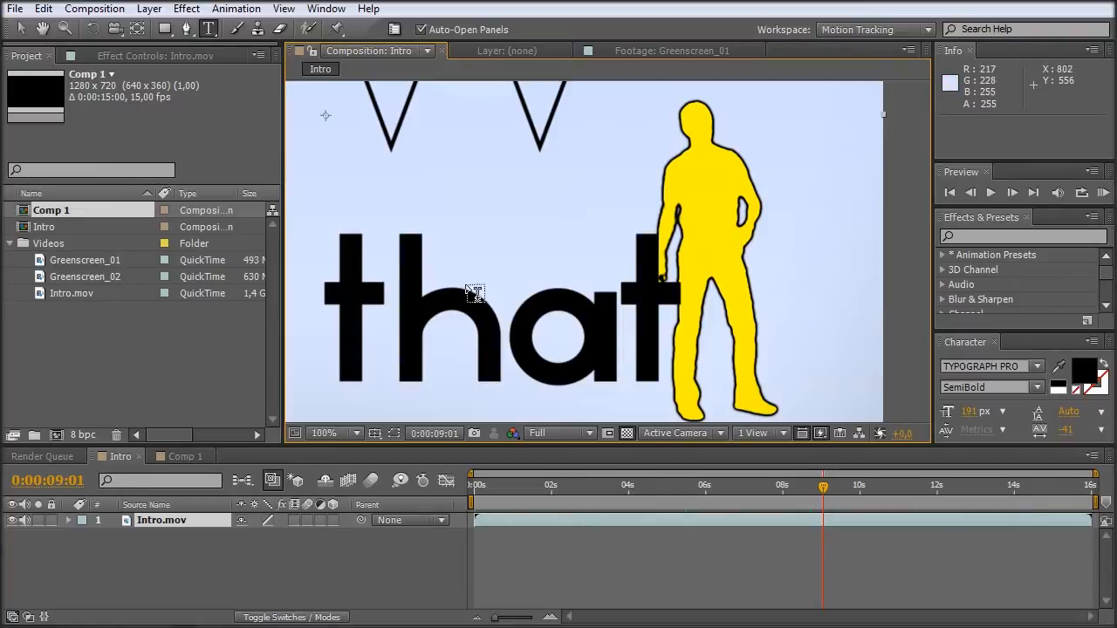
{"action": "mouse_move", "coordinate": [206, 468]}
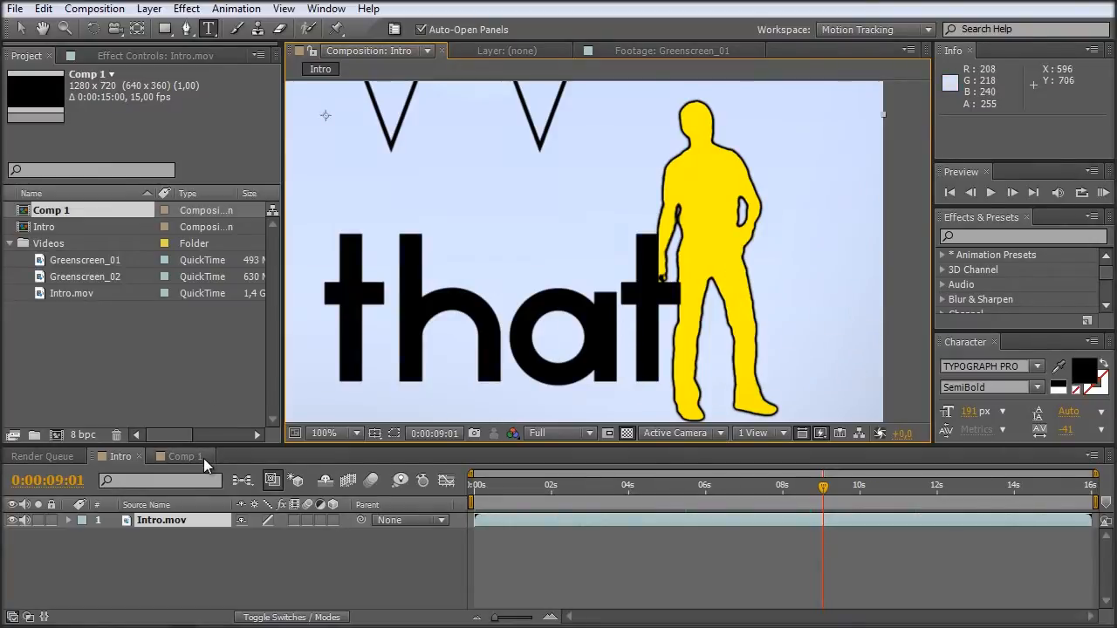
Rename Comp 1 to MainComp in its Composition Settings.
{"action": "left_click", "coordinate": [94, 7]}
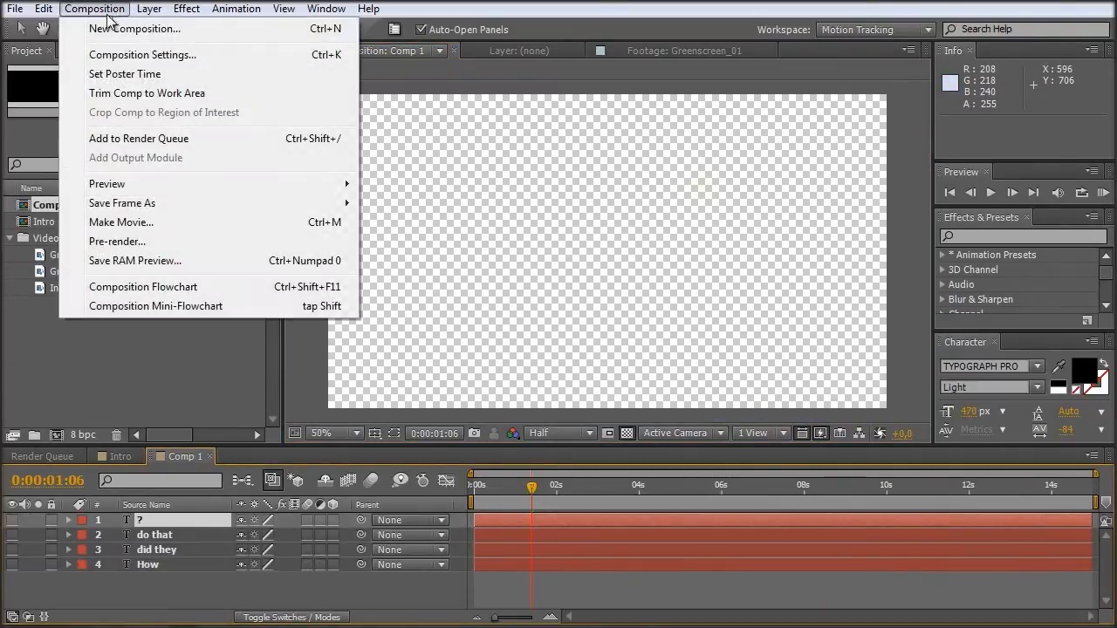
{"action": "left_click", "coordinate": [143, 54]}
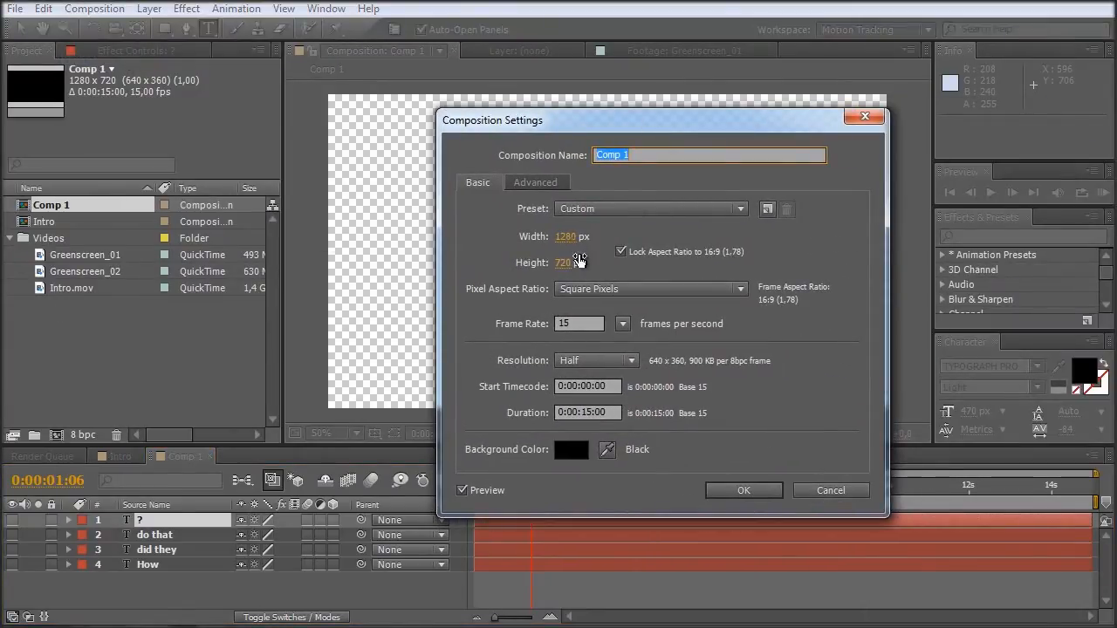
{"action": "mouse_move", "coordinate": [661, 317]}
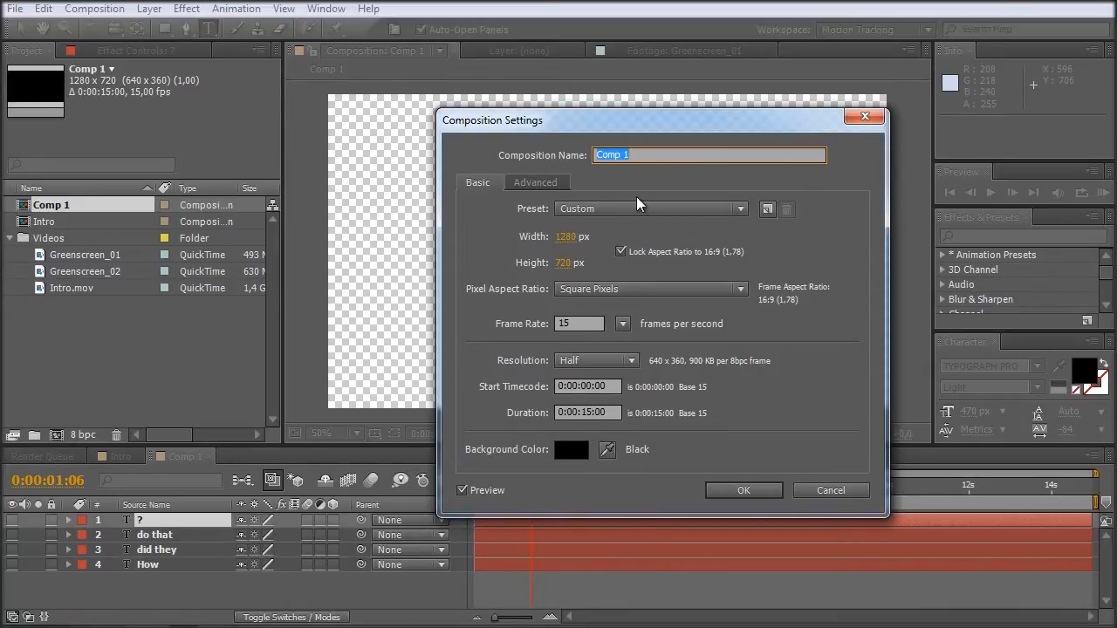
{"action": "type", "text": "Mai"}
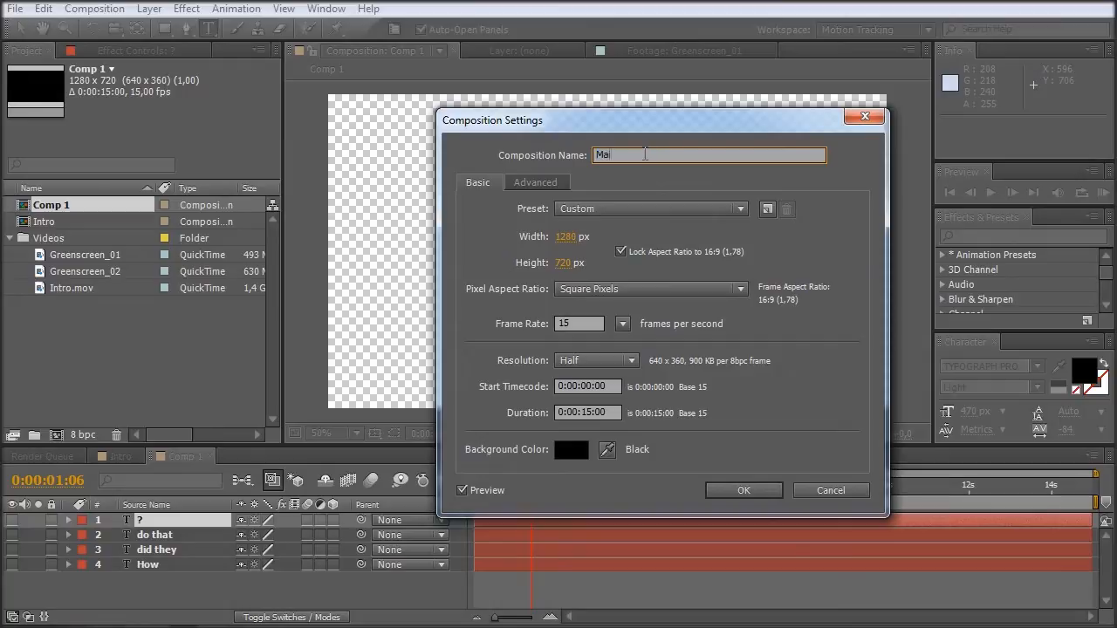
{"action": "type", "text": "inC"}
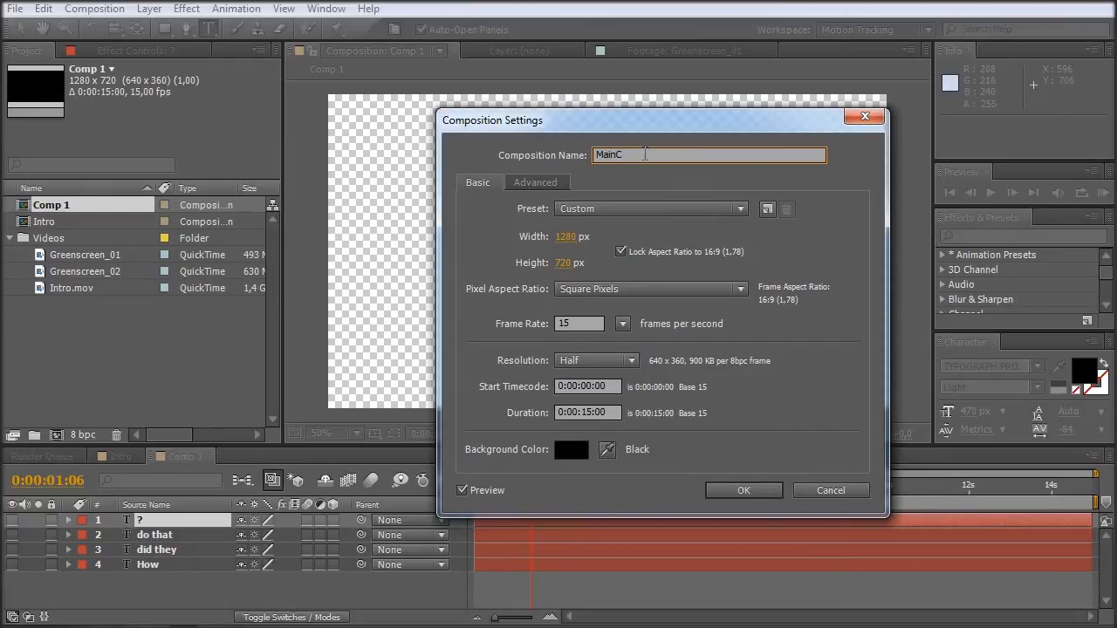
{"action": "type", "text": "ompl"}
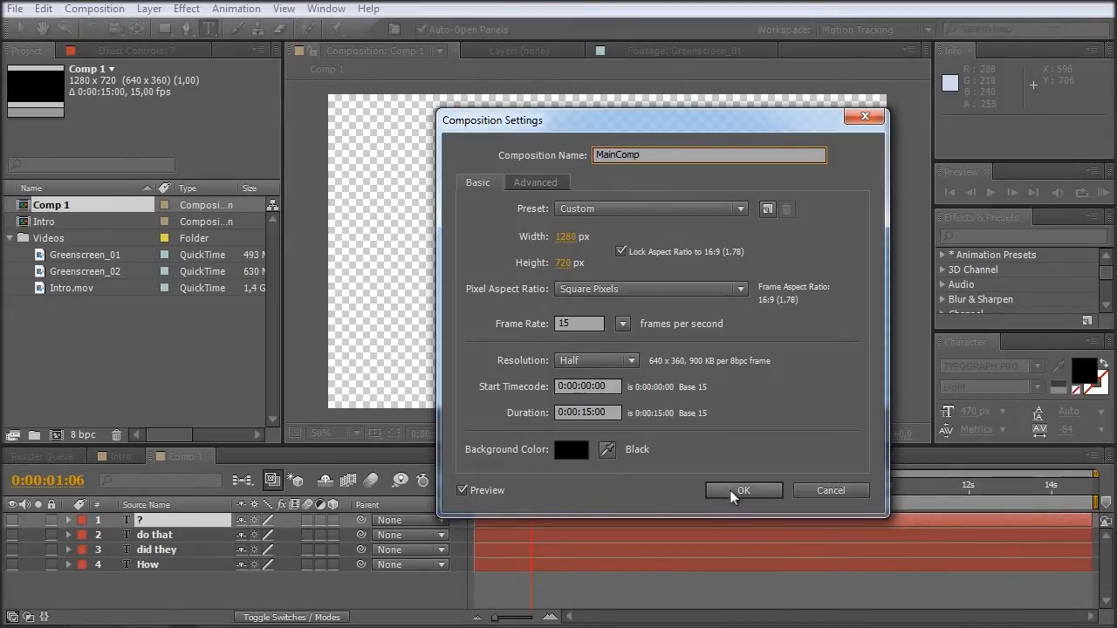
{"action": "left_click", "coordinate": [743, 489]}
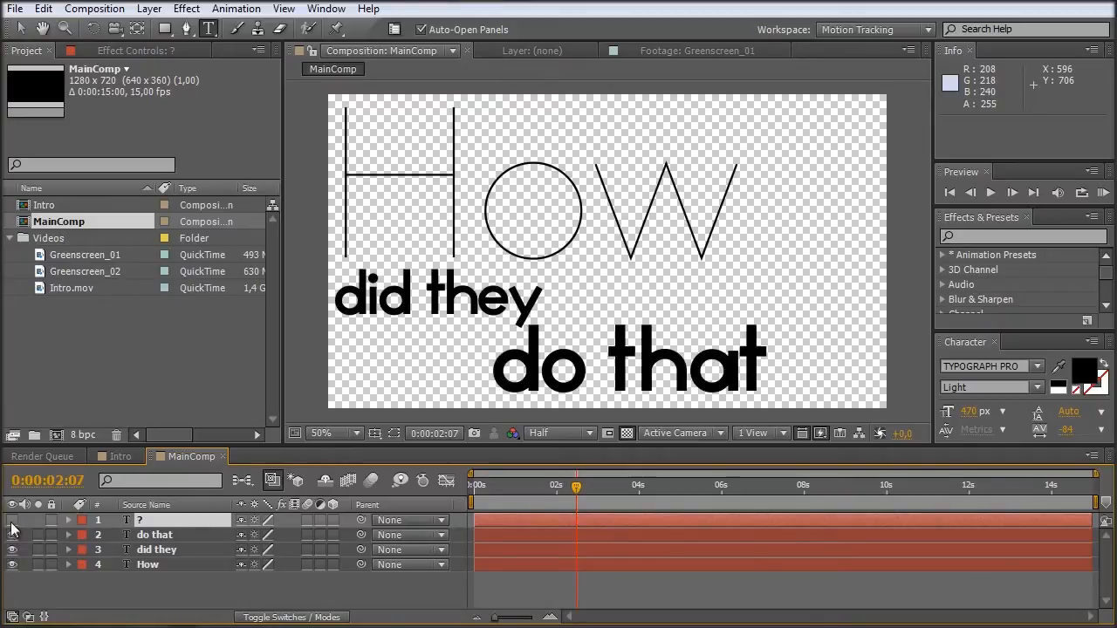
Create a white solid layer at the bottom of MainComp behind the text.
{"action": "left_click_drag", "start_coordinate": [576, 485], "coordinate": [531, 485]}
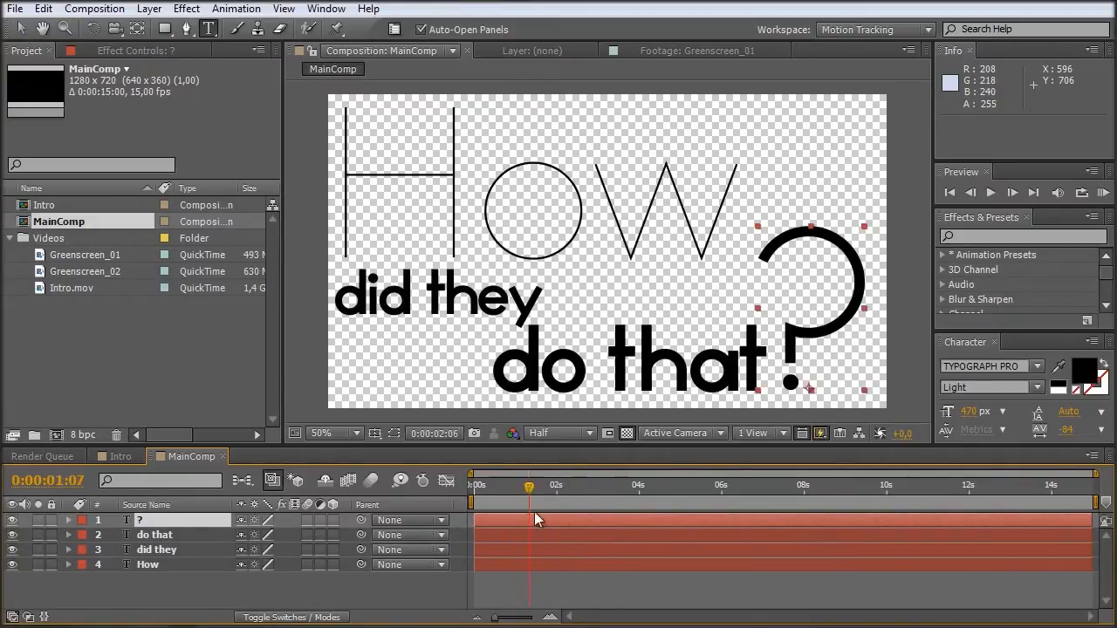
{"action": "left_click_drag", "start_coordinate": [531, 486], "coordinate": [586, 485]}
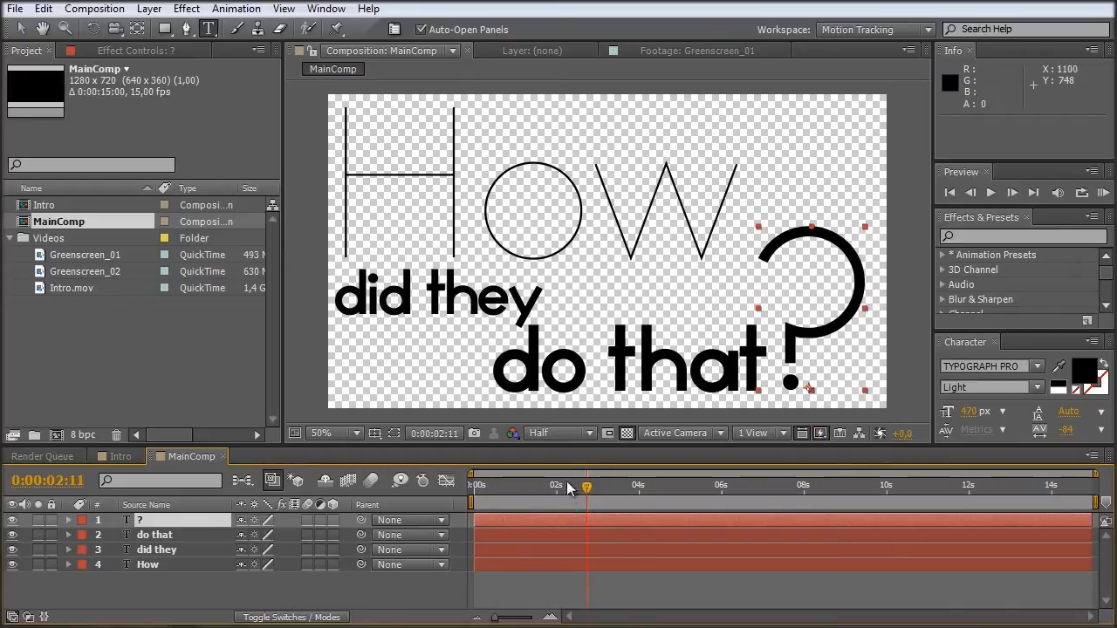
{"action": "mouse_move", "coordinate": [565, 492]}
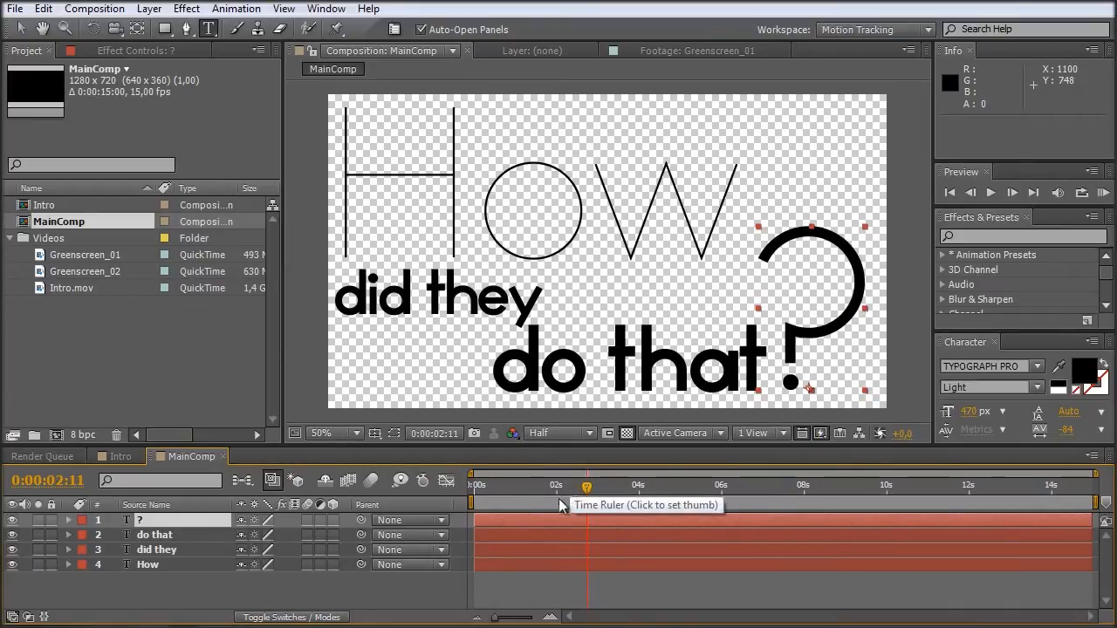
{"action": "left_click", "coordinate": [148, 7]}
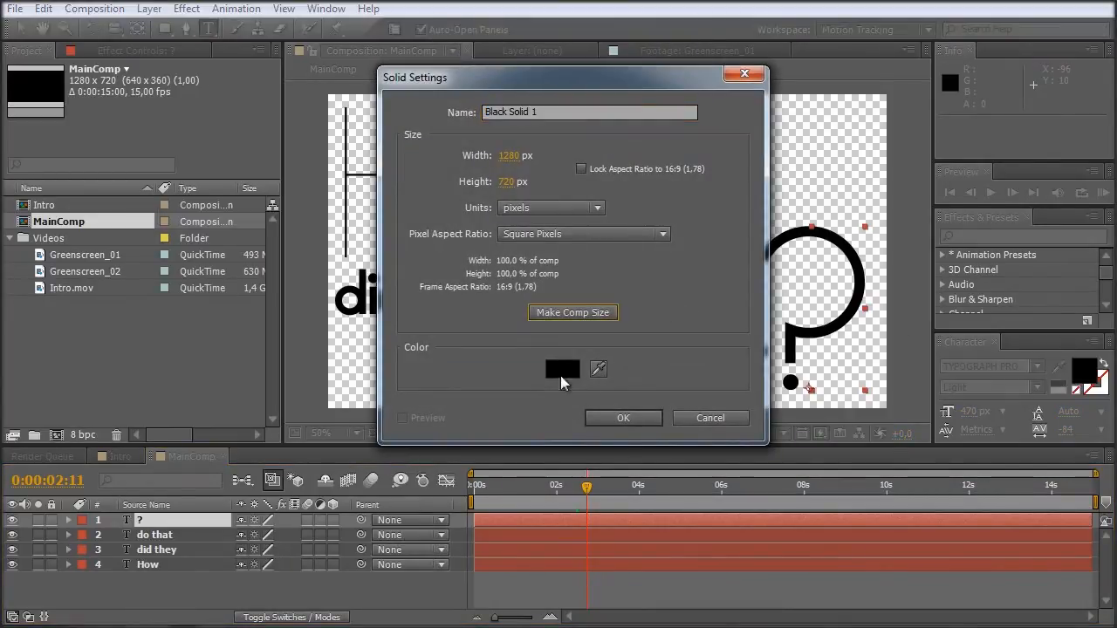
{"action": "left_click", "coordinate": [562, 366]}
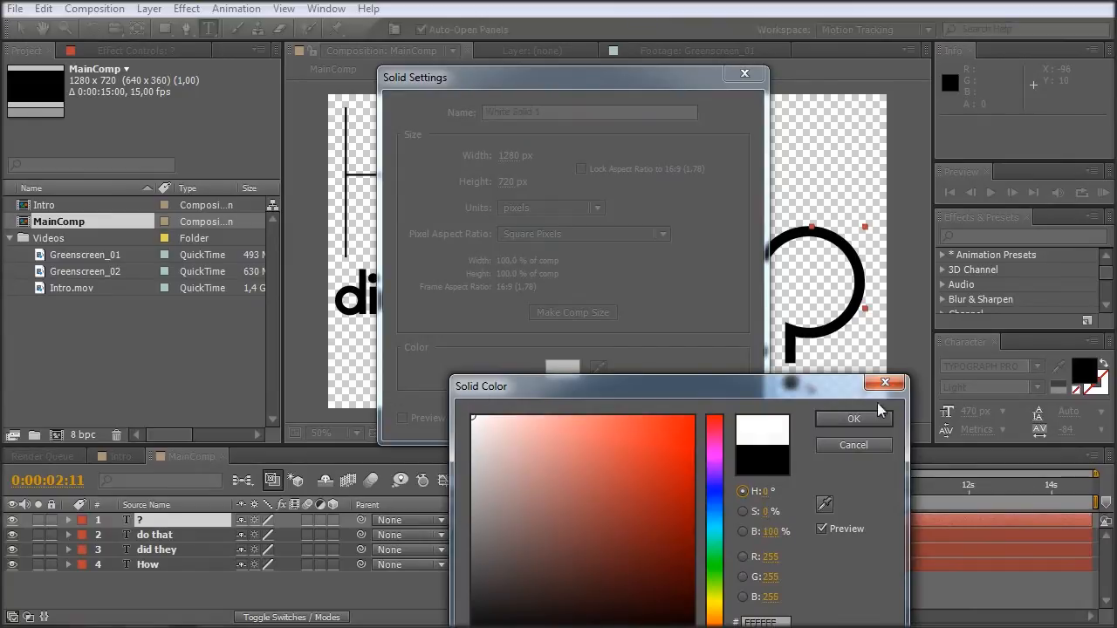
{"action": "left_click", "coordinate": [853, 419]}
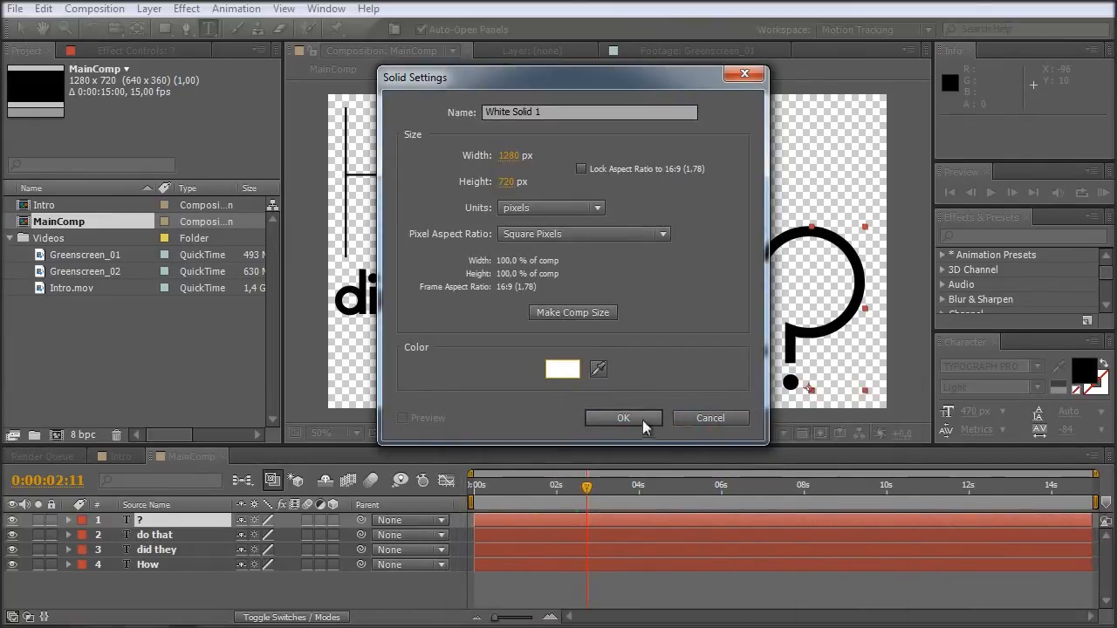
{"action": "left_click", "coordinate": [623, 419]}
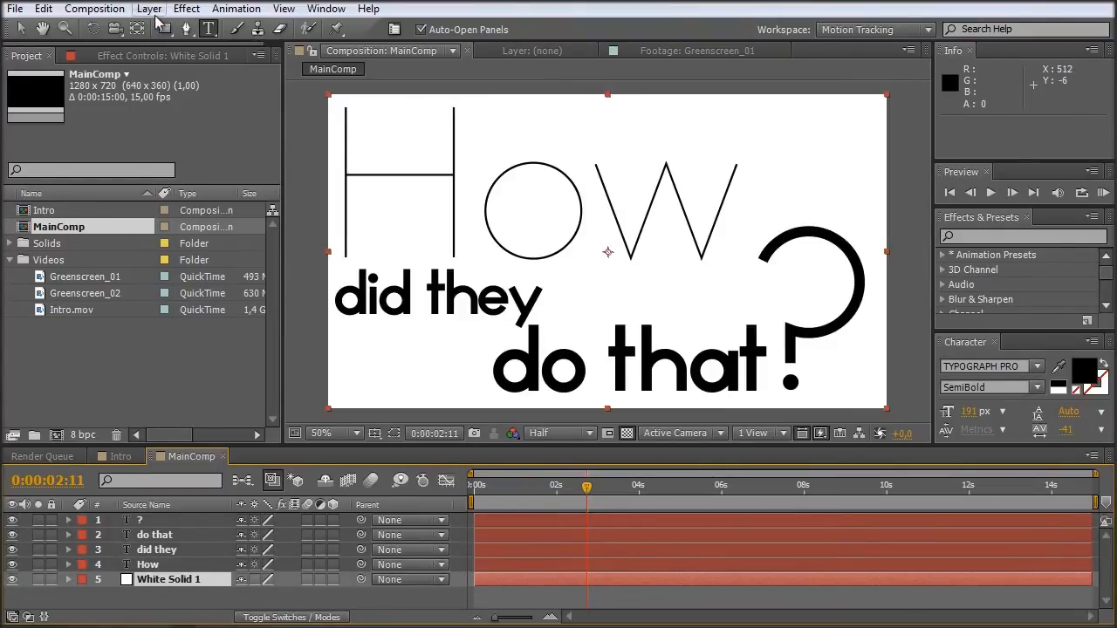
Find the Ramp effect in Effects & Presets and apply it to the solid, renamed BG.
{"action": "left_click", "coordinate": [185, 7]}
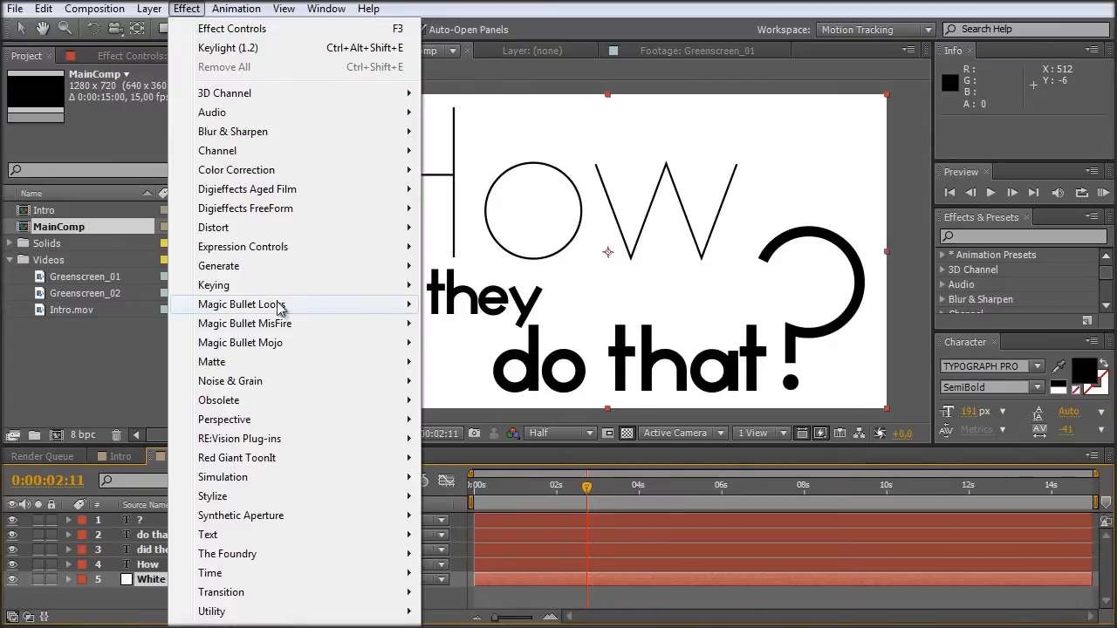
{"action": "mouse_move", "coordinate": [218, 265]}
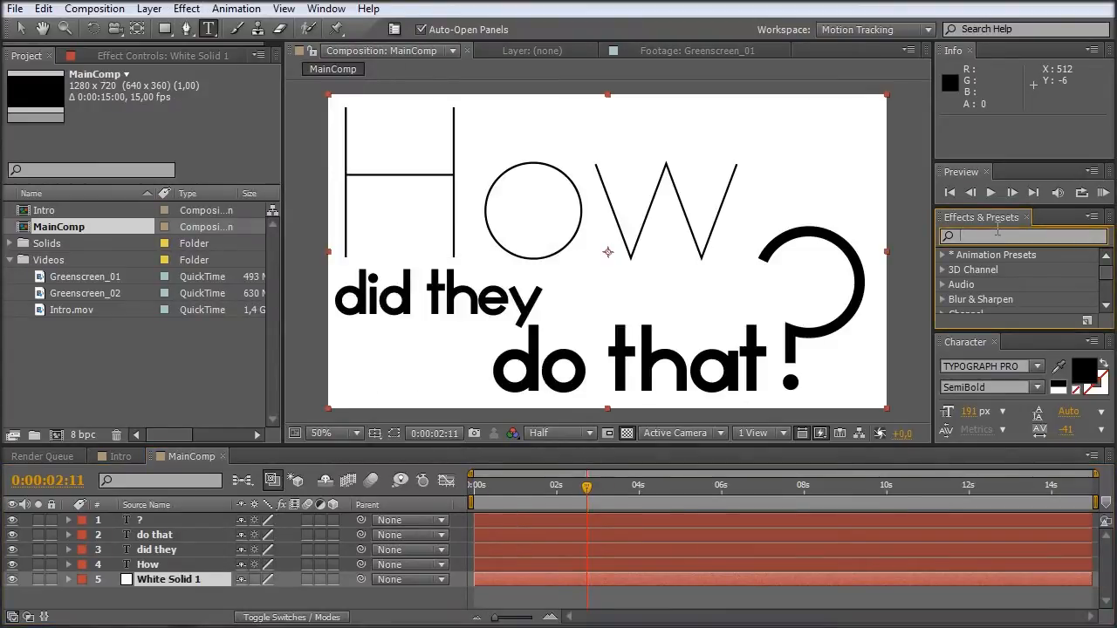
{"action": "type", "text": "ramp"}
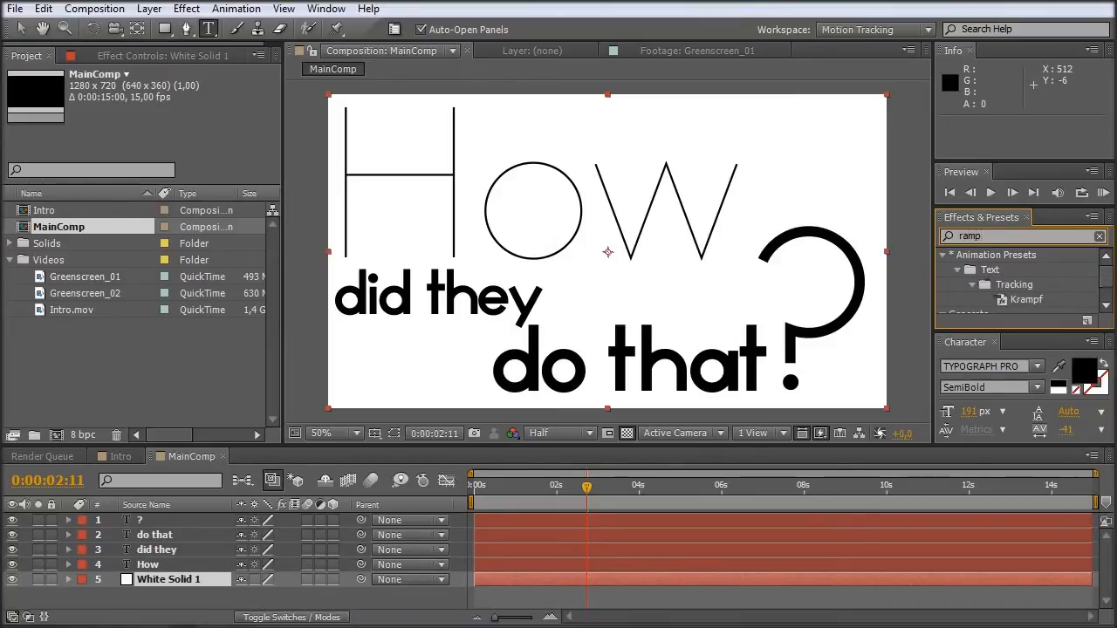
{"action": "scroll", "scroll_direction": "down", "scroll_amount": 3}
{"action": "type", "text": "BG"}
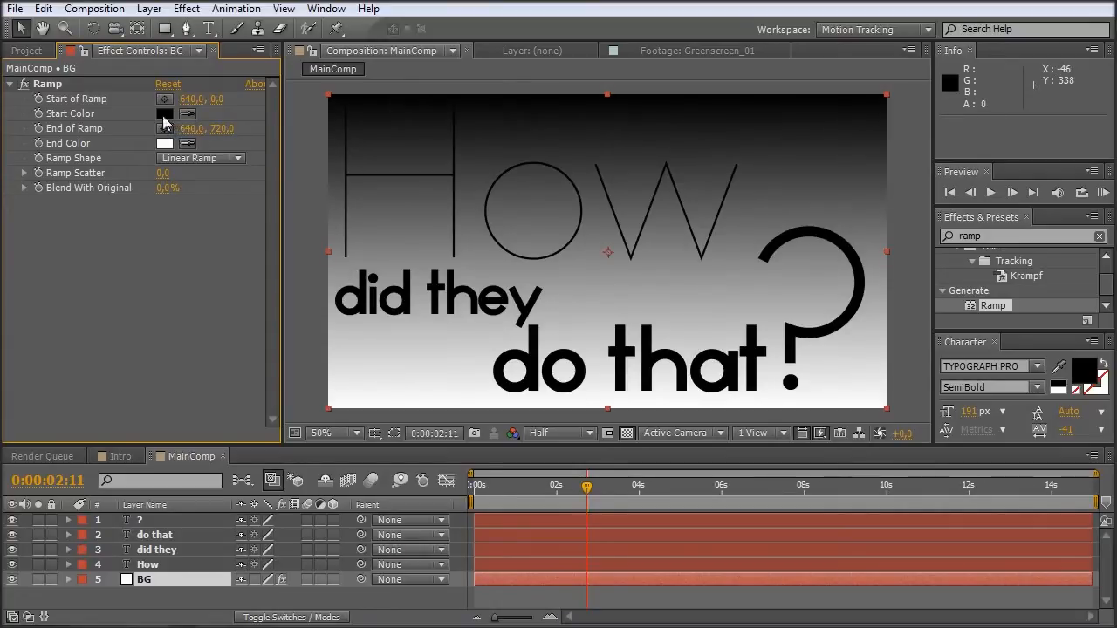
Set the Ramp start colour to blue and the end colour to a pale greyish blue.
{"action": "left_click", "coordinate": [164, 113]}
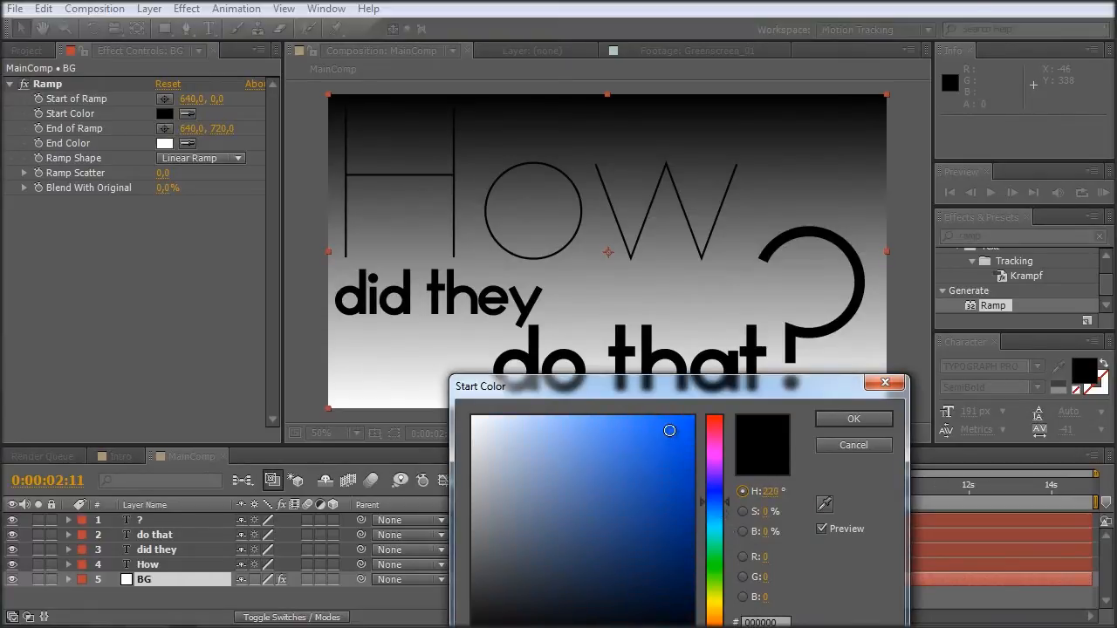
{"action": "left_click", "coordinate": [636, 430]}
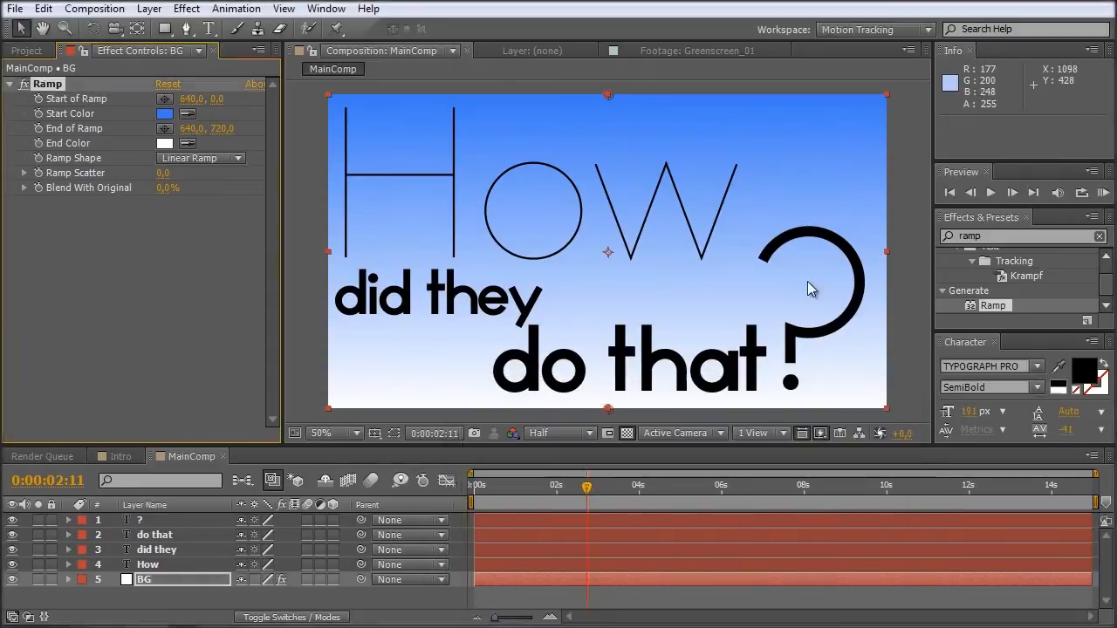
{"action": "mouse_move", "coordinate": [228, 149]}
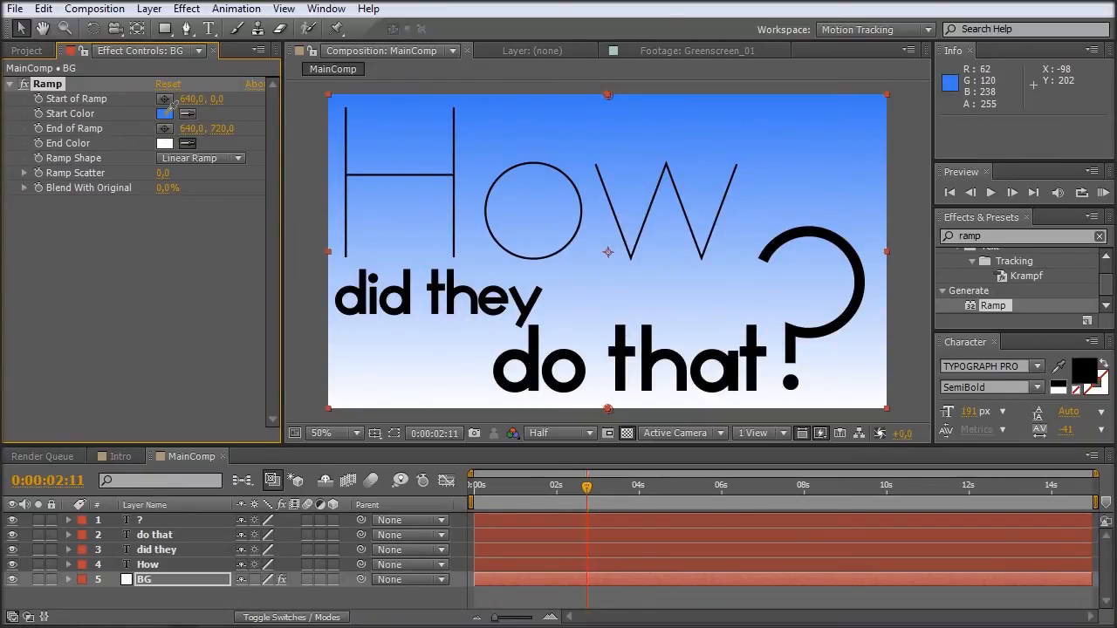
{"action": "left_click", "coordinate": [164, 143]}
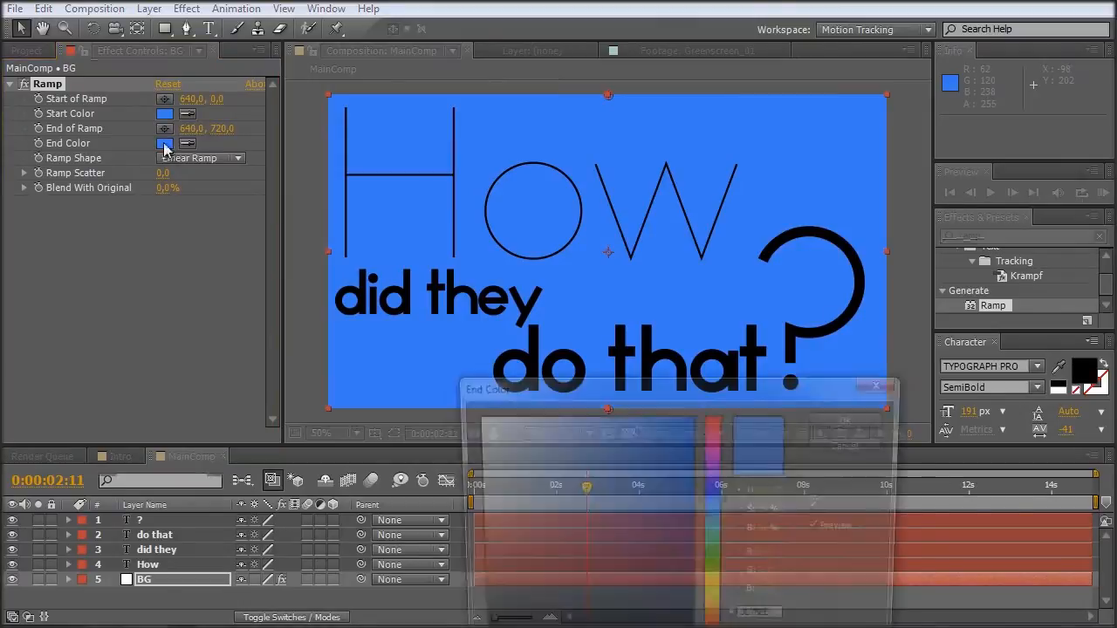
{"action": "left_click", "coordinate": [165, 143]}
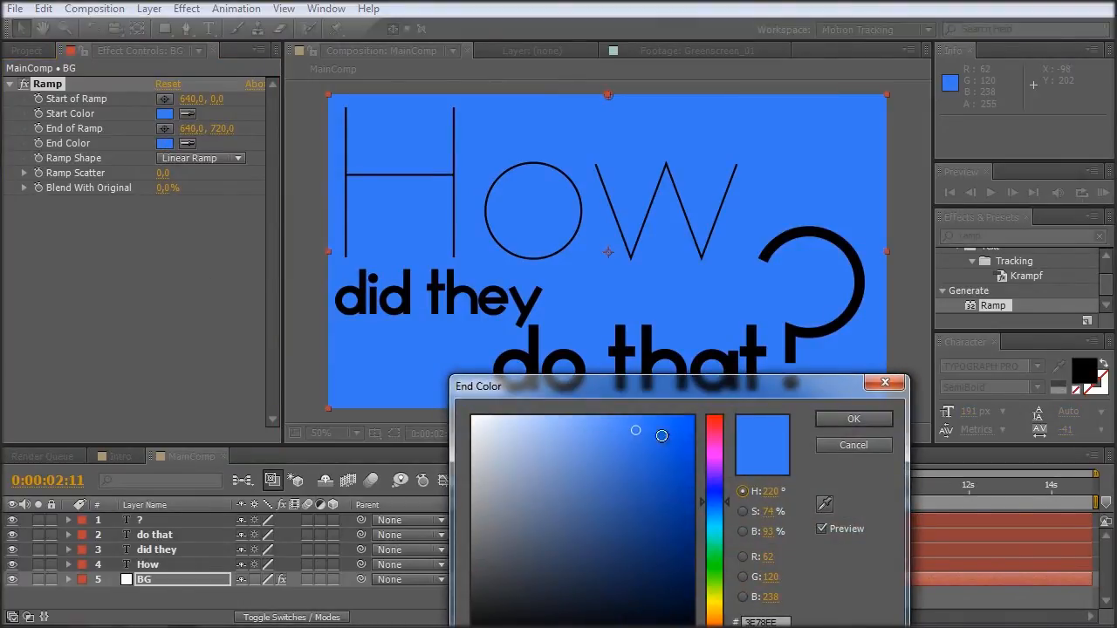
{"action": "left_click_drag", "start_coordinate": [661, 437], "coordinate": [611, 429]}
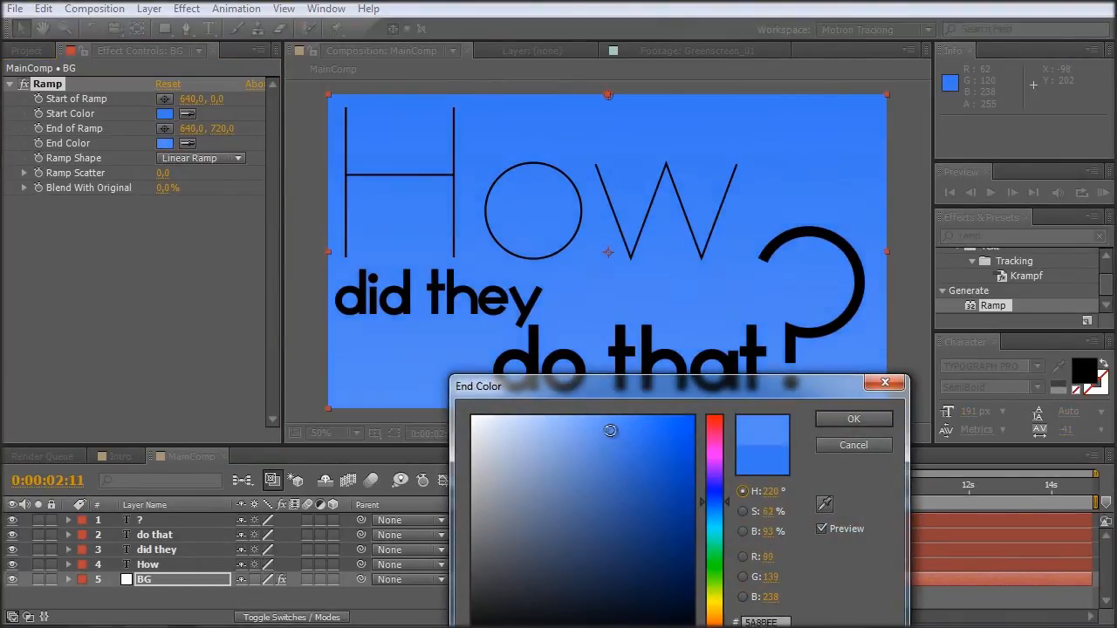
{"action": "left_click_drag", "start_coordinate": [611, 431], "coordinate": [573, 437]}
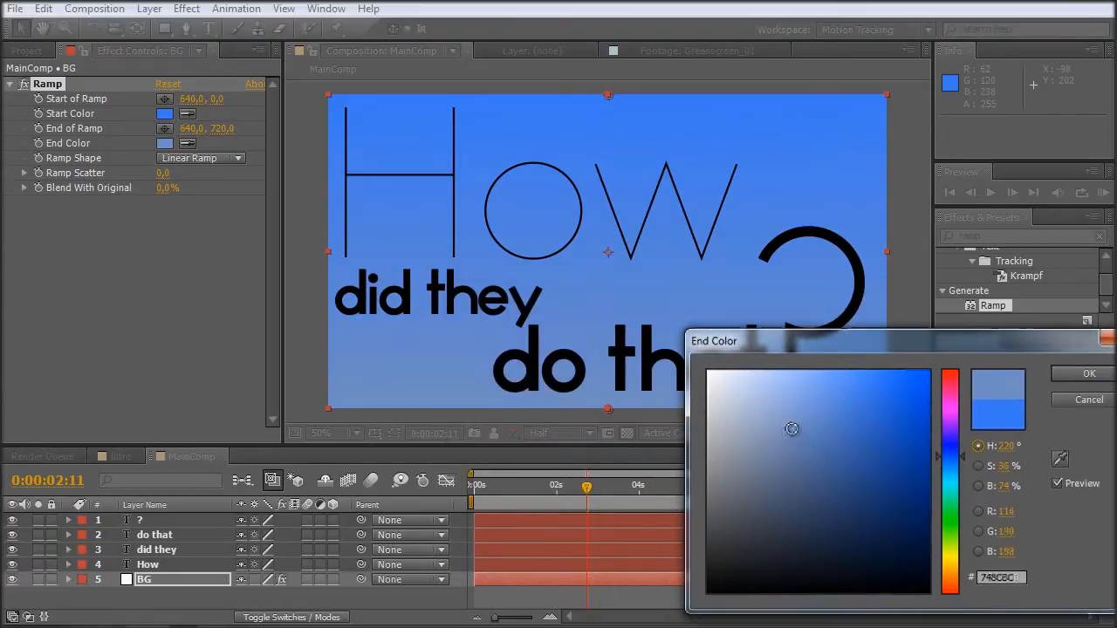
{"action": "left_click_drag", "start_coordinate": [793, 429], "coordinate": [754, 419]}
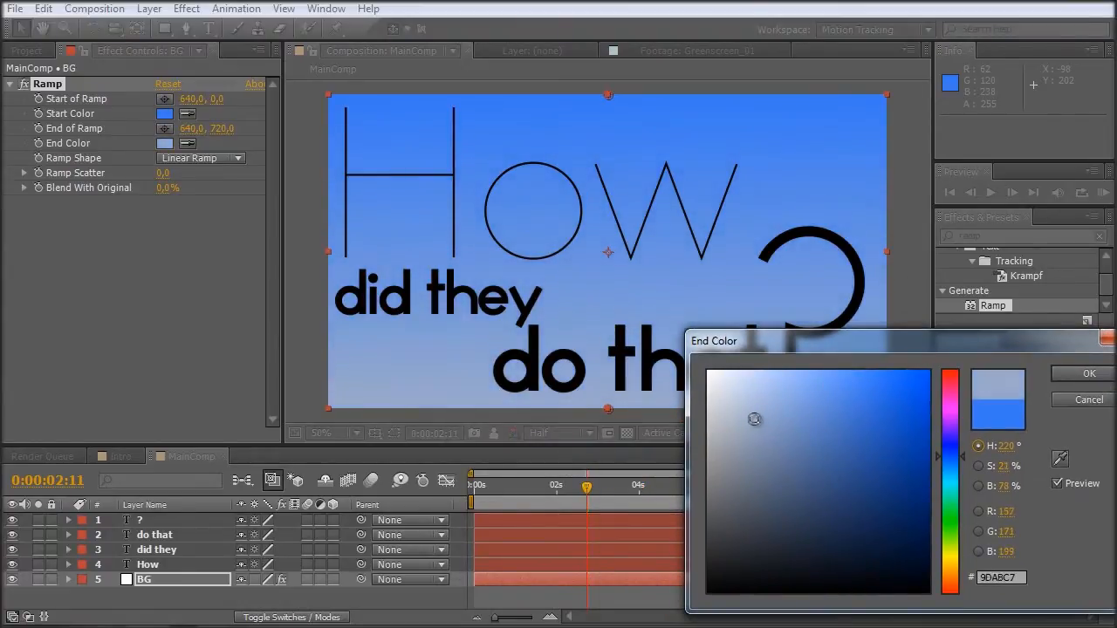
{"action": "left_click_drag", "start_coordinate": [754, 419], "coordinate": [751, 409]}
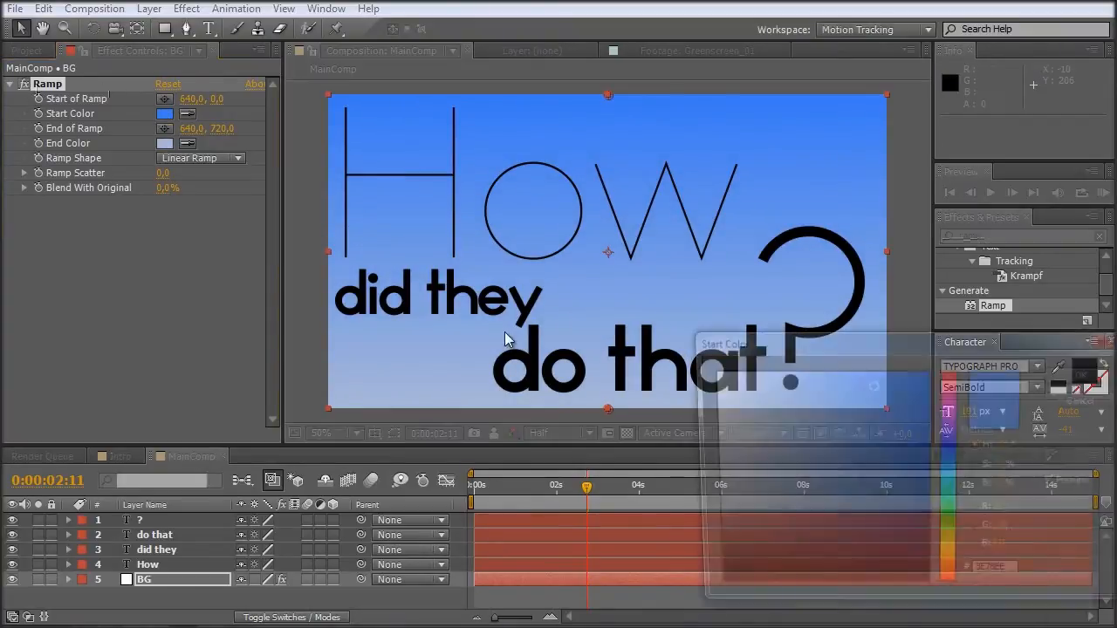
Lighten the Ramp start colour to a softer blue and confirm it.
{"action": "left_click", "coordinate": [168, 113]}
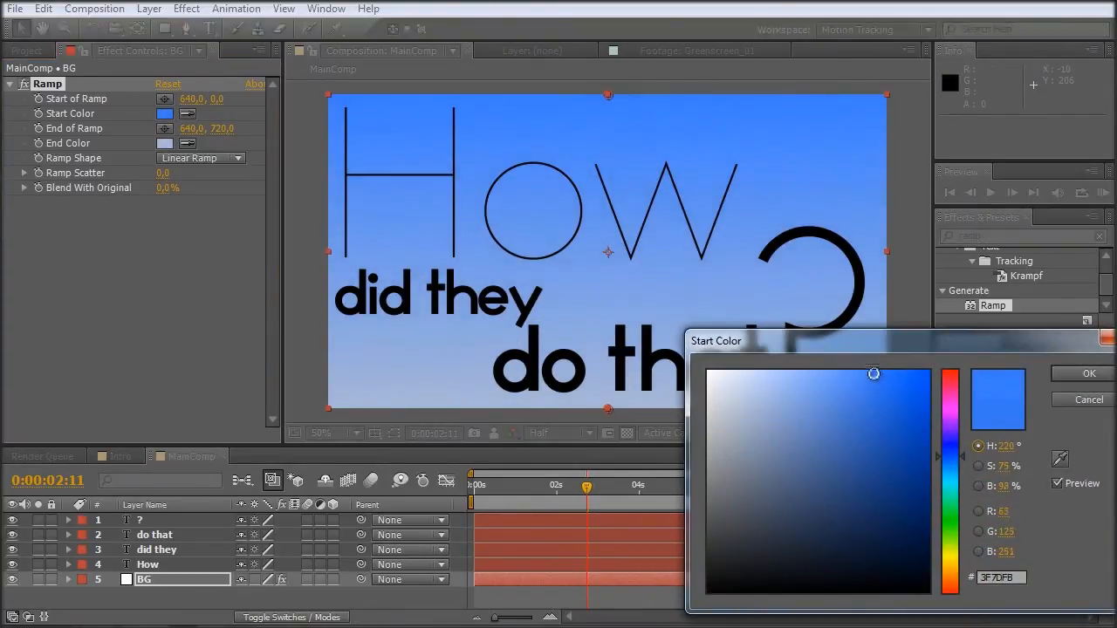
{"action": "left_click_drag", "start_coordinate": [873, 374], "coordinate": [839, 365]}
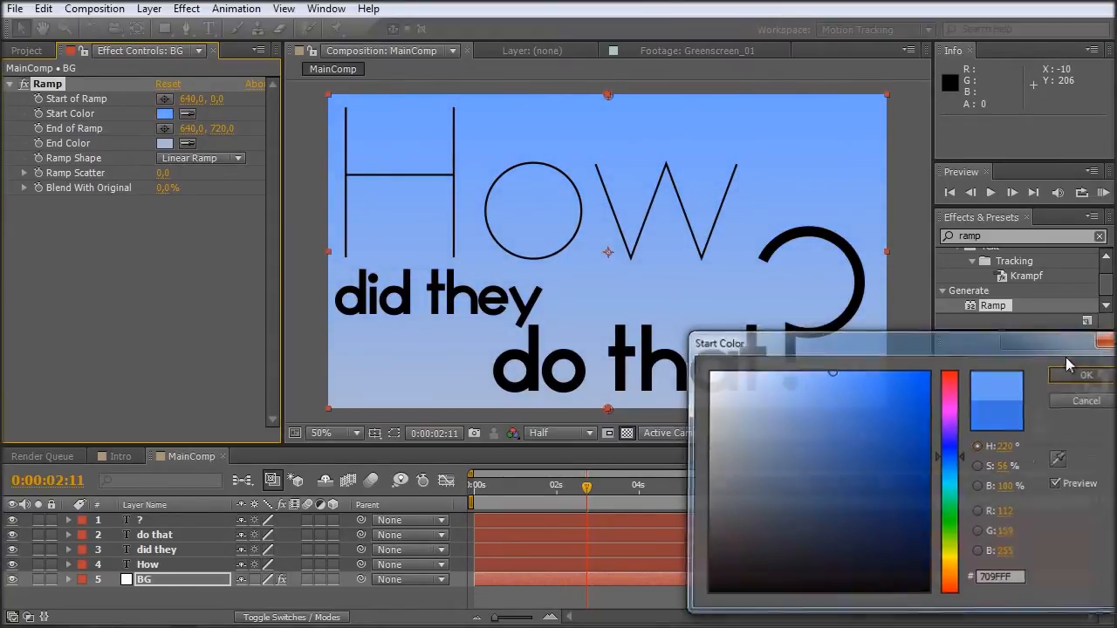
{"action": "left_click", "coordinate": [1086, 375]}
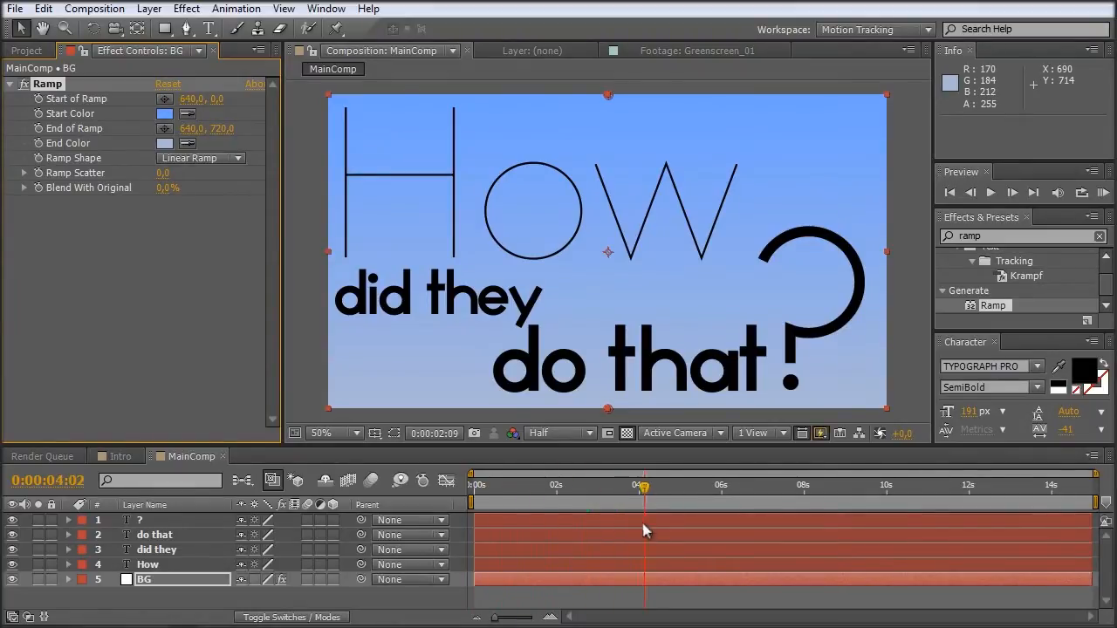
Create a Greenscreen_03 composition from the Greenscreen_01 clip in the Videos folder.
{"action": "left_click", "coordinate": [26, 49]}
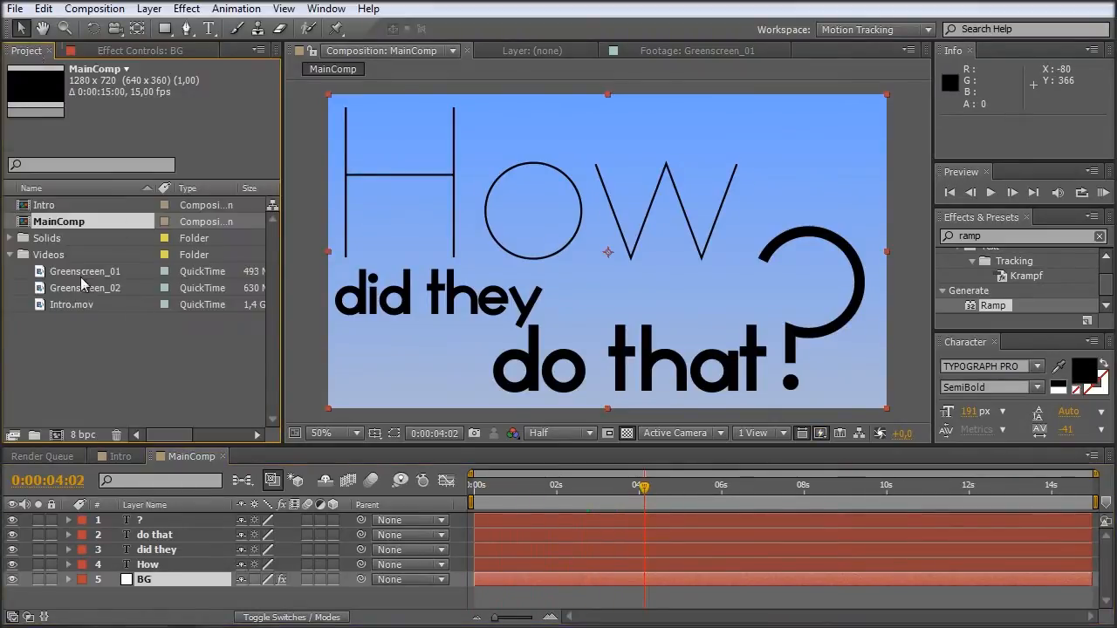
{"action": "left_click", "coordinate": [49, 254]}
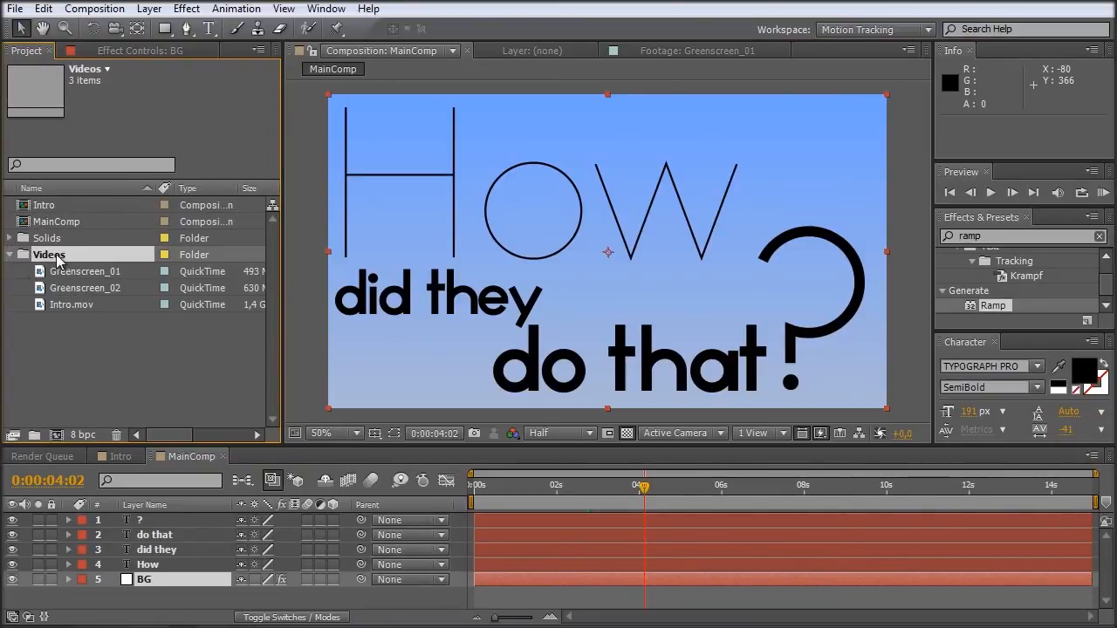
{"action": "left_click", "coordinate": [83, 270]}
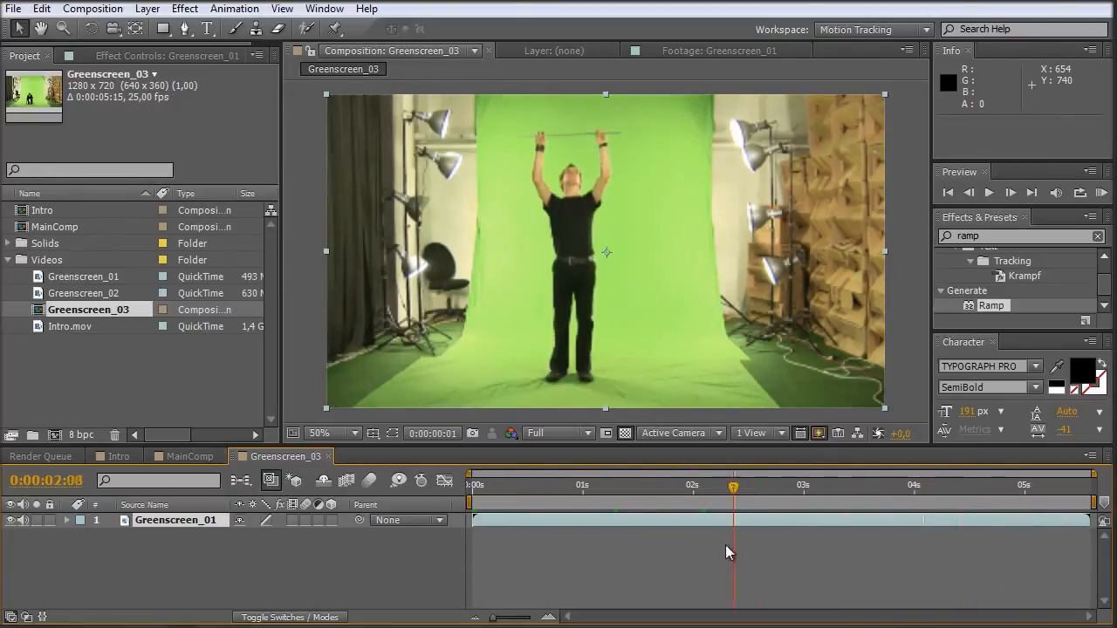
Go to the one-second mark, zoom to 100% on the man, then back to 50%.
{"action": "left_click", "coordinate": [592, 485]}
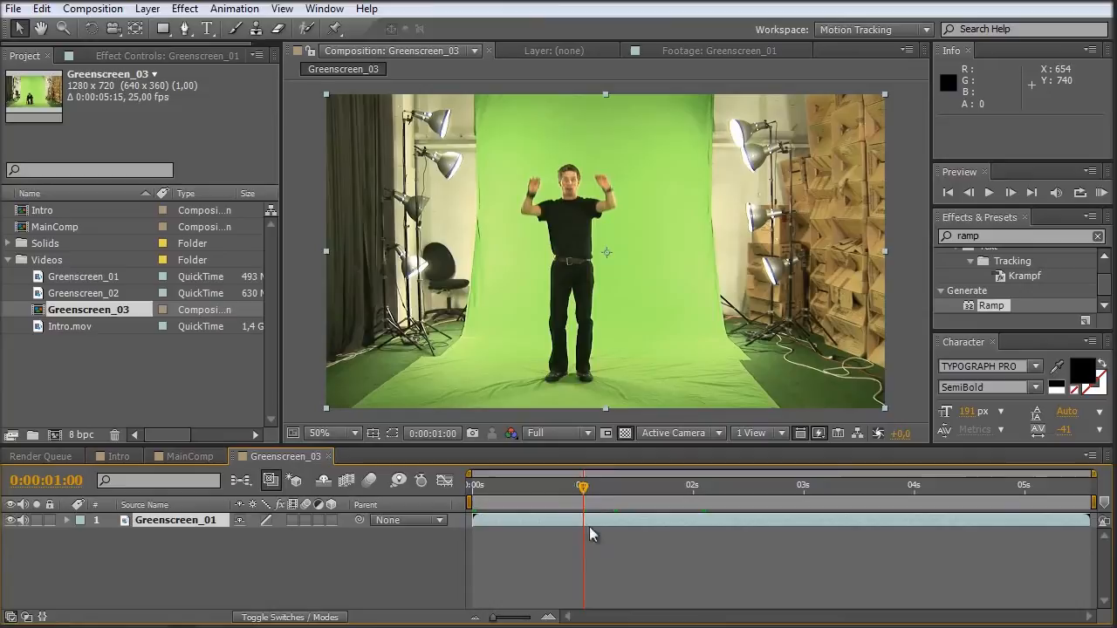
{"action": "mouse_move", "coordinate": [520, 322]}
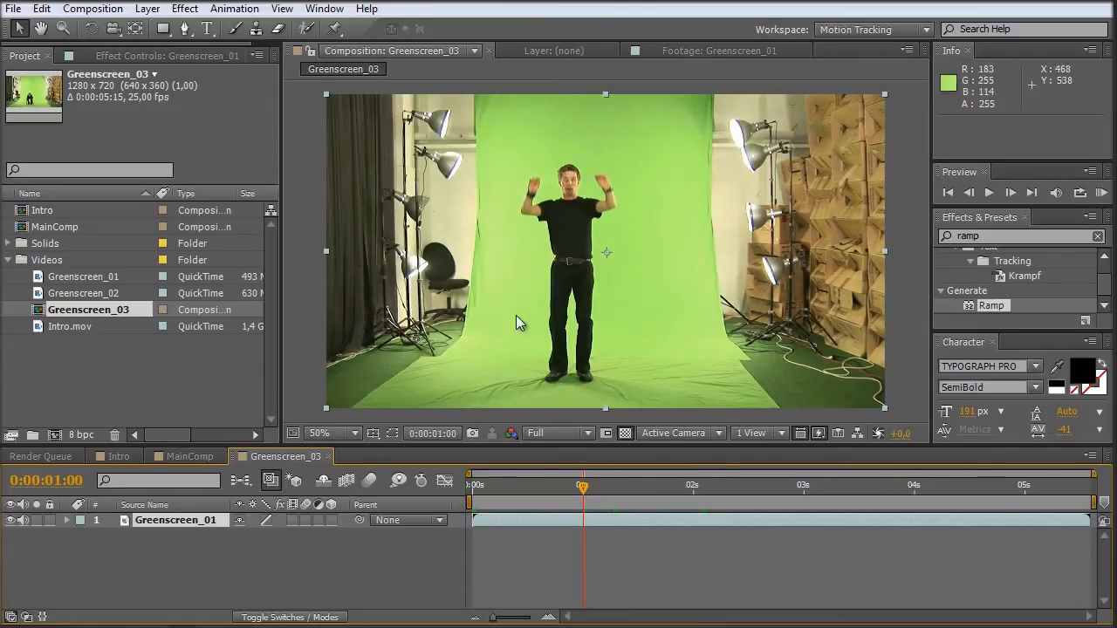
{"action": "mouse_move", "coordinate": [671, 276]}
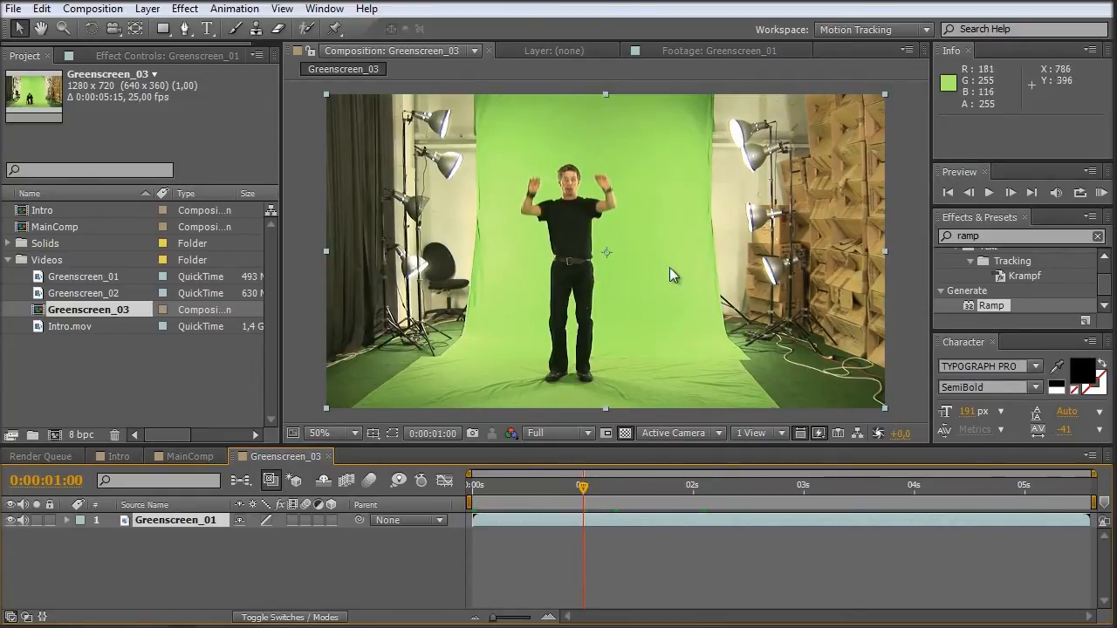
{"action": "mouse_move", "coordinate": [583, 248]}
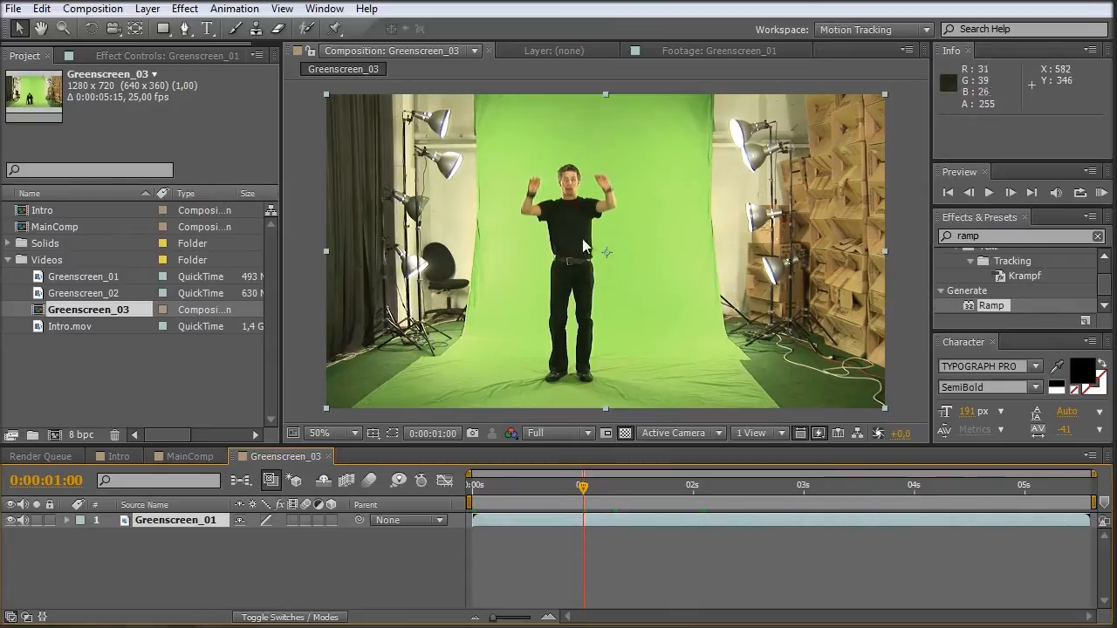
{"action": "mouse_move", "coordinate": [607, 271]}
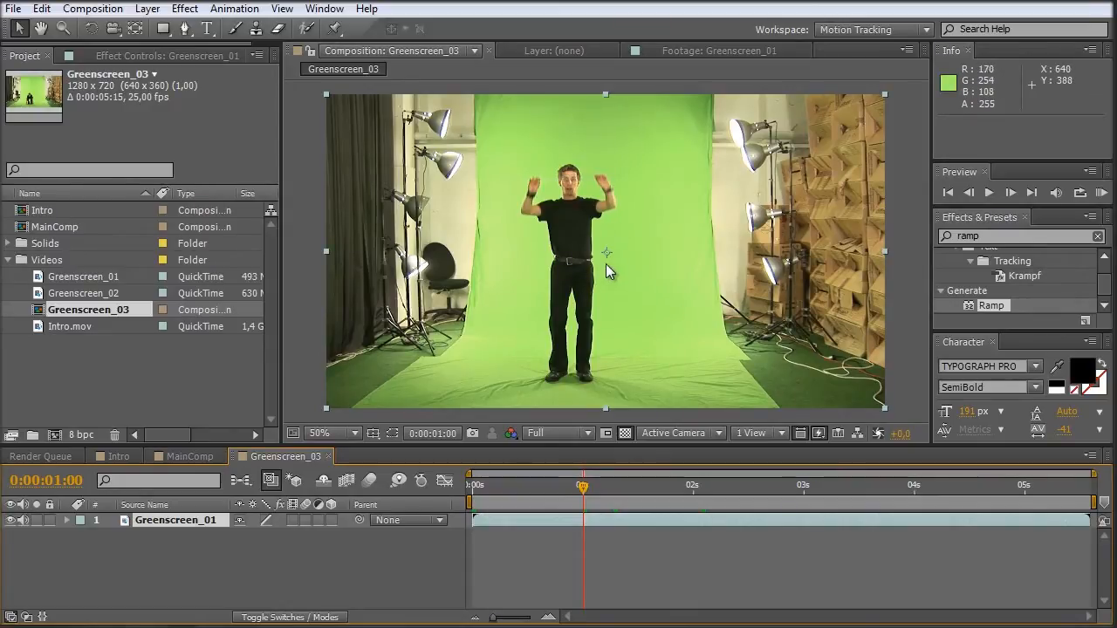
{"action": "left_click", "coordinate": [318, 433]}
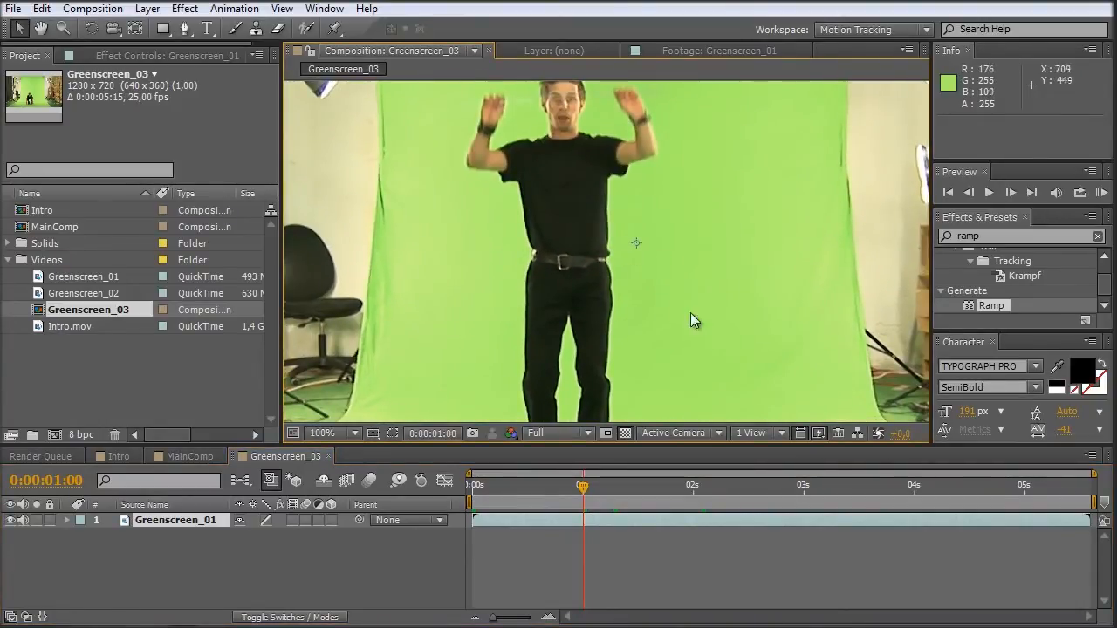
{"action": "mouse_move", "coordinate": [607, 370]}
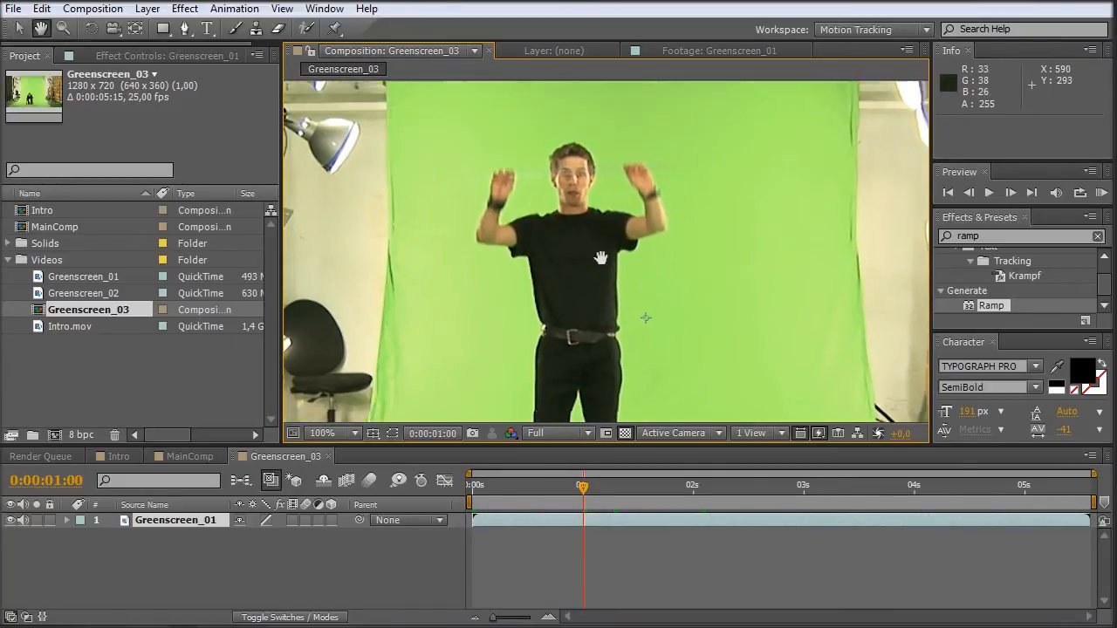
{"action": "mouse_move", "coordinate": [492, 218]}
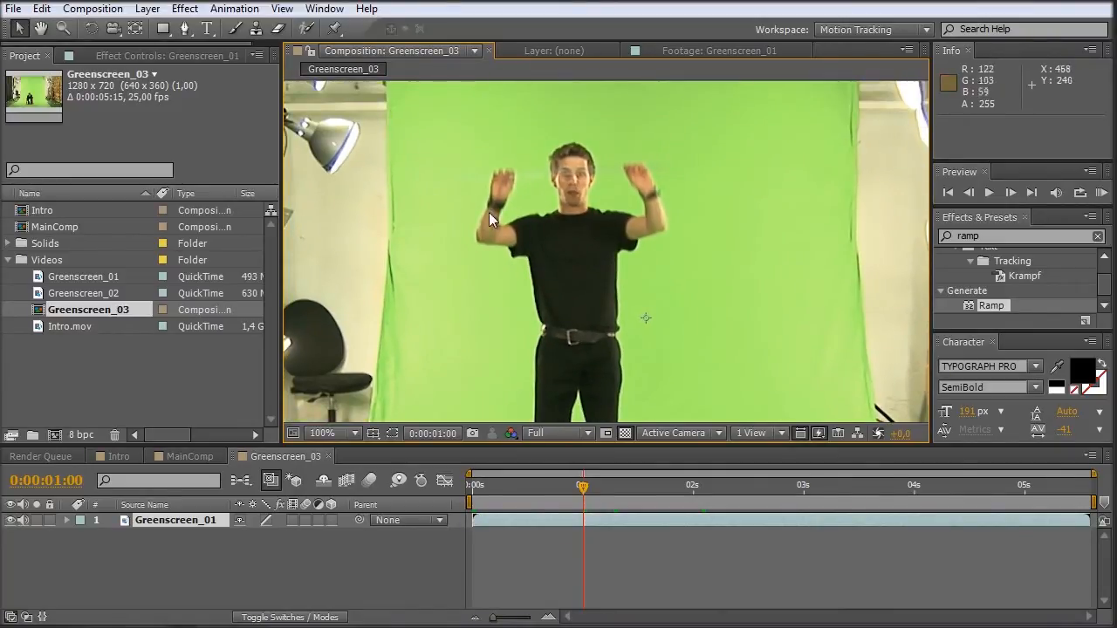
{"action": "mouse_move", "coordinate": [660, 213]}
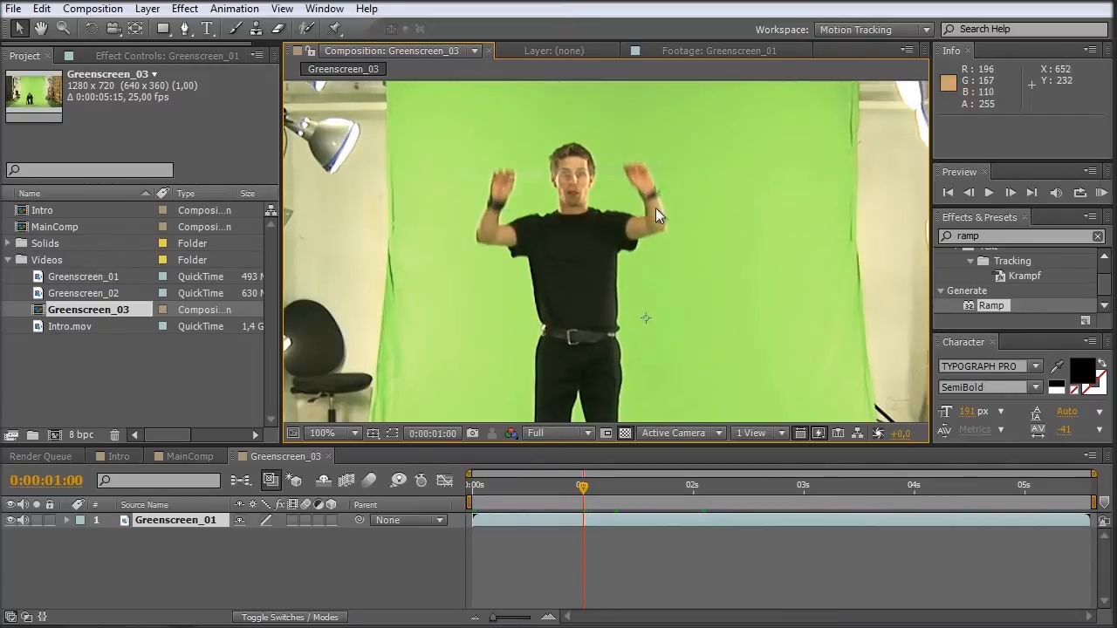
{"action": "mouse_move", "coordinate": [608, 223]}
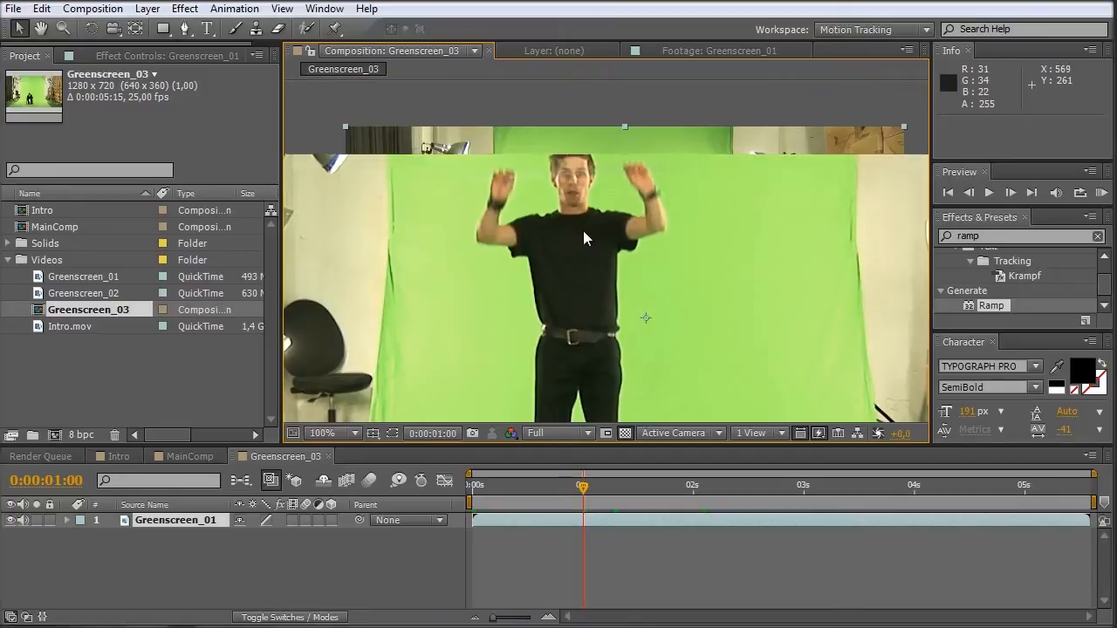
{"action": "left_click", "coordinate": [318, 433]}
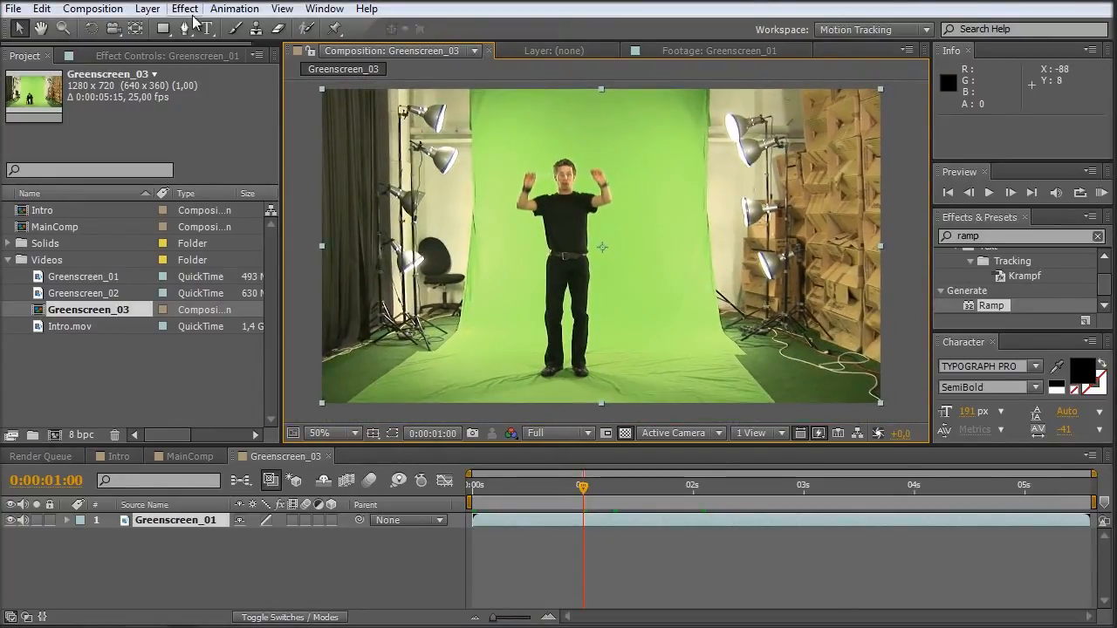
Apply Keylight (1.2) to the clip and sample the green backdrop as Screen Colour.
{"action": "left_click", "coordinate": [185, 7]}
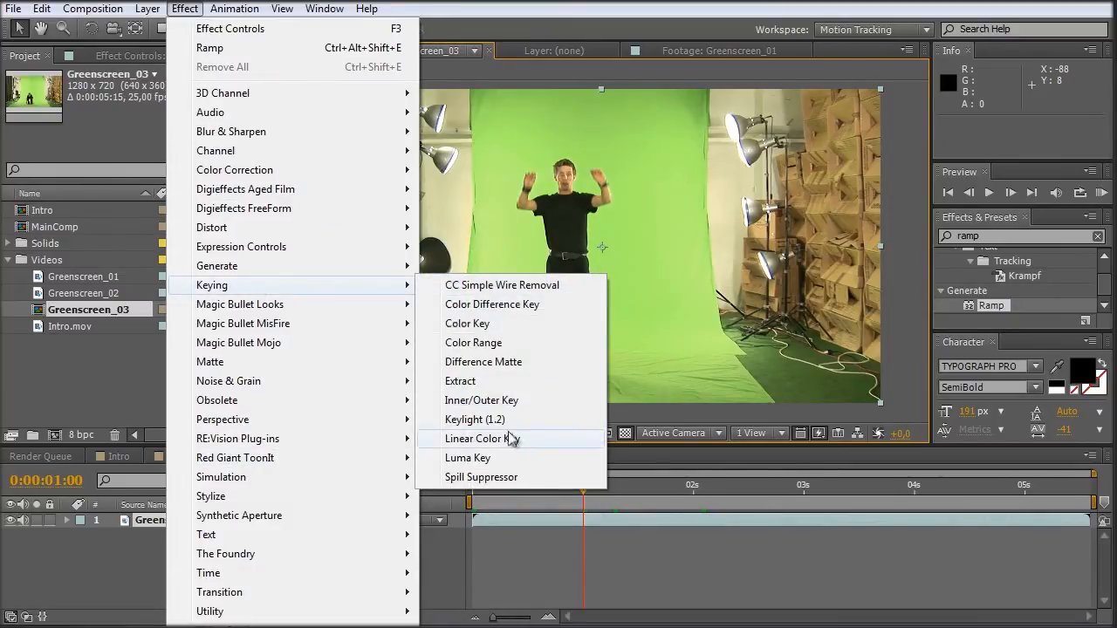
{"action": "left_click", "coordinate": [475, 419]}
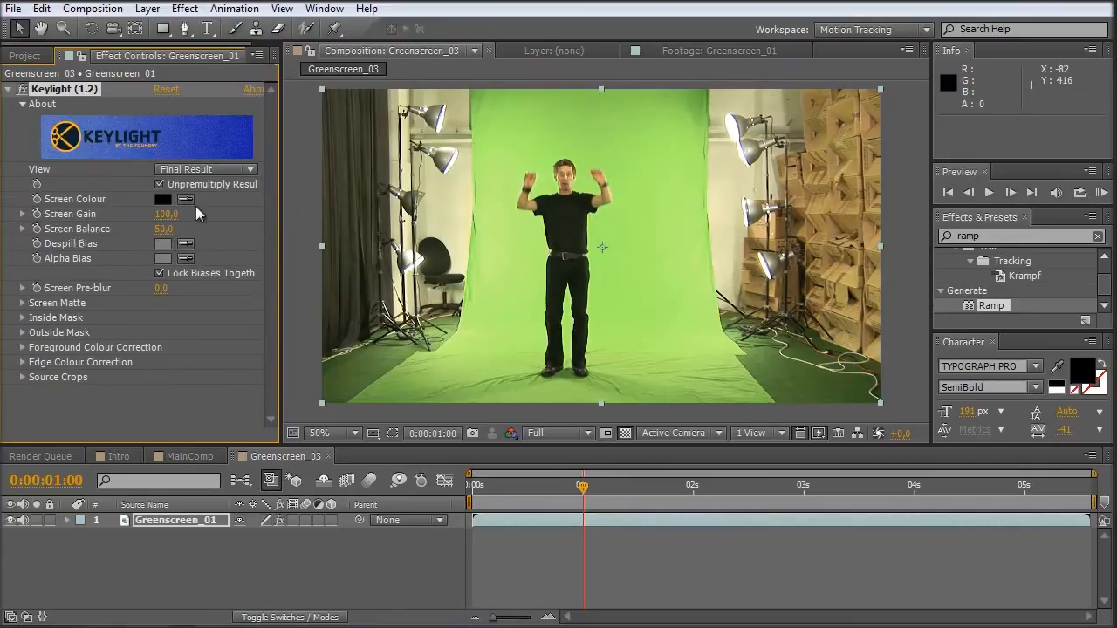
{"action": "mouse_move", "coordinate": [541, 243]}
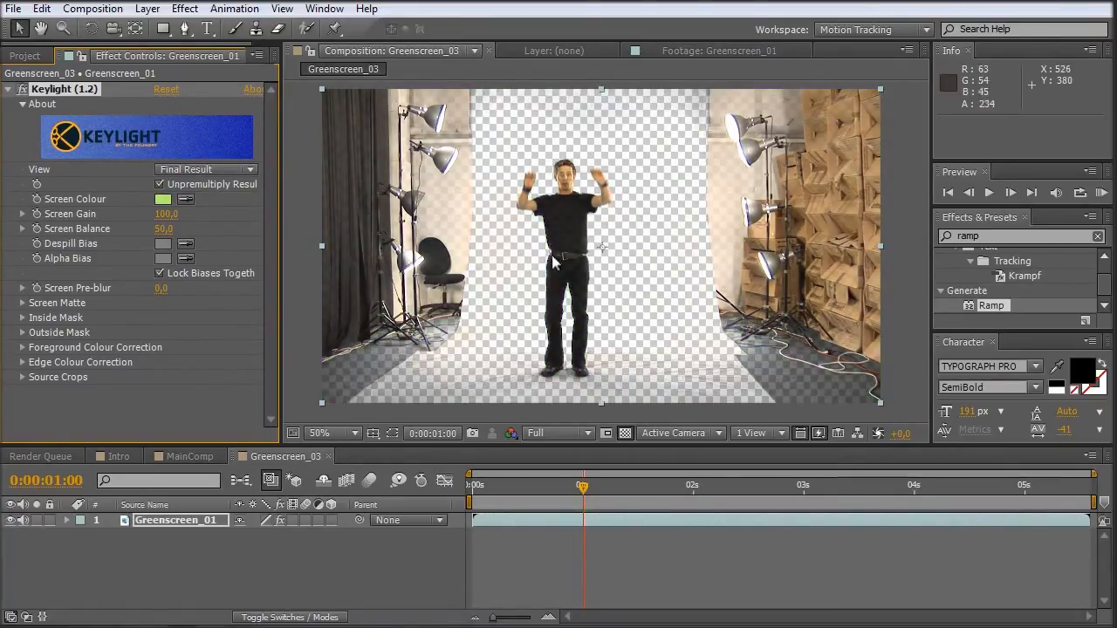
{"action": "mouse_move", "coordinate": [559, 290]}
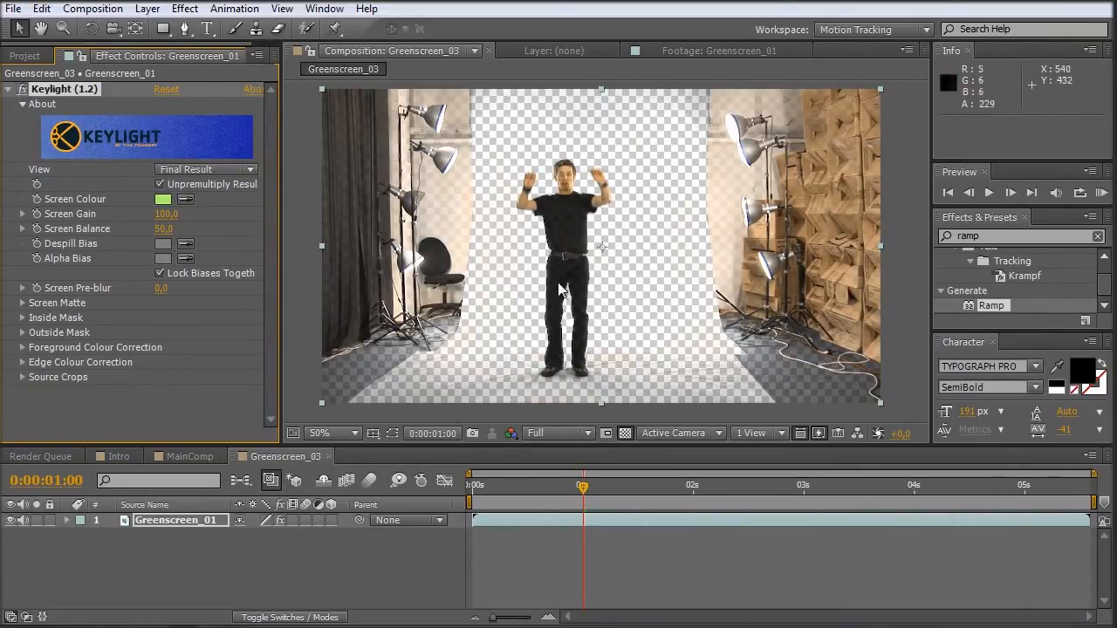
{"action": "left_click", "coordinate": [206, 168]}
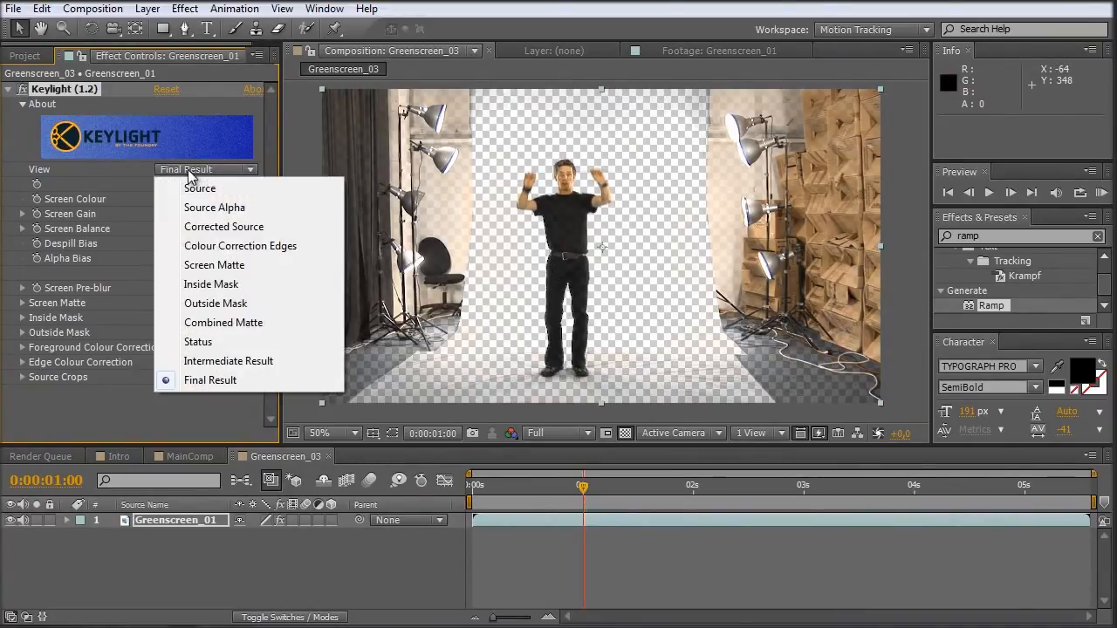
View the Keylight screen matte zoomed in and raise Clip Black to darken the background.
{"action": "left_click", "coordinate": [213, 265]}
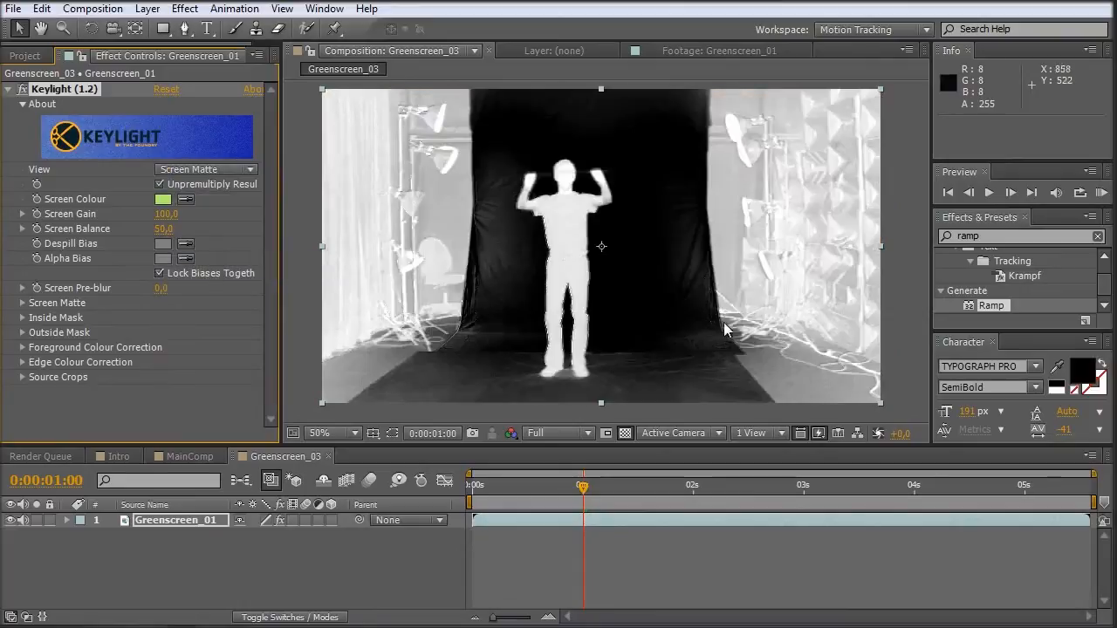
{"action": "left_click", "coordinate": [319, 433]}
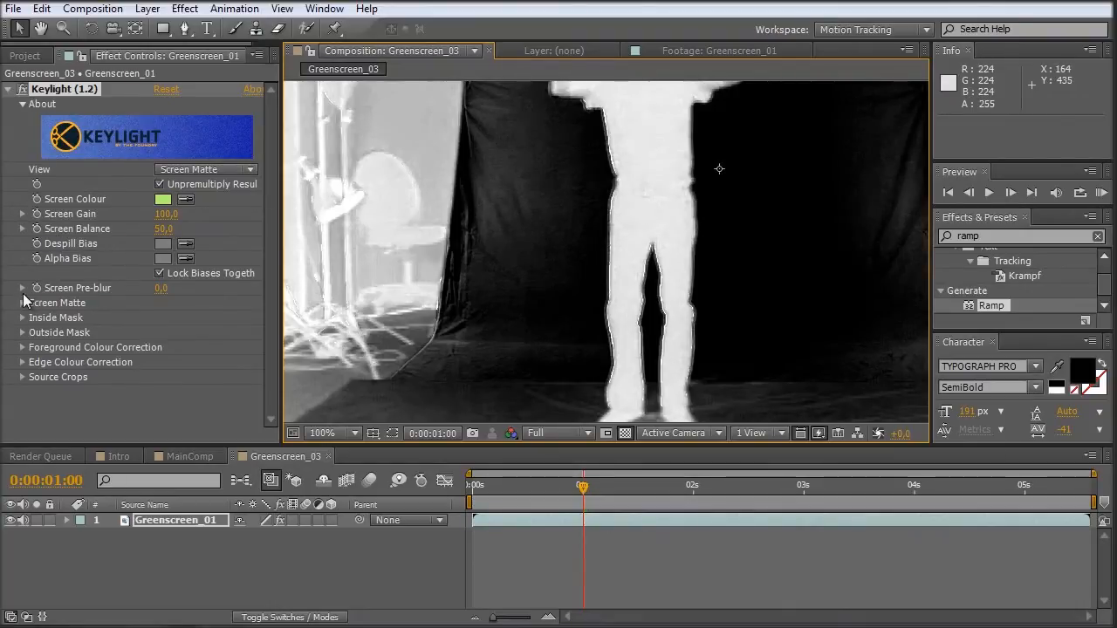
{"action": "left_click", "coordinate": [21, 304]}
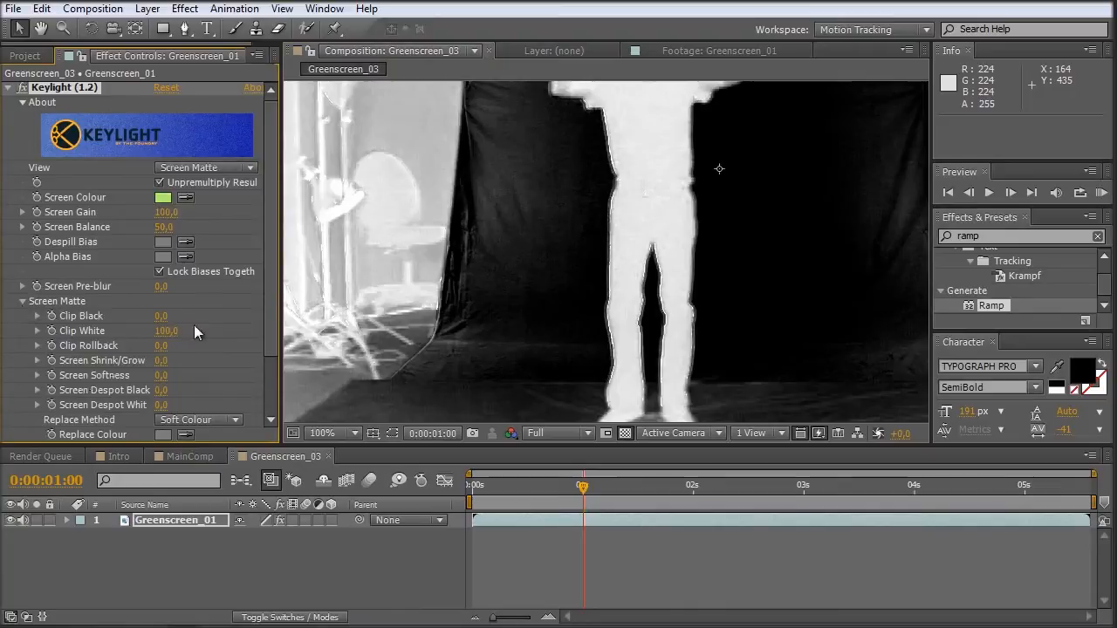
{"action": "left_click_drag", "start_coordinate": [161, 314], "coordinate": [171, 314]}
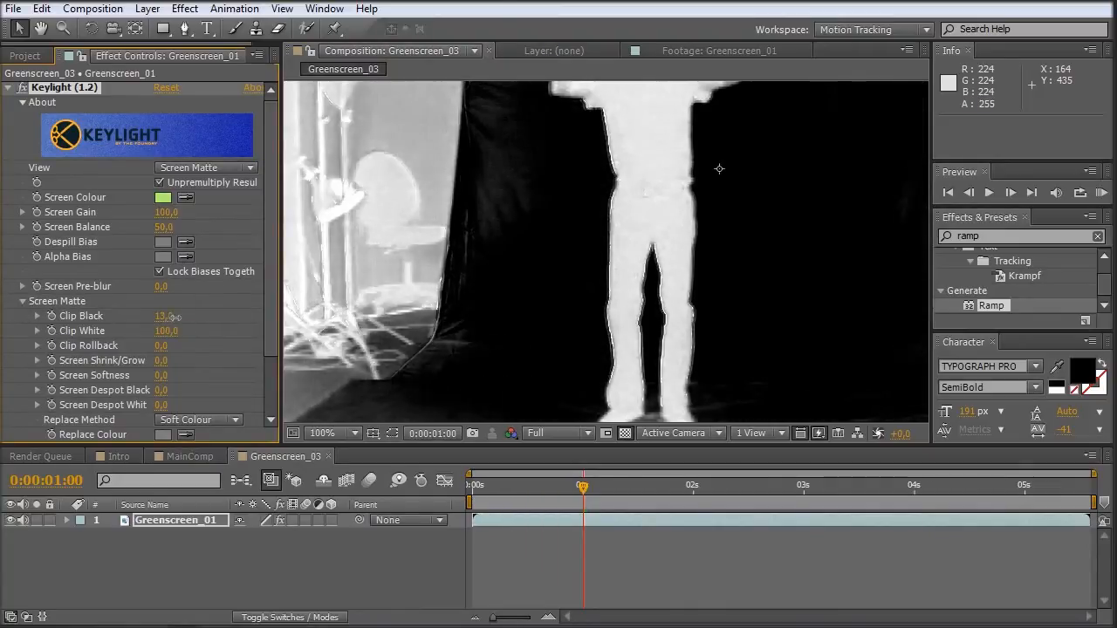
{"action": "left_click_drag", "start_coordinate": [166, 316], "coordinate": [206, 316]}
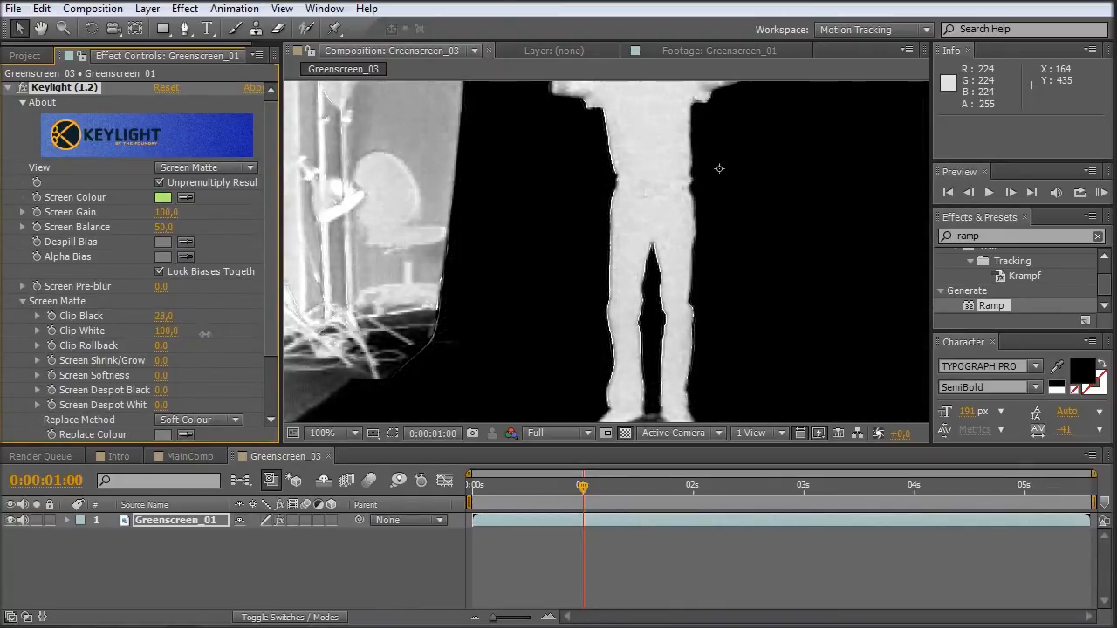
{"action": "left_click_drag", "start_coordinate": [166, 316], "coordinate": [175, 316]}
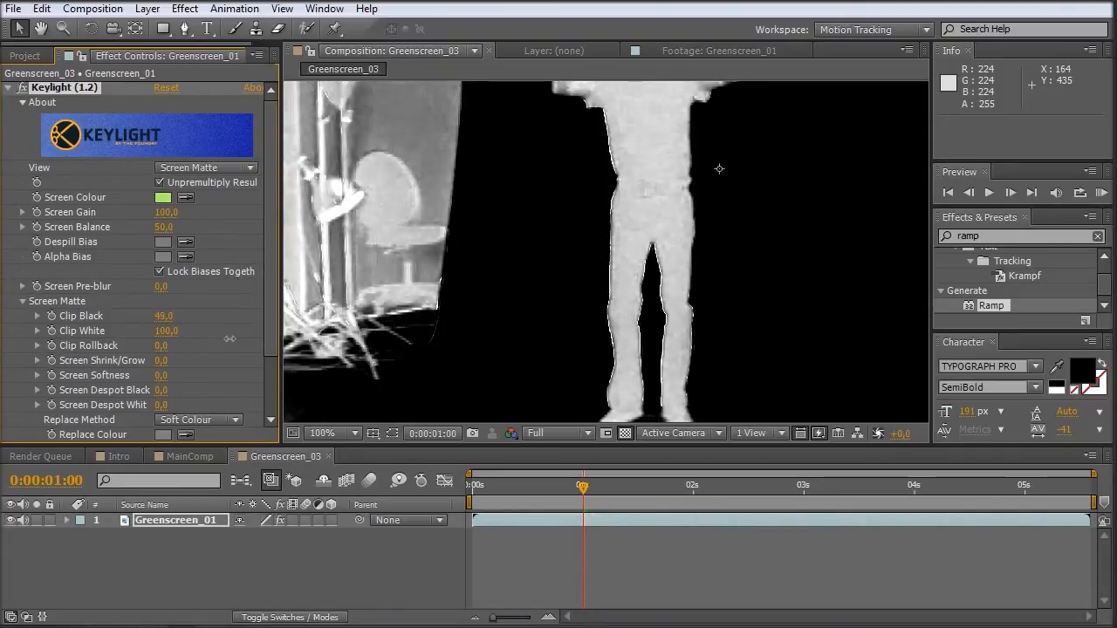
Lower Clip White so the actor turns solid white and set Screen Shrink/Grow to -1.
{"action": "left_click", "coordinate": [162, 316]}
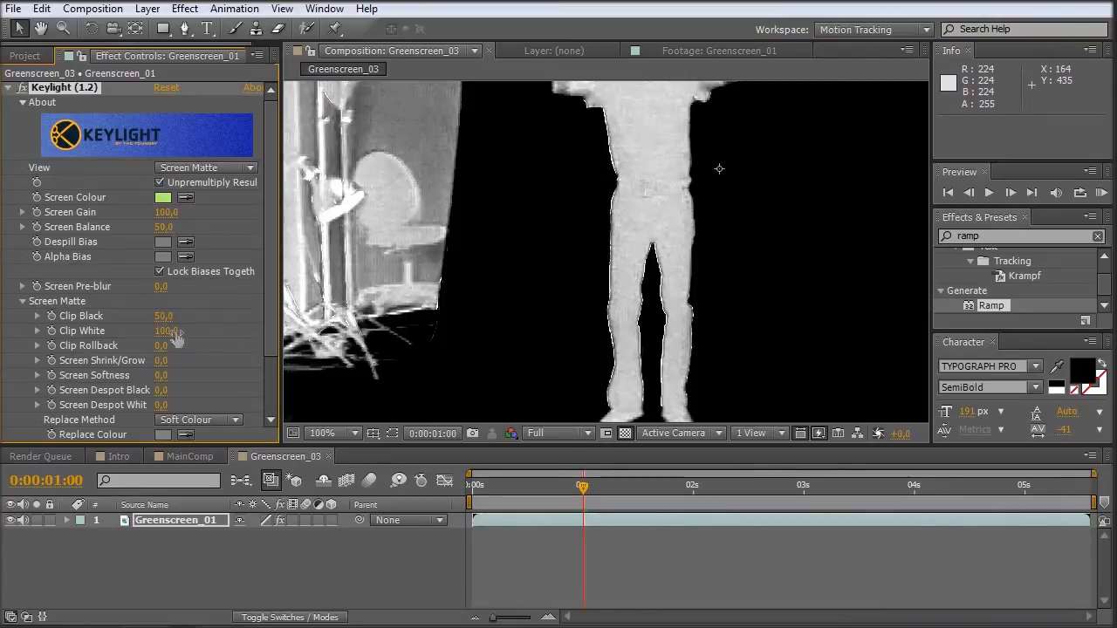
{"action": "left_click_drag", "start_coordinate": [164, 330], "coordinate": [136, 330]}
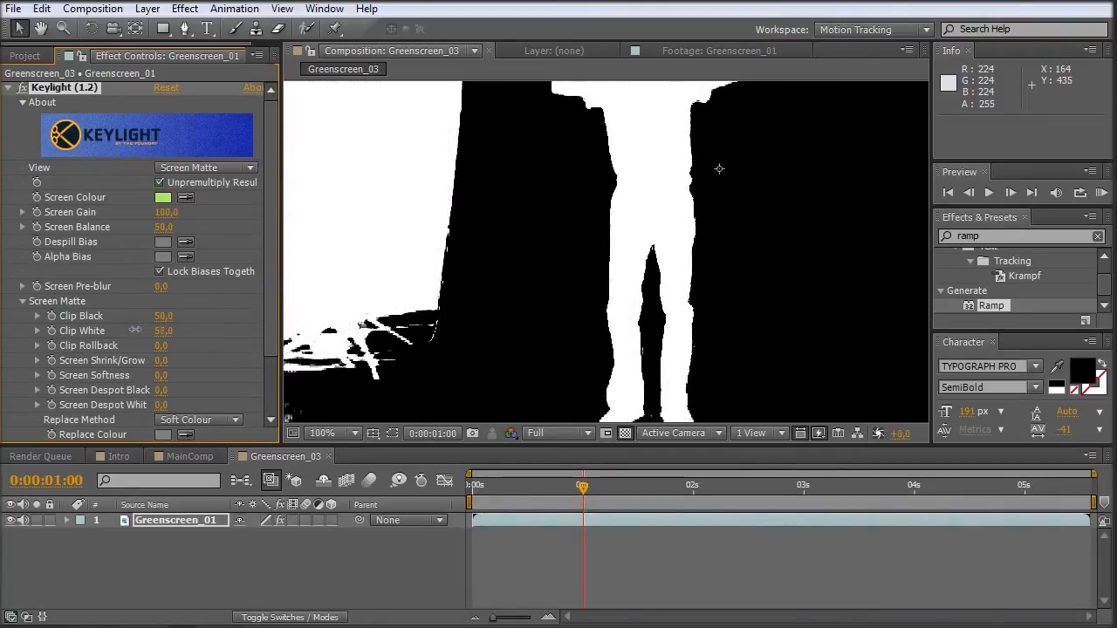
{"action": "left_click_drag", "start_coordinate": [168, 330], "coordinate": [148, 330]}
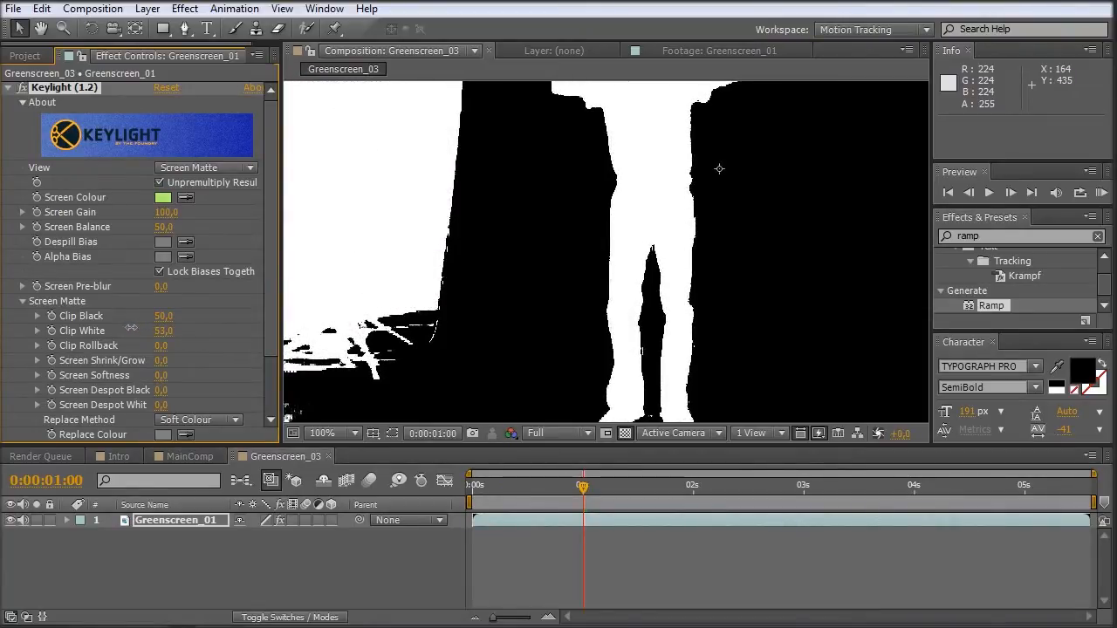
{"action": "double_click", "coordinate": [164, 331]}
{"action": "type", "text": "52"}
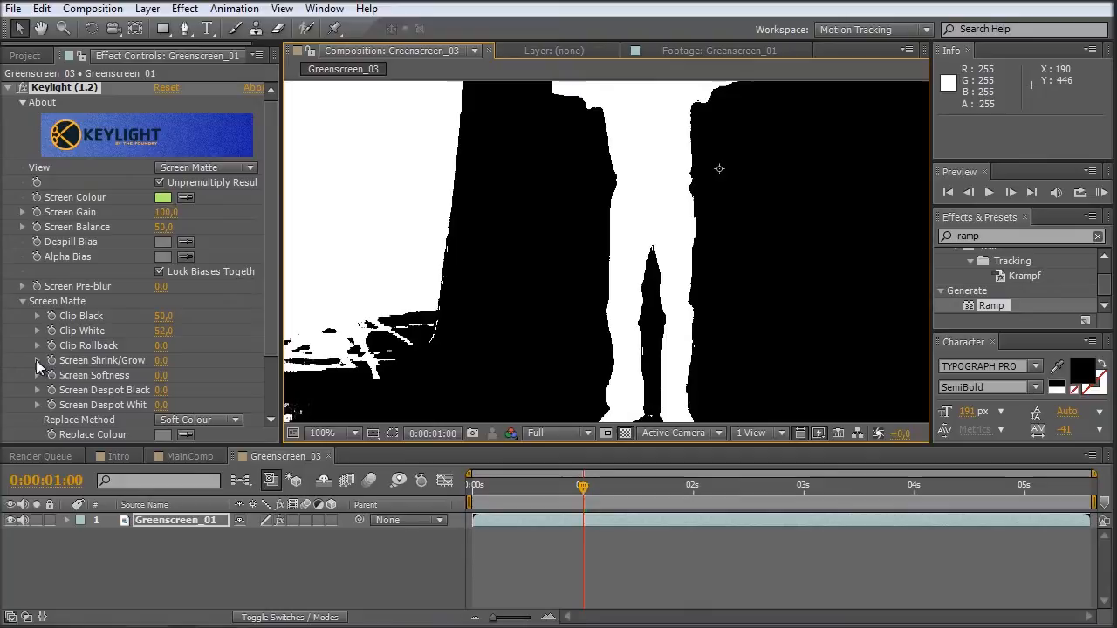
{"action": "left_click", "coordinate": [39, 360]}
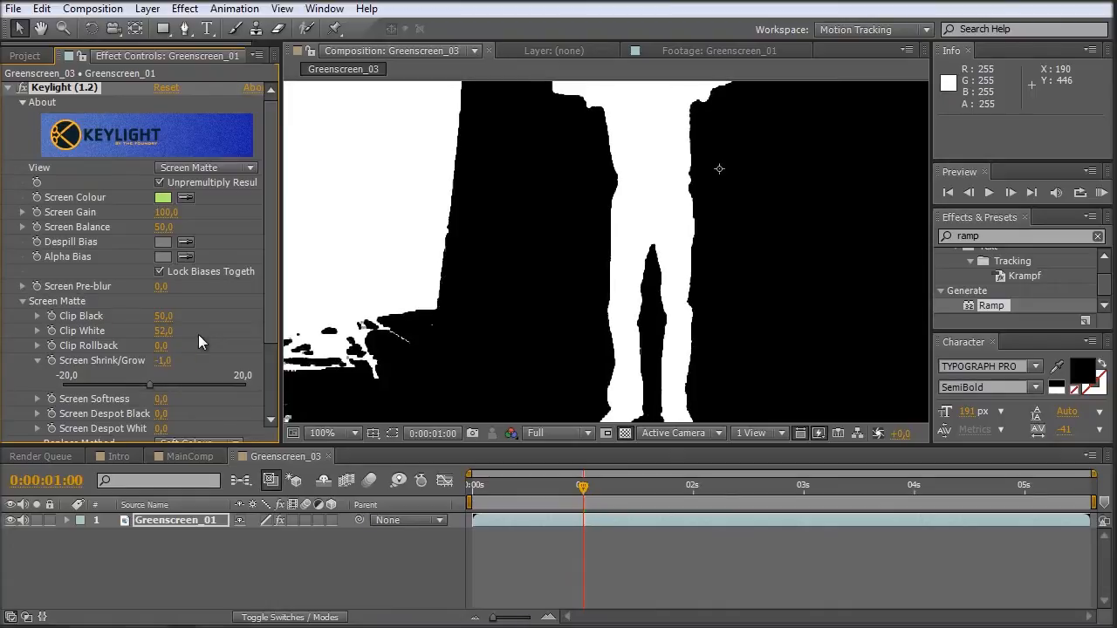
{"action": "mouse_move", "coordinate": [646, 276]}
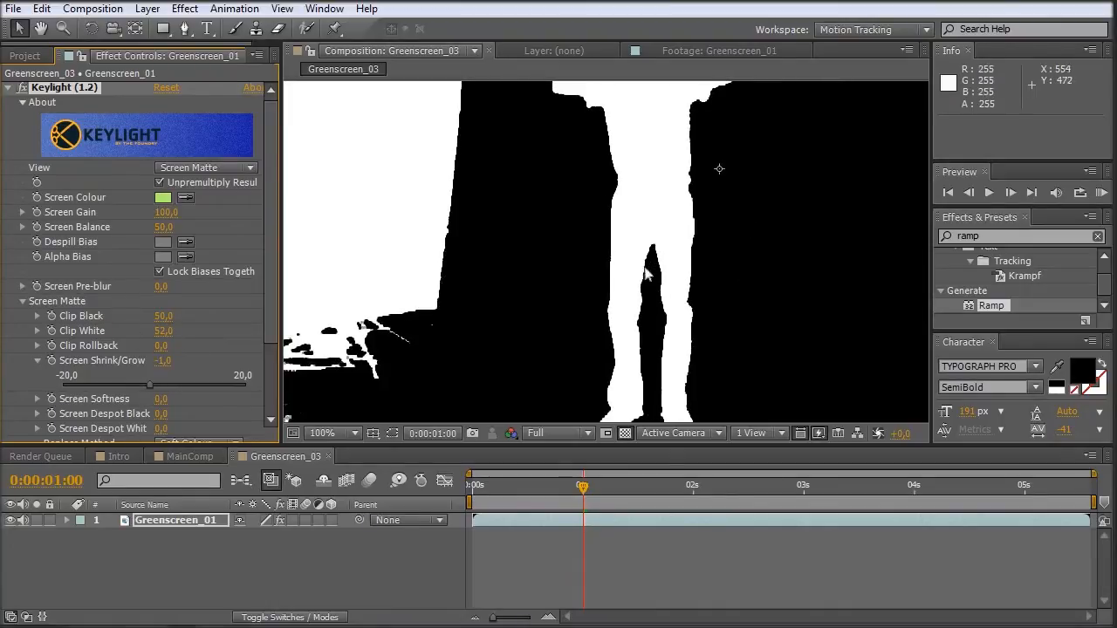
{"action": "left_click", "coordinate": [321, 433]}
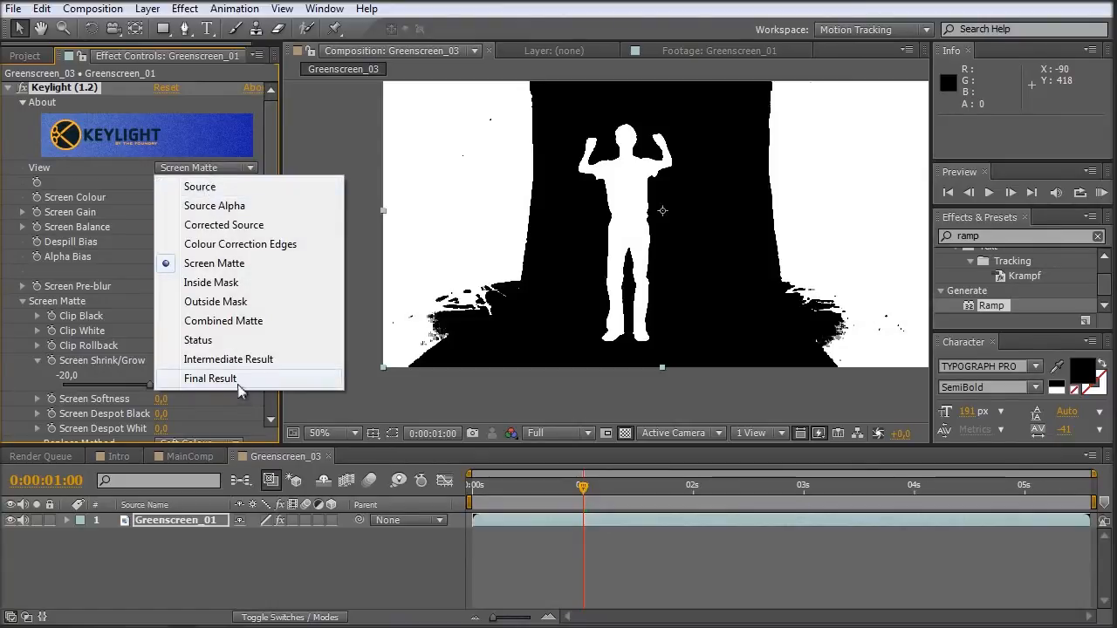
Show Keylight's Final Result and mask the actor with a rectangle, checking he stays inside it.
{"action": "left_click", "coordinate": [209, 377]}
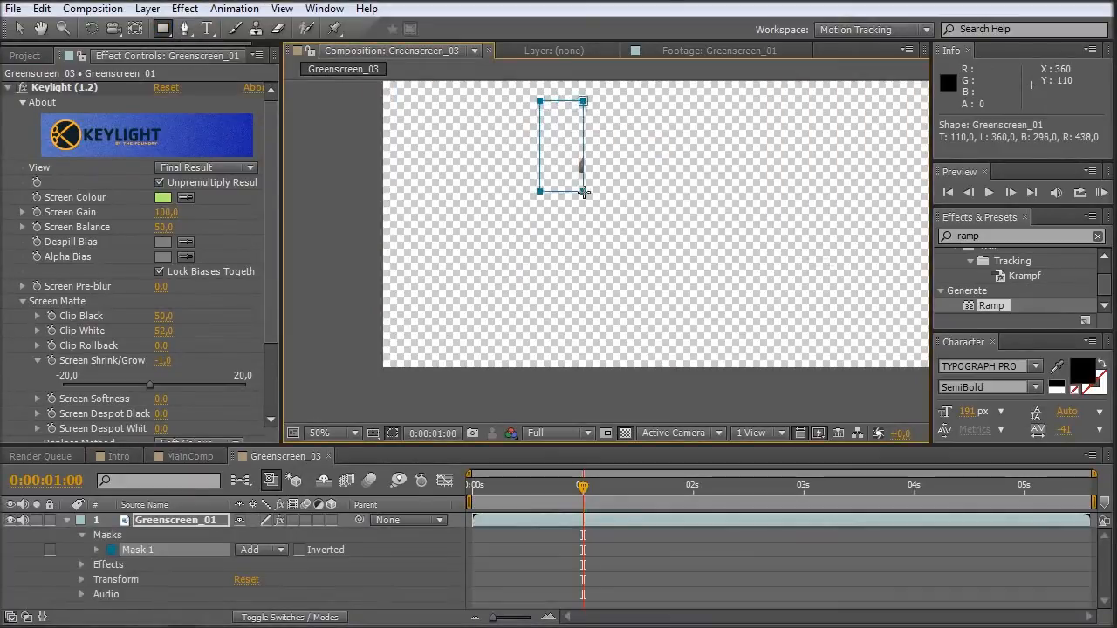
{"action": "left_click_drag", "start_coordinate": [582, 192], "coordinate": [691, 265]}
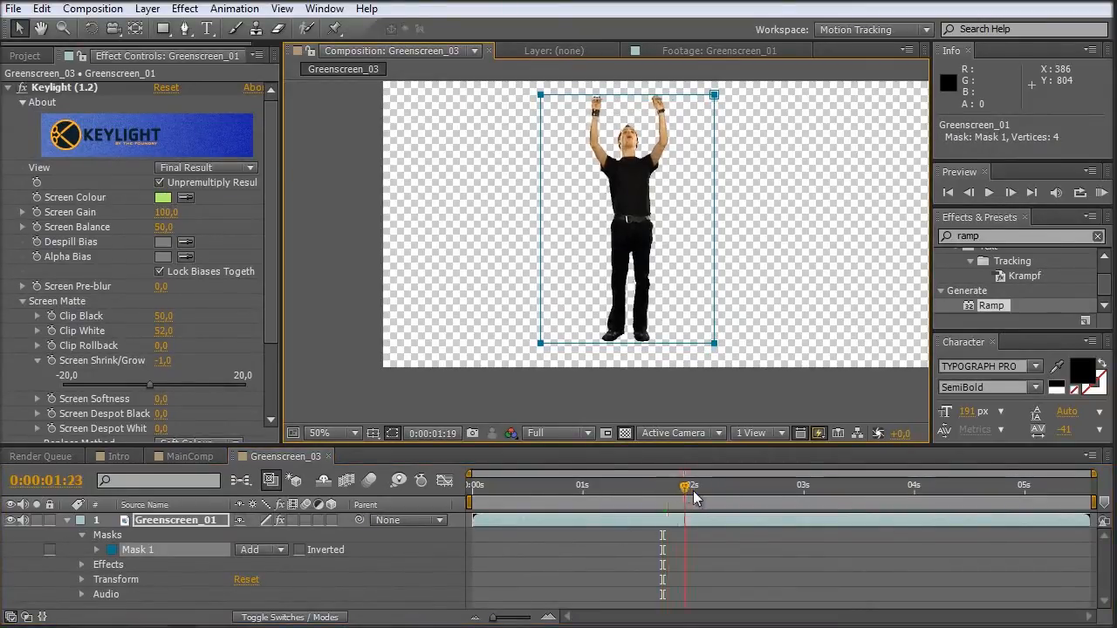
{"action": "left_click_drag", "start_coordinate": [684, 485], "coordinate": [981, 486]}
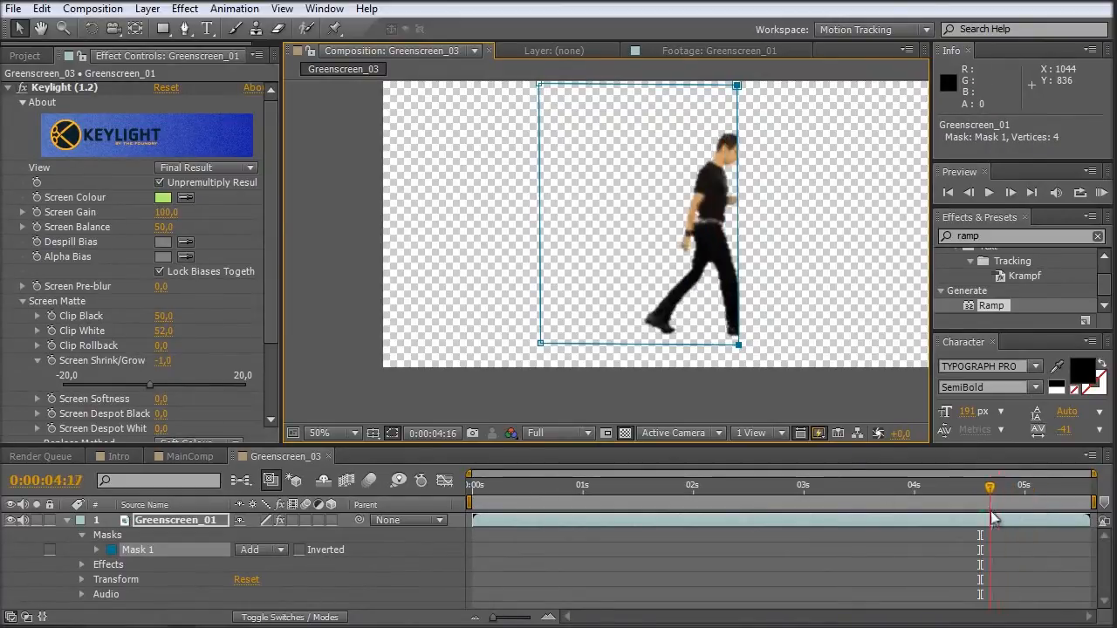
{"action": "left_click_drag", "start_coordinate": [988, 485], "coordinate": [765, 485]}
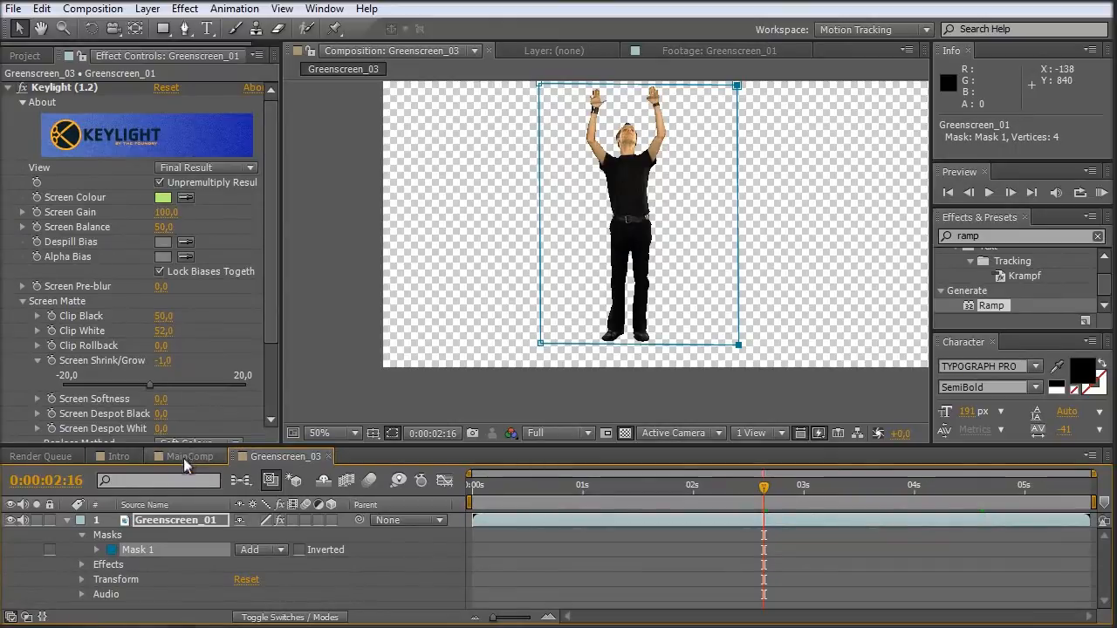
Mirror Greenscreen_01 horizontally with a -100% width scale and preview a later frame.
{"action": "left_click", "coordinate": [119, 456]}
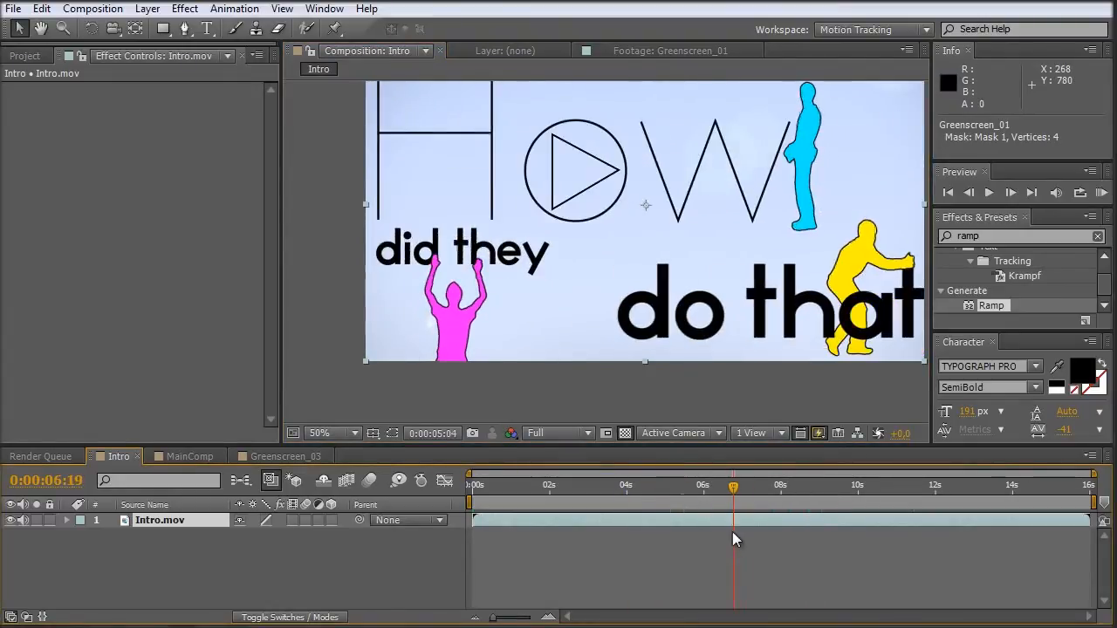
{"action": "left_click", "coordinate": [281, 456]}
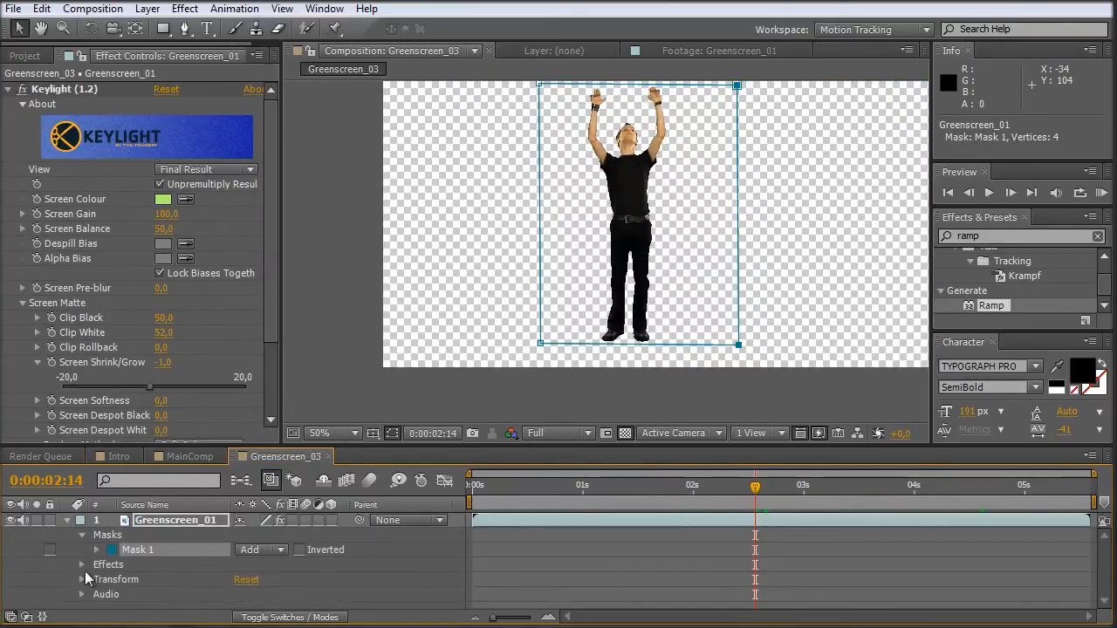
{"action": "left_click", "coordinate": [80, 579]}
{"action": "type", "text": "-100"}
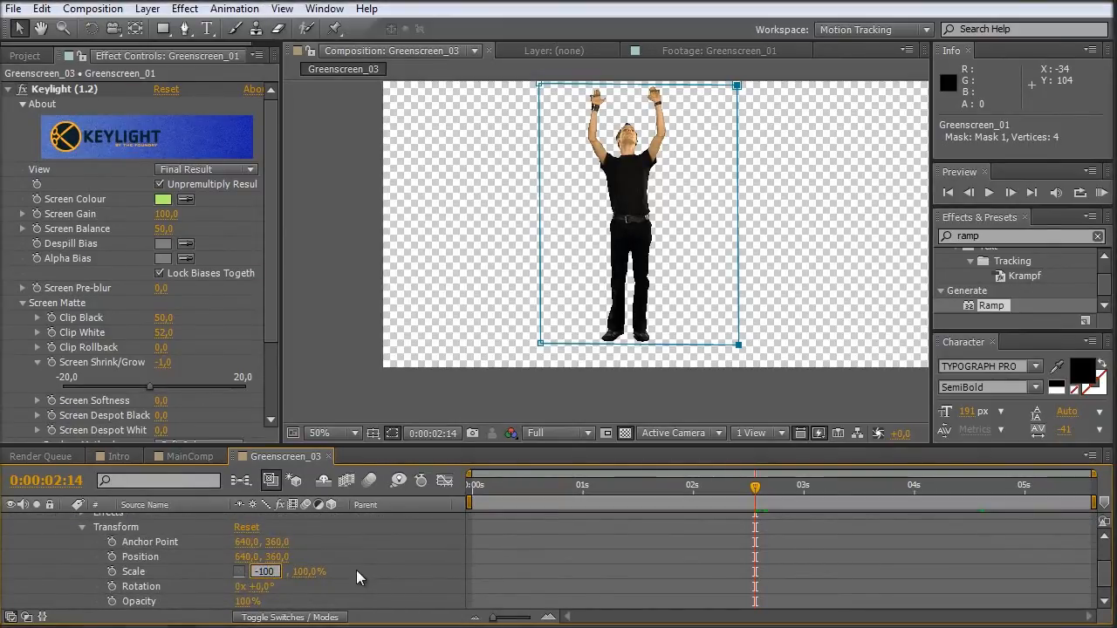
{"action": "left_click", "coordinate": [614, 485]}
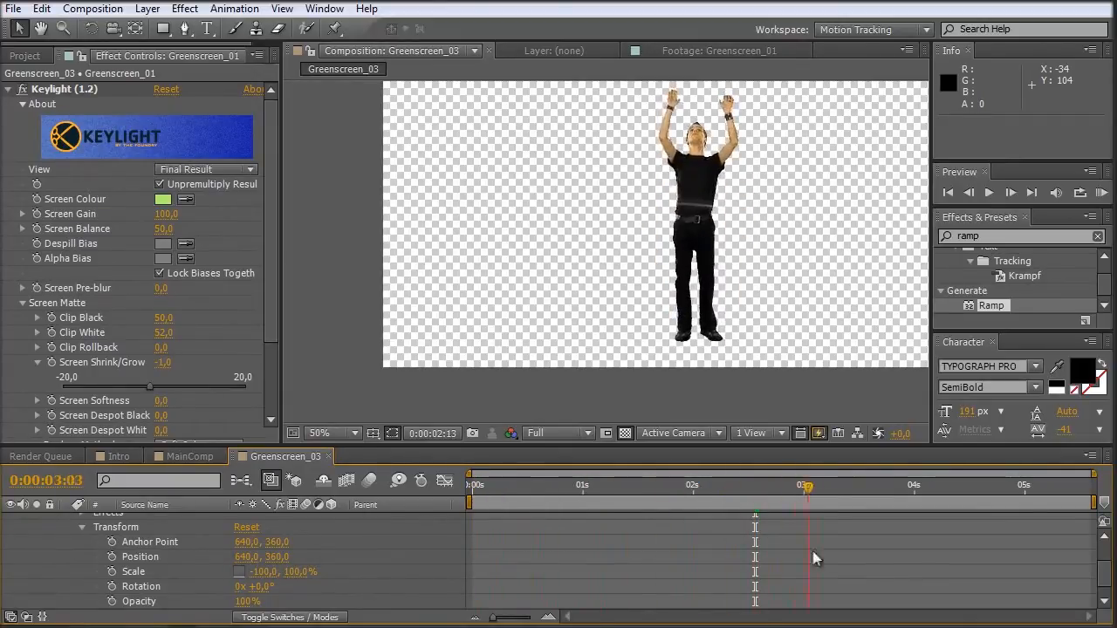
{"action": "left_click_drag", "start_coordinate": [803, 485], "coordinate": [946, 486]}
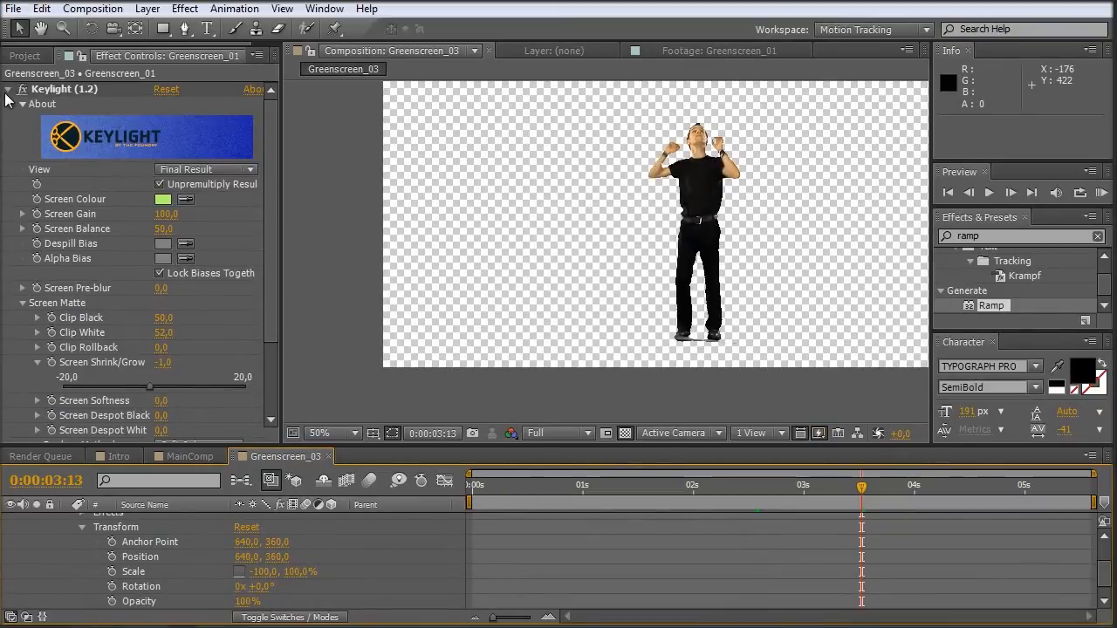
Apply a Fill effect to make the keyed actor a solid red silhouette and inspect its edges.
{"action": "left_click", "coordinate": [7, 89]}
{"action": "type", "text": "fill"}
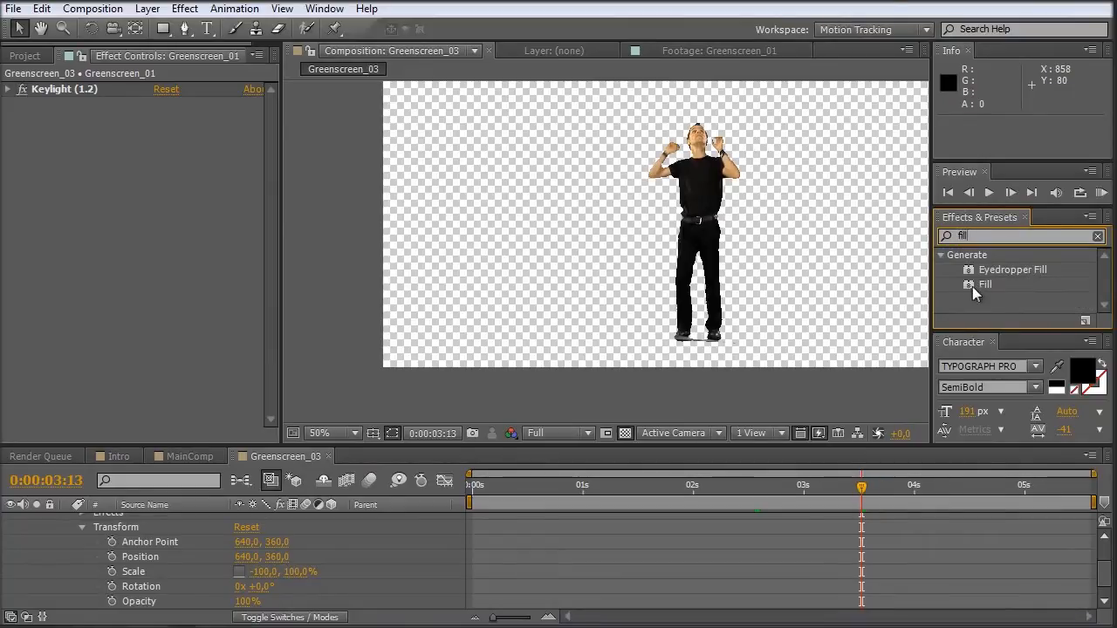
{"action": "double_click", "coordinate": [984, 285]}
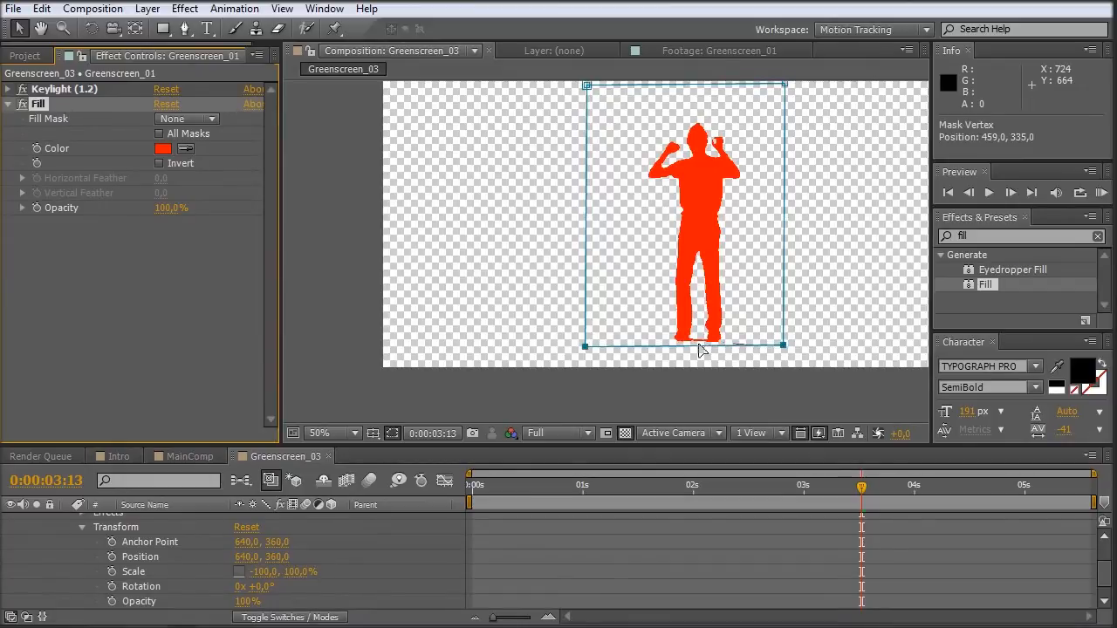
{"action": "left_click", "coordinate": [318, 432]}
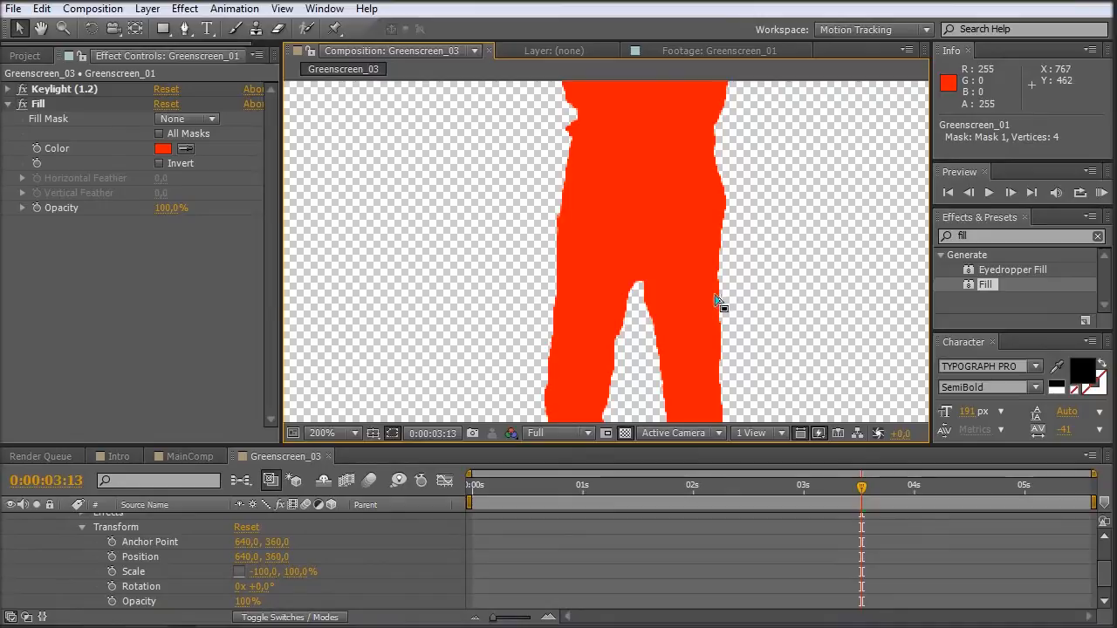
{"action": "mouse_move", "coordinate": [782, 254]}
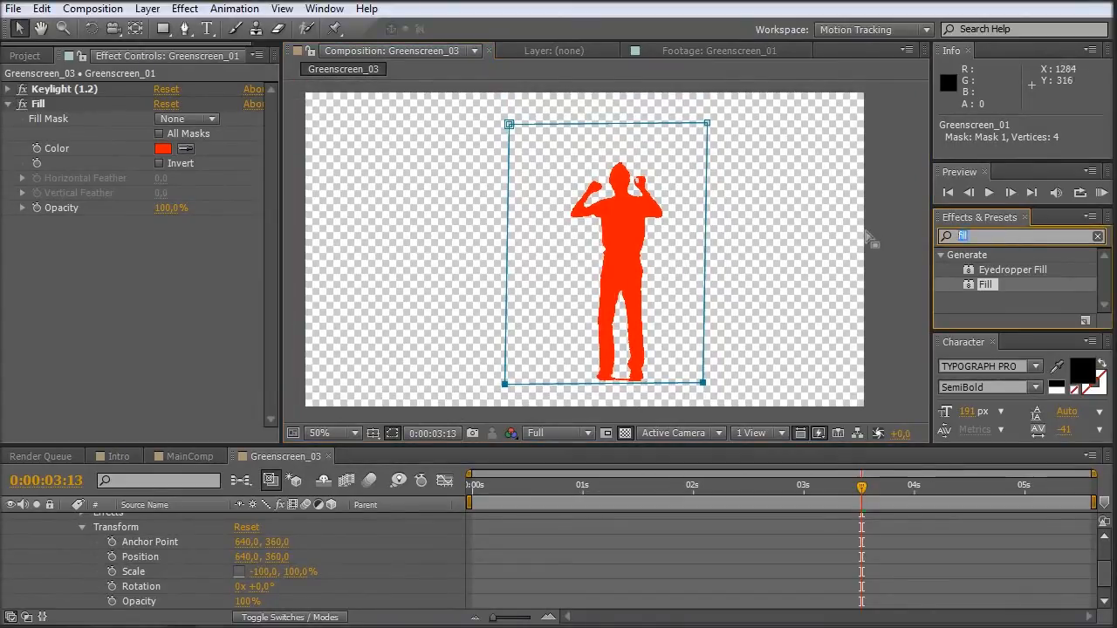
Find Matte Choker by searching 'chok' and check the choked red edges up close.
{"action": "left_click", "coordinate": [1097, 236]}
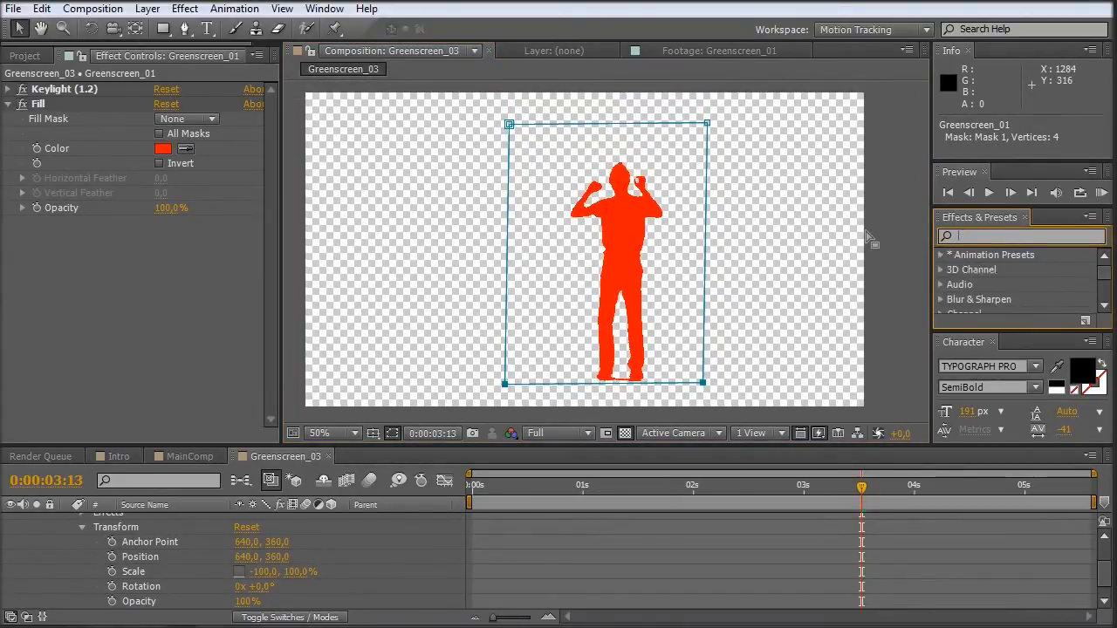
{"action": "type", "text": "choker"}
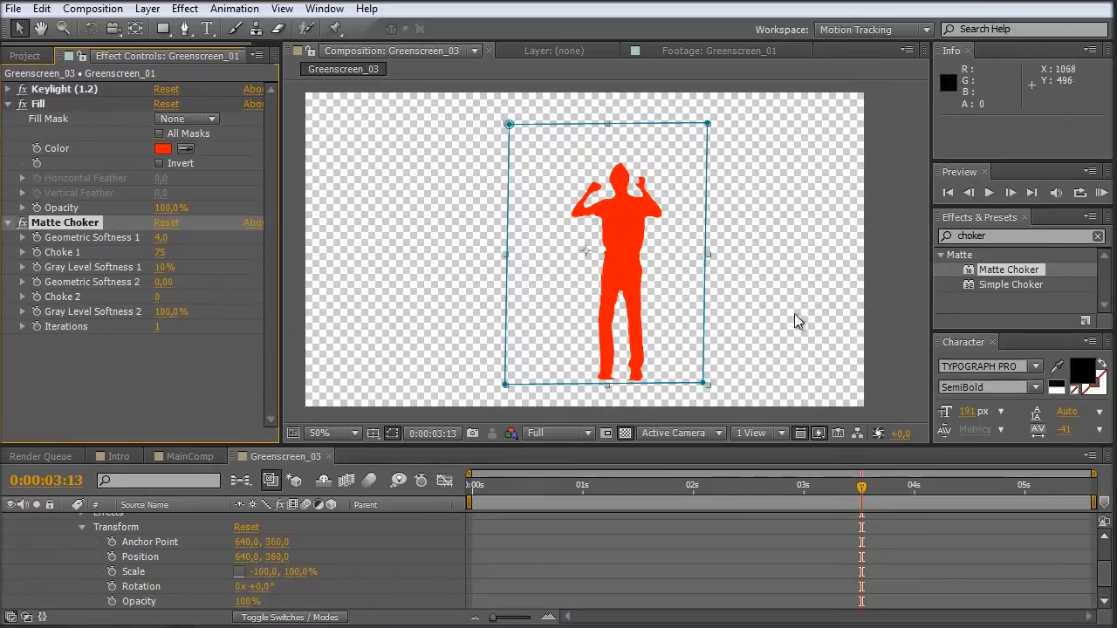
{"action": "left_click", "coordinate": [318, 433]}
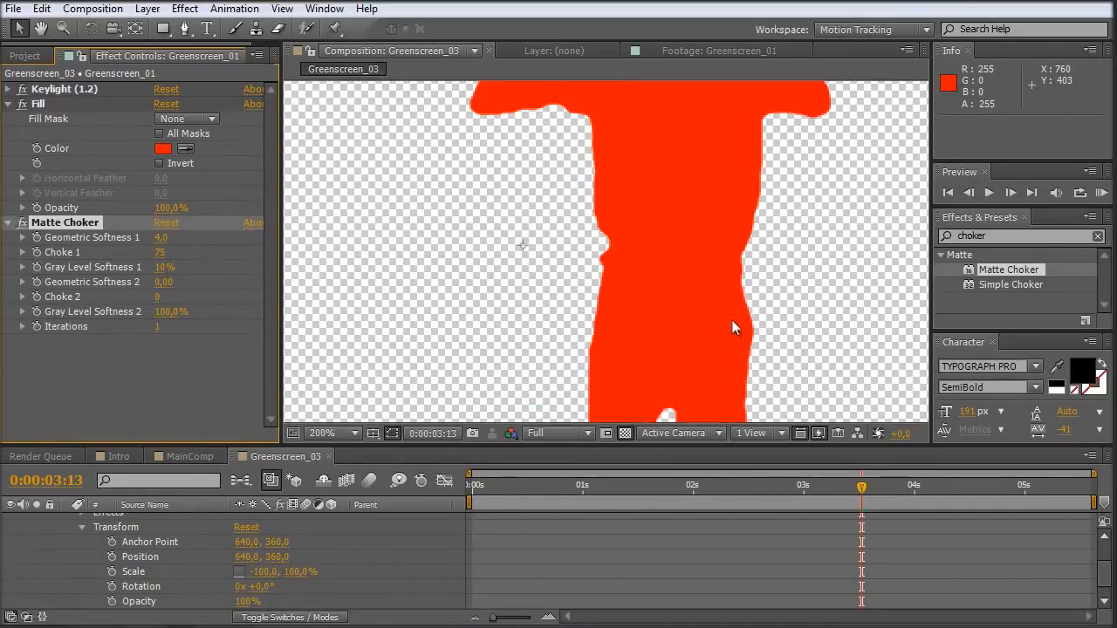
{"action": "left_click", "coordinate": [318, 432]}
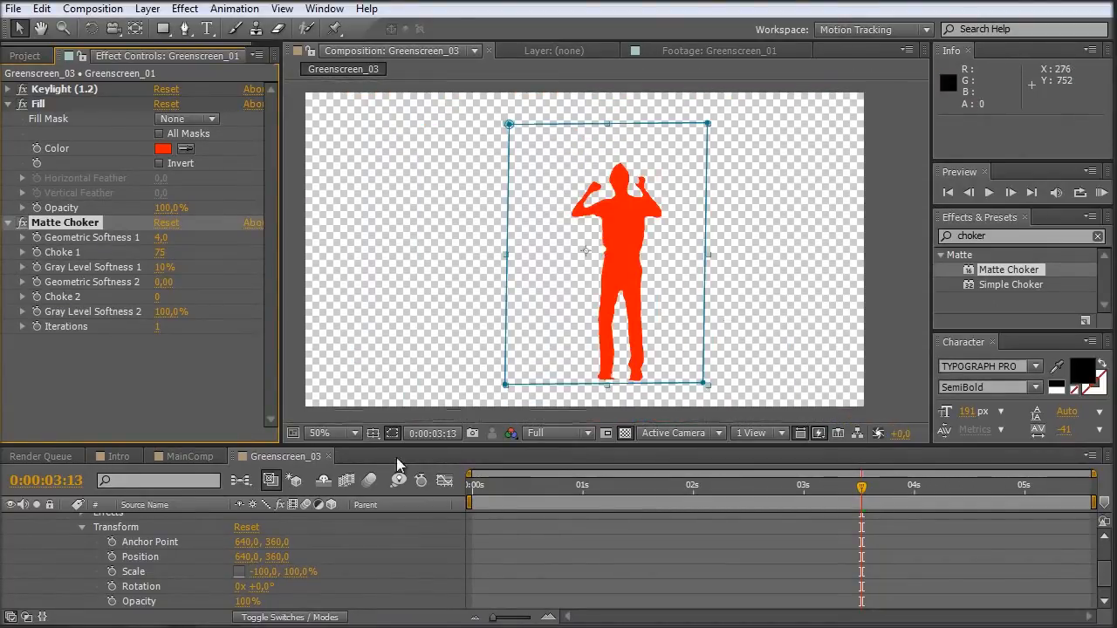
{"action": "mouse_move", "coordinate": [428, 217]}
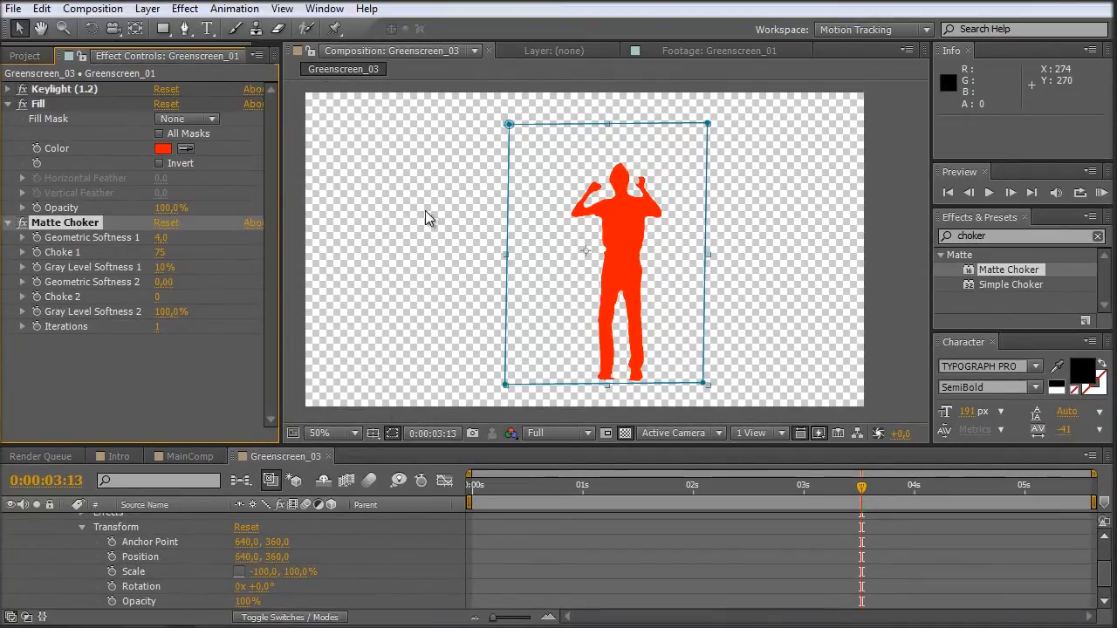
{"action": "mouse_move", "coordinate": [527, 202]}
{"action": "type", "text": "g"}
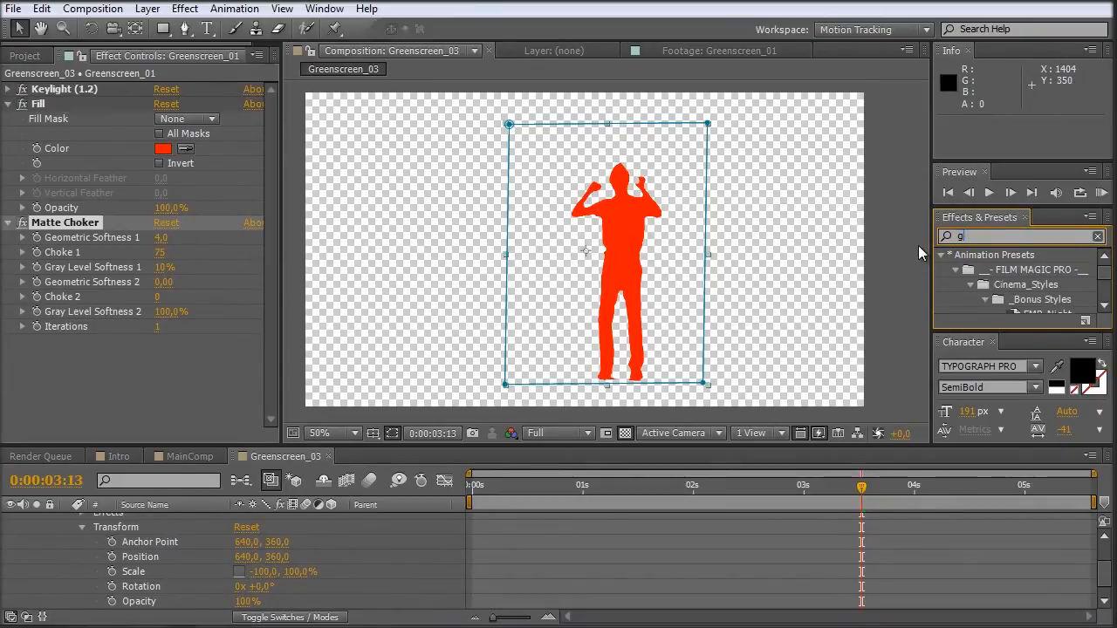
Apply Glow from Effects & Presets to the red silhouette layer.
{"action": "type", "text": "low"}
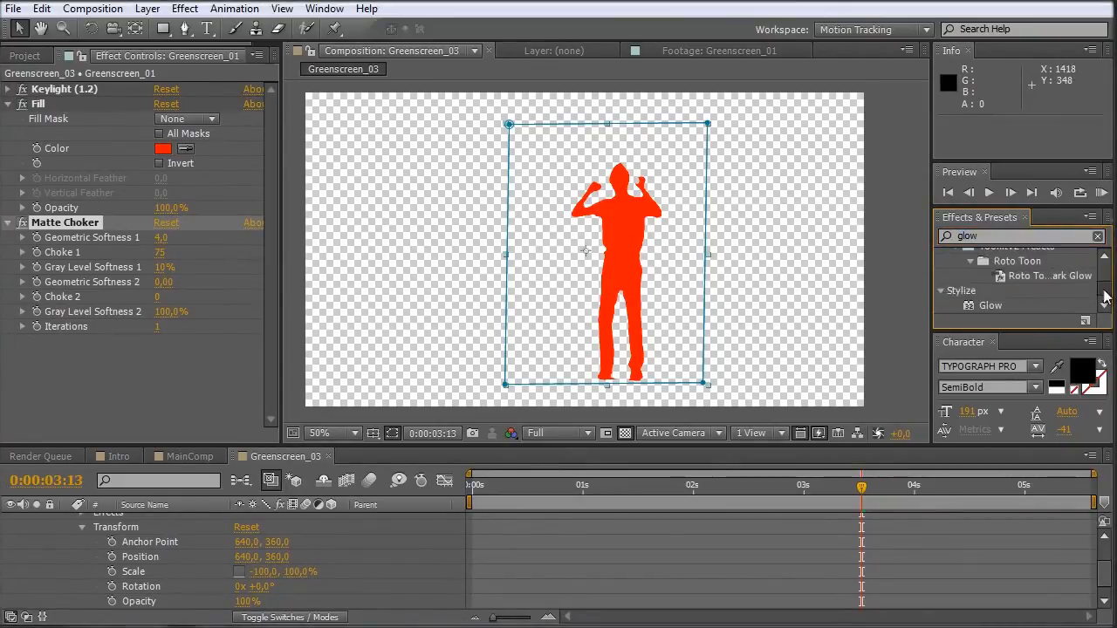
{"action": "left_click_drag", "start_coordinate": [991, 306], "coordinate": [645, 288]}
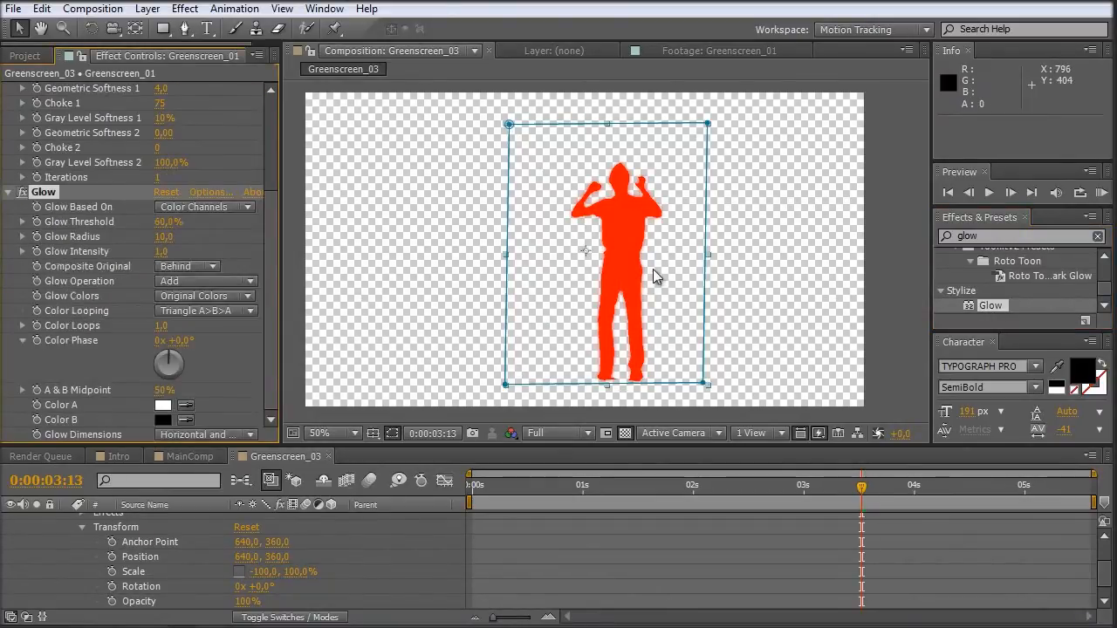
{"action": "left_click", "coordinate": [332, 432]}
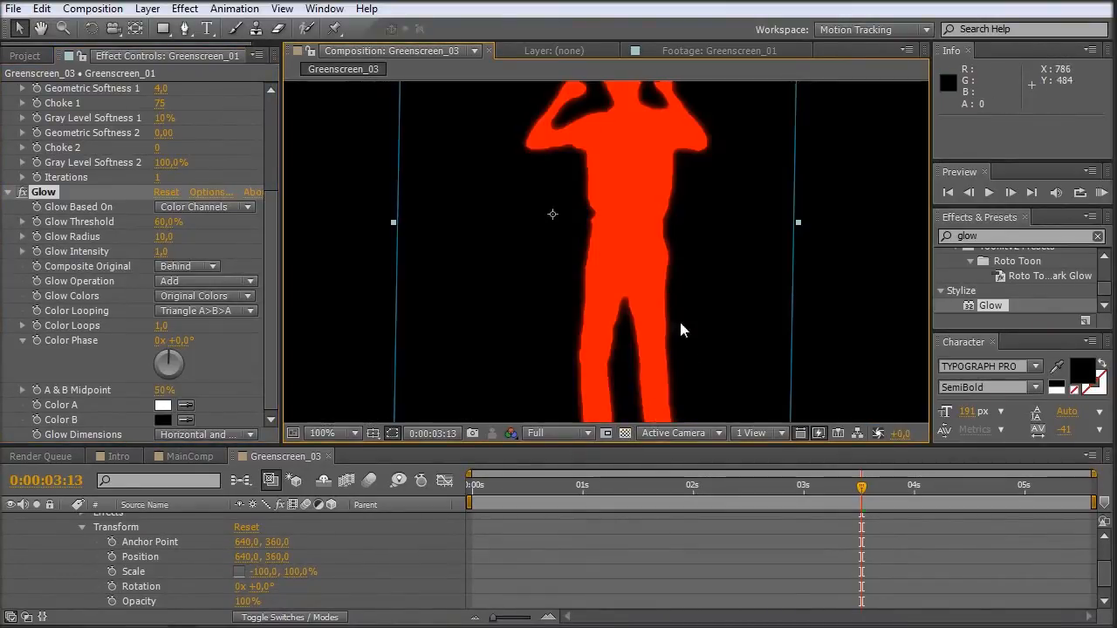
{"action": "mouse_move", "coordinate": [688, 313]}
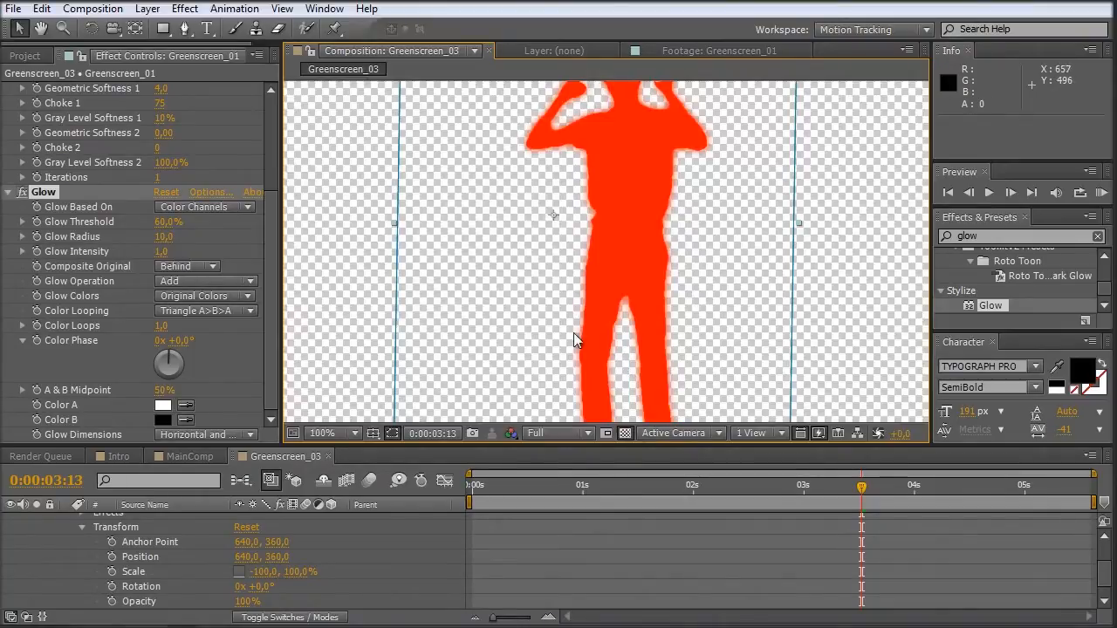
Base the Glow on Alpha Channel with A & B colours, Color A black and Intensity 8.
{"action": "left_click", "coordinate": [332, 432]}
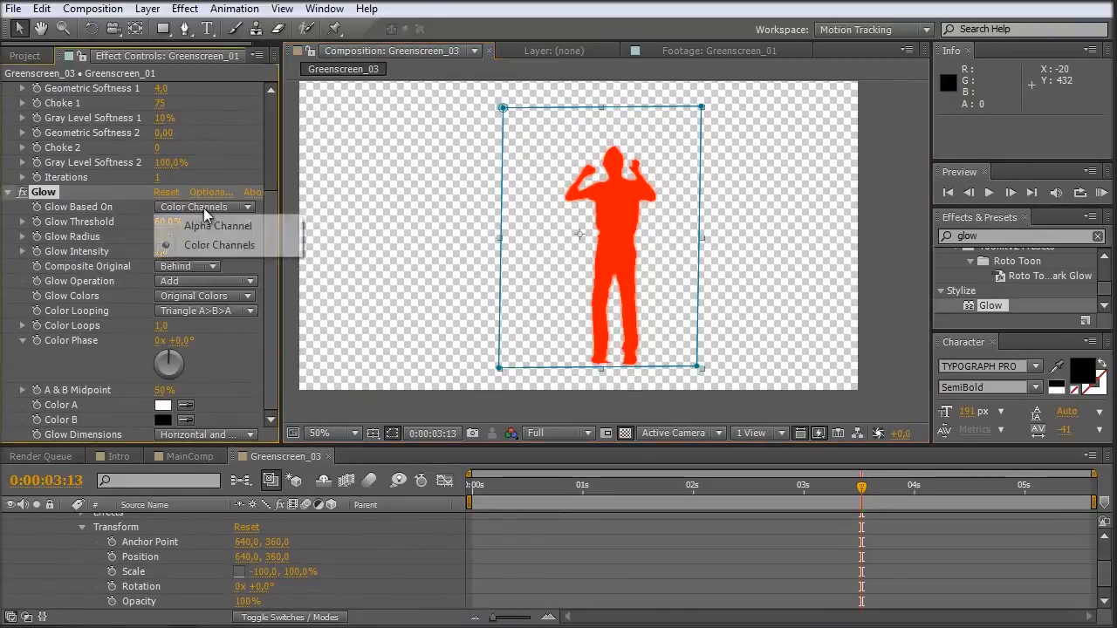
{"action": "left_click", "coordinate": [217, 226]}
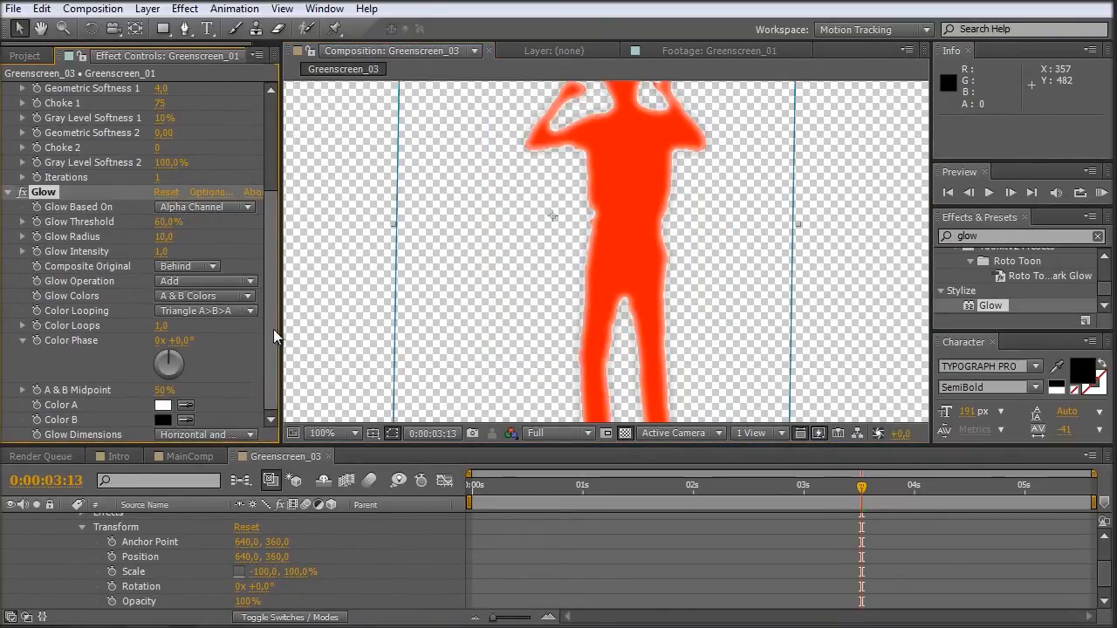
{"action": "mouse_move", "coordinate": [178, 410]}
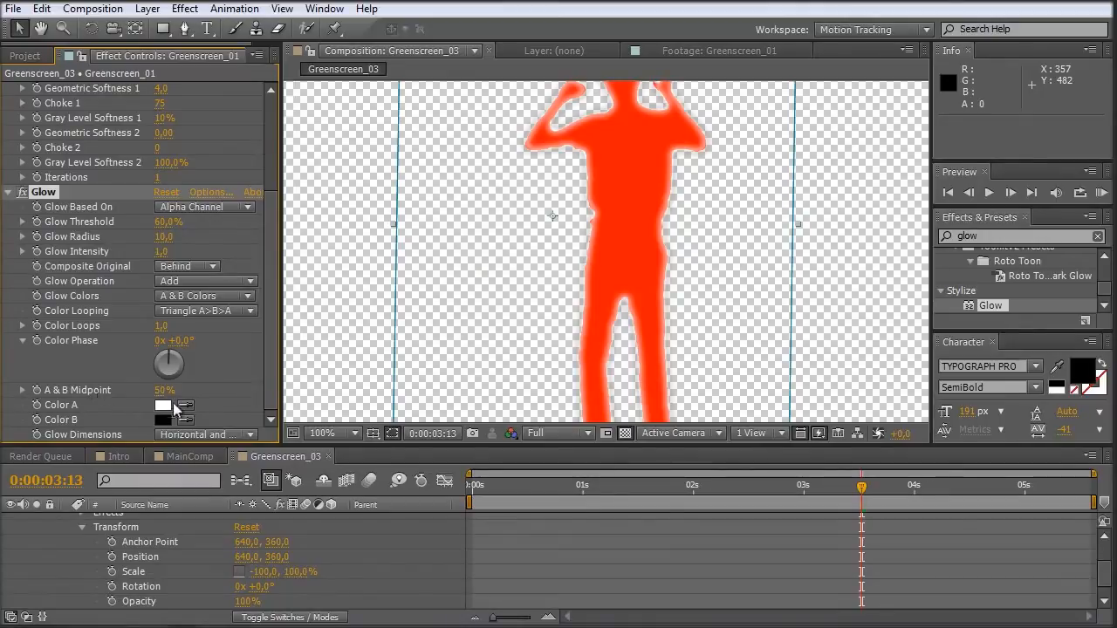
{"action": "left_click", "coordinate": [161, 405]}
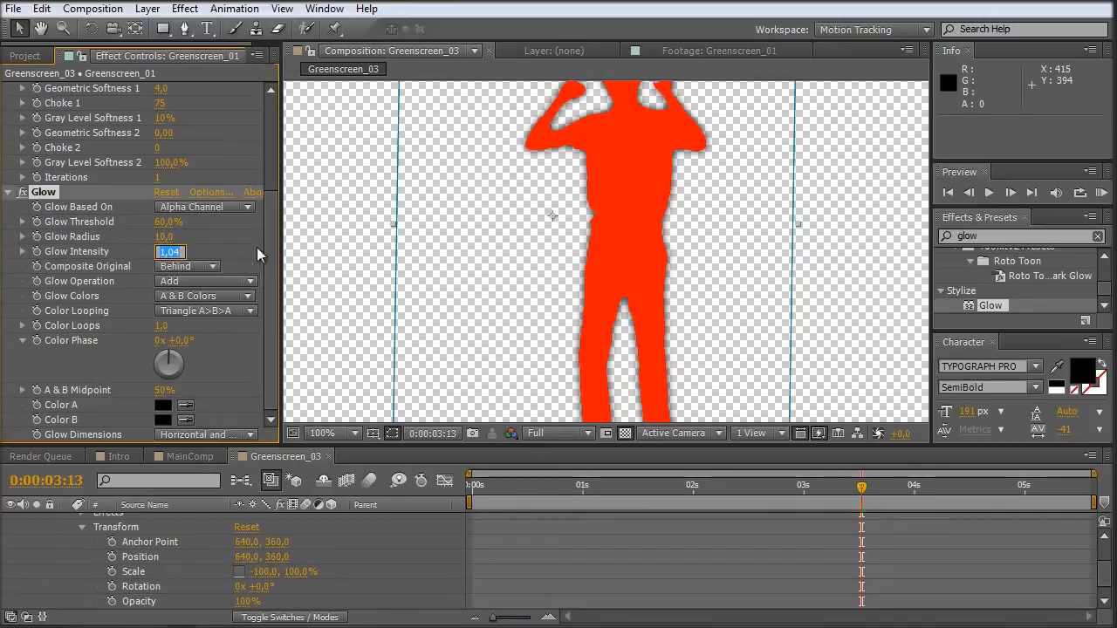
{"action": "type", "text": "8,0"}
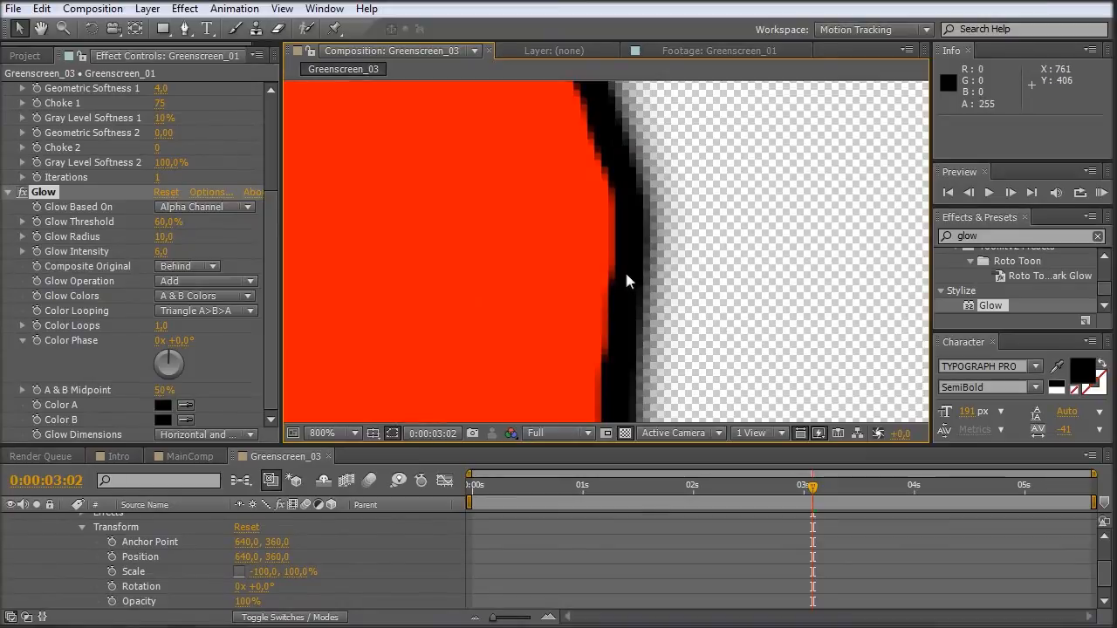
{"action": "mouse_move", "coordinate": [325, 232]}
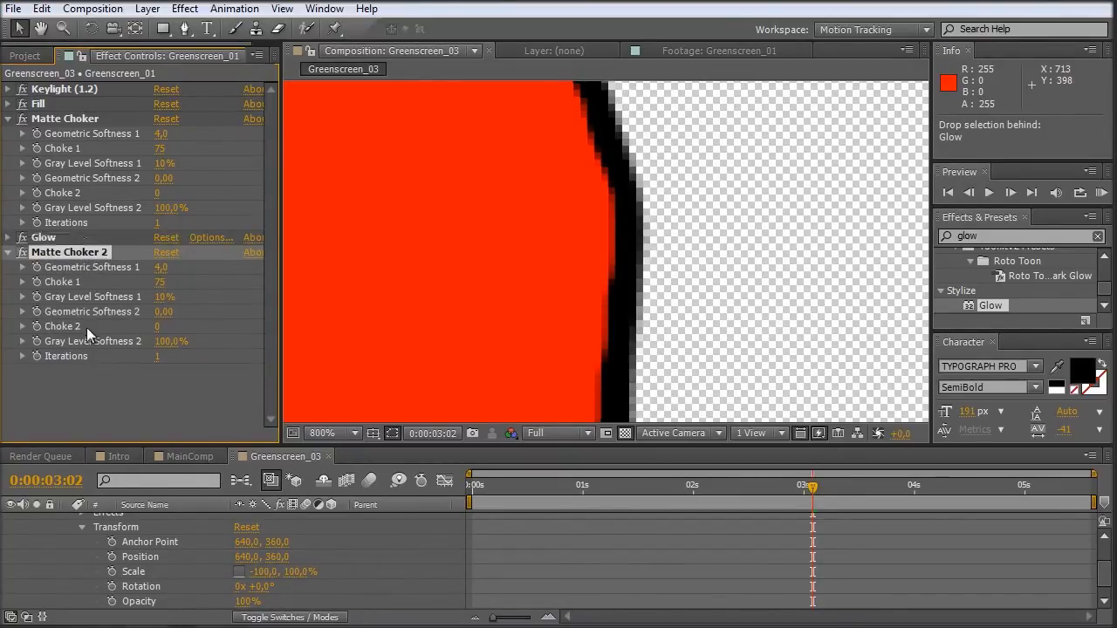
{"action": "mouse_move", "coordinate": [21, 260]}
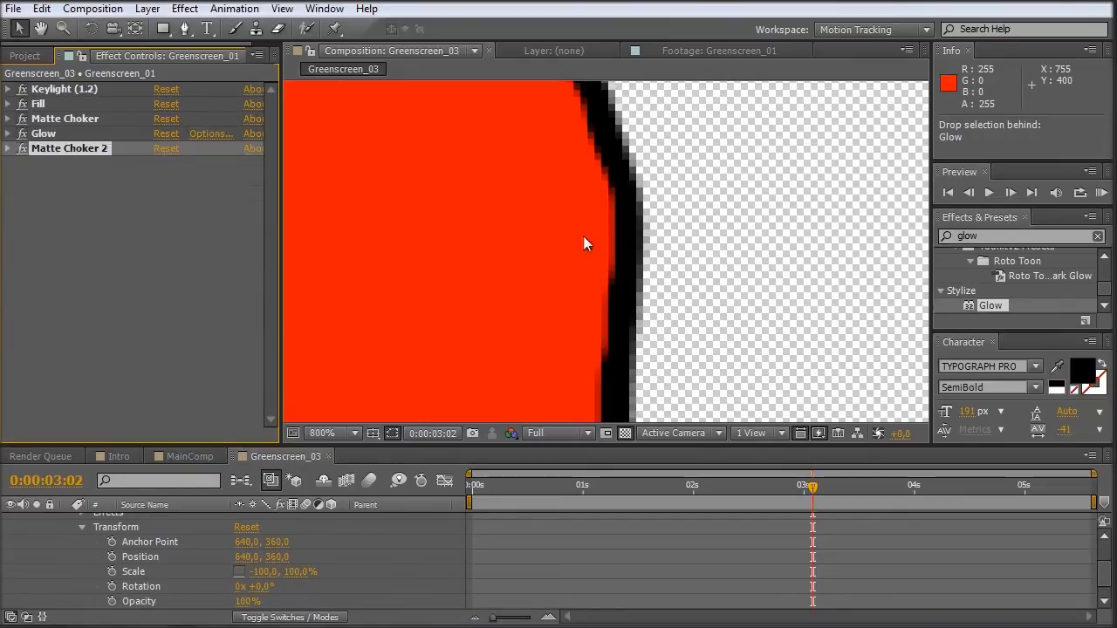
Zoom out to the whole silhouette and switch back to MainComp.
{"action": "left_click", "coordinate": [321, 433]}
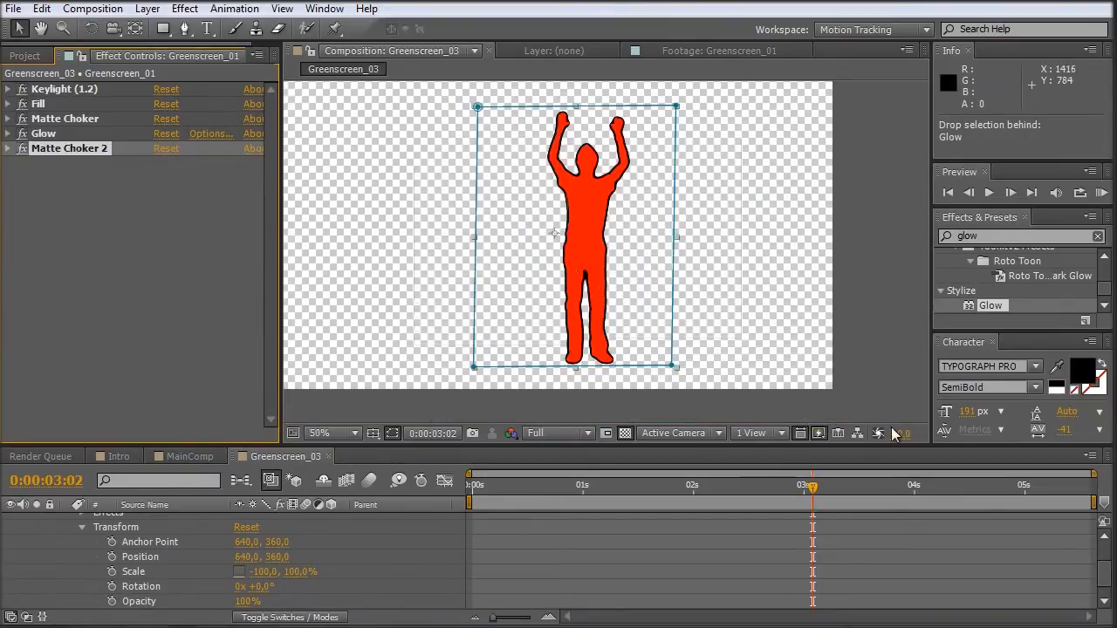
{"action": "left_click", "coordinate": [189, 456]}
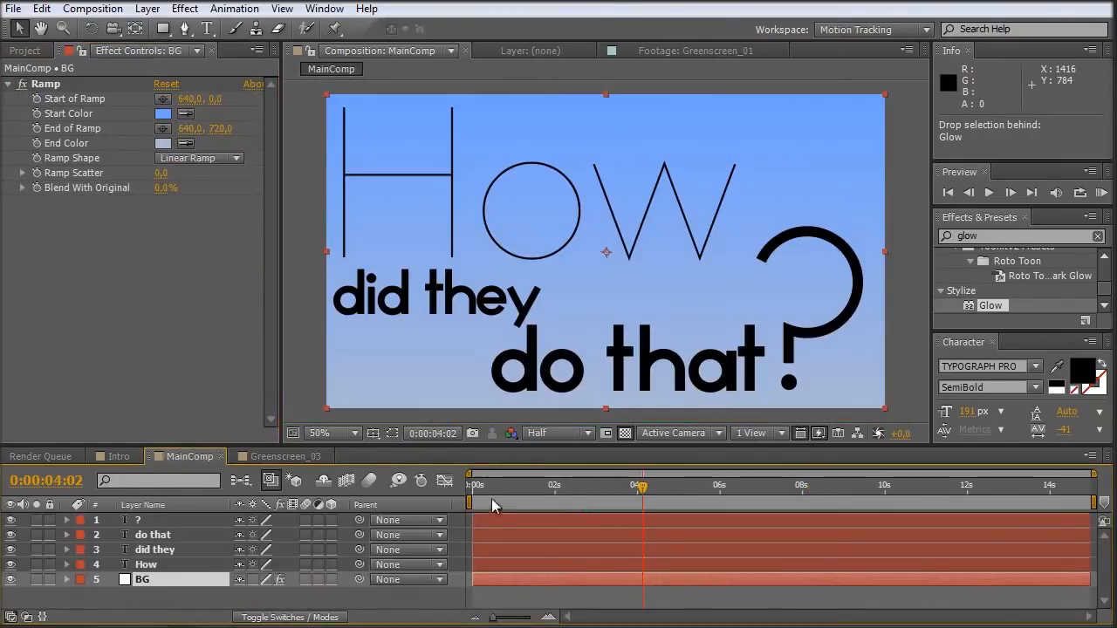
Drag Greenscreen_03 from the Project panel into MainComp and position it at the lower left.
{"action": "left_click", "coordinate": [24, 49]}
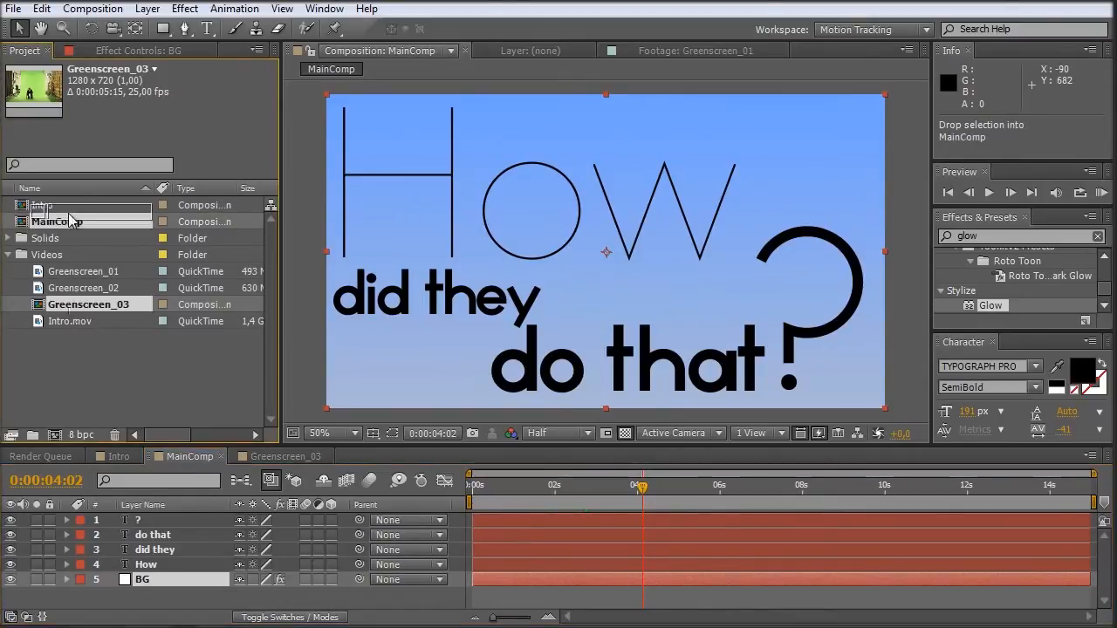
{"action": "left_click_drag", "start_coordinate": [87, 303], "coordinate": [602, 262]}
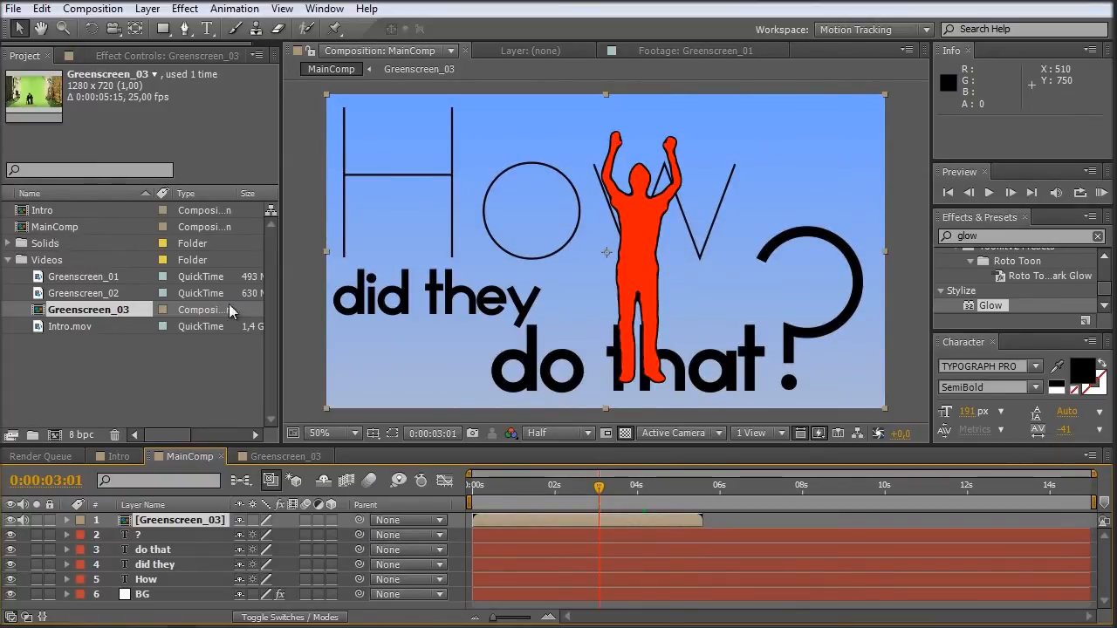
{"action": "mouse_move", "coordinate": [608, 496]}
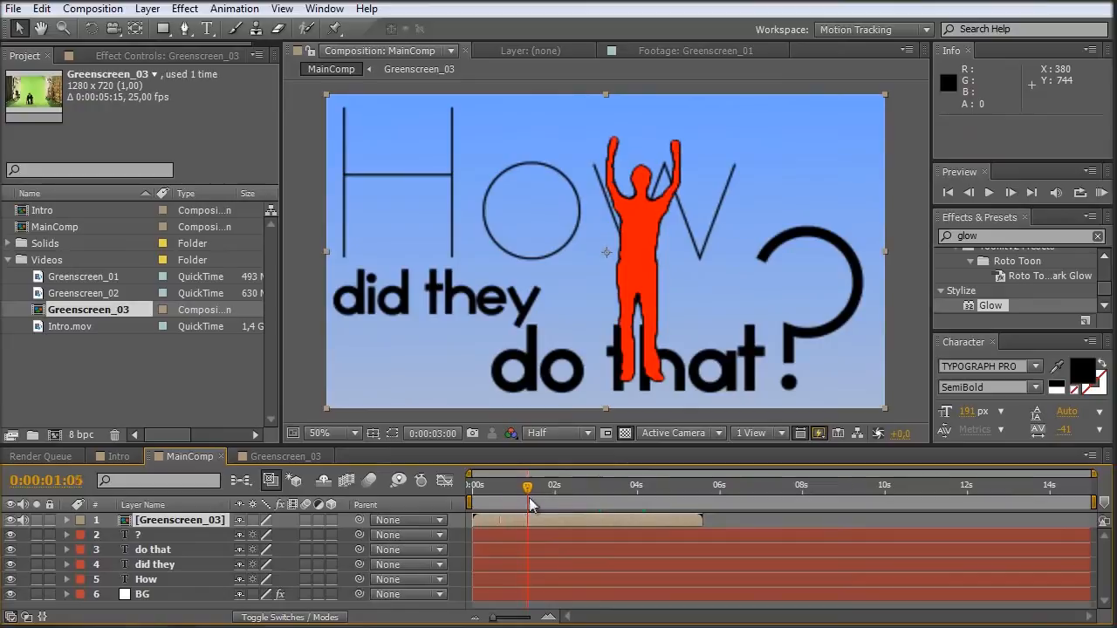
{"action": "left_click_drag", "start_coordinate": [527, 485], "coordinate": [555, 486]}
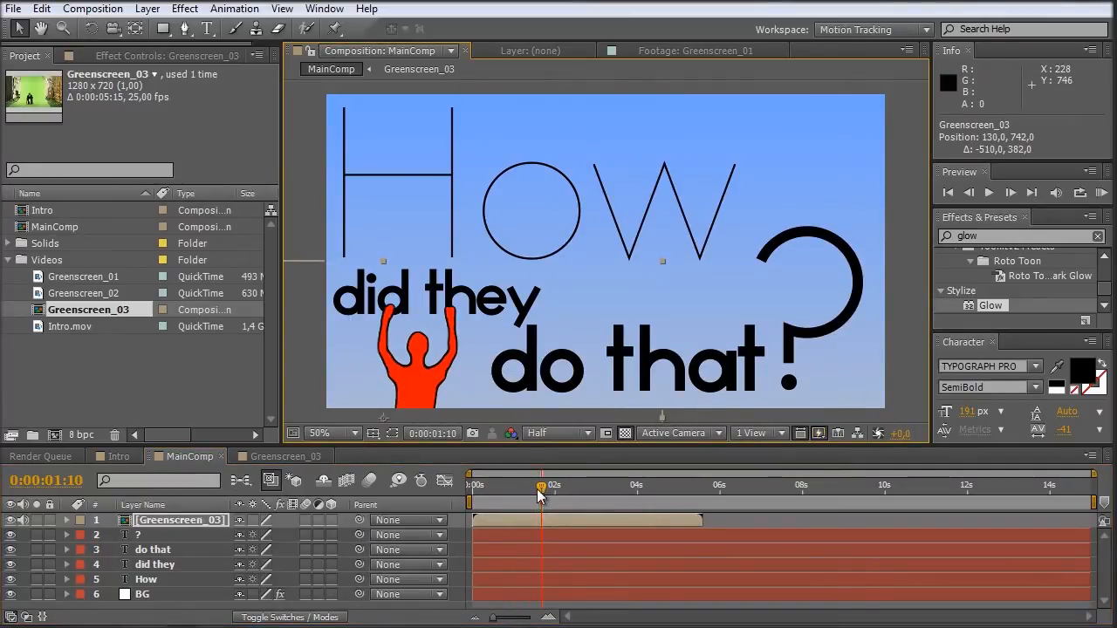
{"action": "left_click_drag", "start_coordinate": [541, 486], "coordinate": [509, 485]}
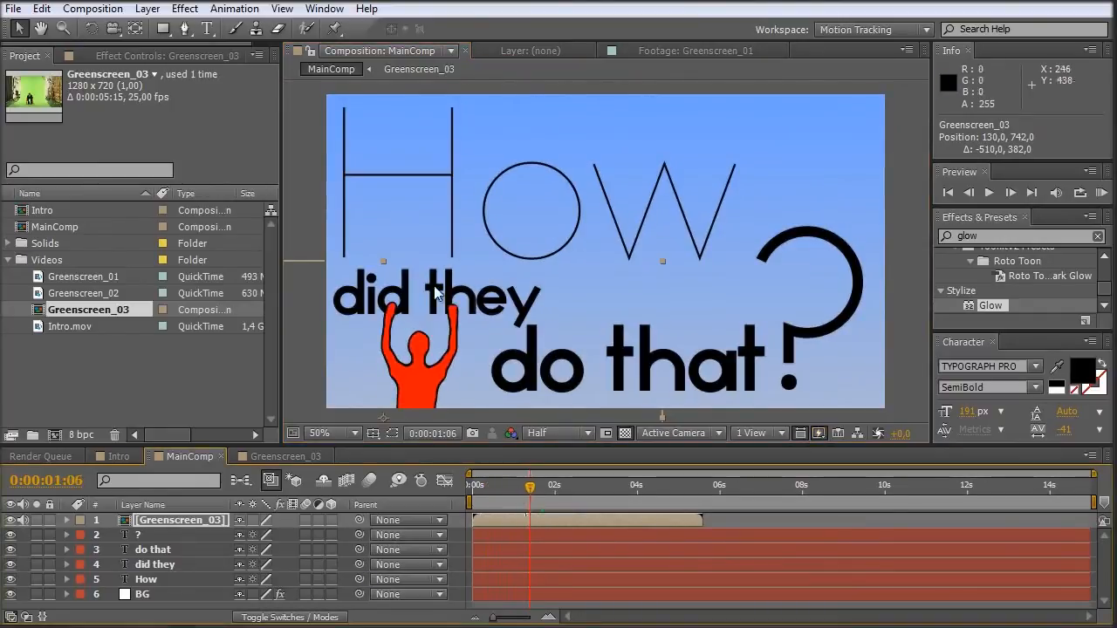
{"action": "mouse_move", "coordinate": [471, 328]}
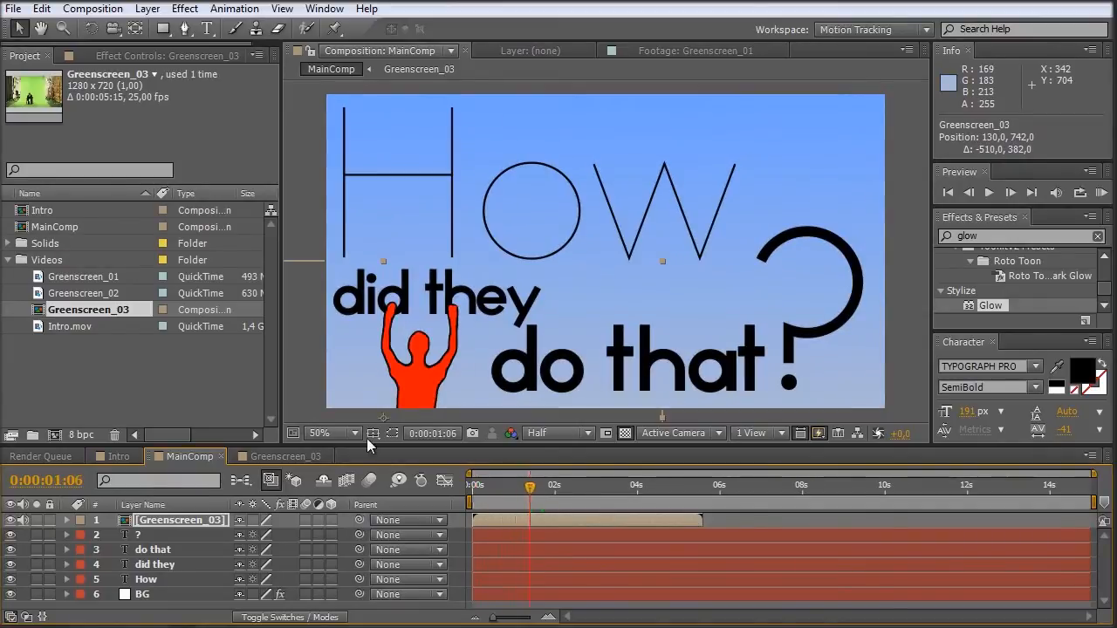
{"action": "left_click", "coordinate": [87, 294]}
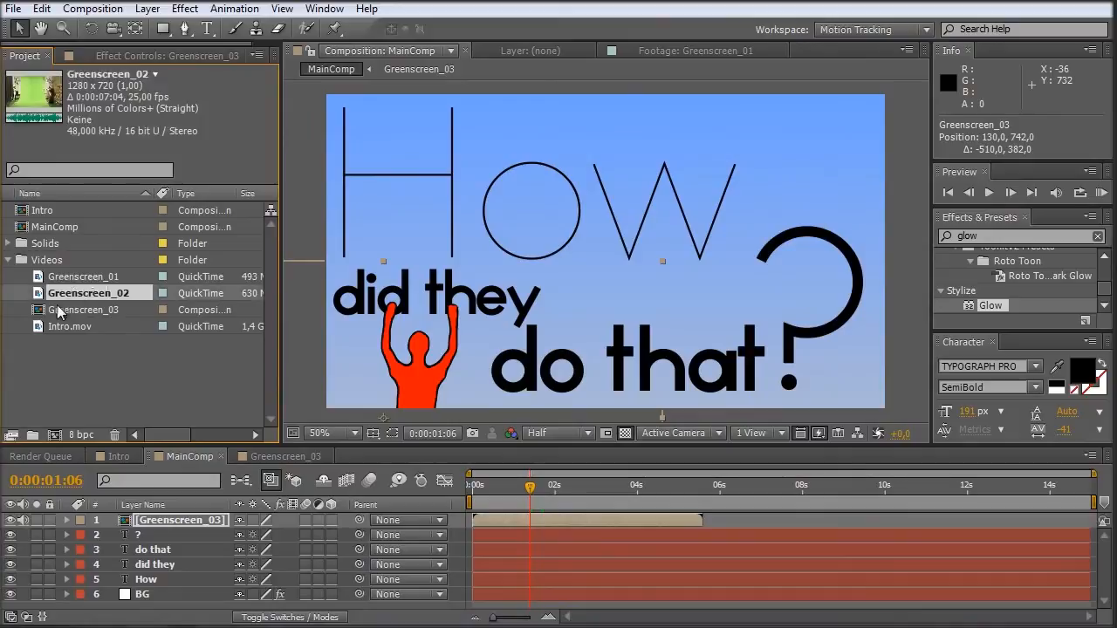
Create a composition from Greenscreen_01 and name it 'tracking comp'.
{"action": "left_click", "coordinate": [84, 276]}
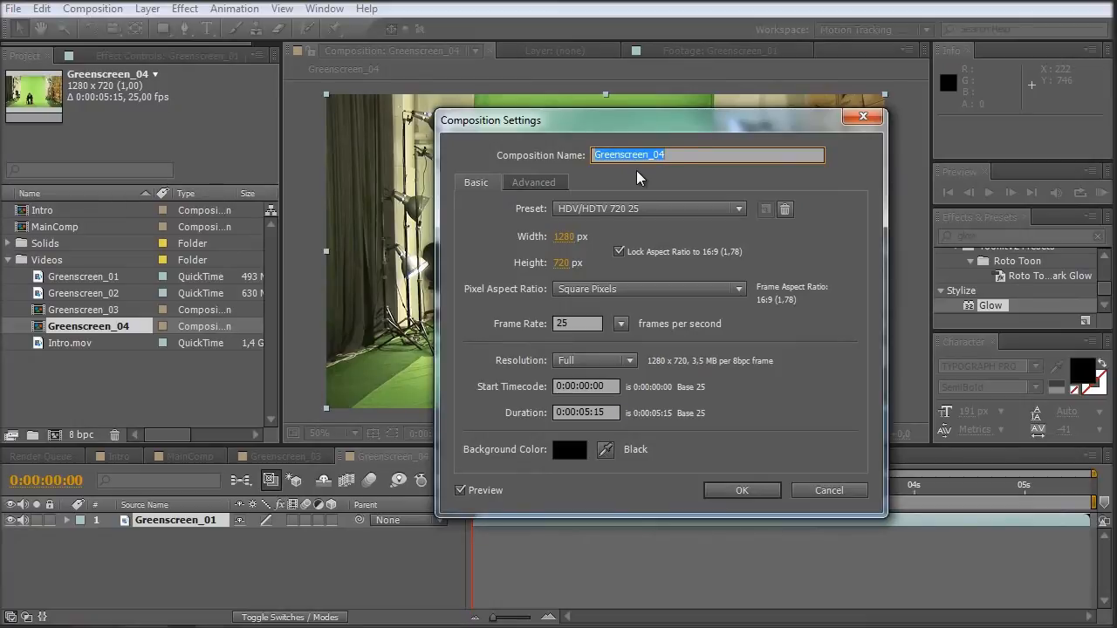
{"action": "type", "text": "tracking co"}
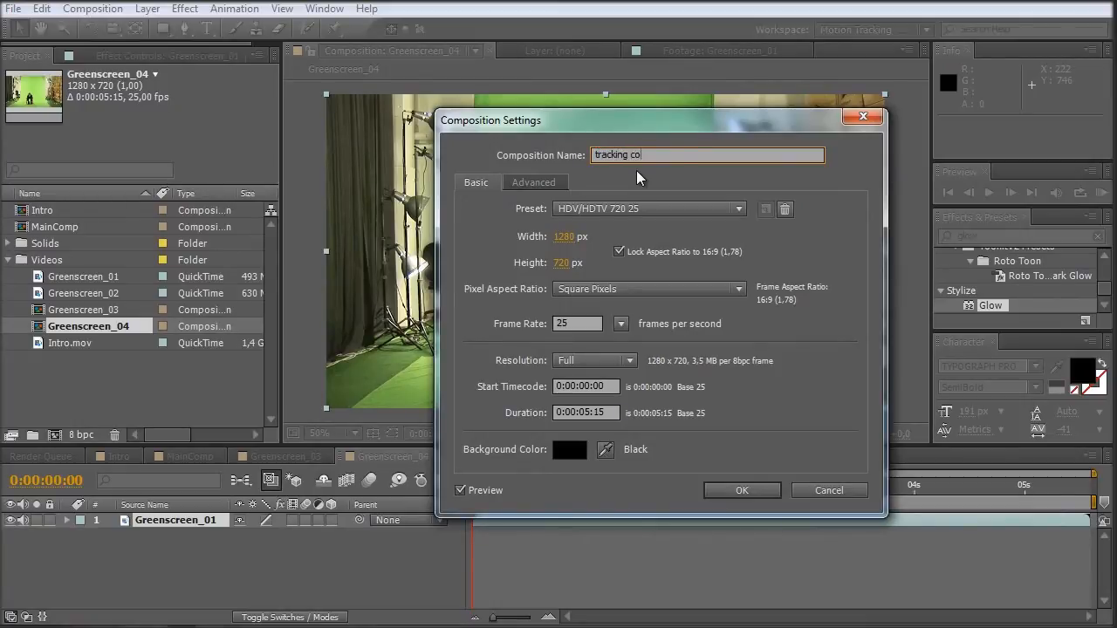
{"action": "left_click", "coordinate": [740, 489]}
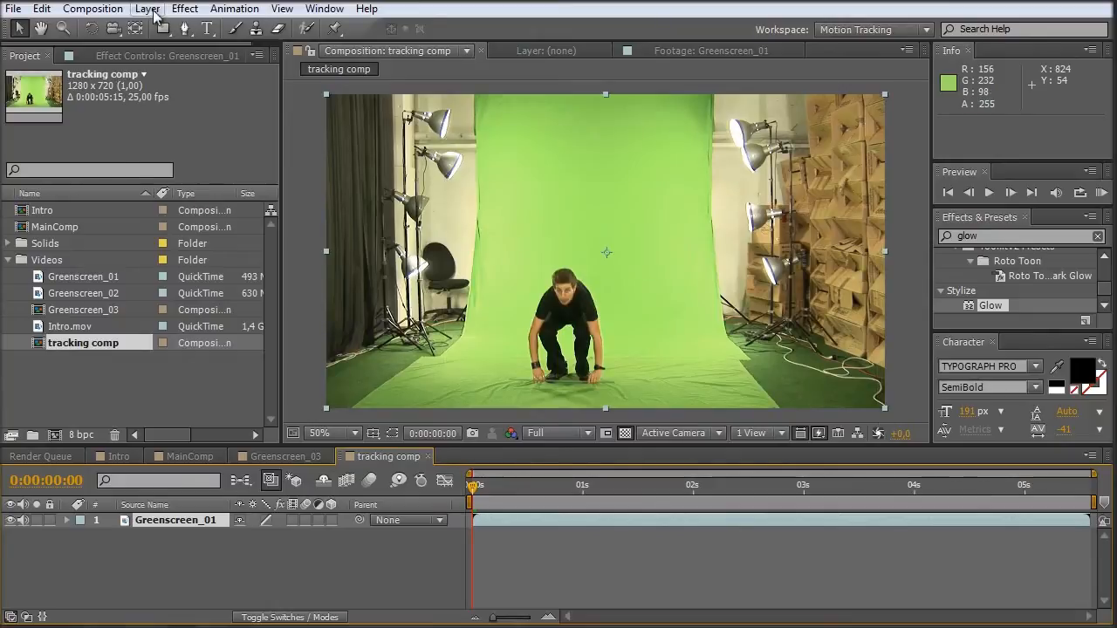
Add a Null Object via Layer > New and rename it 'tracking data'.
{"action": "left_click", "coordinate": [146, 7]}
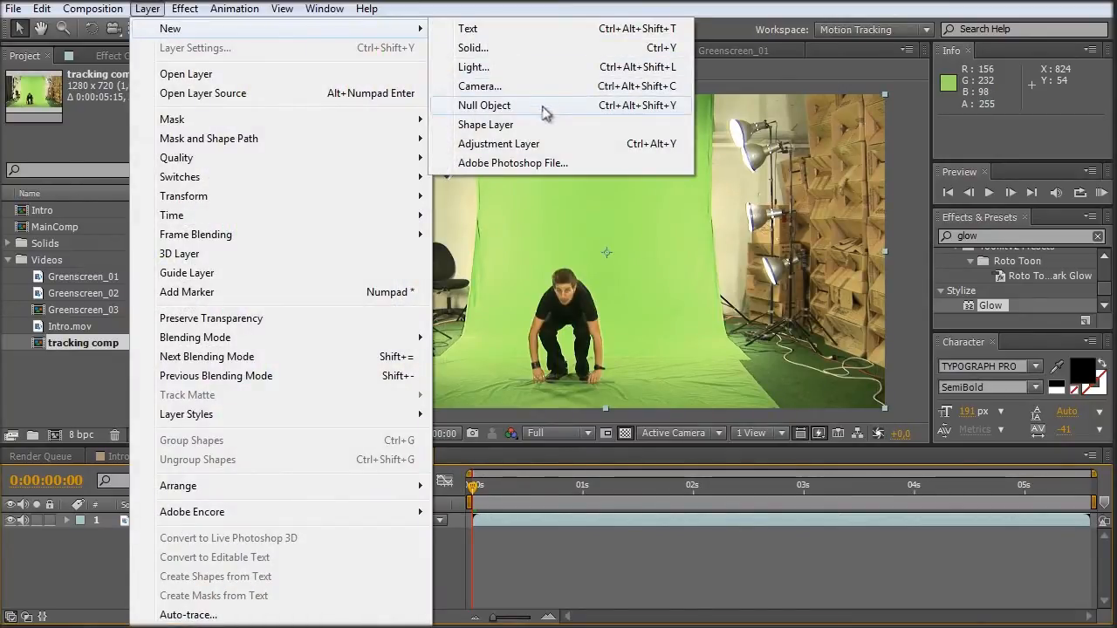
{"action": "left_click", "coordinate": [485, 105]}
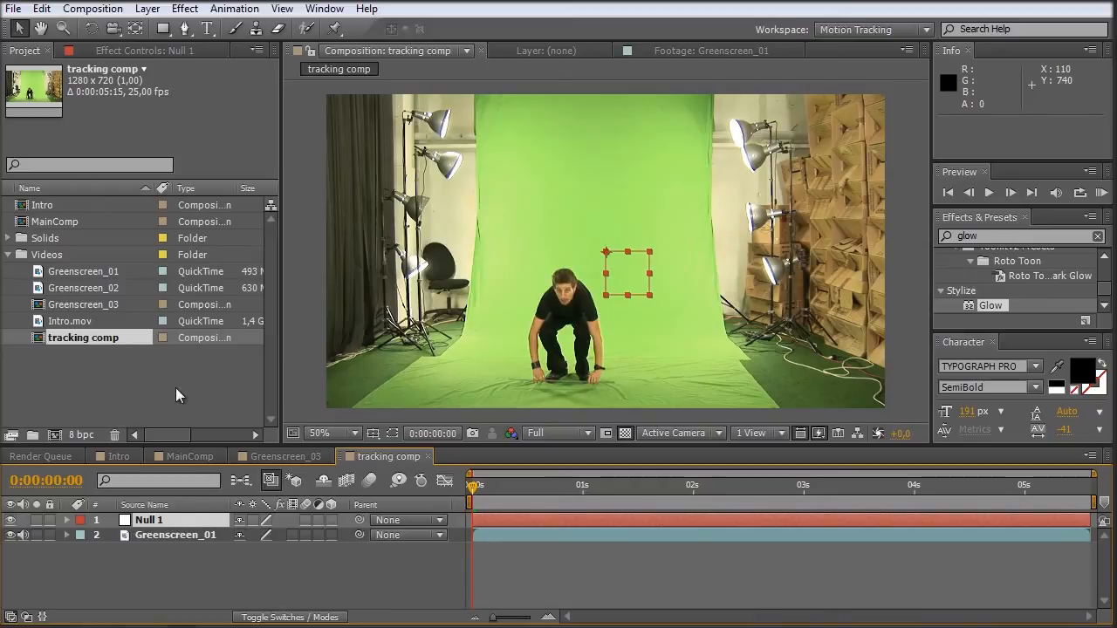
{"action": "left_click", "coordinate": [150, 521]}
{"action": "type", "text": "tracking data"}
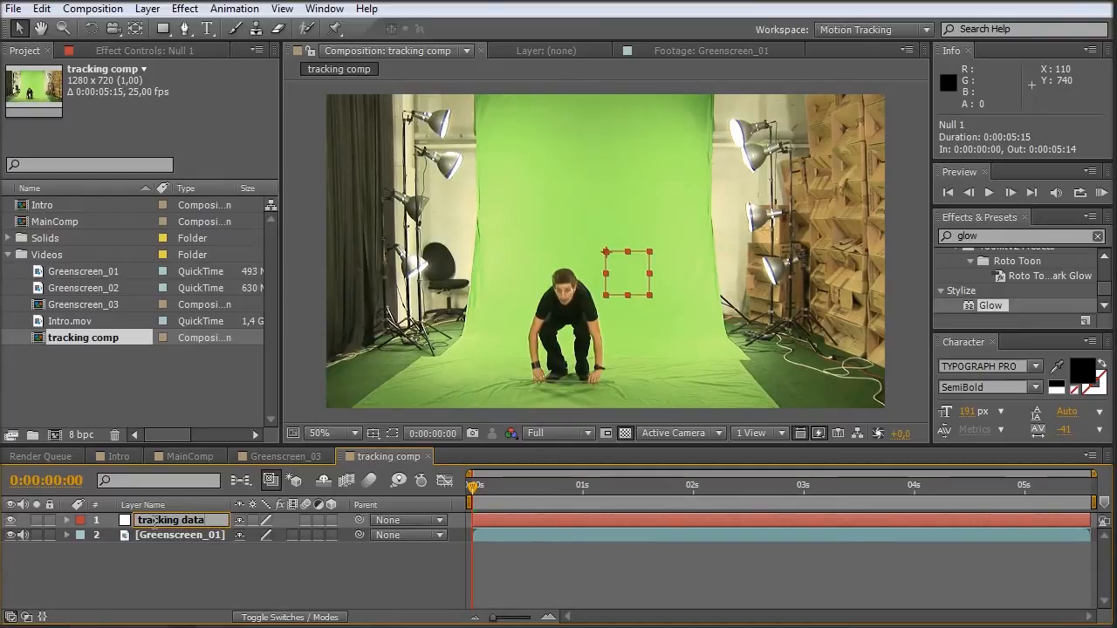
{"action": "left_click", "coordinate": [182, 534]}
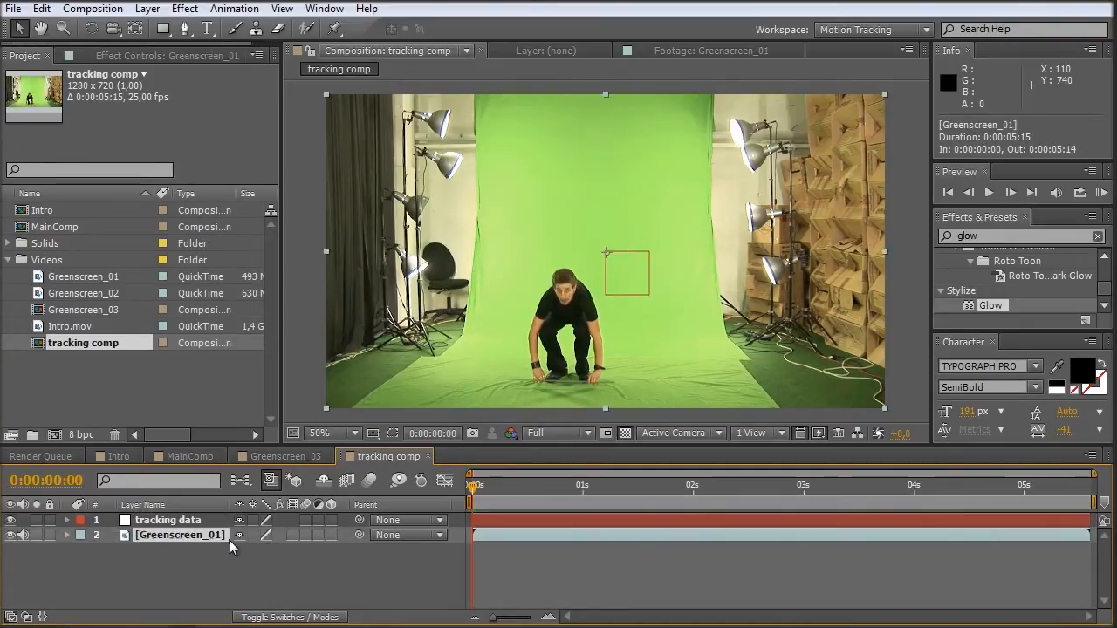
{"action": "mouse_move", "coordinate": [412, 395]}
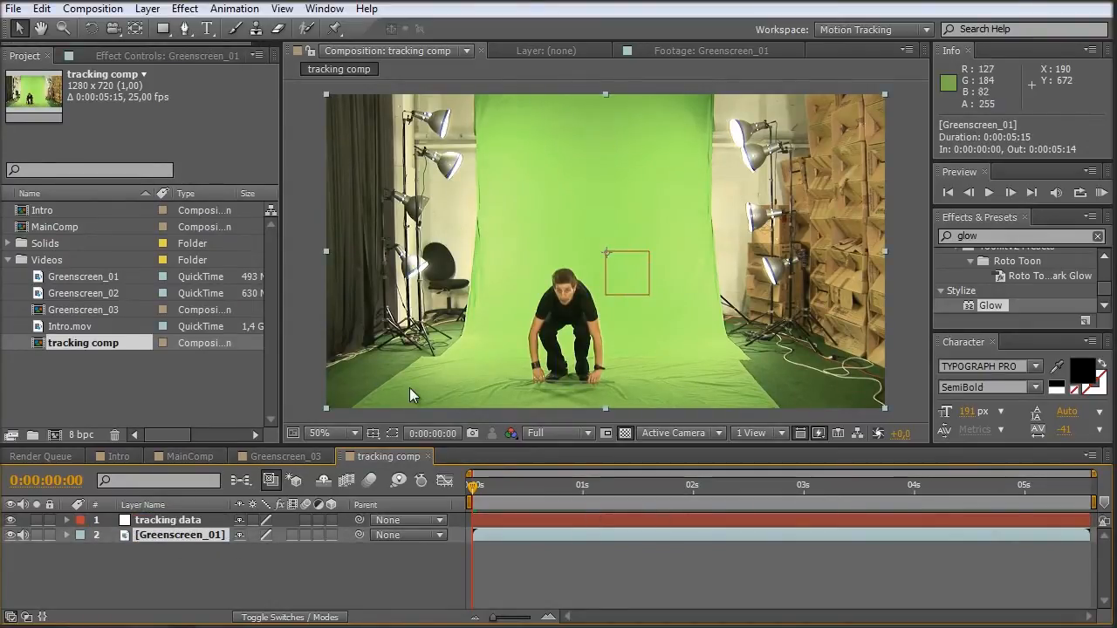
{"action": "mouse_move", "coordinate": [949, 313]}
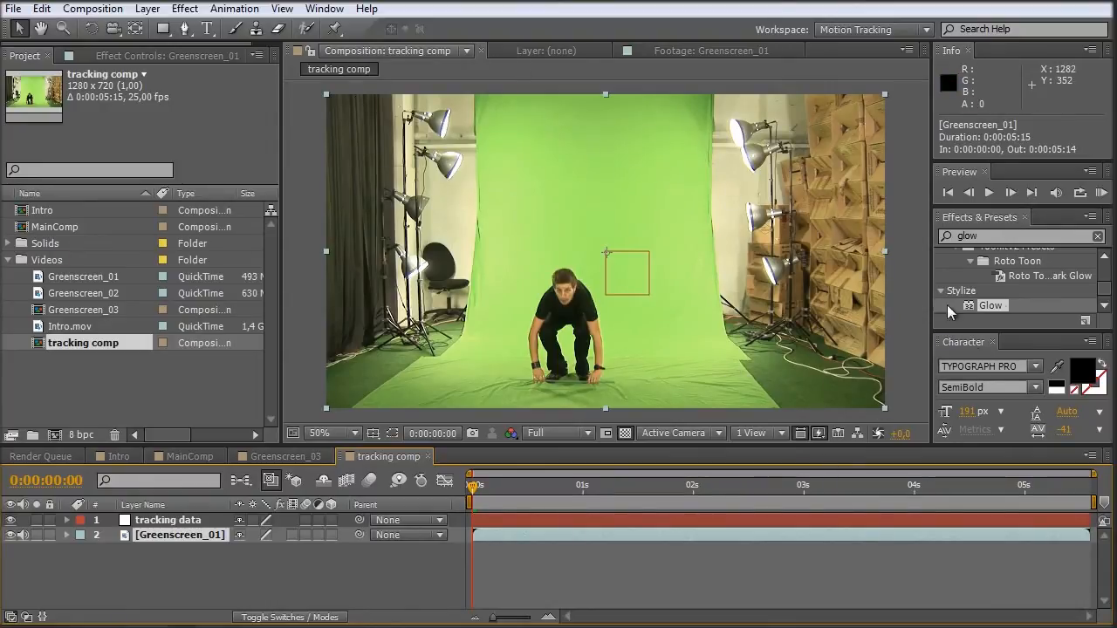
Show the Tracker panel and start Track Motion on Greenscreen_01 with Rotation enabled.
{"action": "left_click", "coordinate": [325, 7]}
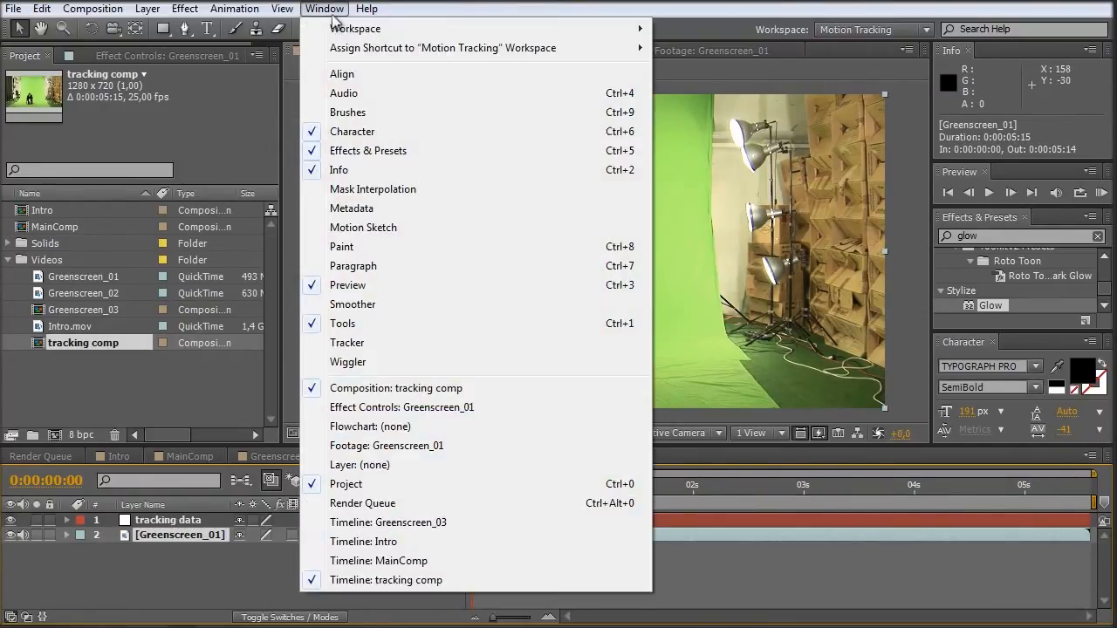
{"action": "left_click", "coordinate": [346, 343]}
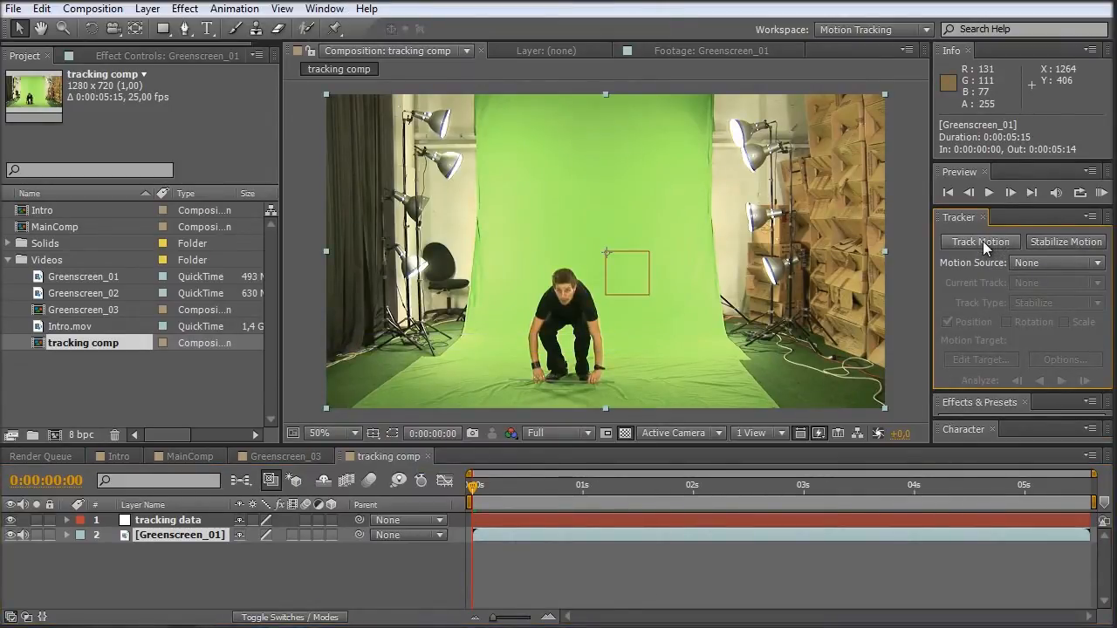
{"action": "left_click", "coordinate": [980, 241]}
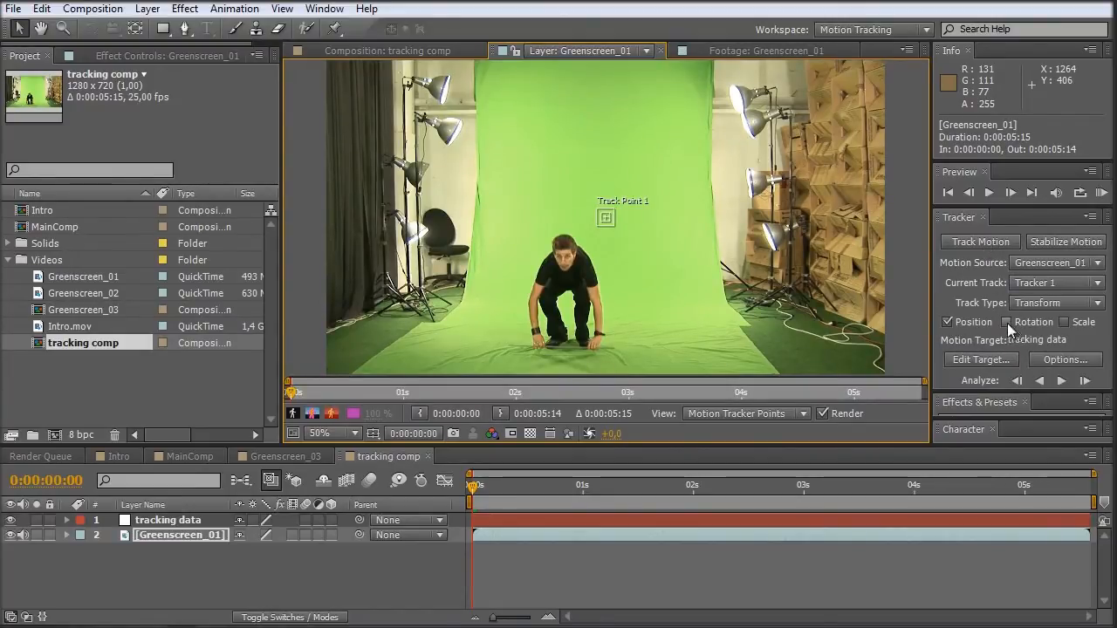
{"action": "left_click", "coordinate": [1005, 321]}
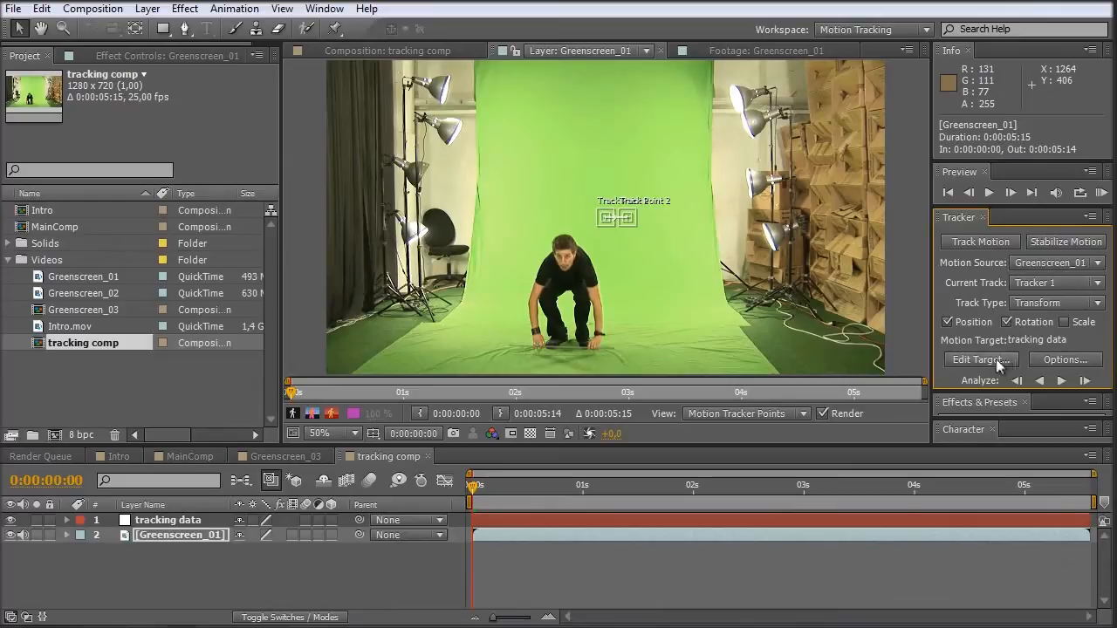
Set the motion target to the tracking data layer.
{"action": "left_click", "coordinate": [979, 360]}
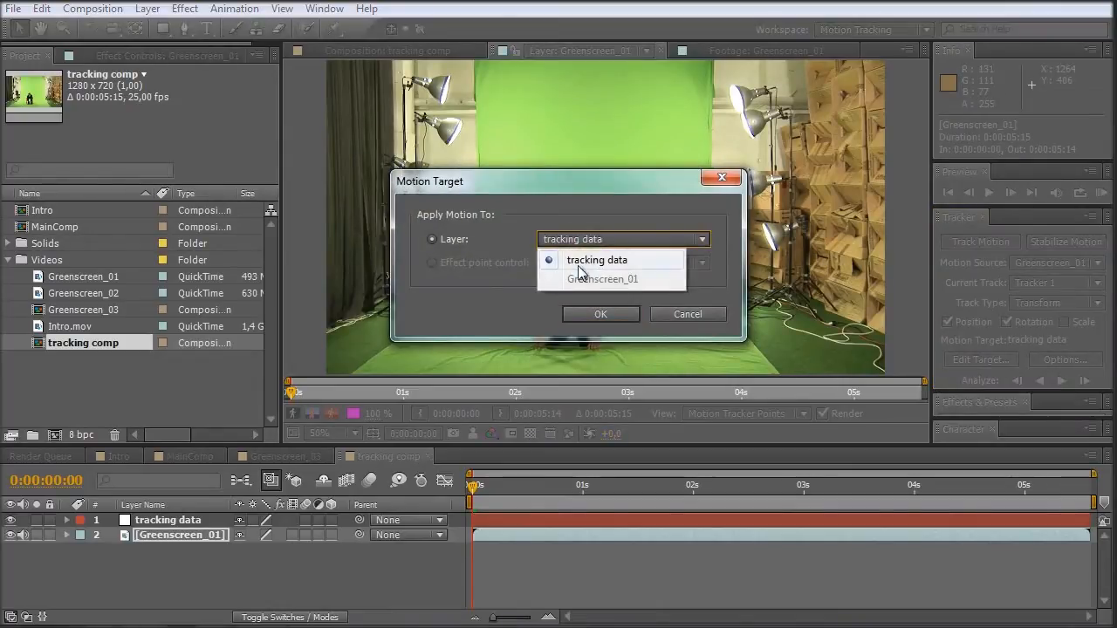
{"action": "left_click", "coordinate": [597, 259]}
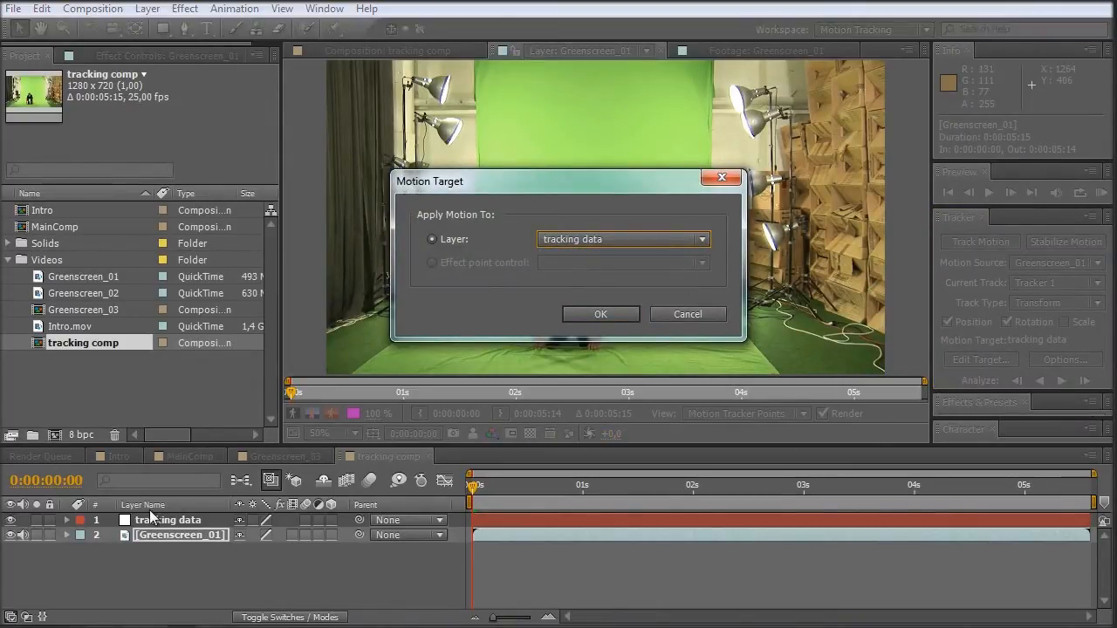
{"action": "left_click", "coordinate": [601, 314]}
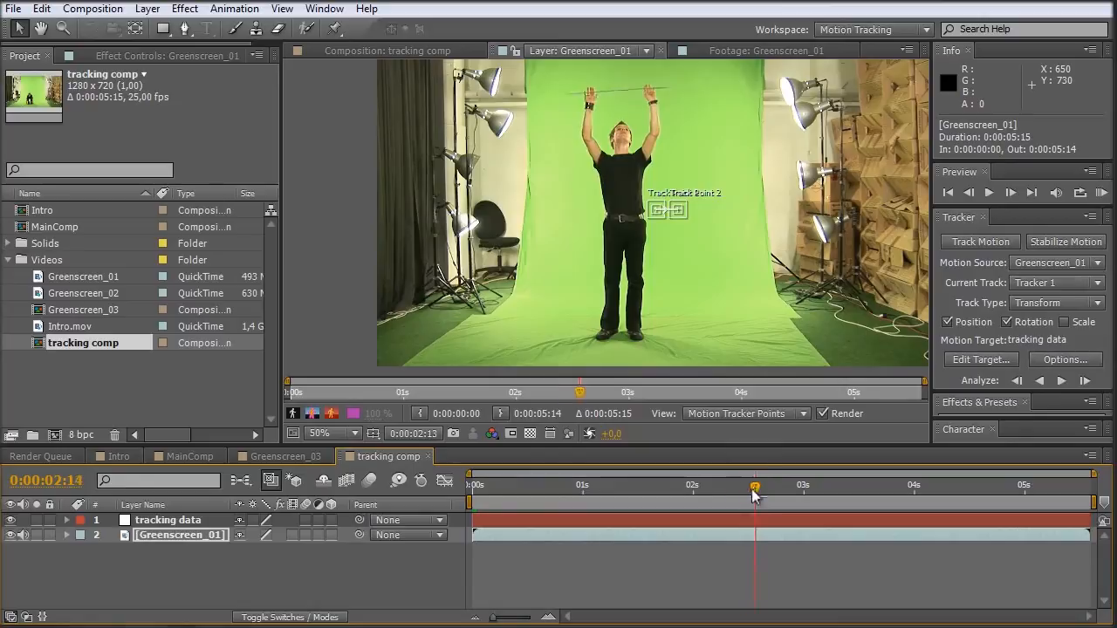
Place the track points on the man's hands on the bar and analyze backward.
{"action": "left_click", "coordinate": [716, 485]}
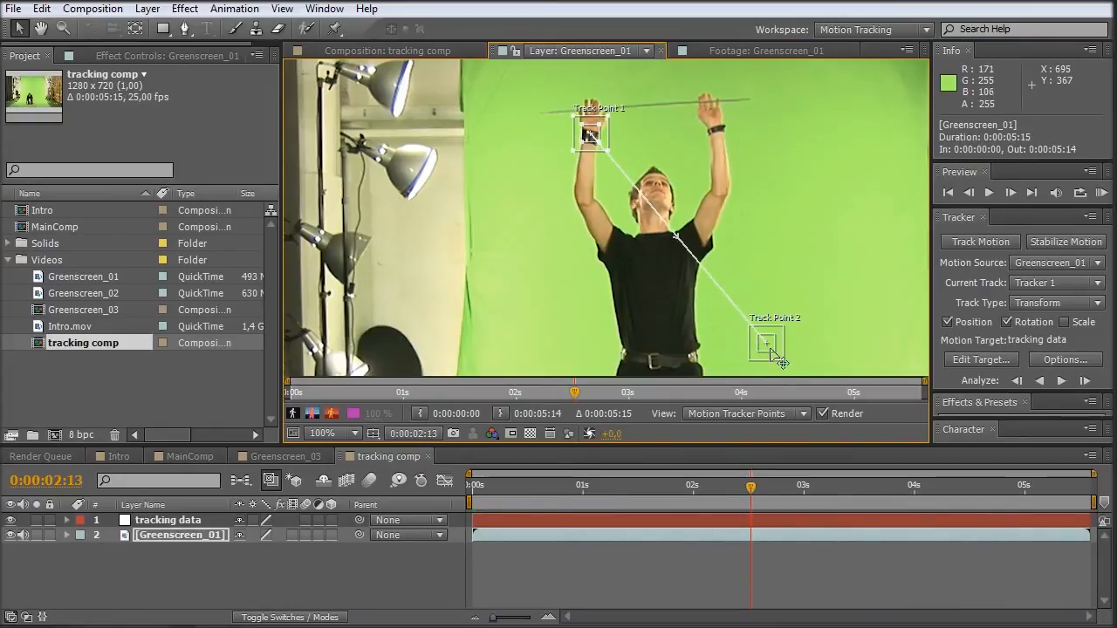
{"action": "left_click_drag", "start_coordinate": [768, 341], "coordinate": [716, 131]}
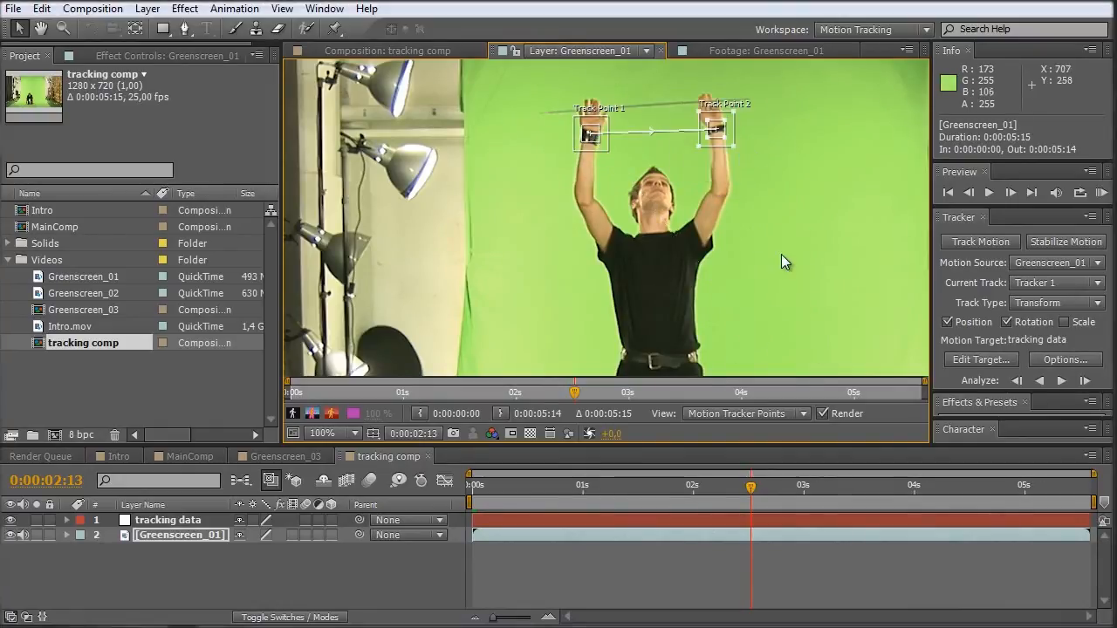
{"action": "mouse_move", "coordinate": [698, 278]}
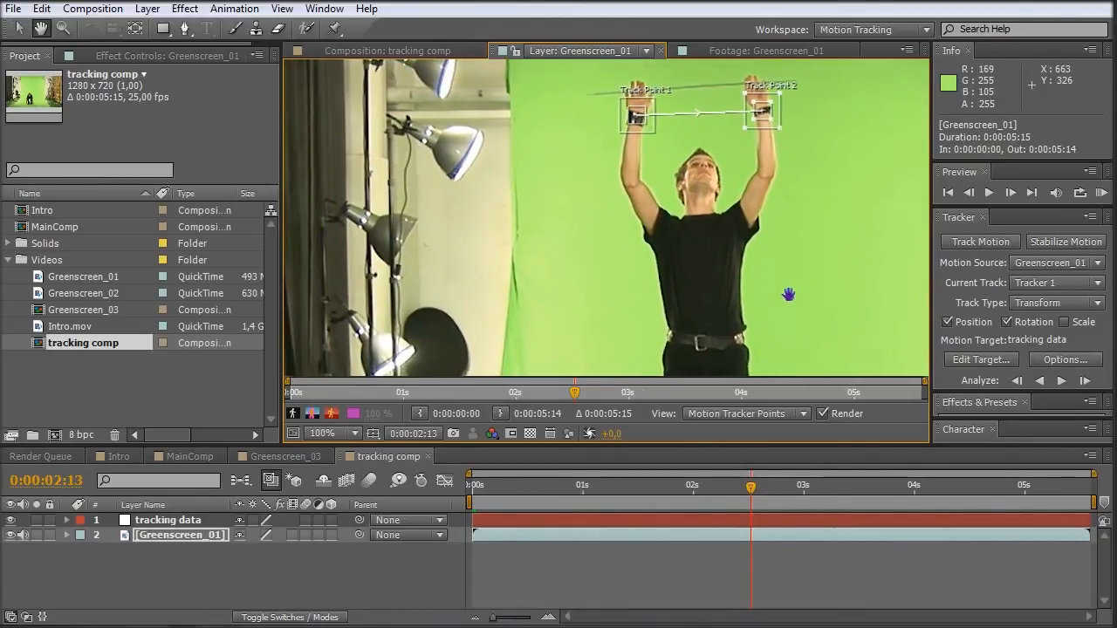
{"action": "left_click", "coordinate": [1041, 381]}
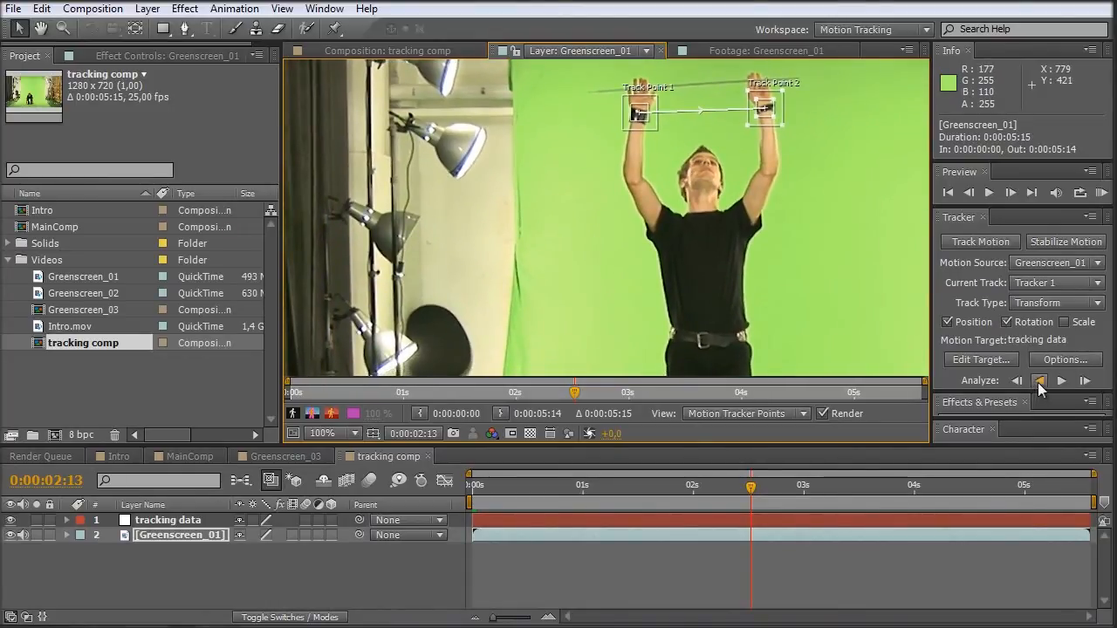
{"action": "mouse_move", "coordinate": [1040, 384]}
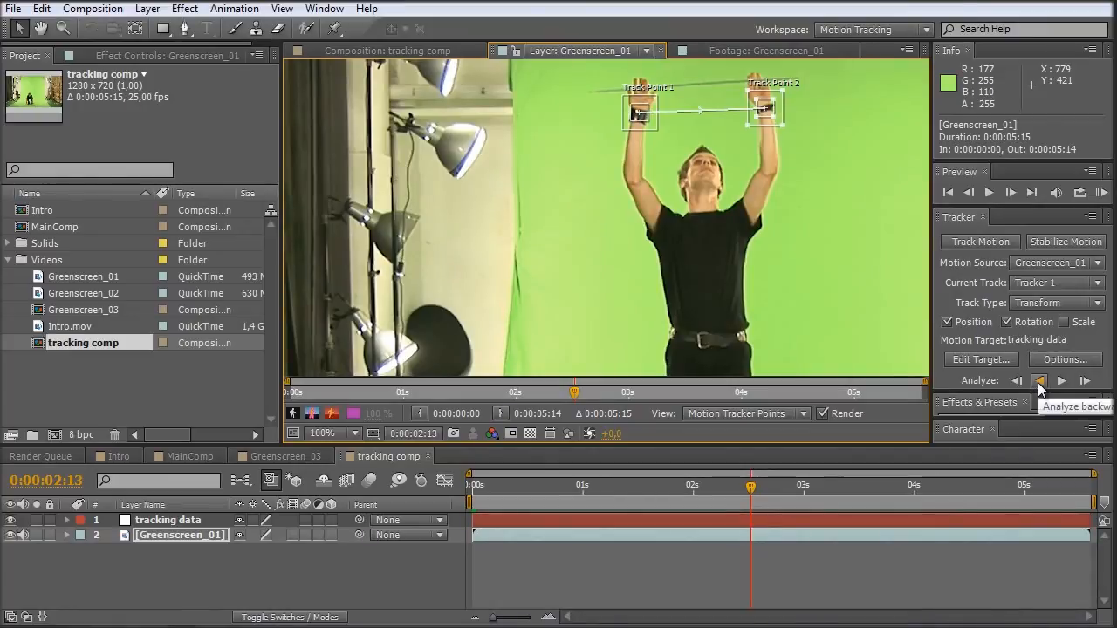
{"action": "left_click", "coordinate": [1040, 380]}
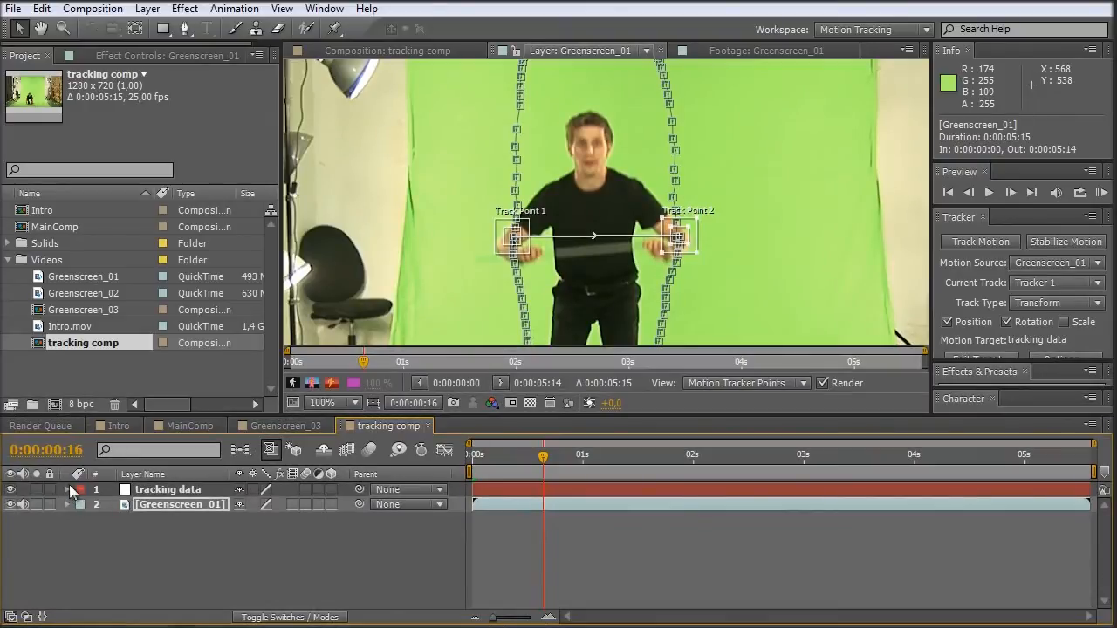
Twirl open Greenscreen_01 > Motion Trackers > Tracker 1 to show both track points' keyframes.
{"action": "left_click", "coordinate": [66, 504]}
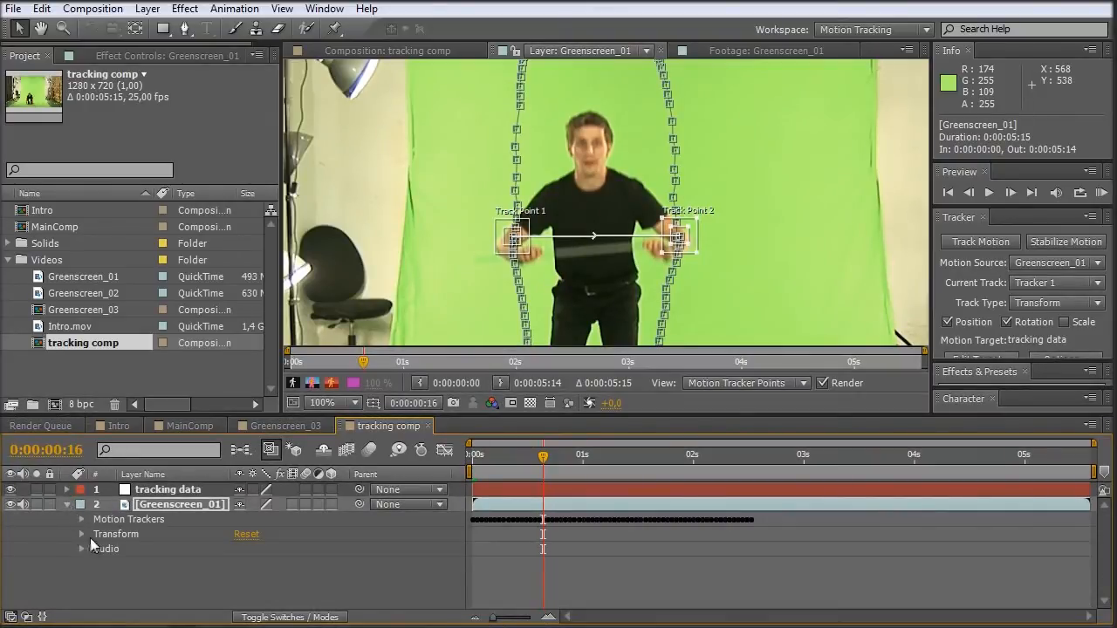
{"action": "left_click", "coordinate": [80, 521]}
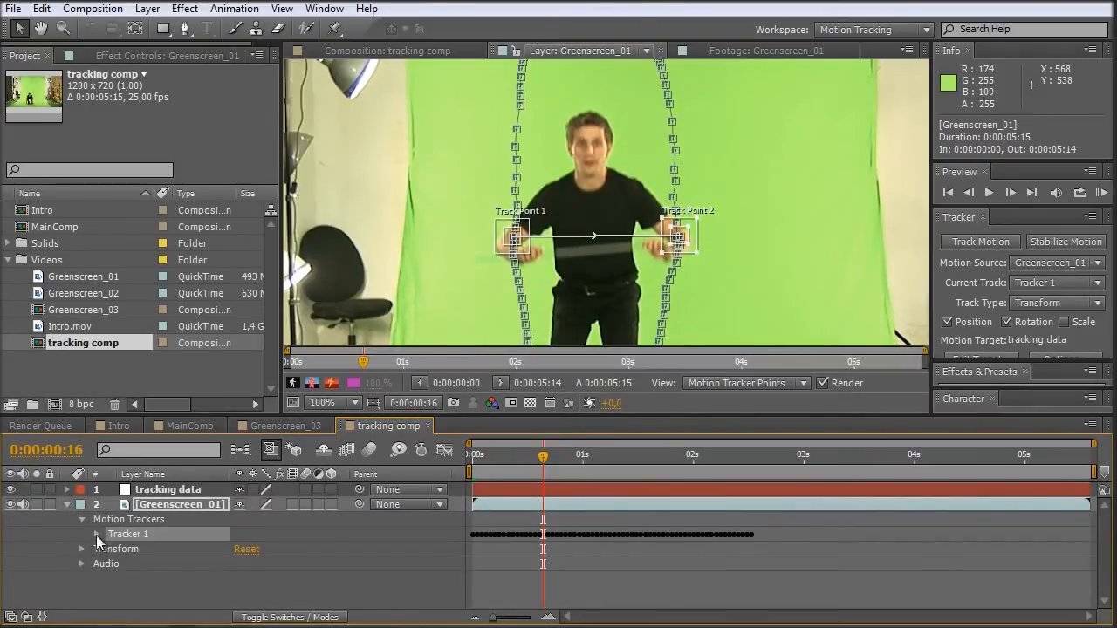
{"action": "left_click", "coordinate": [82, 534]}
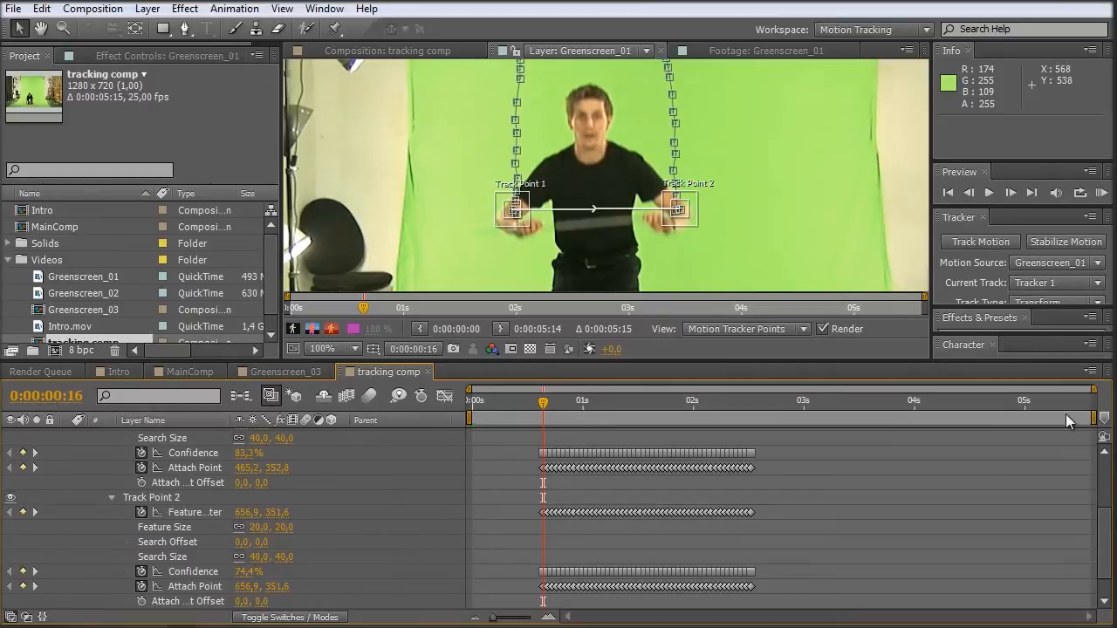
{"action": "mouse_move", "coordinate": [684, 380]}
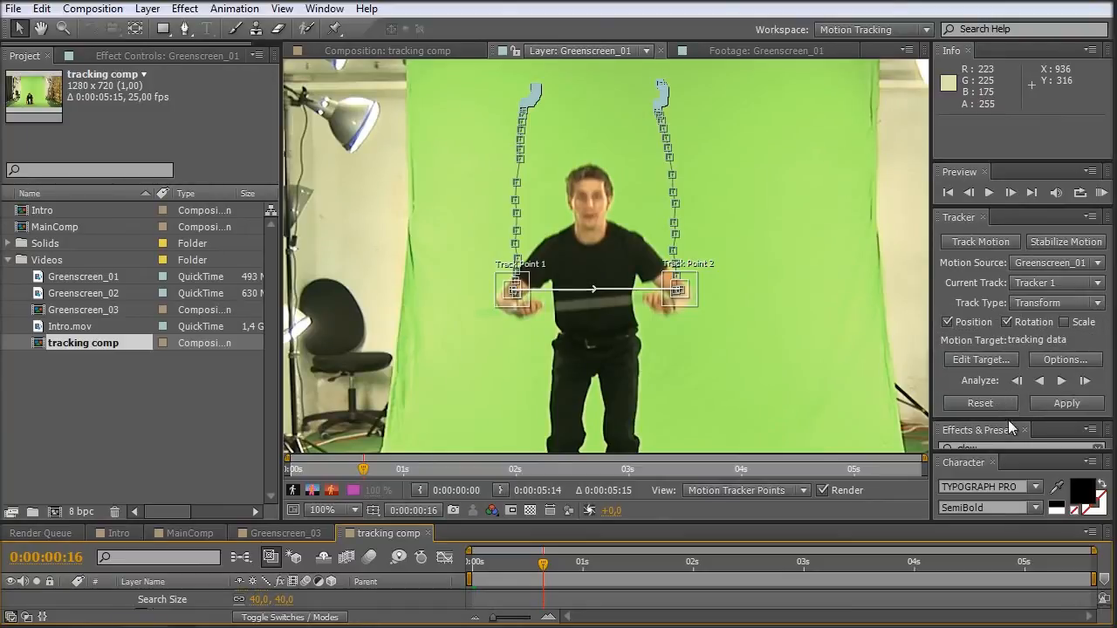
{"action": "mouse_move", "coordinate": [1066, 404]}
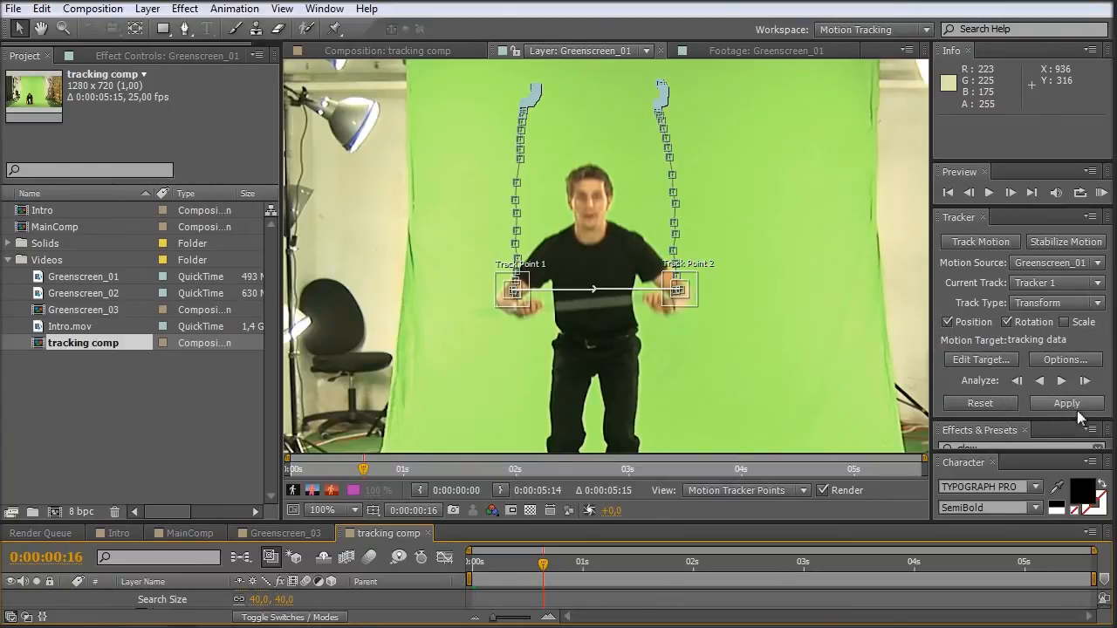
Apply the track in X and Y to tracking data and scrub to verify it follows the hands.
{"action": "left_click", "coordinate": [1067, 403]}
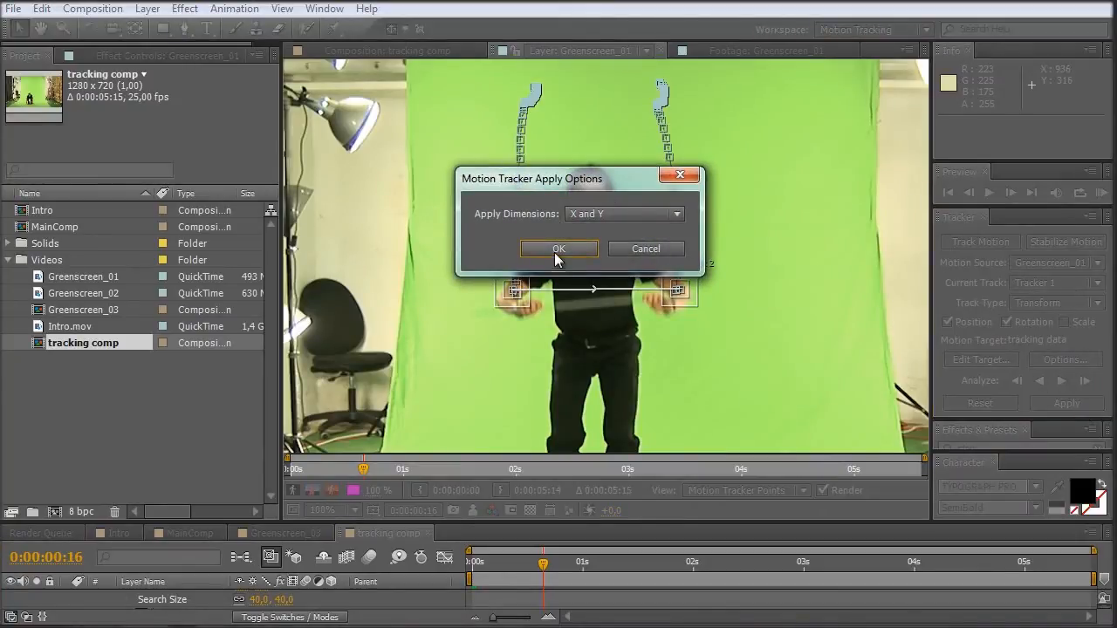
{"action": "left_click", "coordinate": [559, 248]}
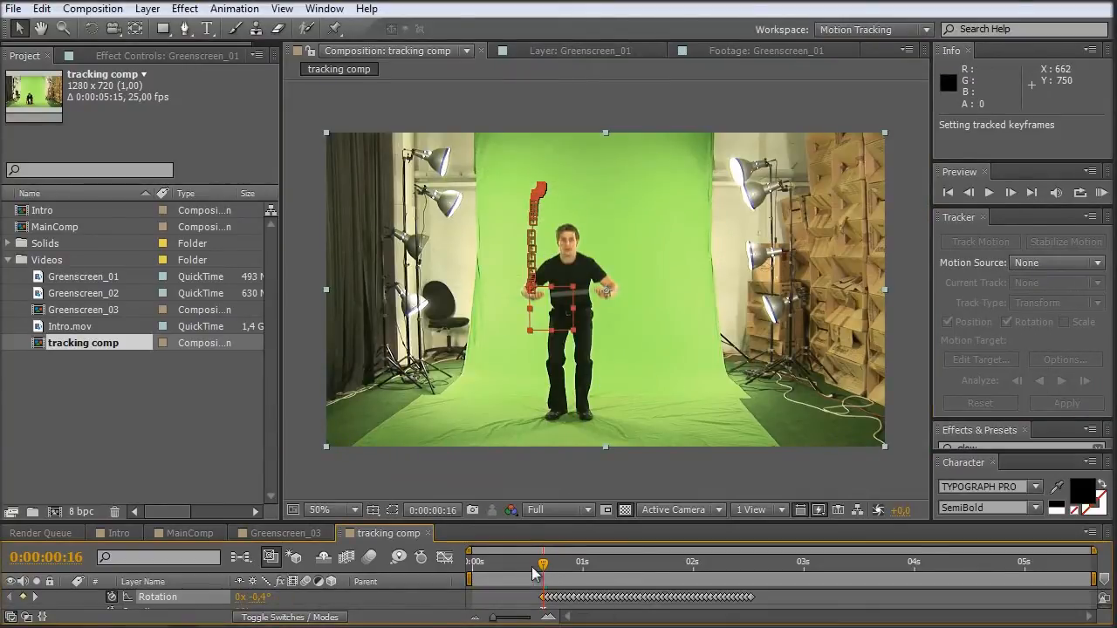
{"action": "left_click_drag", "start_coordinate": [543, 562], "coordinate": [883, 562]}
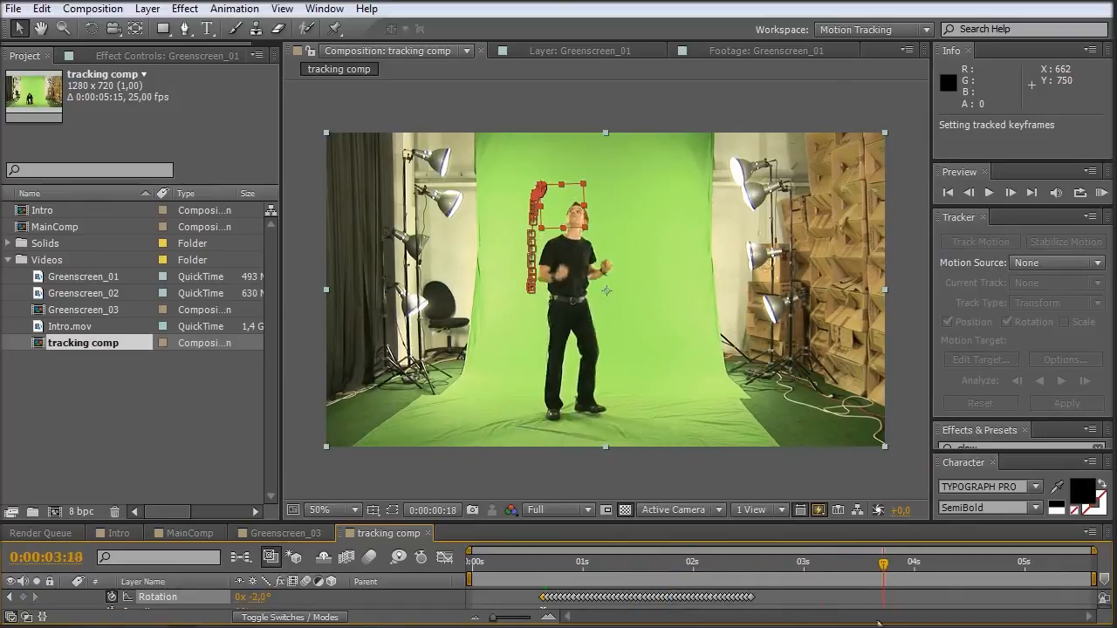
{"action": "left_click", "coordinate": [820, 562]}
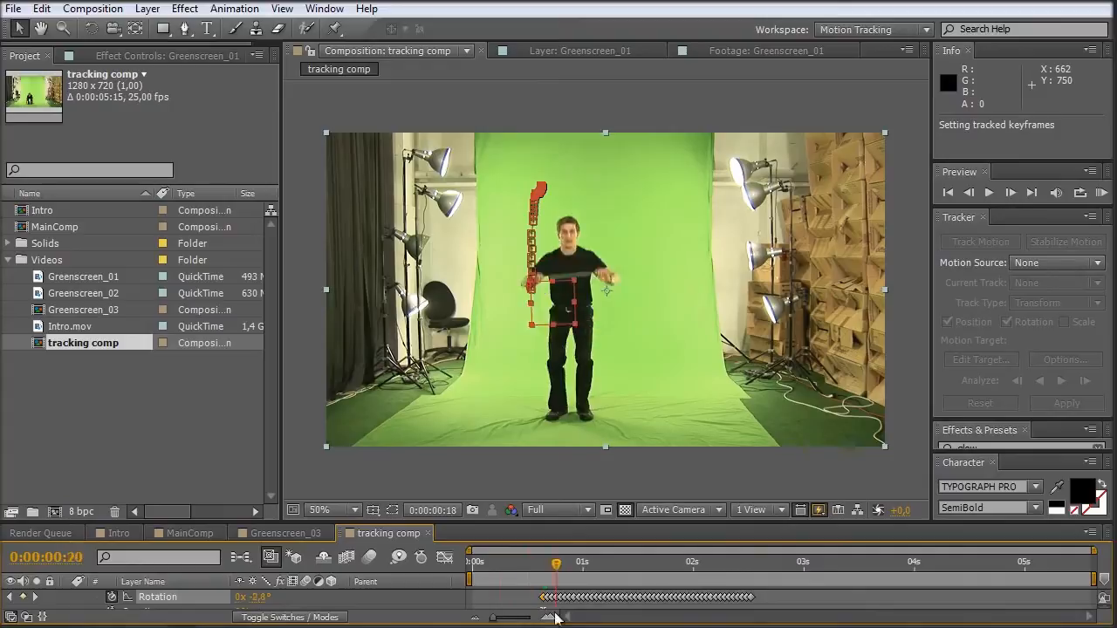
Select and copy the tracking data layer, then switch to the Greenscreen_03 composition.
{"action": "left_click_drag", "start_coordinate": [555, 562], "coordinate": [590, 562]}
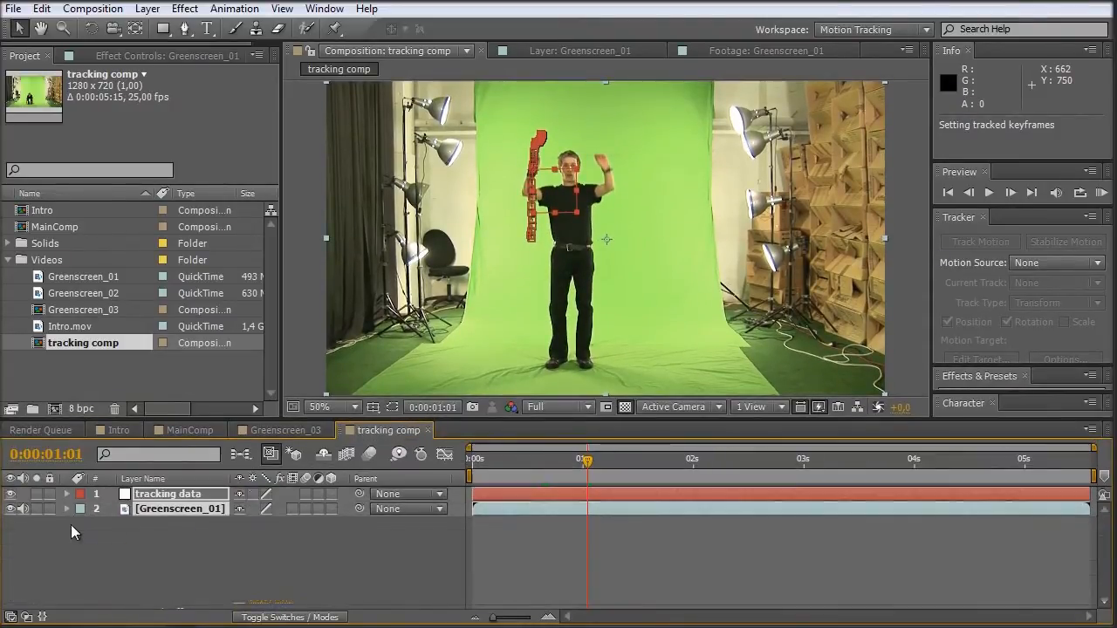
{"action": "left_click", "coordinate": [168, 494]}
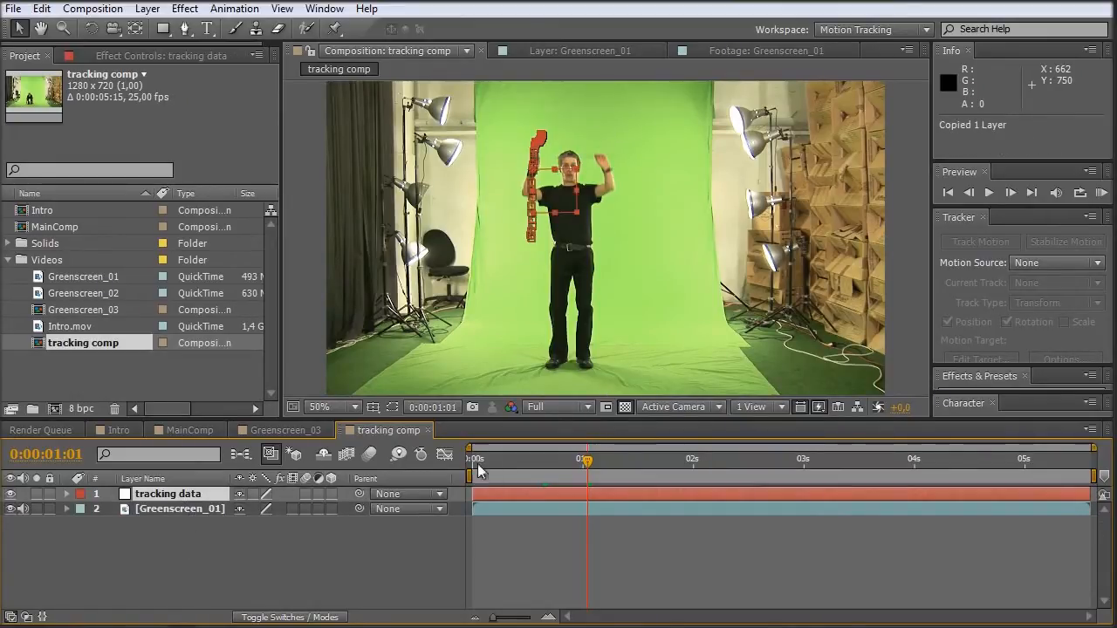
{"action": "left_click", "coordinate": [279, 429]}
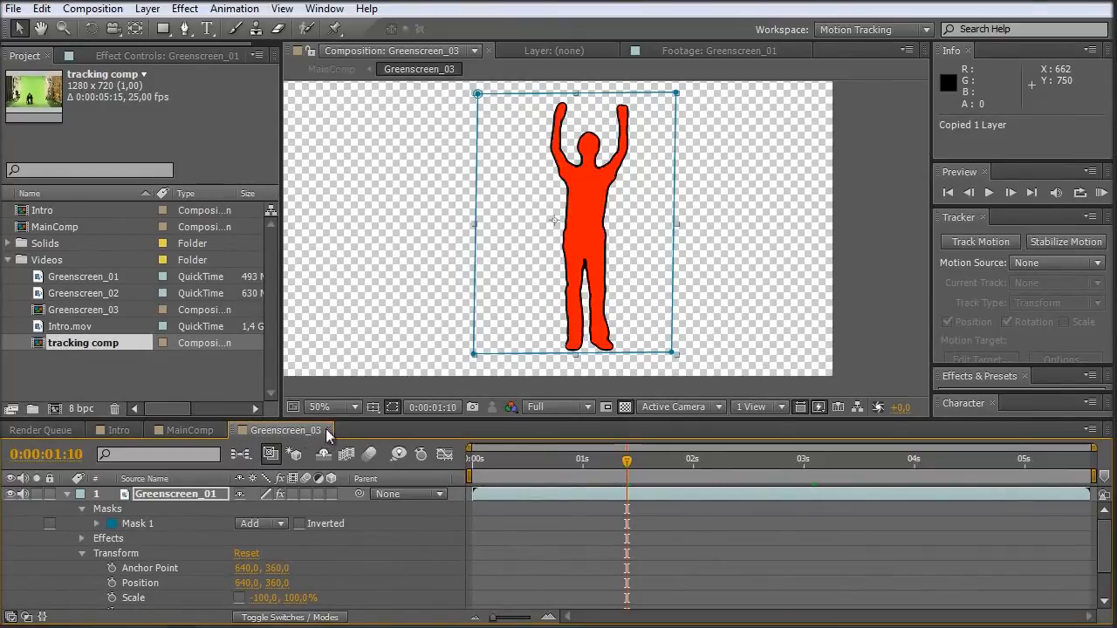
{"action": "left_click", "coordinate": [189, 430]}
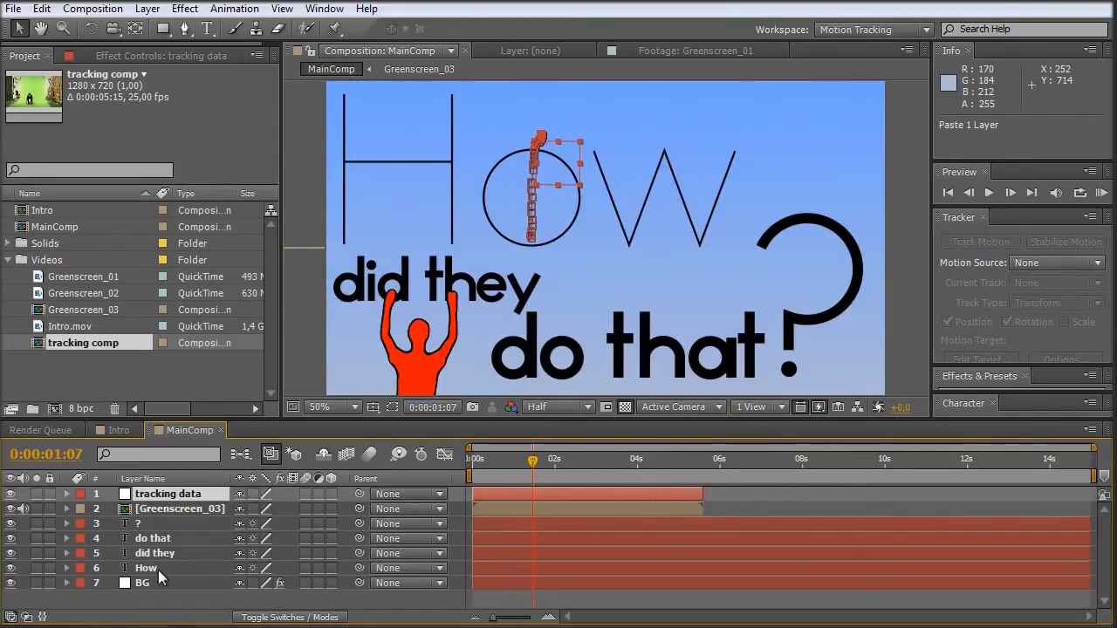
{"action": "left_click", "coordinate": [147, 569]}
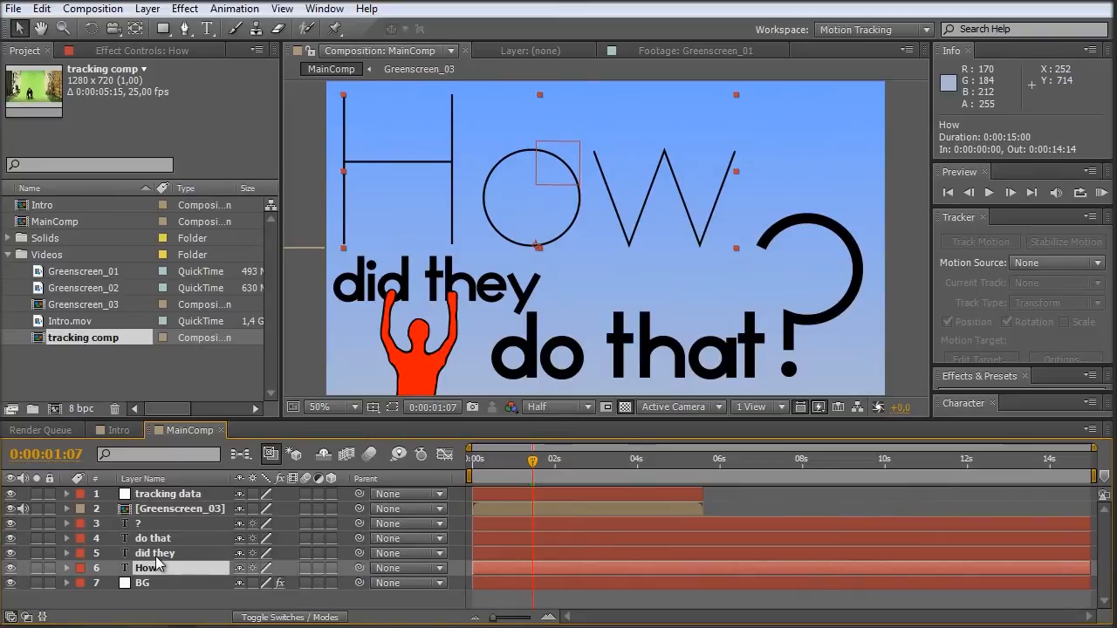
{"action": "left_click", "coordinate": [154, 538]}
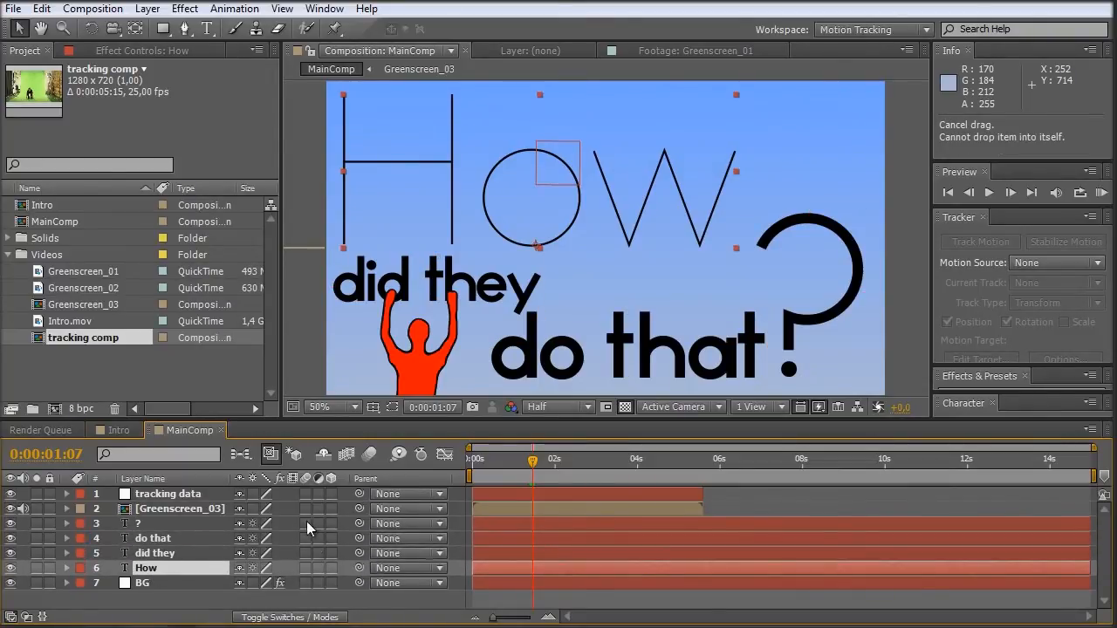
{"action": "left_click", "coordinate": [155, 551]}
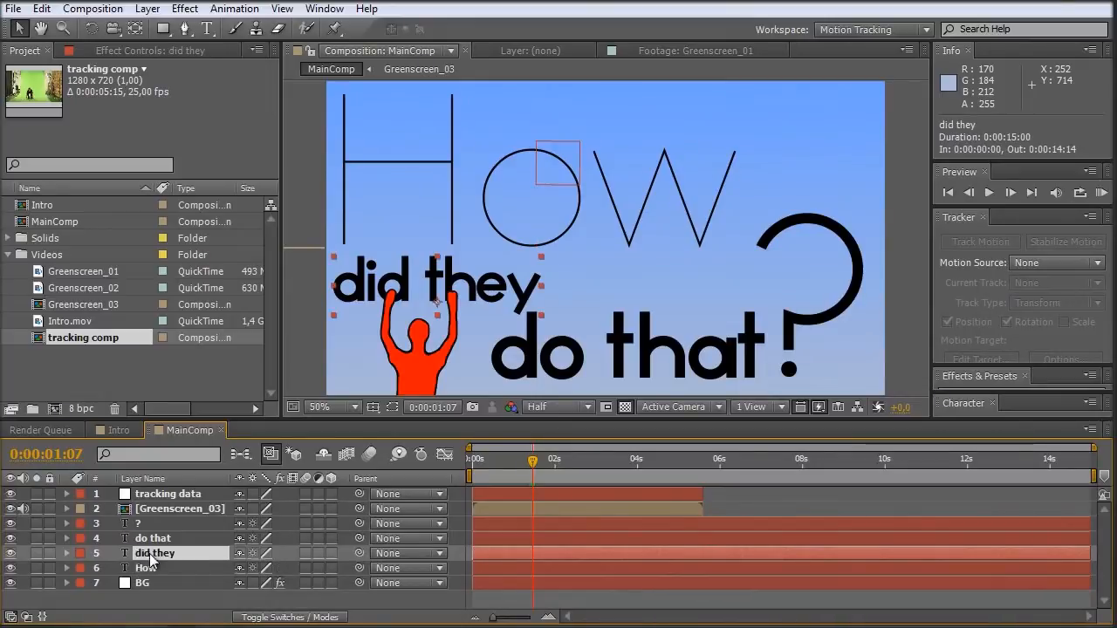
{"action": "mouse_move", "coordinate": [422, 254]}
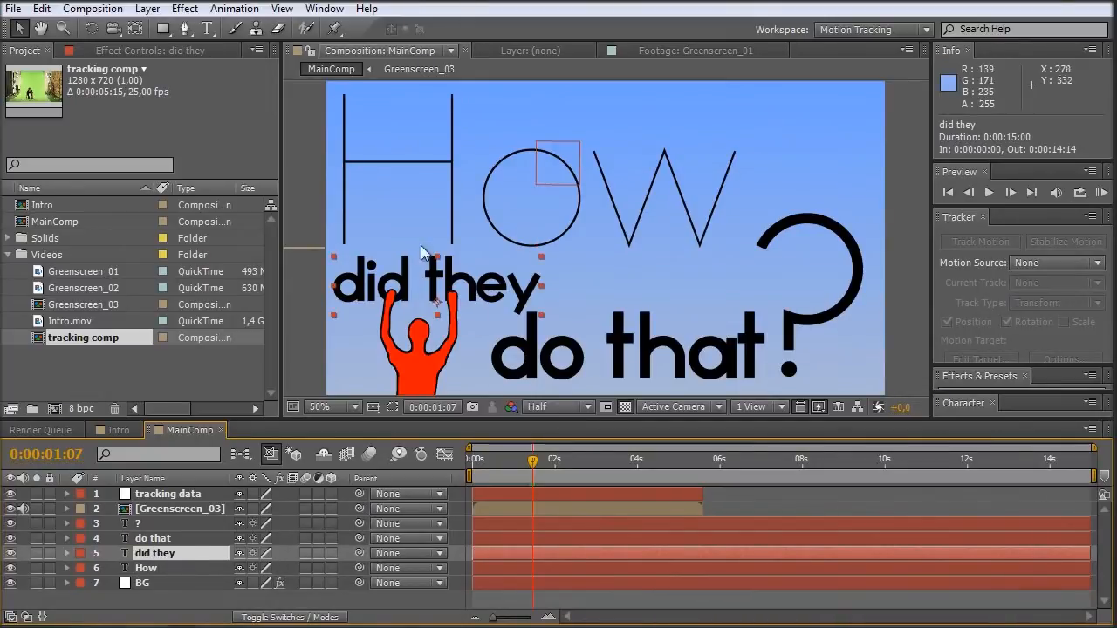
{"action": "mouse_move", "coordinate": [335, 558]}
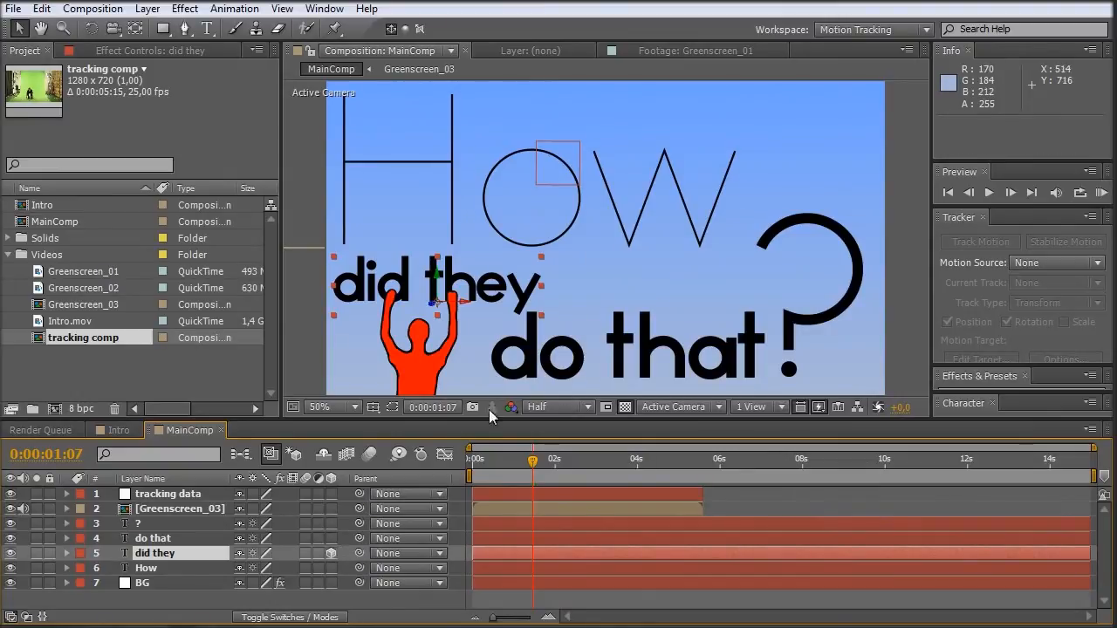
{"action": "mouse_move", "coordinate": [136, 18]}
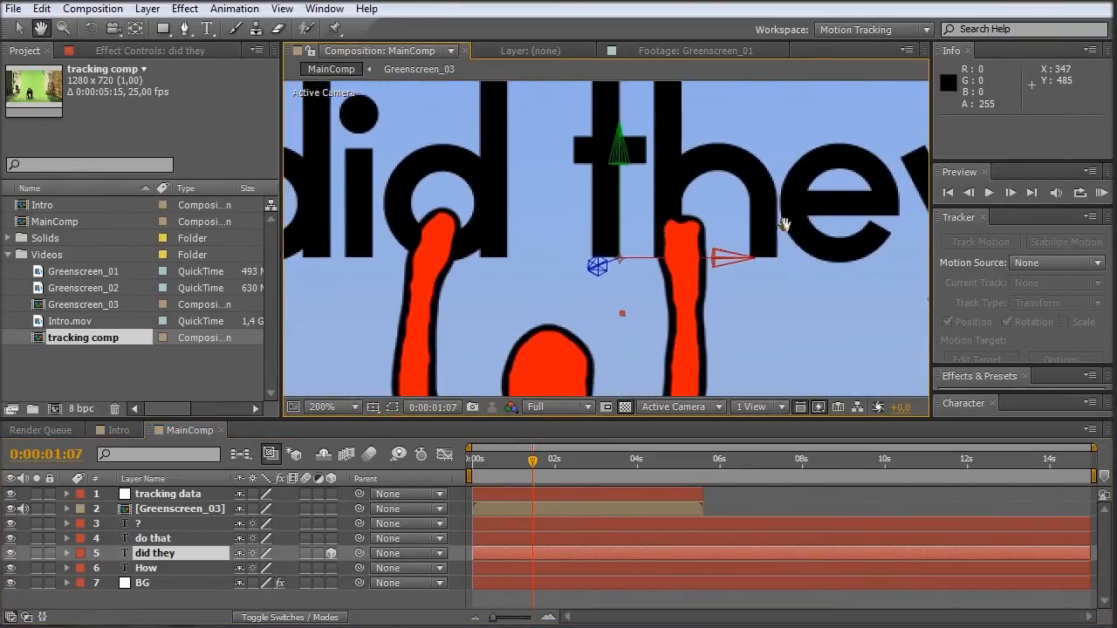
Drag the did they text's anchor point onto the figure's raised right hand at 200% zoom, then return to 100%.
{"action": "left_click_drag", "start_coordinate": [597, 266], "coordinate": [584, 265]}
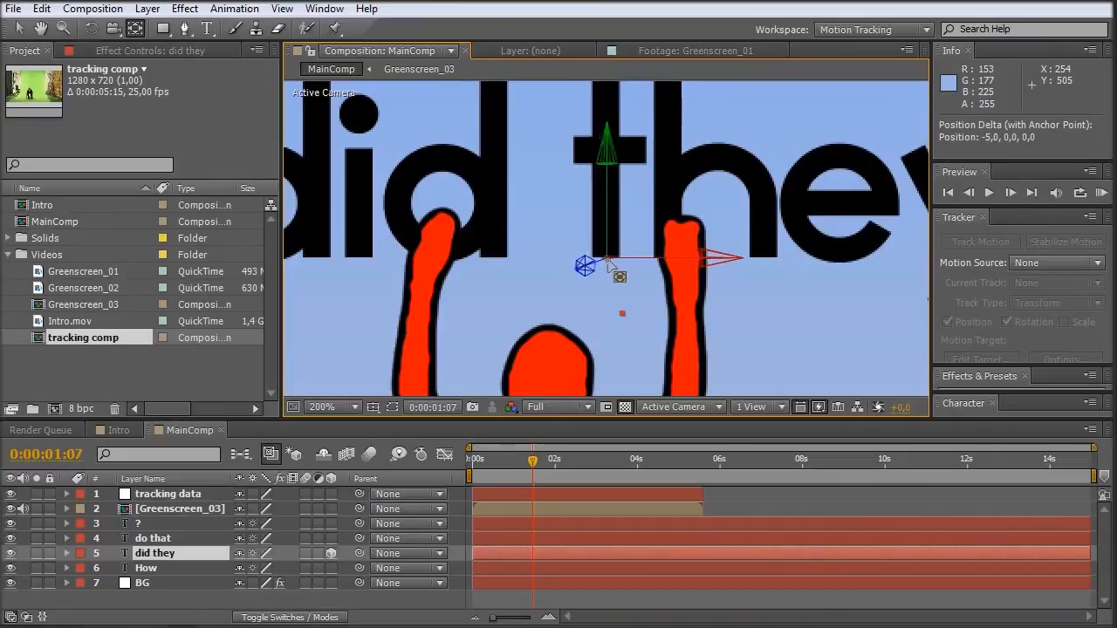
{"action": "left_click_drag", "start_coordinate": [607, 259], "coordinate": [436, 253]}
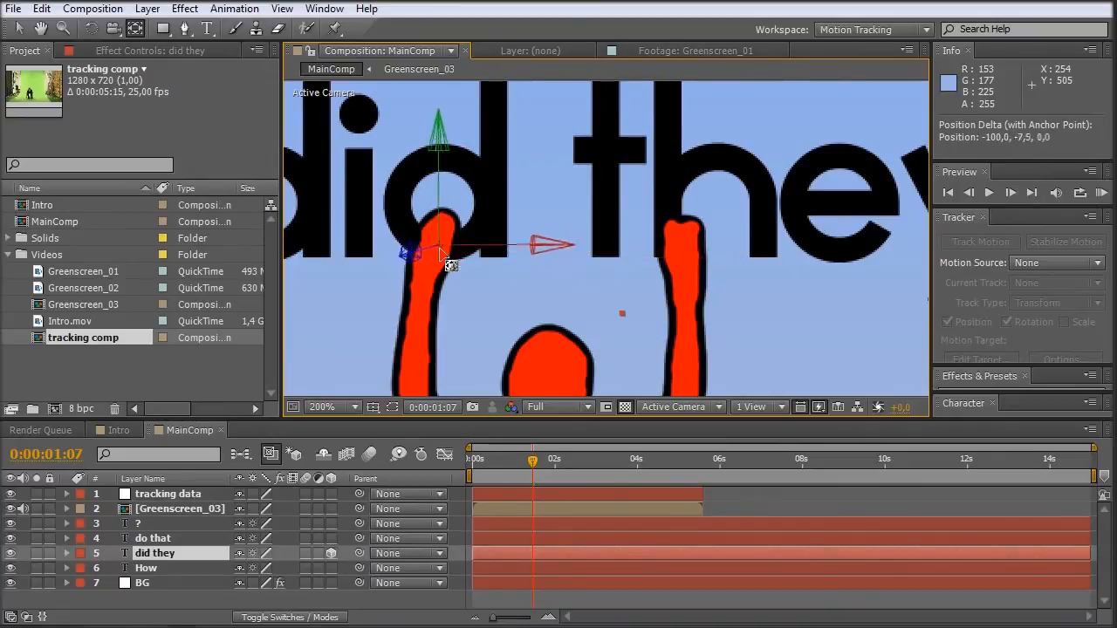
{"action": "left_click_drag", "start_coordinate": [445, 248], "coordinate": [439, 244]}
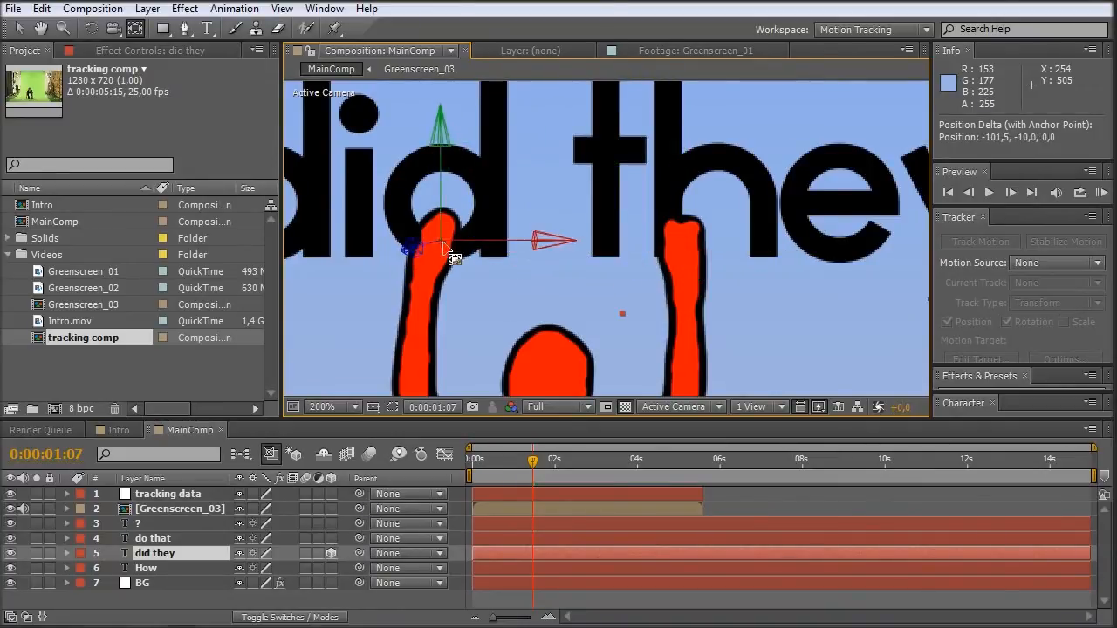
{"action": "left_click_drag", "start_coordinate": [440, 248], "coordinate": [672, 262]}
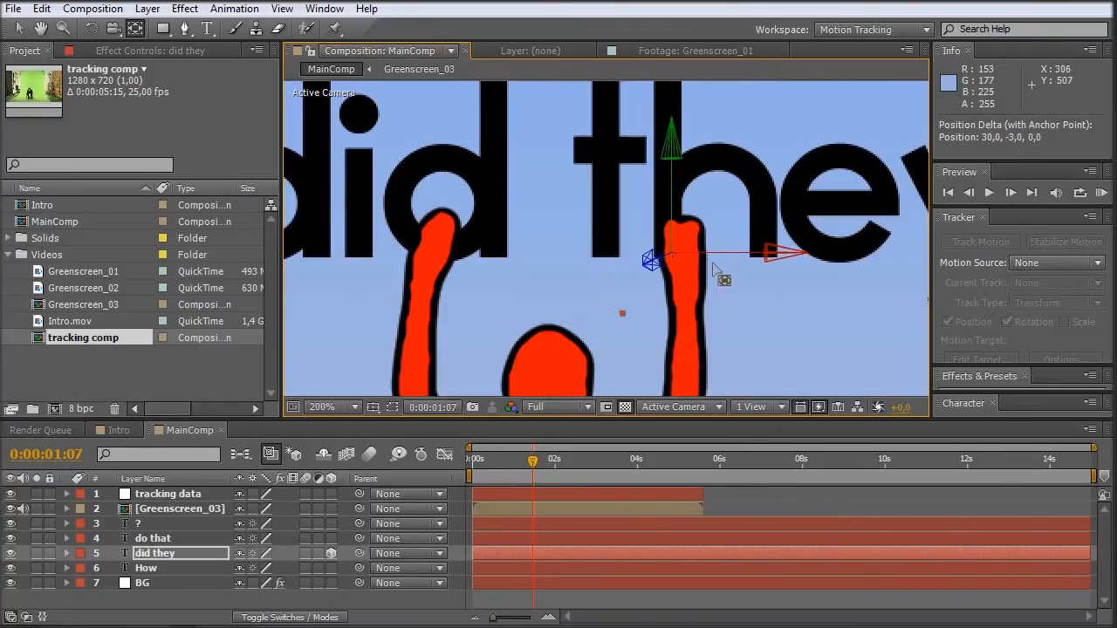
{"action": "mouse_move", "coordinate": [654, 283]}
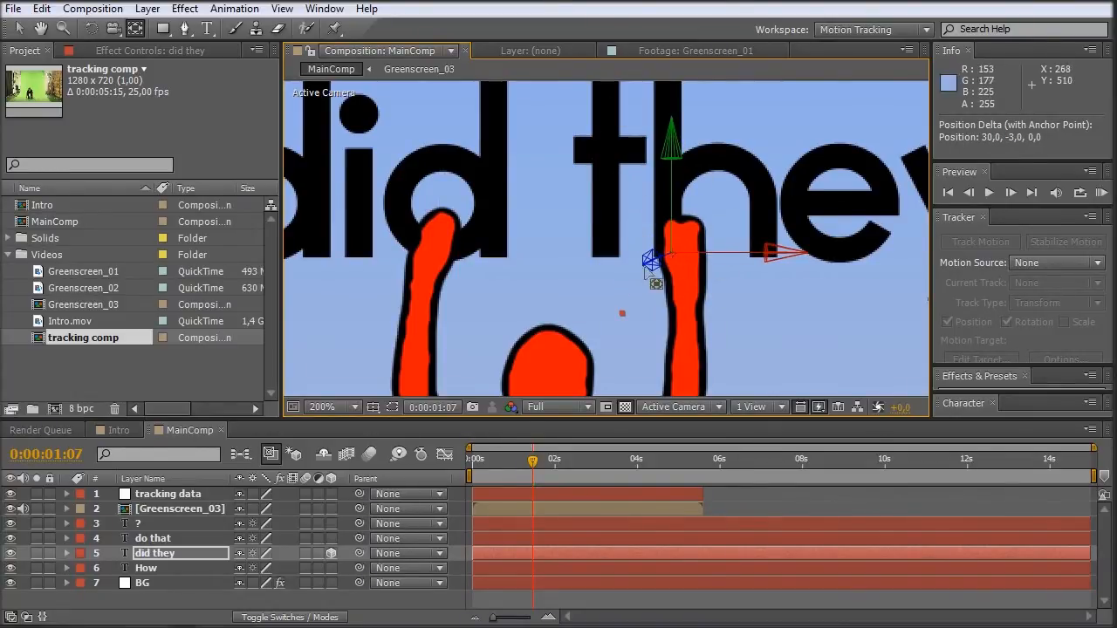
{"action": "left_click", "coordinate": [332, 407]}
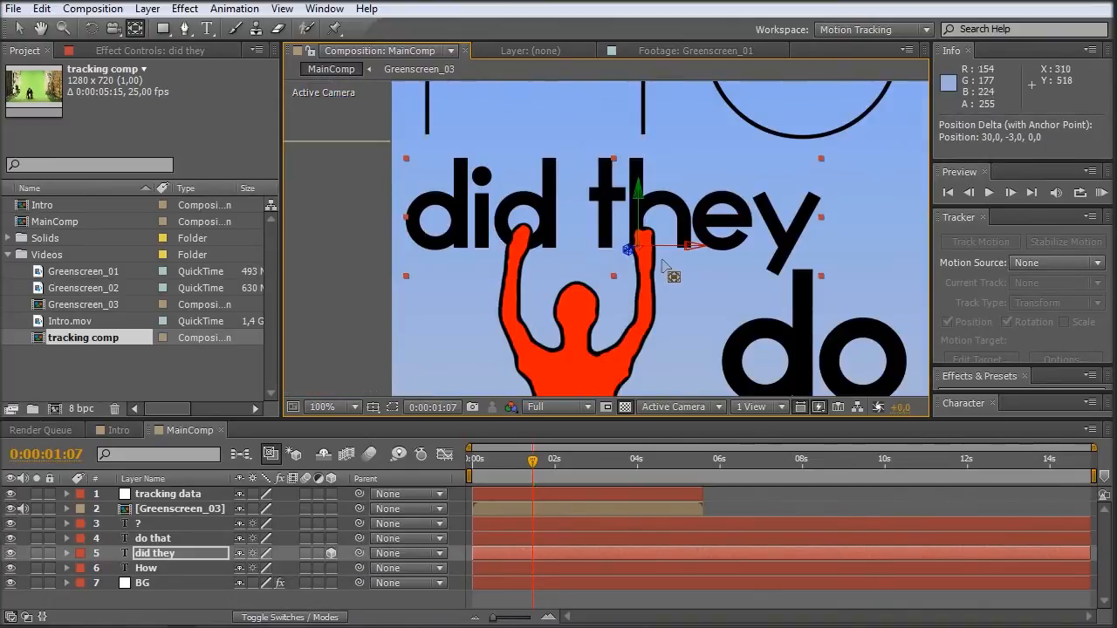
{"action": "mouse_move", "coordinate": [532, 472]}
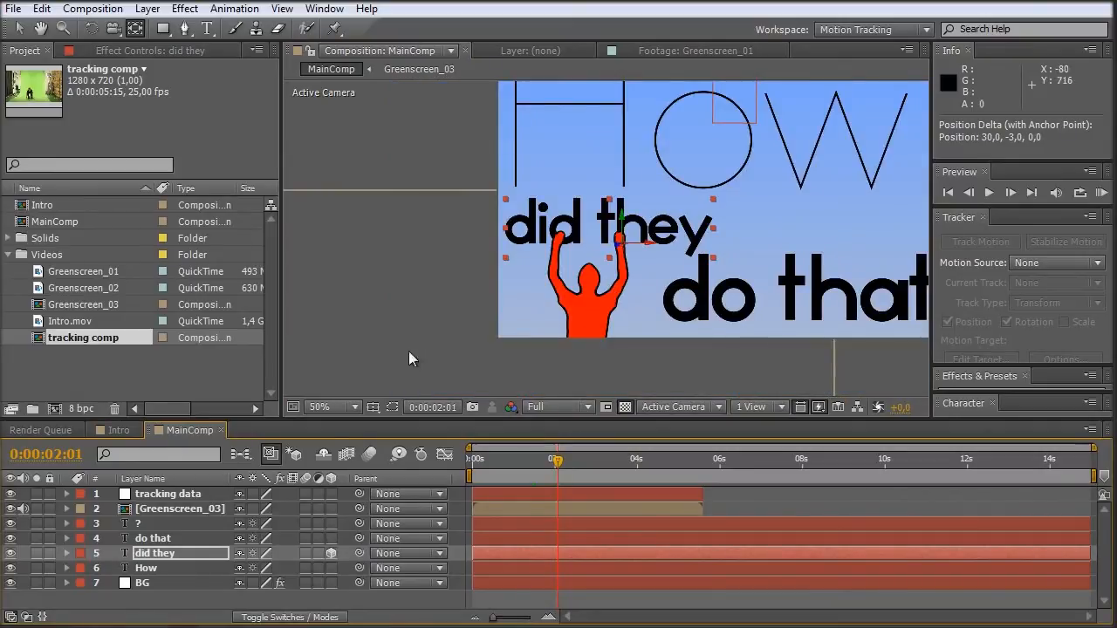
Twirl open the tracking data null's transform keyframes, go to 0:00:02:08 and select Greenscreen_03.
{"action": "left_click", "coordinate": [67, 494]}
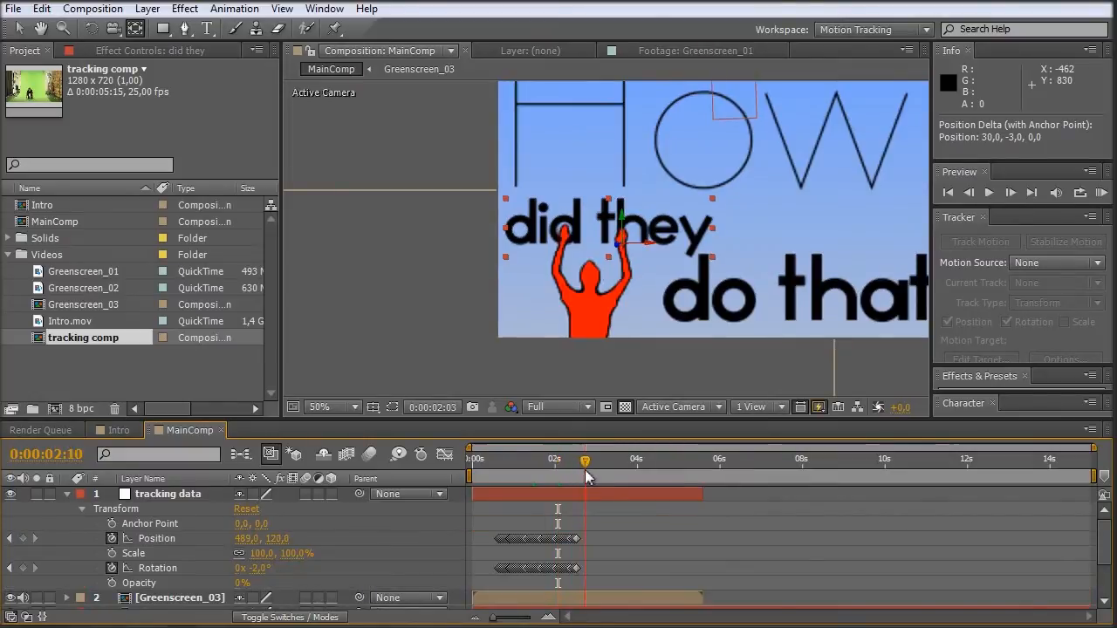
{"action": "left_click_drag", "start_coordinate": [585, 457], "coordinate": [576, 457]}
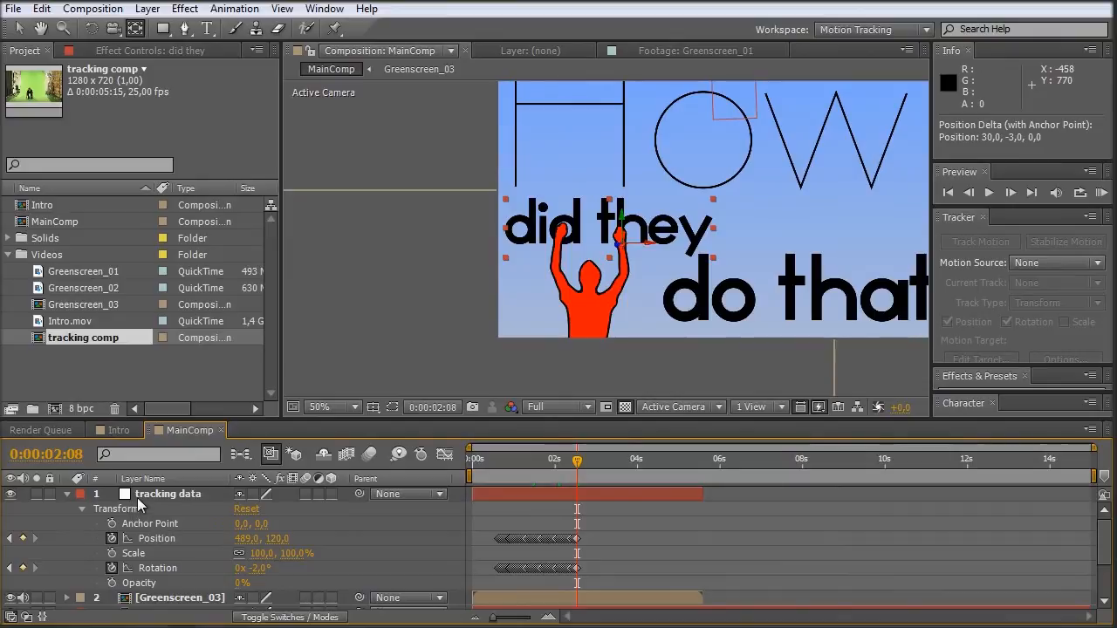
{"action": "left_click", "coordinate": [180, 597]}
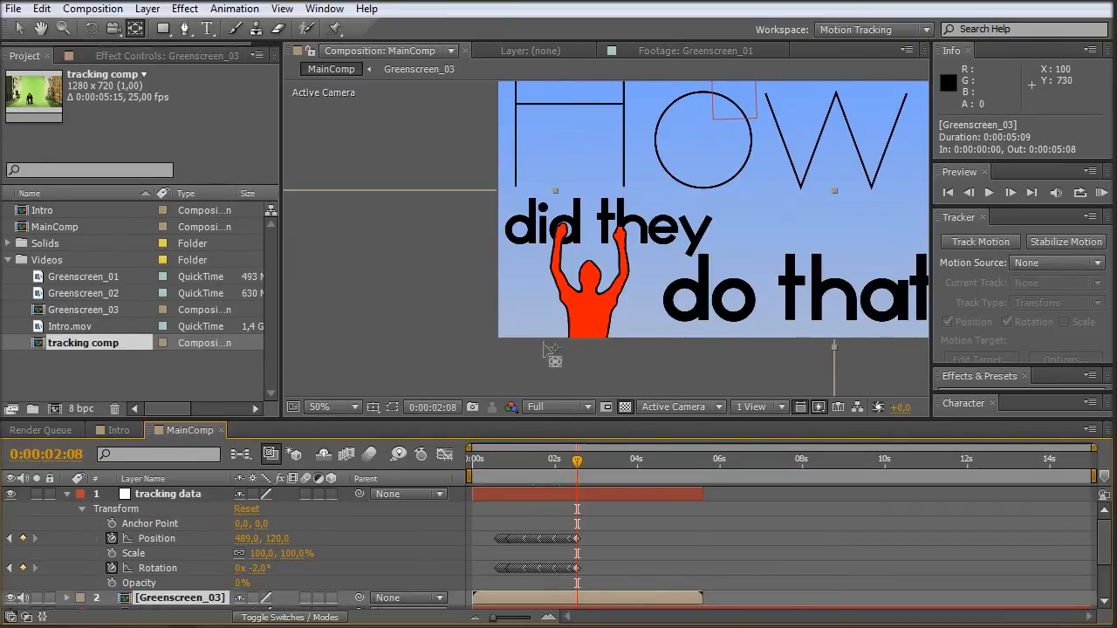
{"action": "mouse_move", "coordinate": [603, 328]}
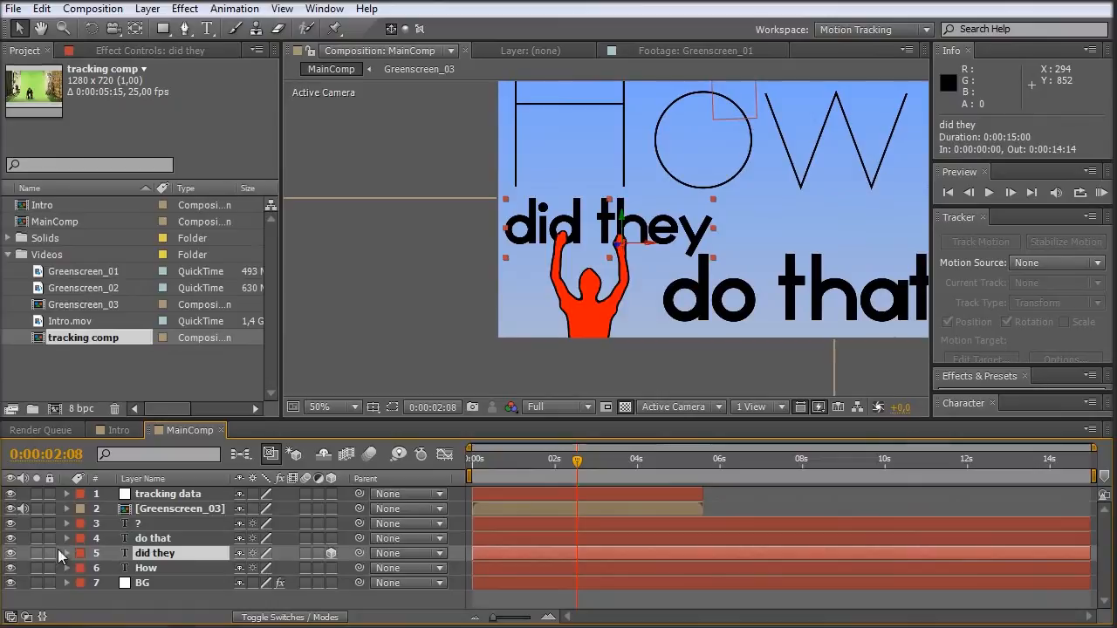
Twirl open did they's Transform and enable keyframes for Position and X, Y, Z Rotation at 2:08.
{"action": "left_click", "coordinate": [66, 552]}
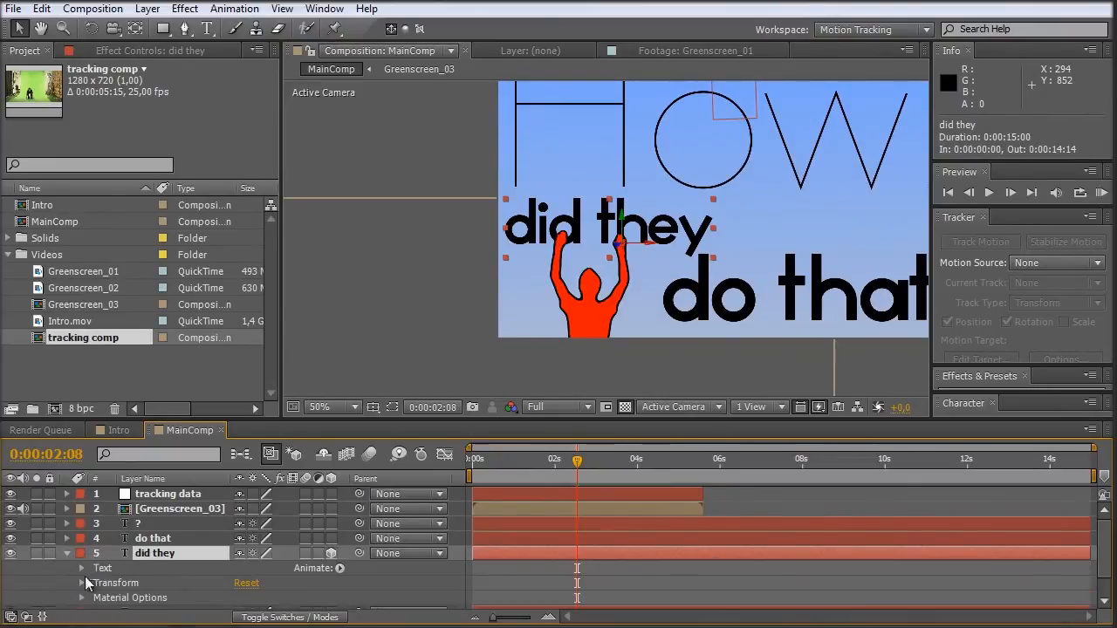
{"action": "left_click", "coordinate": [80, 583]}
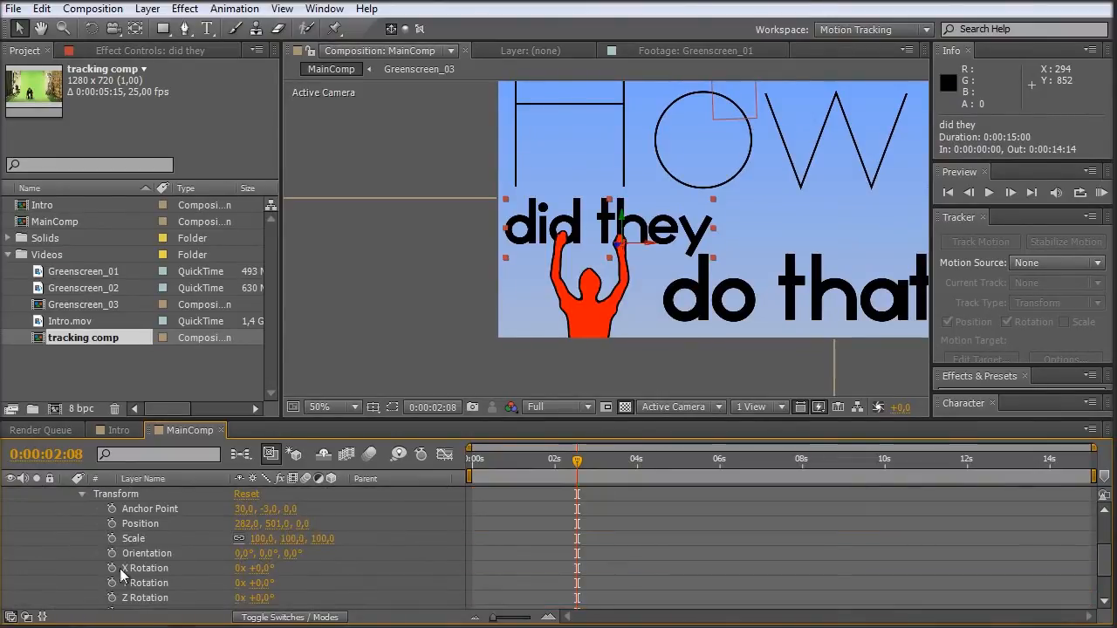
{"action": "left_click", "coordinate": [111, 523]}
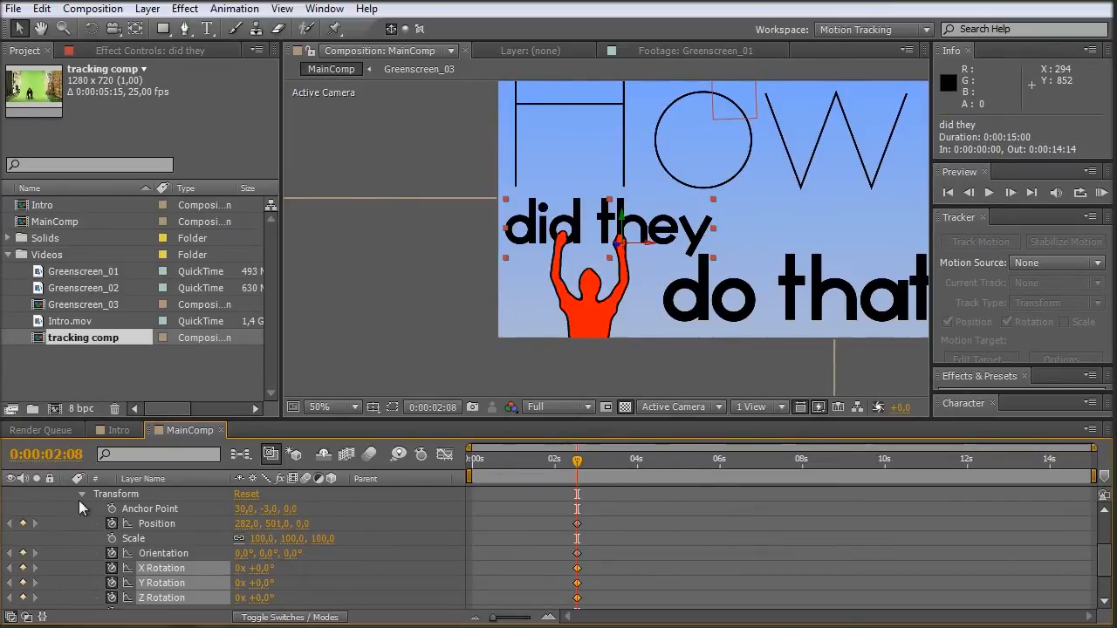
{"action": "mouse_move", "coordinate": [565, 428]}
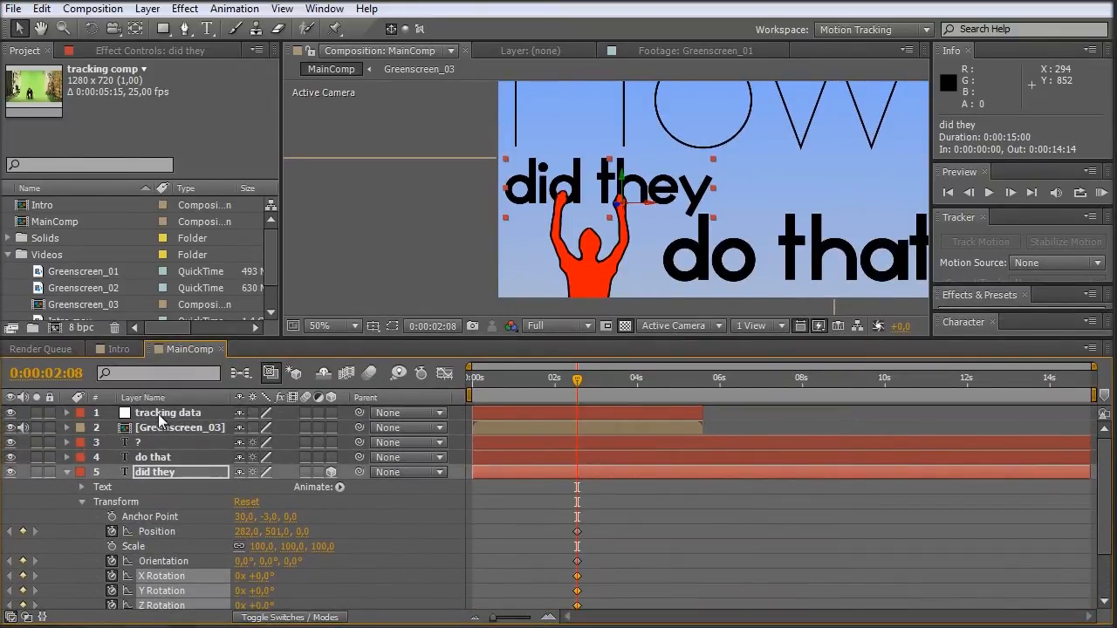
Move tracking data above did they, parent the text to it and scrub to preview the tracked motion.
{"action": "left_click_drag", "start_coordinate": [166, 412], "coordinate": [166, 457]}
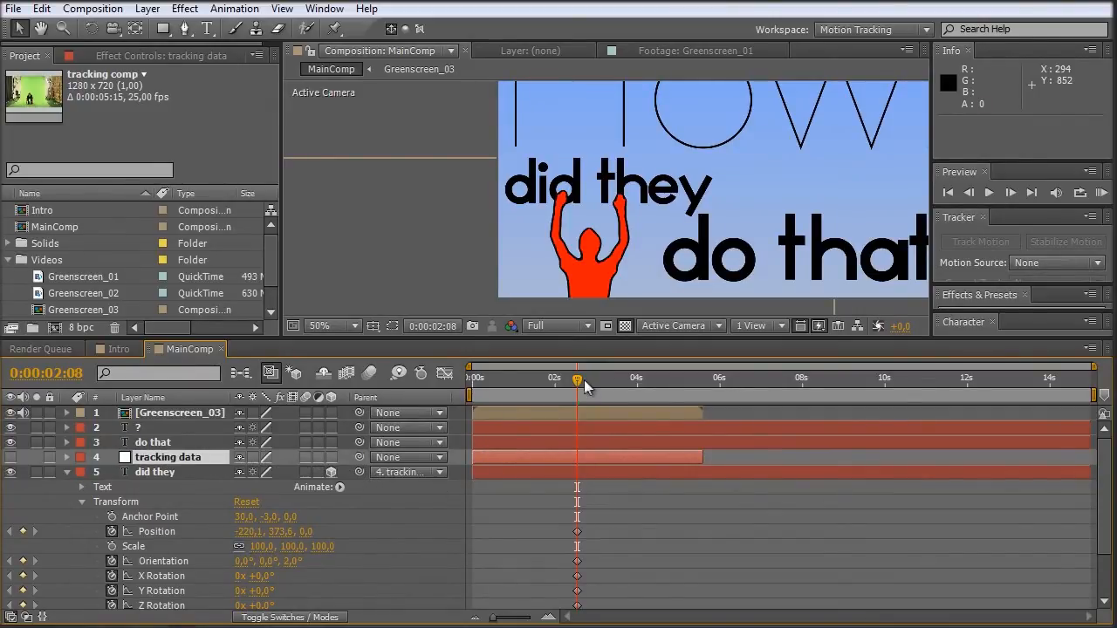
{"action": "left_click_drag", "start_coordinate": [578, 384], "coordinate": [542, 384]}
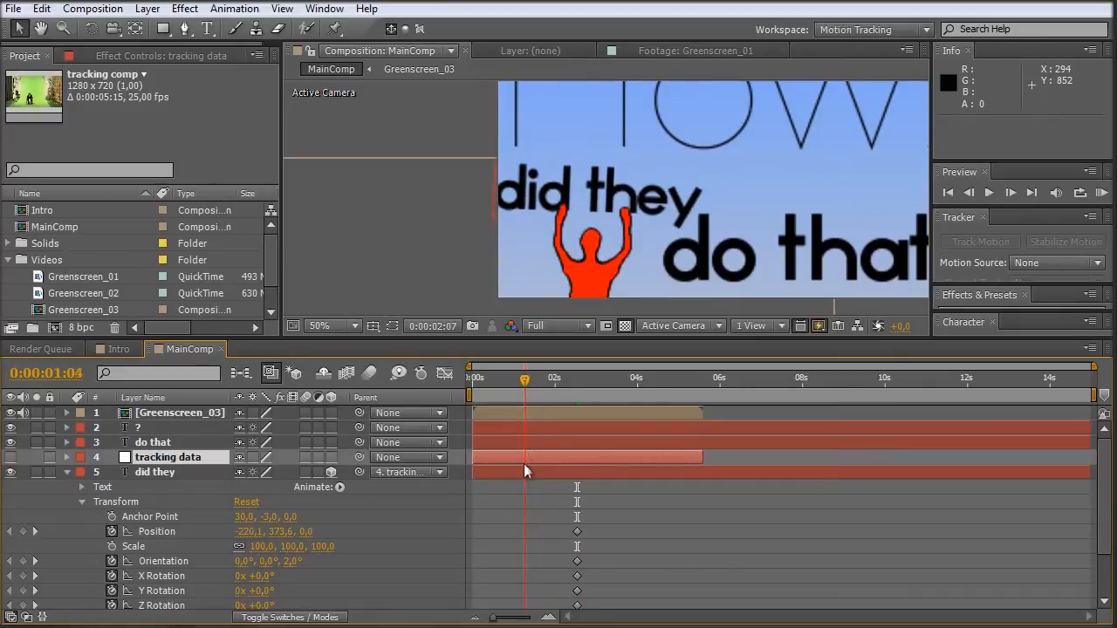
{"action": "left_click_drag", "start_coordinate": [524, 377], "coordinate": [555, 377]}
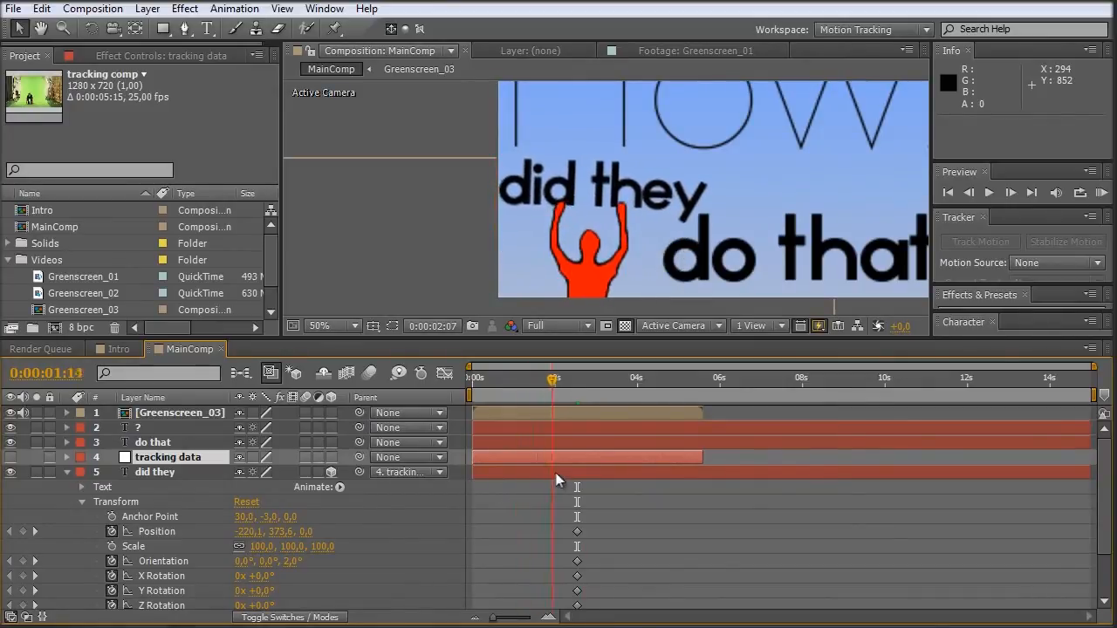
{"action": "left_click", "coordinate": [530, 377]}
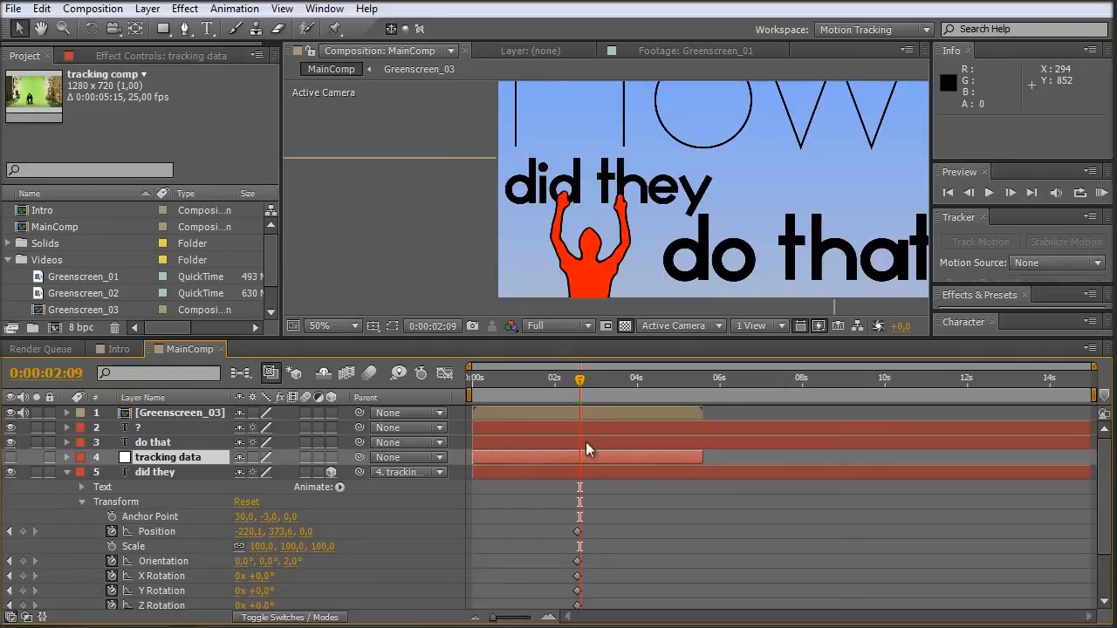
At 0:00:00:10 set did they's X Rotation to about -101° so it swings upright, and preview it.
{"action": "left_click_drag", "start_coordinate": [579, 377], "coordinate": [490, 377]}
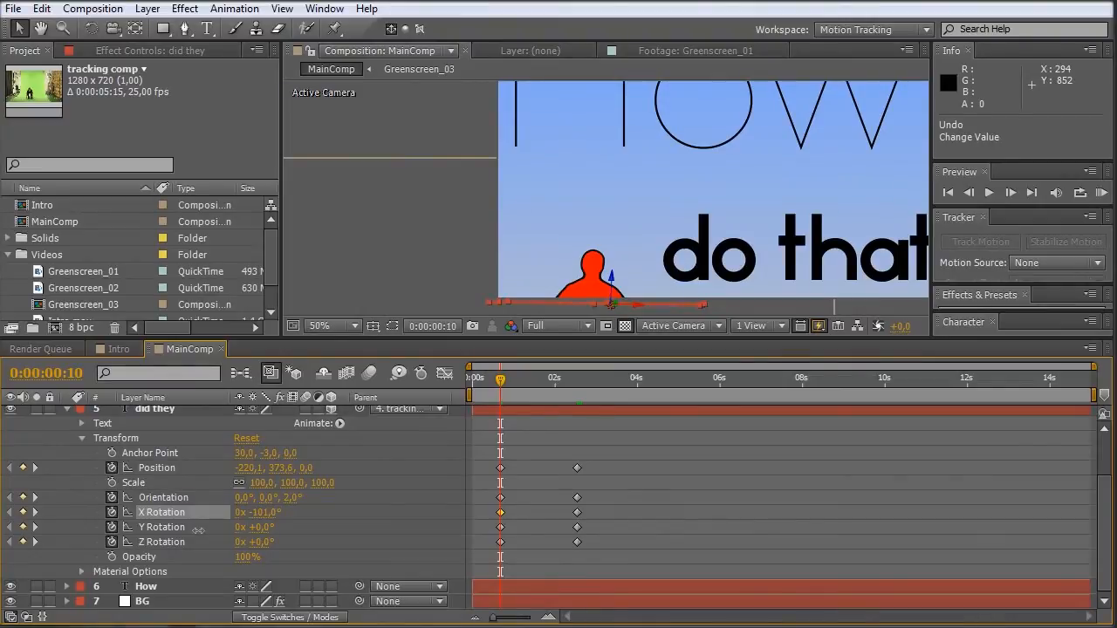
{"action": "left_click_drag", "start_coordinate": [499, 381], "coordinate": [522, 381]}
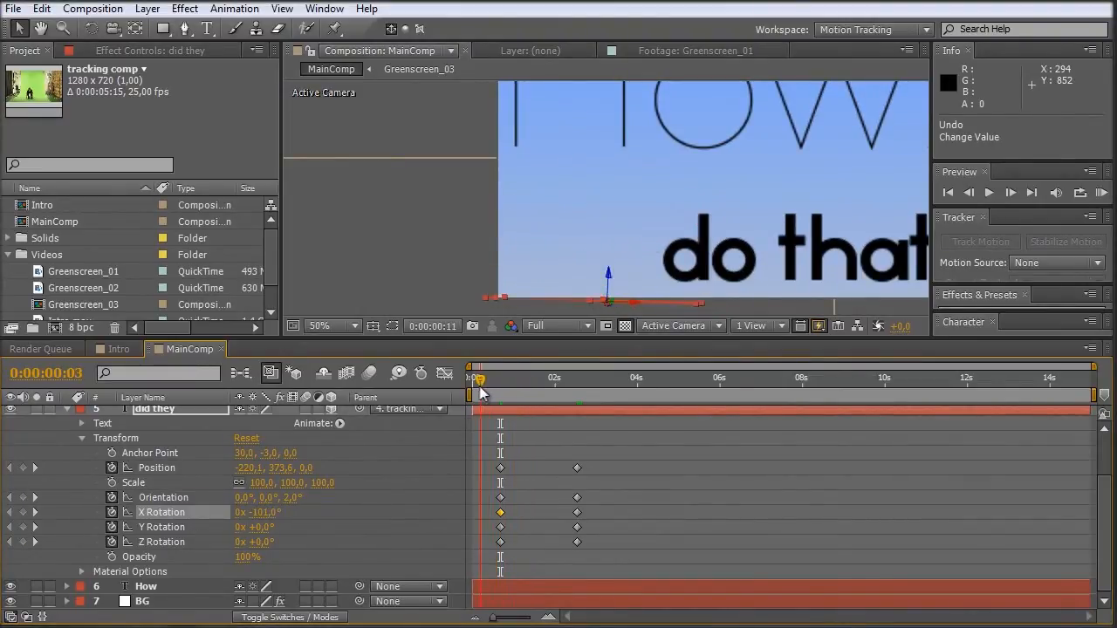
{"action": "left_click_drag", "start_coordinate": [474, 377], "coordinate": [520, 377]}
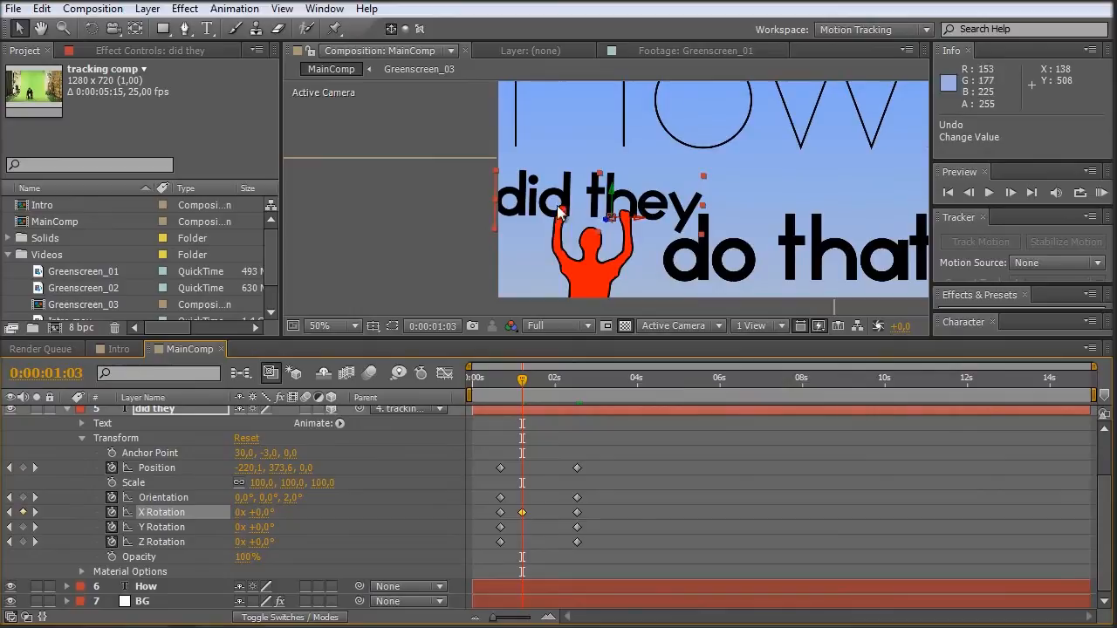
Zoom in on the hands under the letters and move to an early frame of the text animation.
{"action": "left_click", "coordinate": [318, 326]}
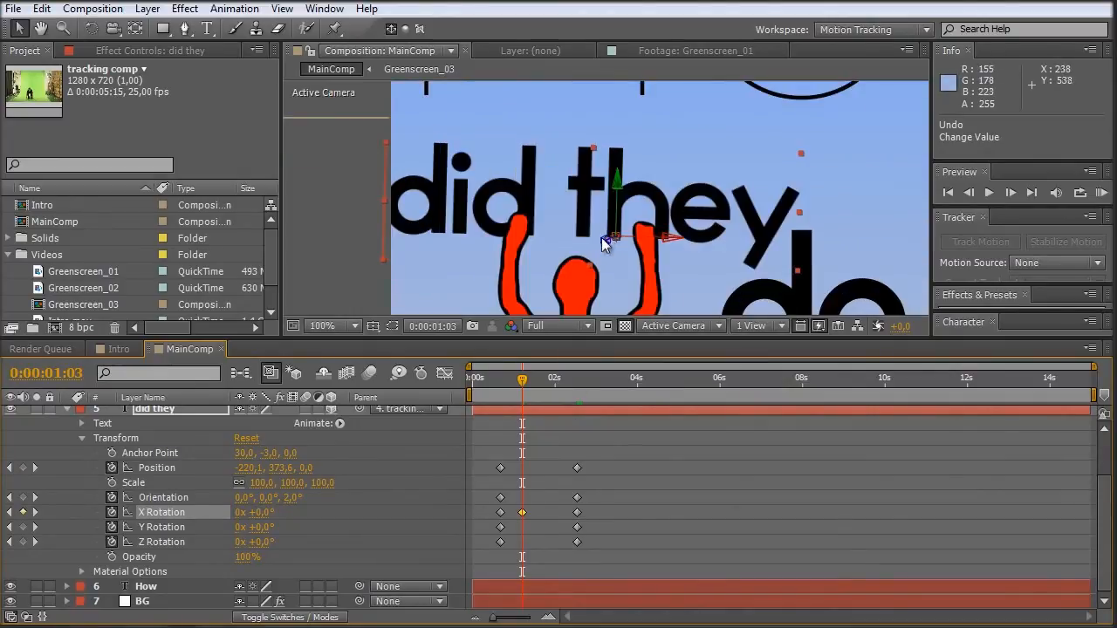
{"action": "left_click", "coordinate": [332, 326]}
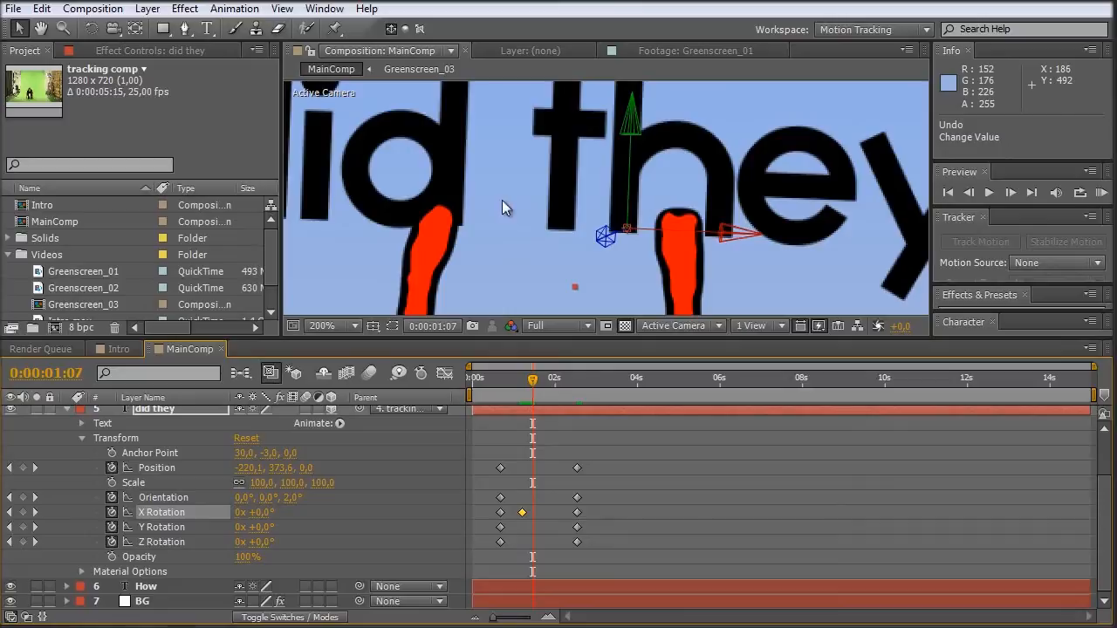
{"action": "left_click", "coordinate": [157, 468]}
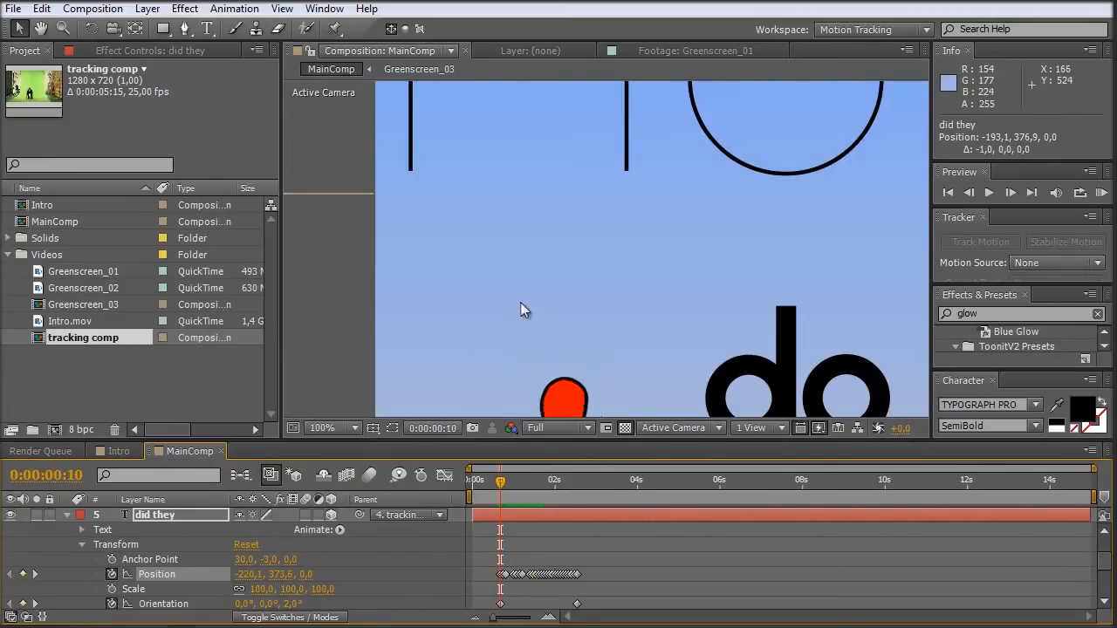
{"action": "left_click", "coordinate": [321, 428]}
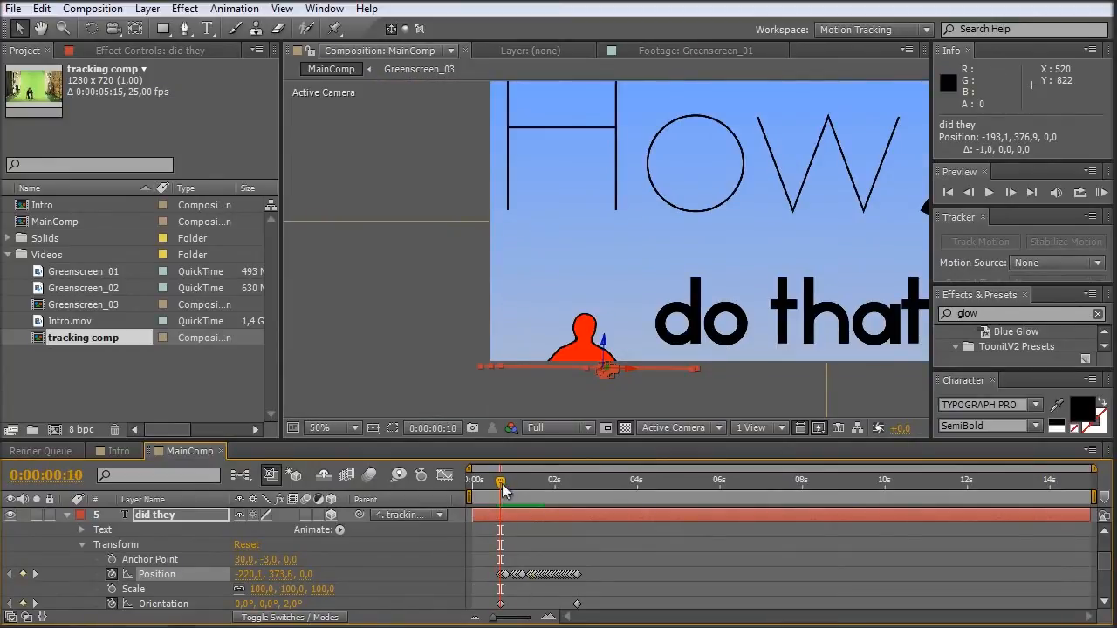
Set Position keyframes placing the did they text just above the raised hands across the early frames.
{"action": "left_click_drag", "start_coordinate": [499, 482], "coordinate": [549, 482]}
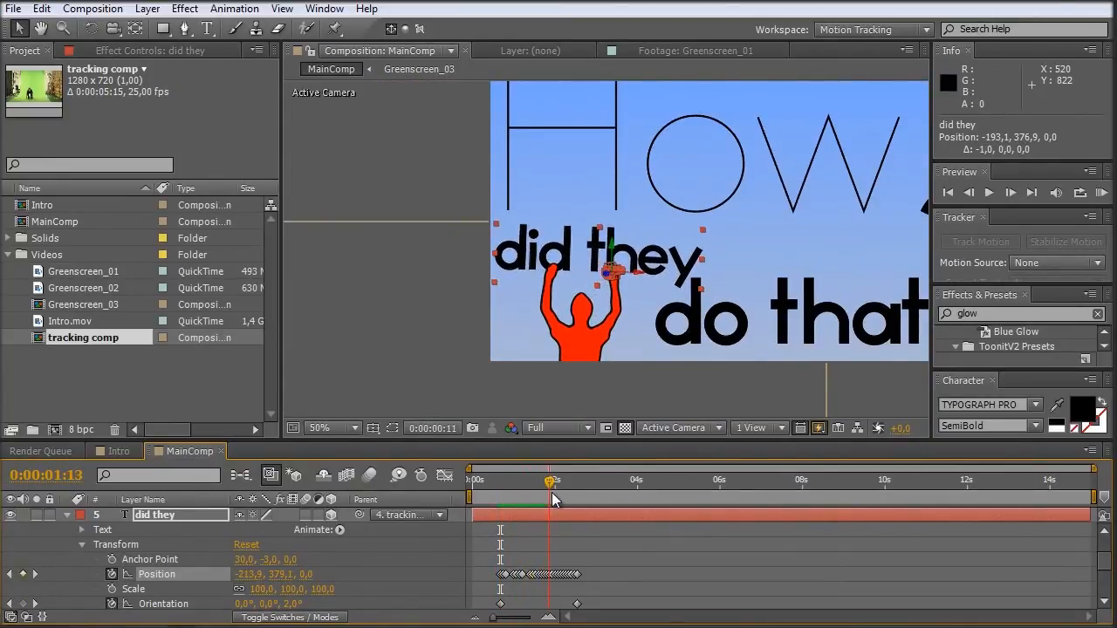
{"action": "left_click_drag", "start_coordinate": [552, 482], "coordinate": [539, 482]}
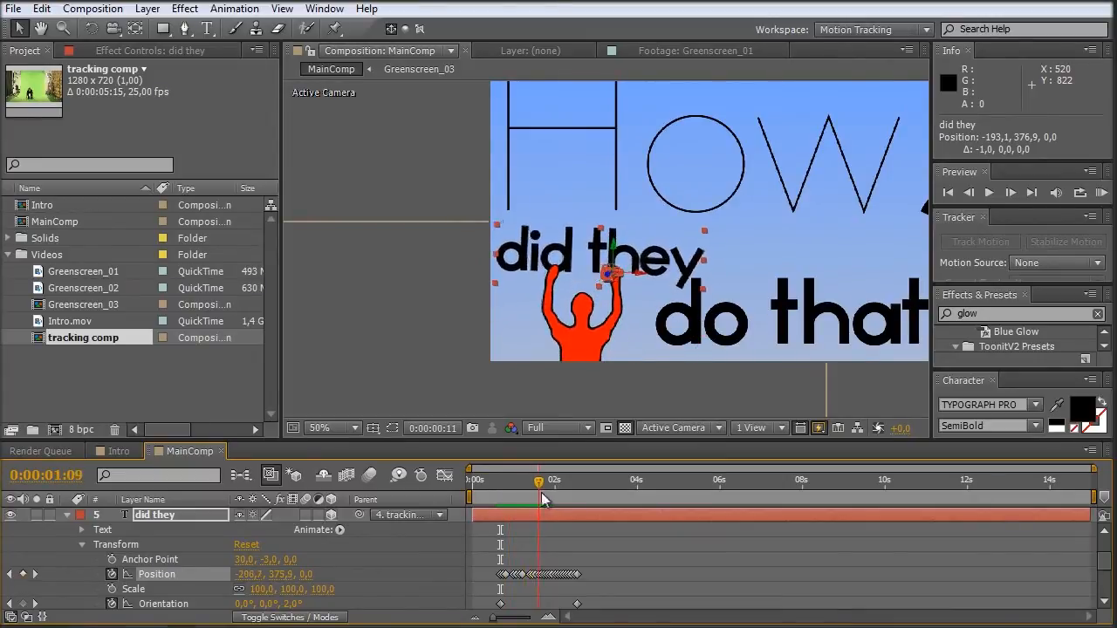
{"action": "left_click_drag", "start_coordinate": [537, 499], "coordinate": [559, 499]}
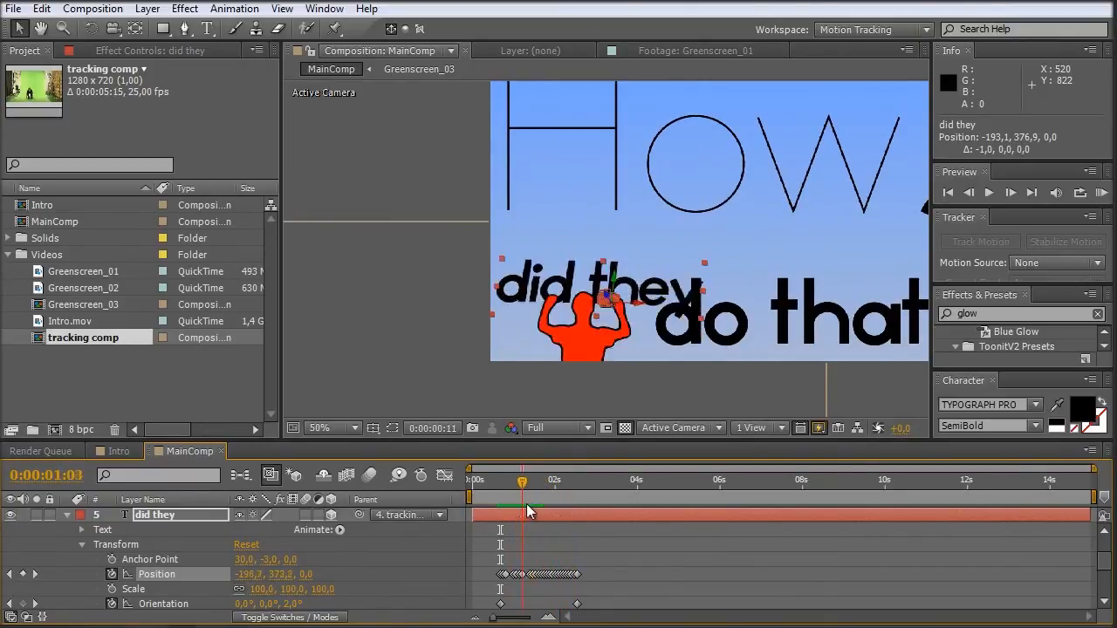
{"action": "left_click_drag", "start_coordinate": [521, 480], "coordinate": [537, 480]}
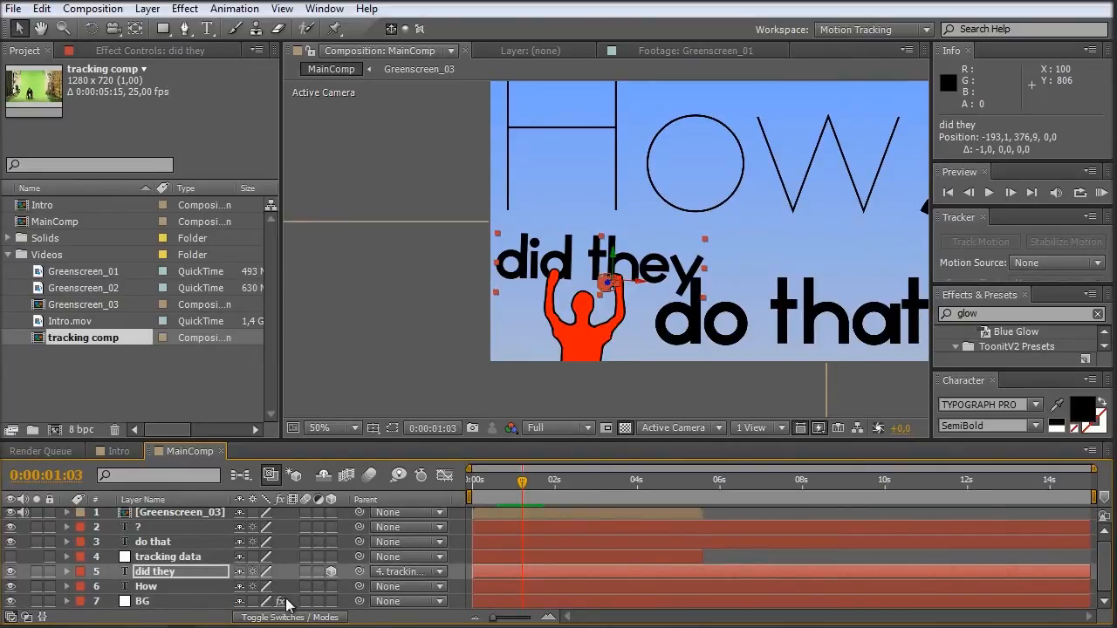
{"action": "mouse_move", "coordinate": [273, 576]}
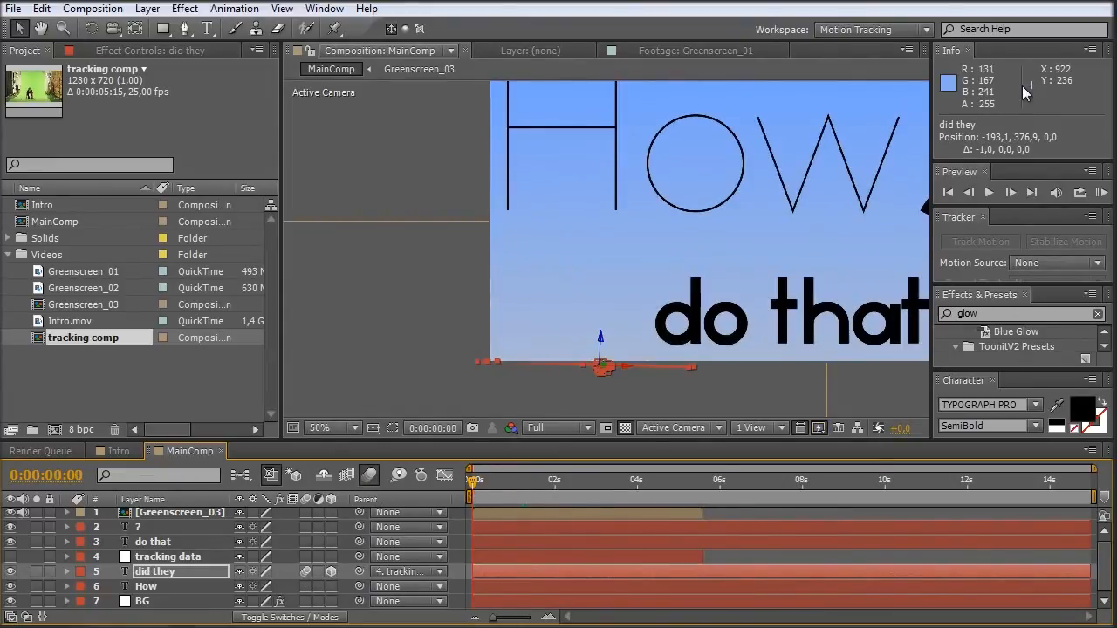
{"action": "left_click", "coordinate": [1103, 192]}
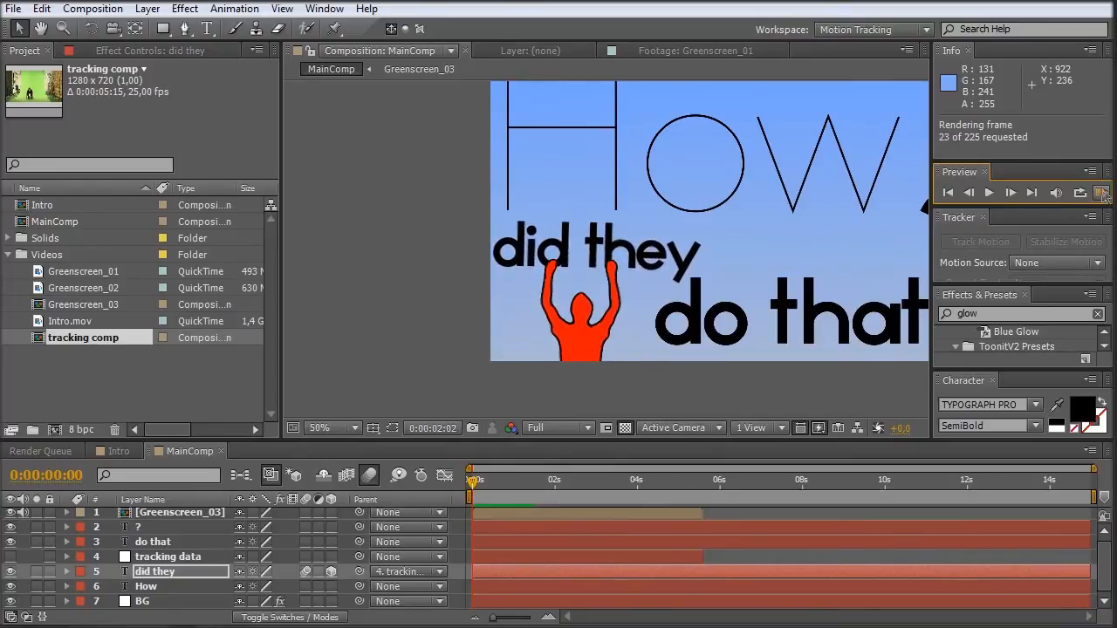
{"action": "left_click", "coordinate": [1102, 192]}
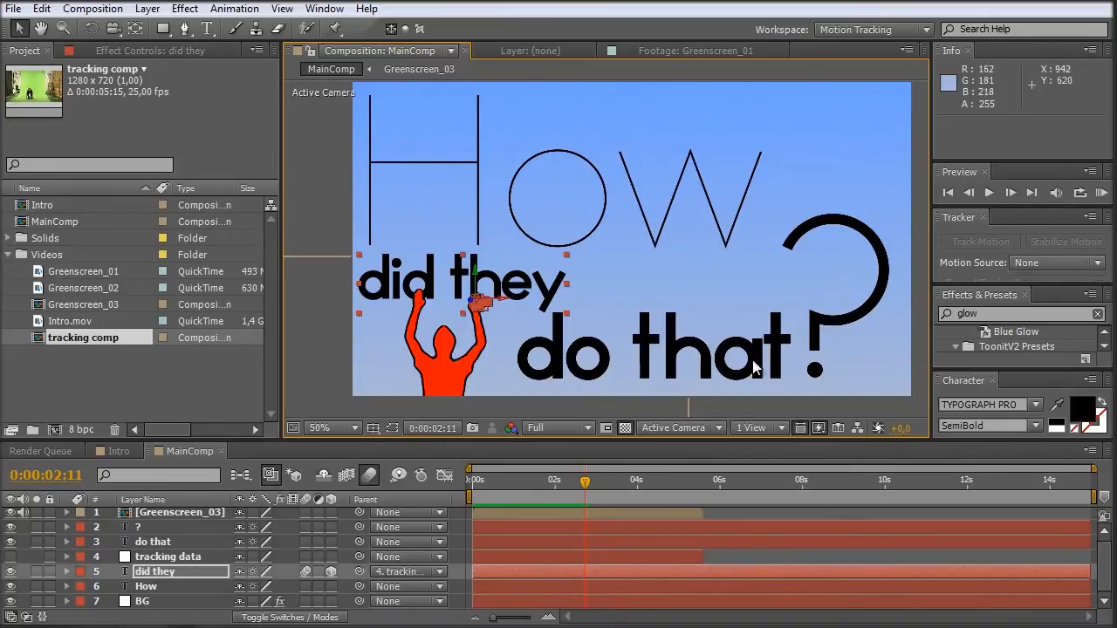
{"action": "mouse_move", "coordinate": [440, 479]}
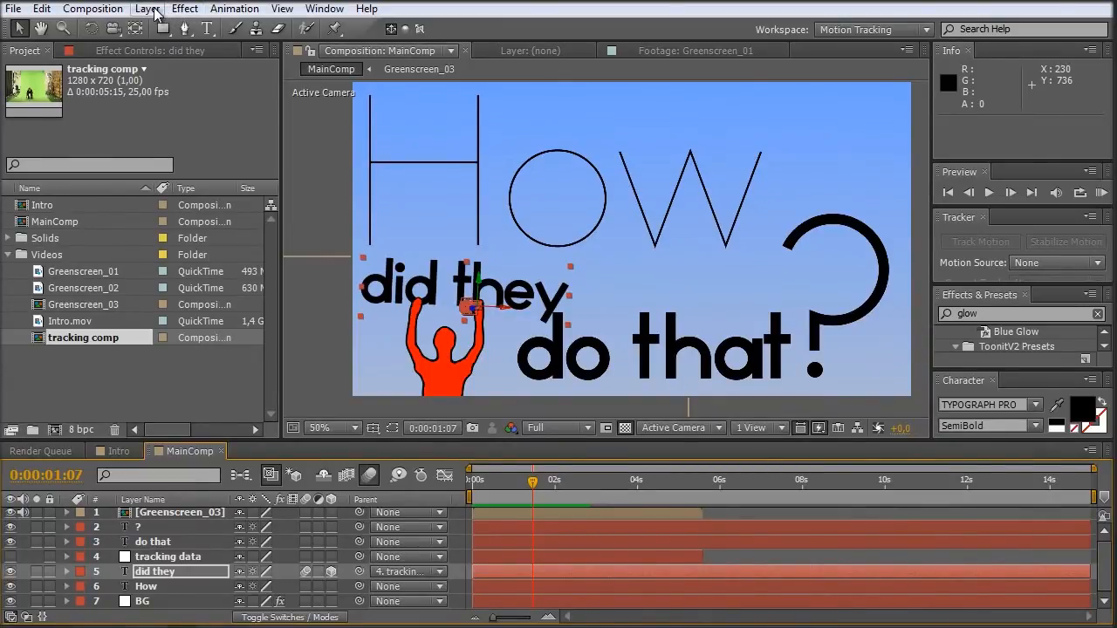
Add a new black solid layer to MainComp via Layer > New > Solid.
{"action": "left_click", "coordinate": [147, 9]}
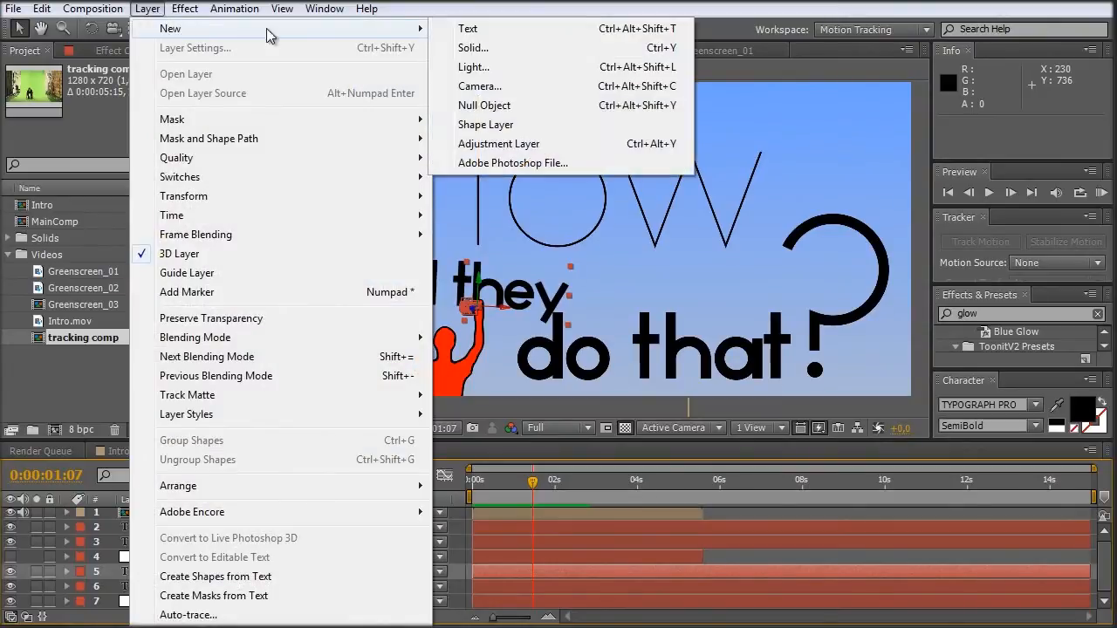
{"action": "left_click", "coordinate": [473, 49]}
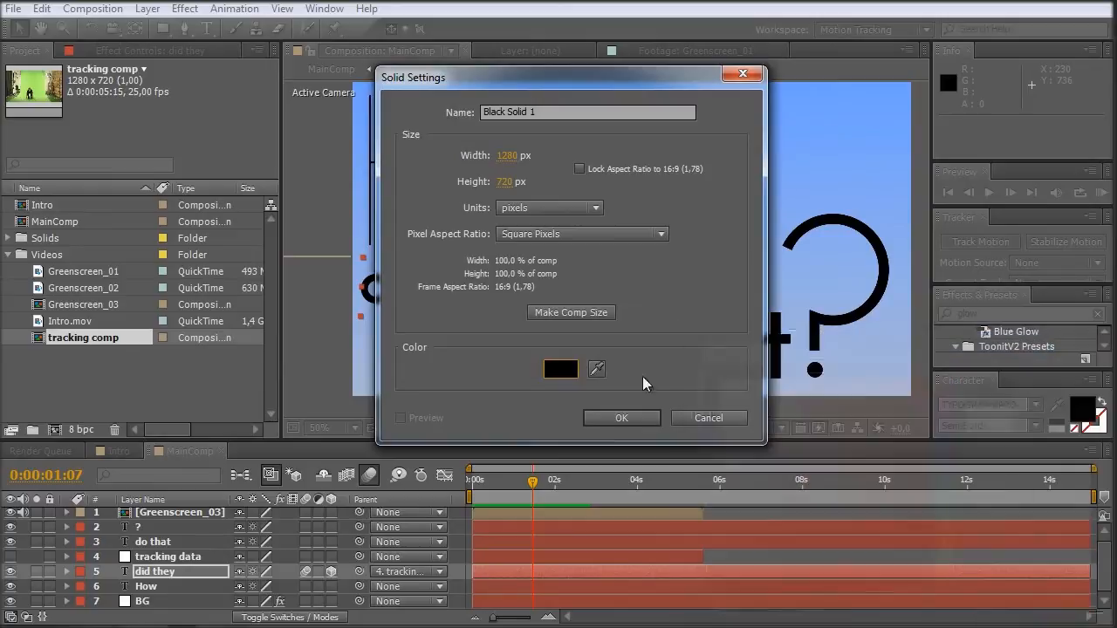
{"action": "left_click", "coordinate": [621, 419]}
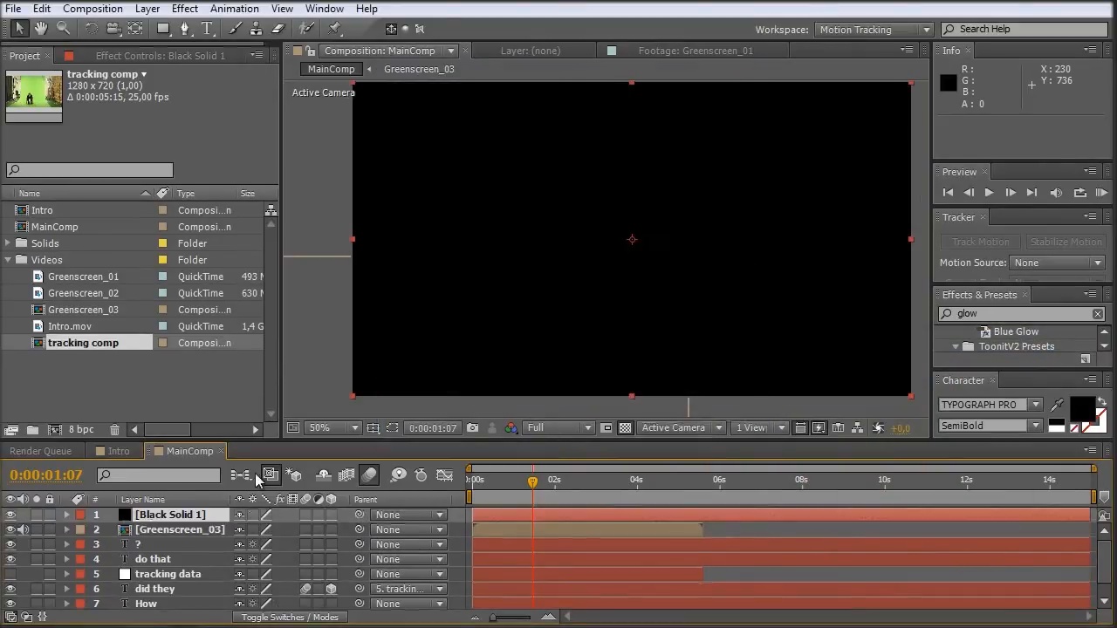
Draw a closed rounded RotoBezier pen mask covering most of the black solid.
{"action": "left_click", "coordinate": [185, 28]}
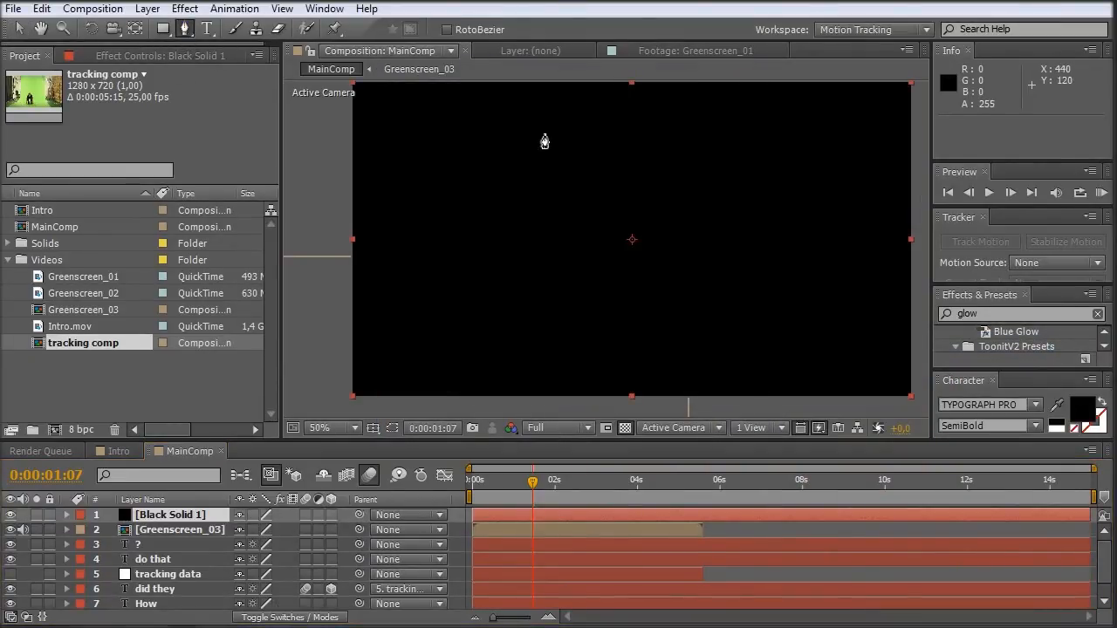
{"action": "left_click", "coordinate": [464, 356]}
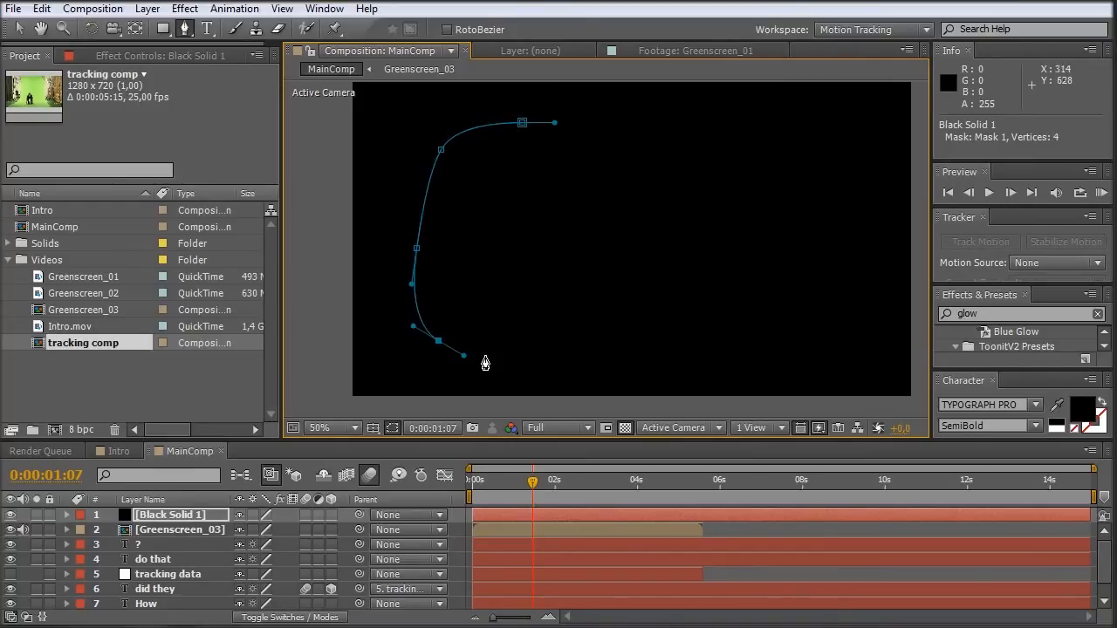
{"action": "left_click", "coordinate": [845, 146]}
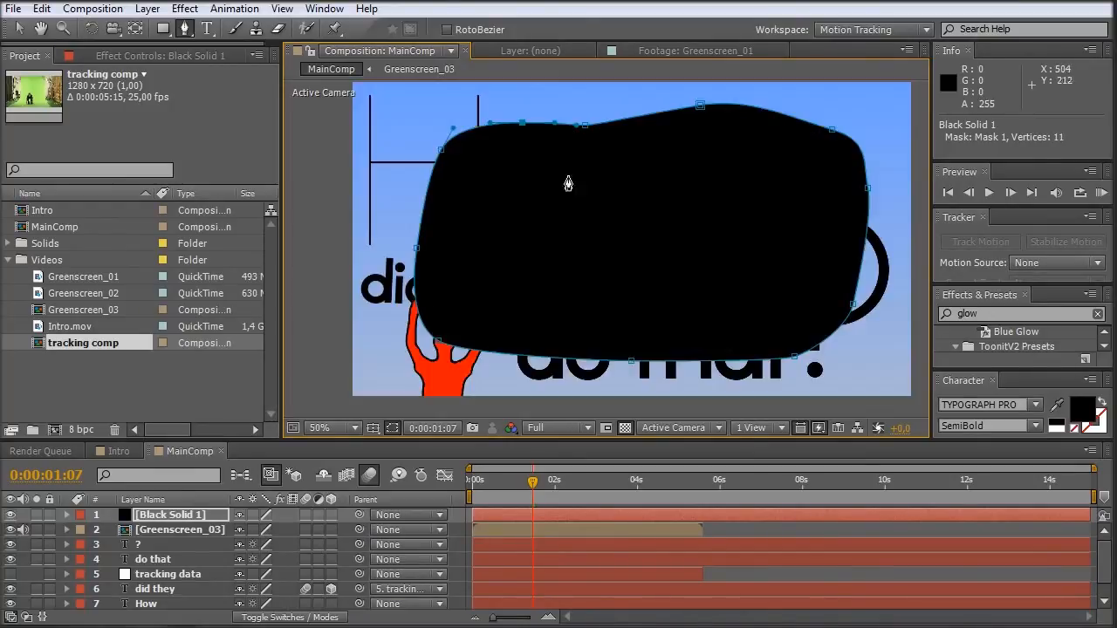
{"action": "left_click", "coordinate": [185, 28]}
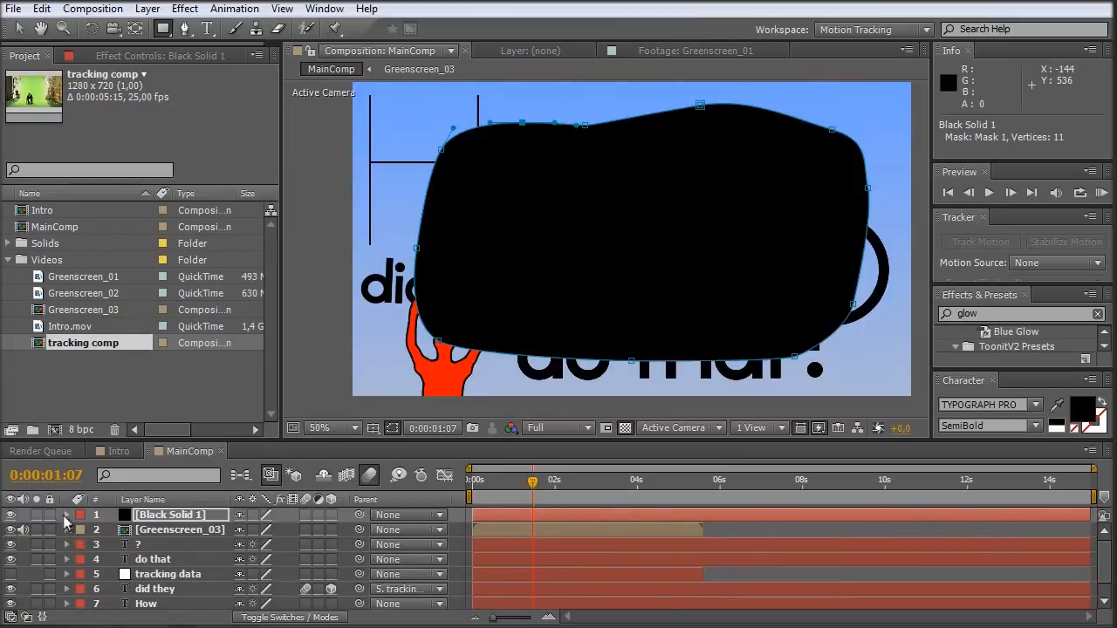
Invert Black Solid 1's mask and raise Mask Feather to form a soft edge vignette.
{"action": "left_click", "coordinate": [66, 515]}
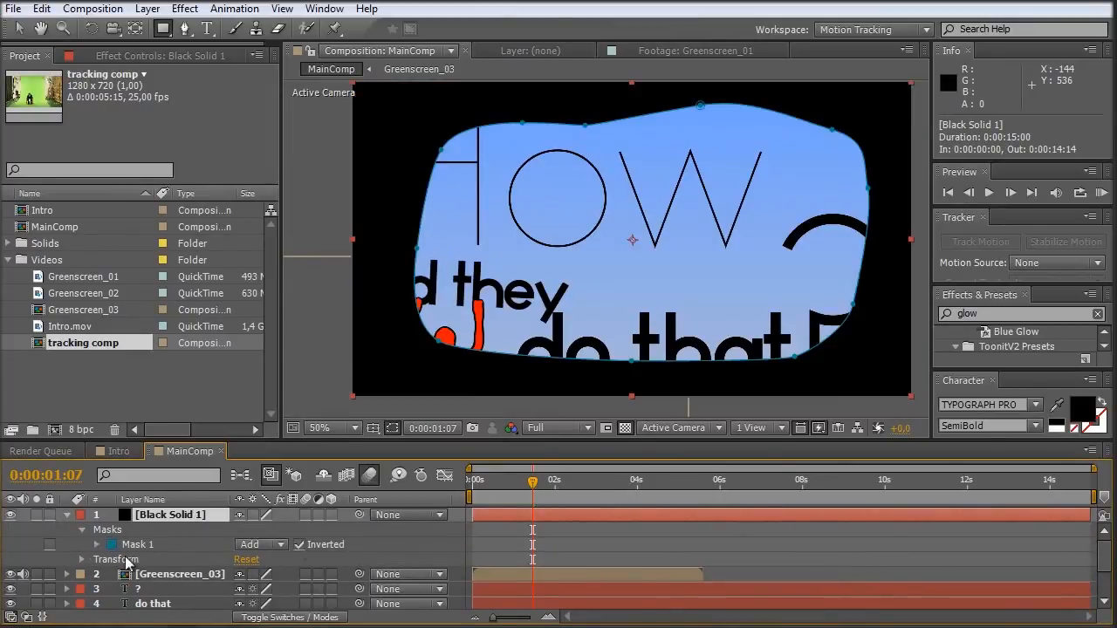
{"action": "left_click", "coordinate": [97, 542]}
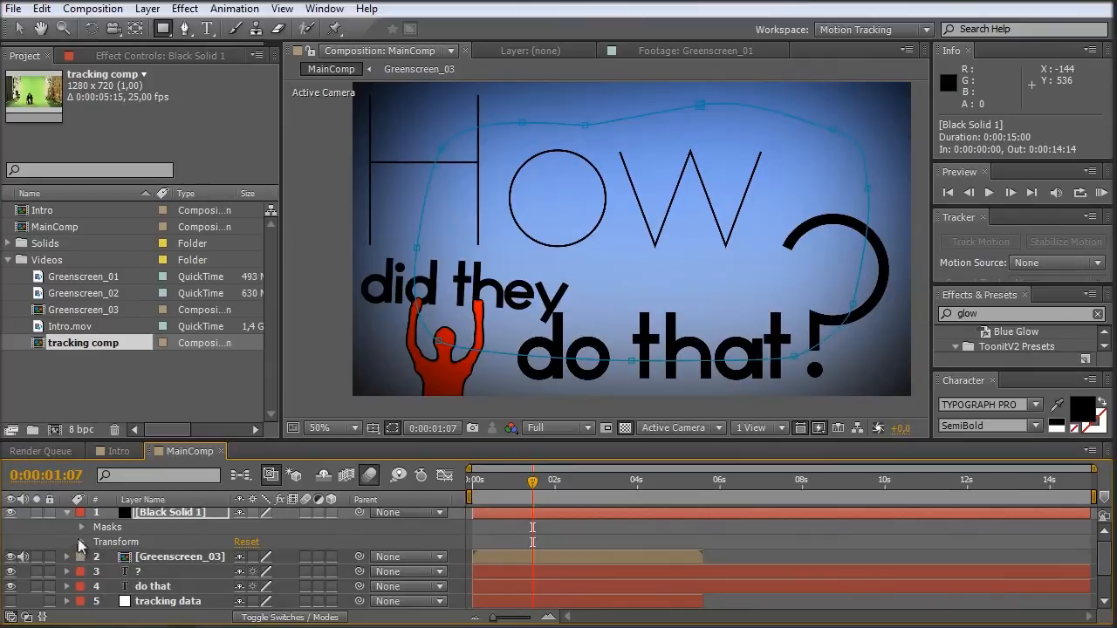
{"action": "left_click", "coordinate": [68, 527]}
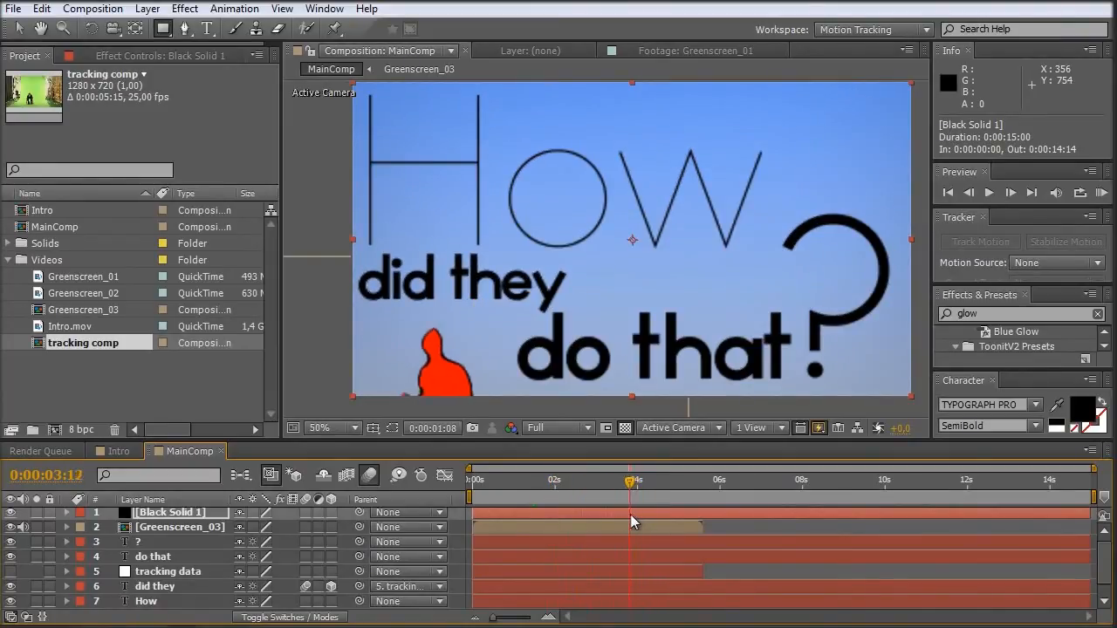
Review the animation, then create a Greenscreen_04 composition from the Greenscreen_02 footage.
{"action": "left_click", "coordinate": [548, 478]}
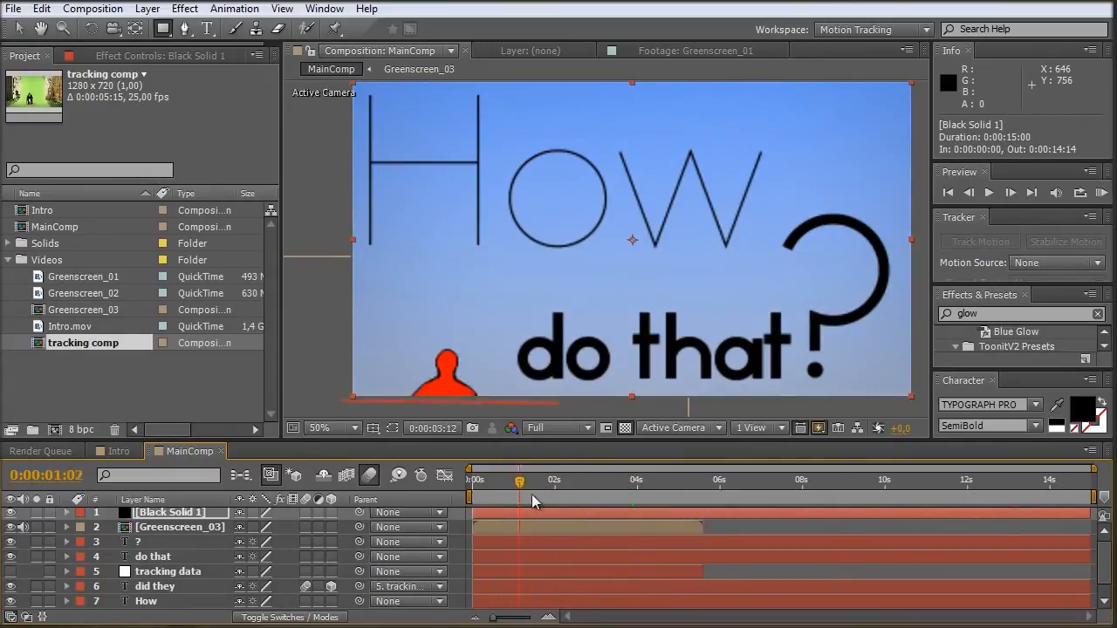
{"action": "left_click_drag", "start_coordinate": [520, 480], "coordinate": [637, 480]}
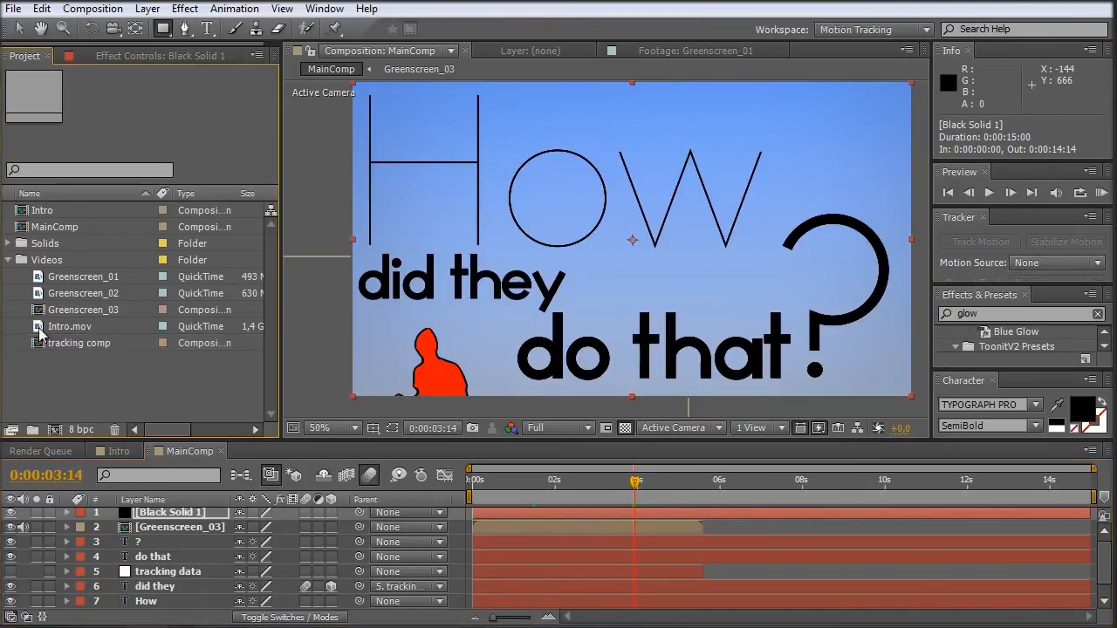
{"action": "left_click", "coordinate": [84, 293]}
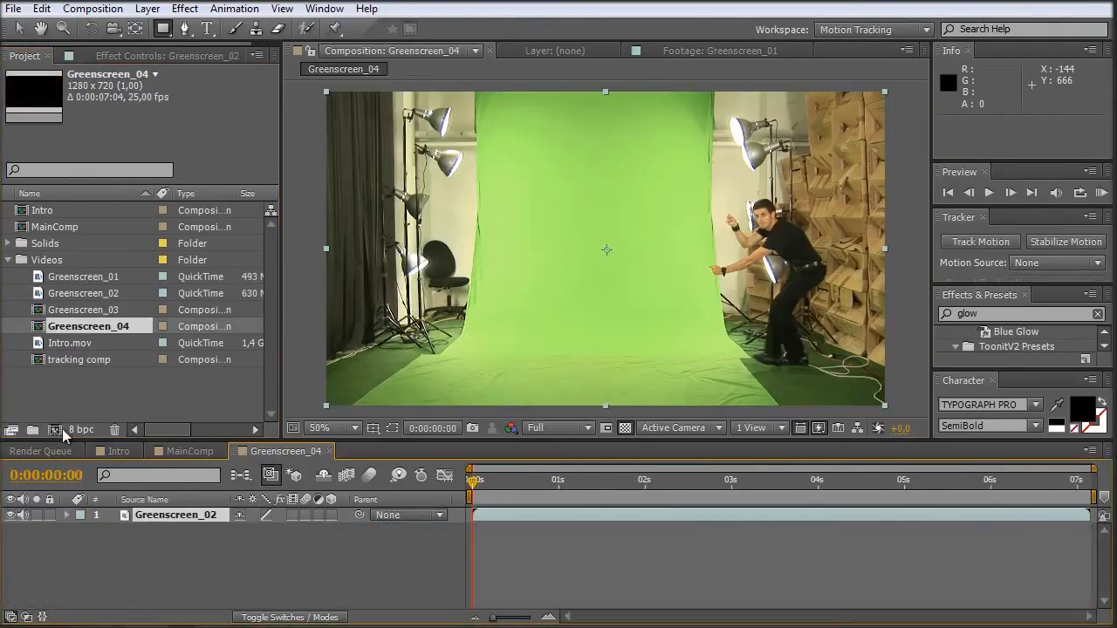
Check the Greenscreen_01 layer's effects in Greenscreen_03 as reference, then return to Greenscreen_04.
{"action": "left_click", "coordinate": [621, 480]}
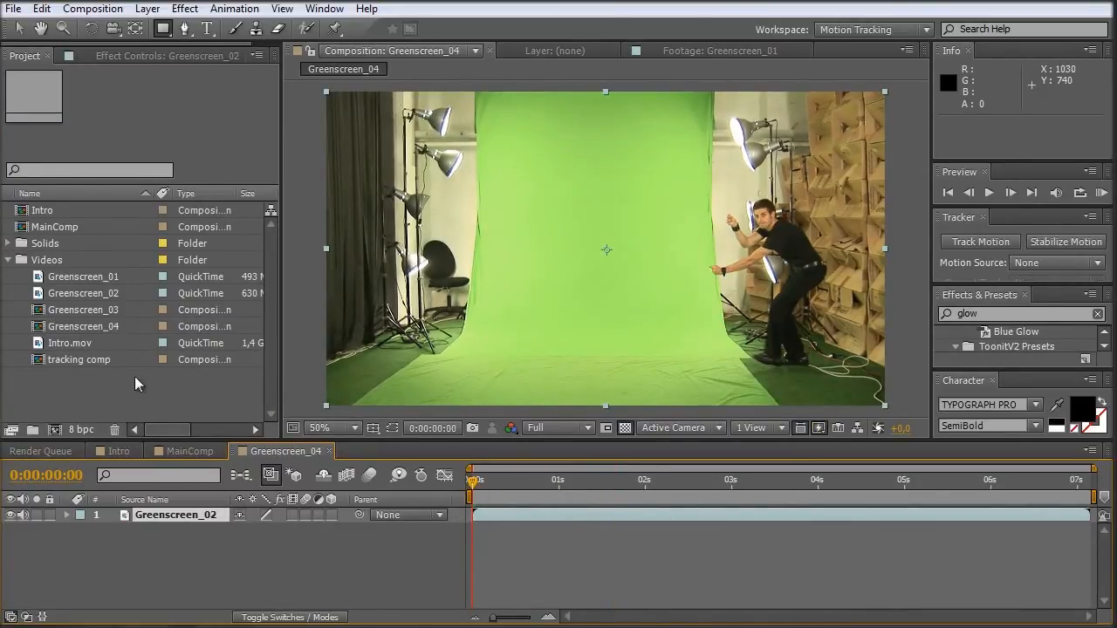
{"action": "left_click", "coordinate": [84, 327]}
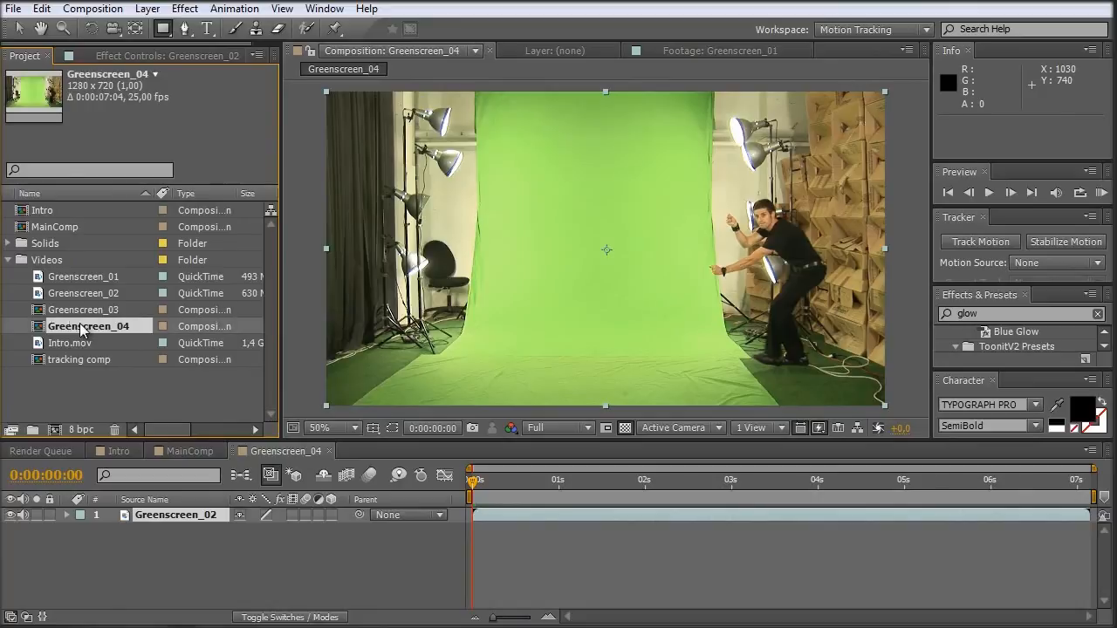
{"action": "left_click", "coordinate": [87, 310]}
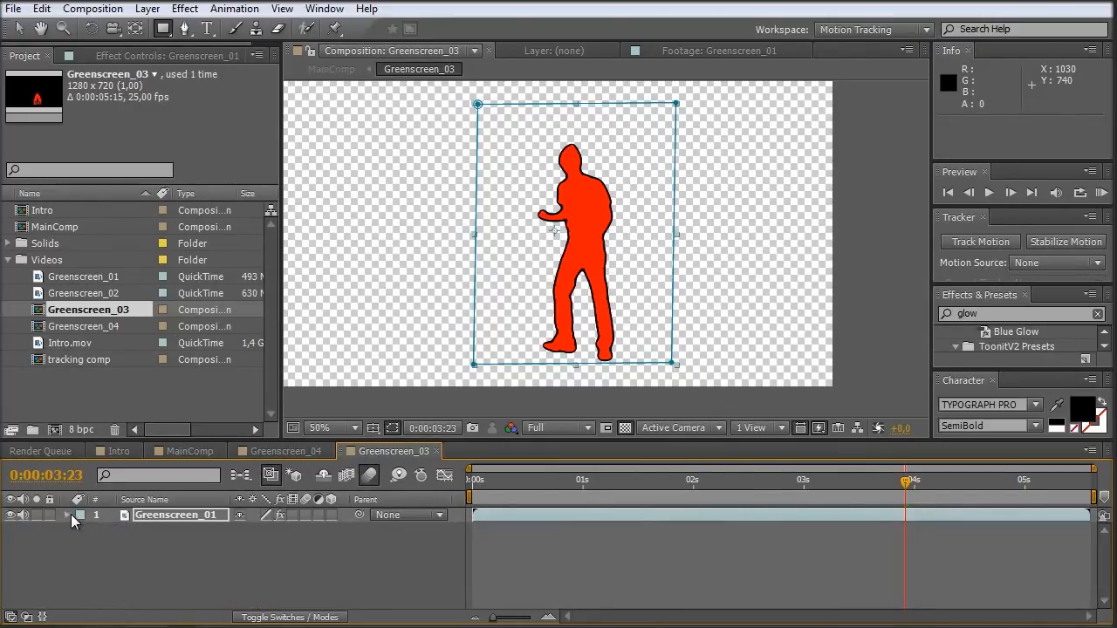
{"action": "left_click", "coordinate": [80, 514]}
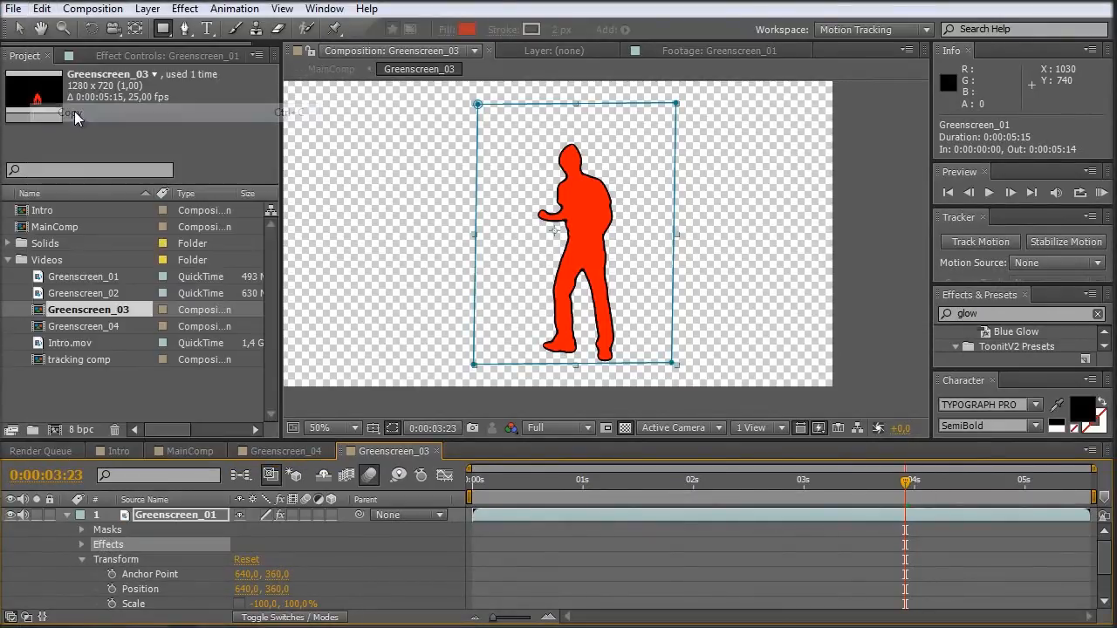
{"action": "left_click", "coordinate": [280, 451]}
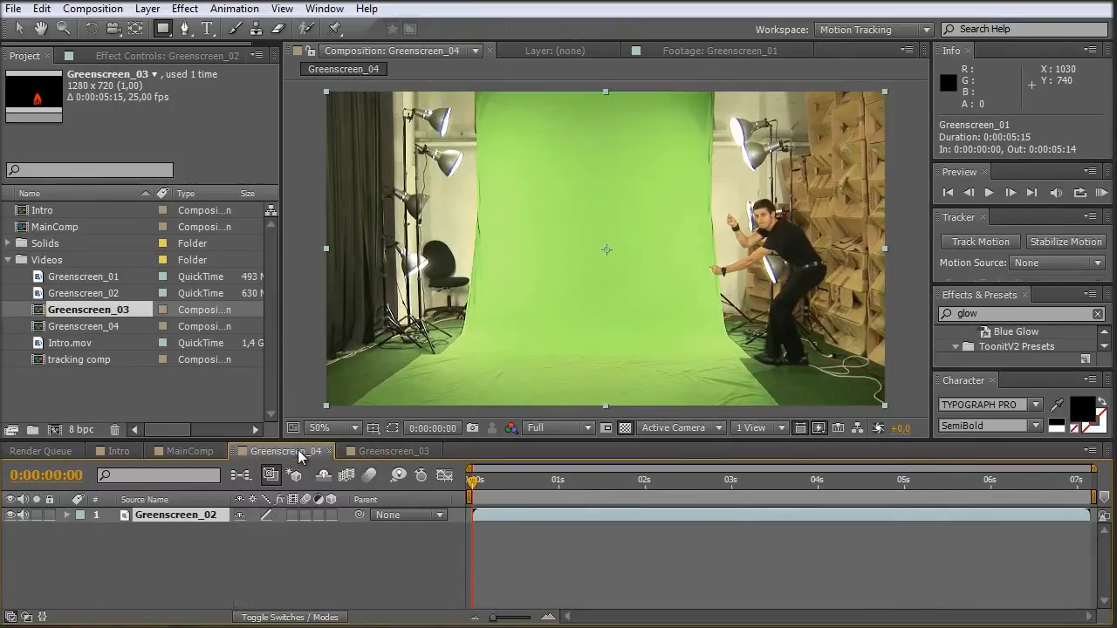
{"action": "mouse_move", "coordinate": [119, 154]}
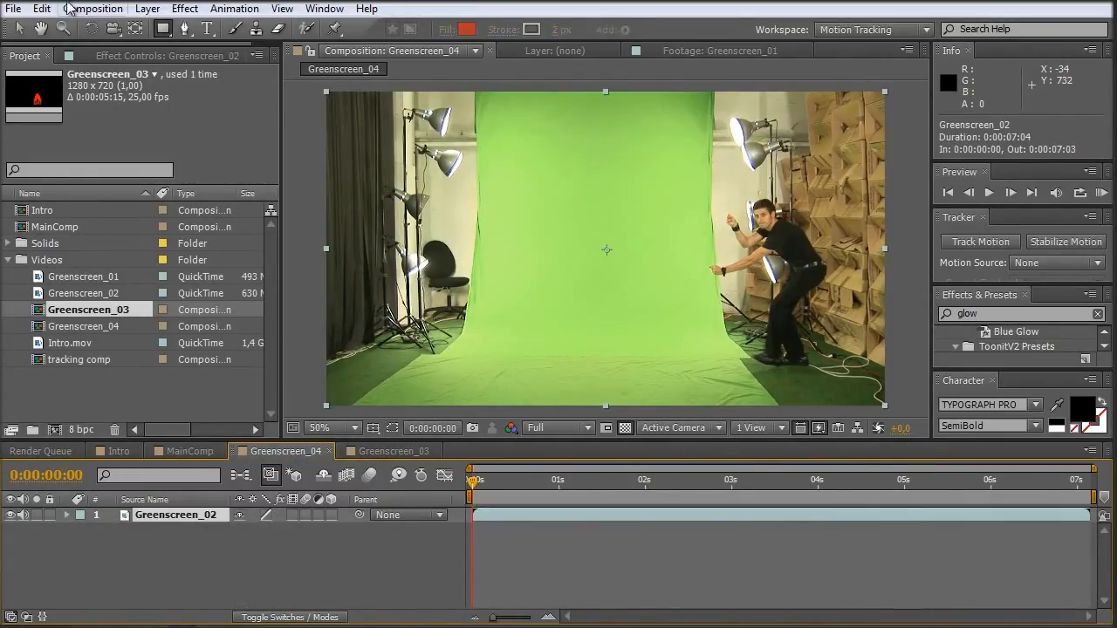
Mask the red dancer with a rectangle, check it at earlier and later frames, and go back to MainComp.
{"action": "left_click", "coordinate": [42, 7]}
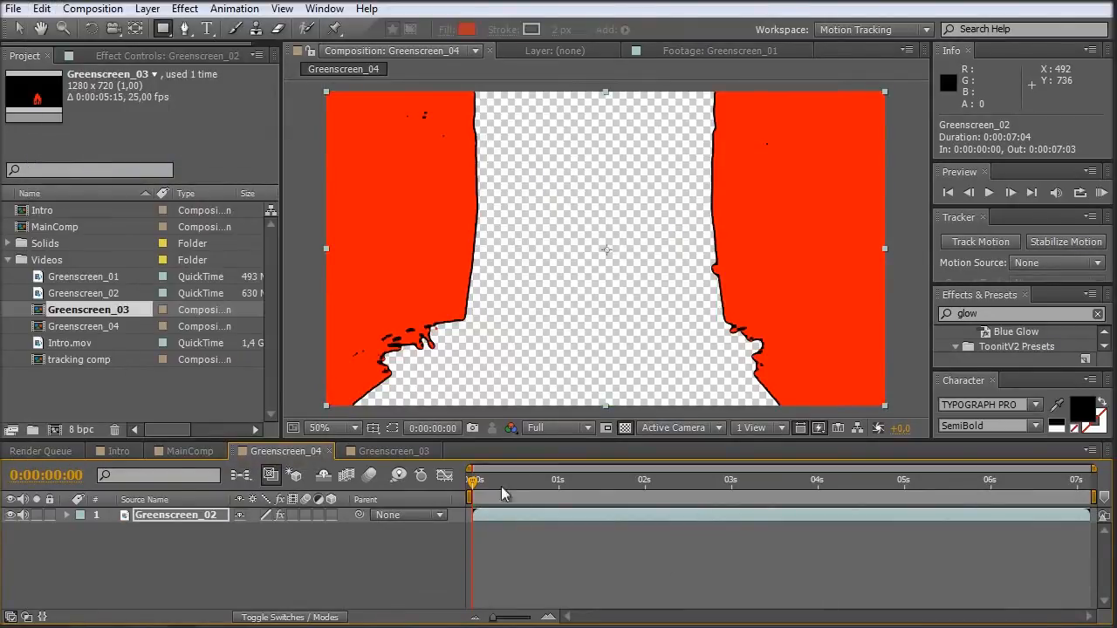
{"action": "left_click", "coordinate": [618, 478]}
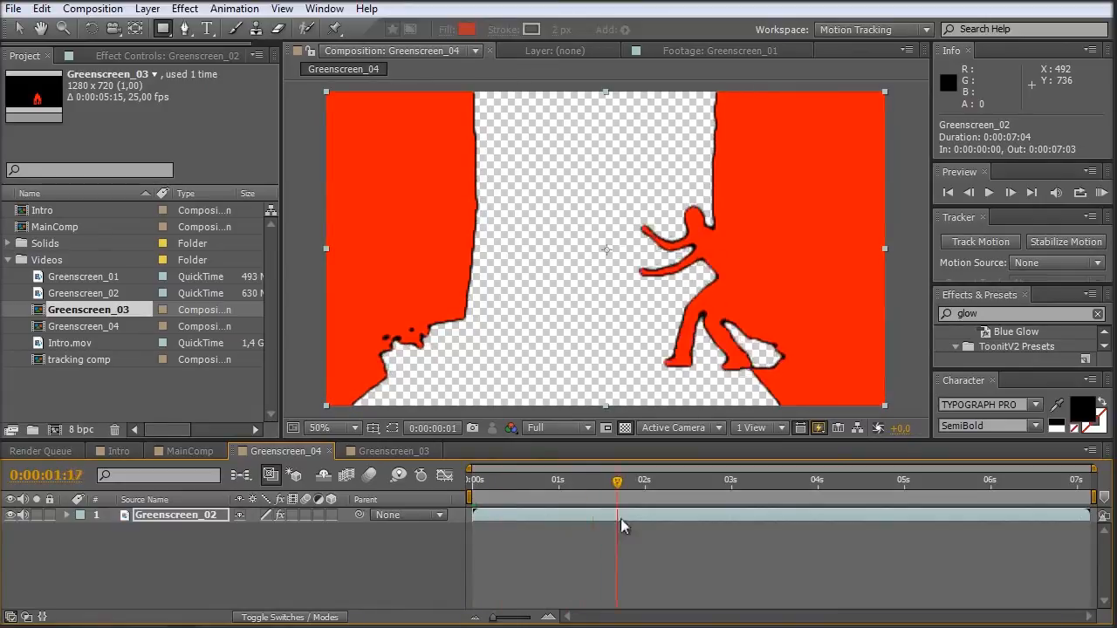
{"action": "left_click", "coordinate": [730, 479]}
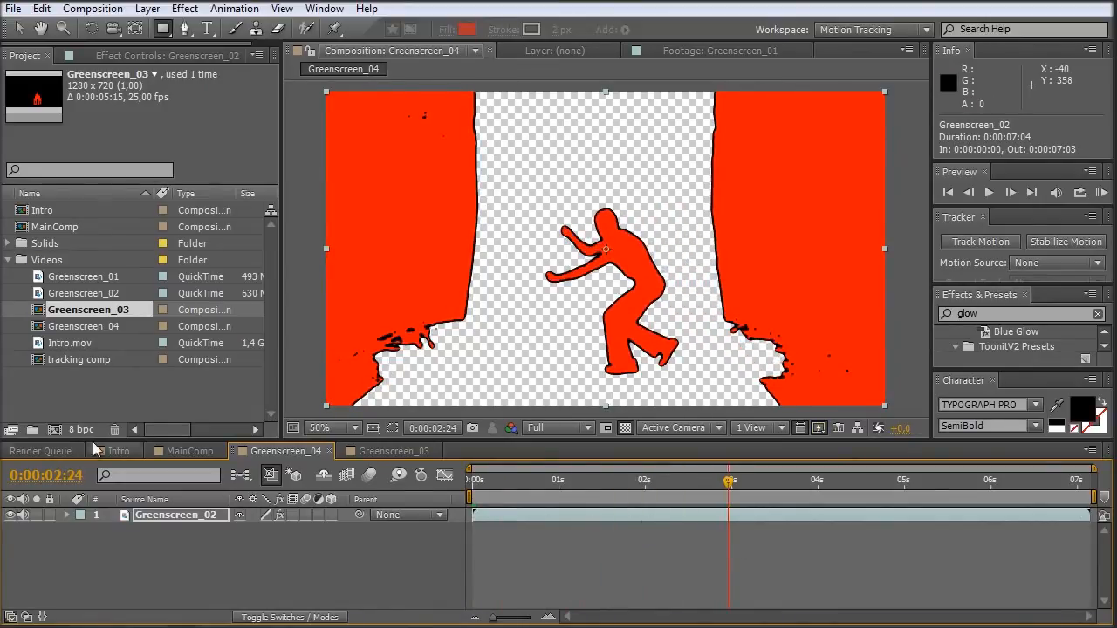
{"action": "mouse_move", "coordinate": [489, 147]}
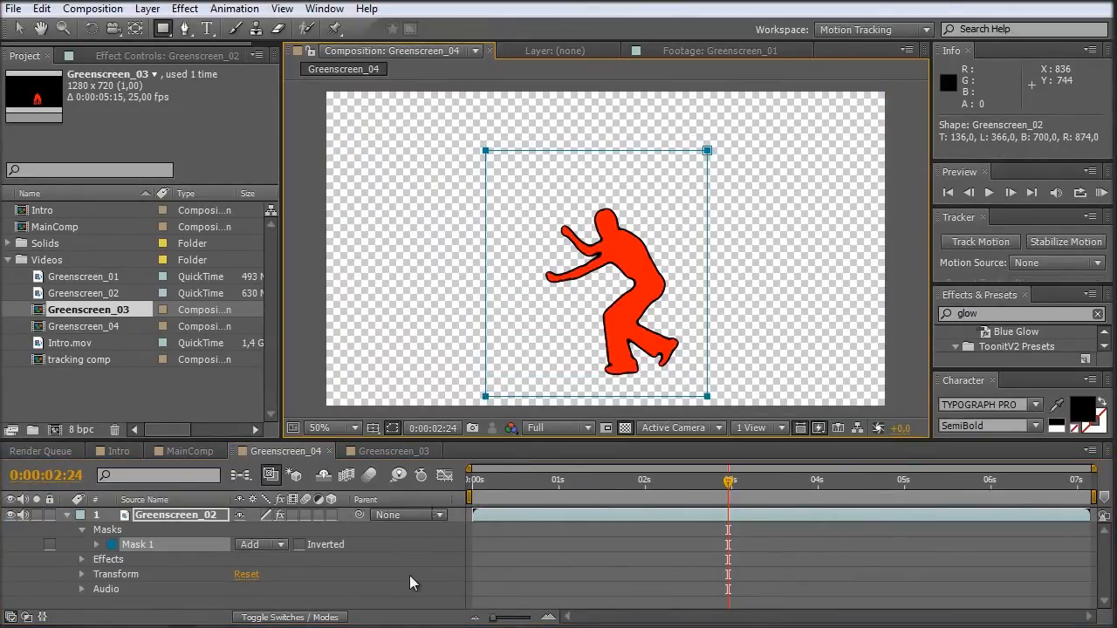
{"action": "left_click", "coordinate": [186, 450]}
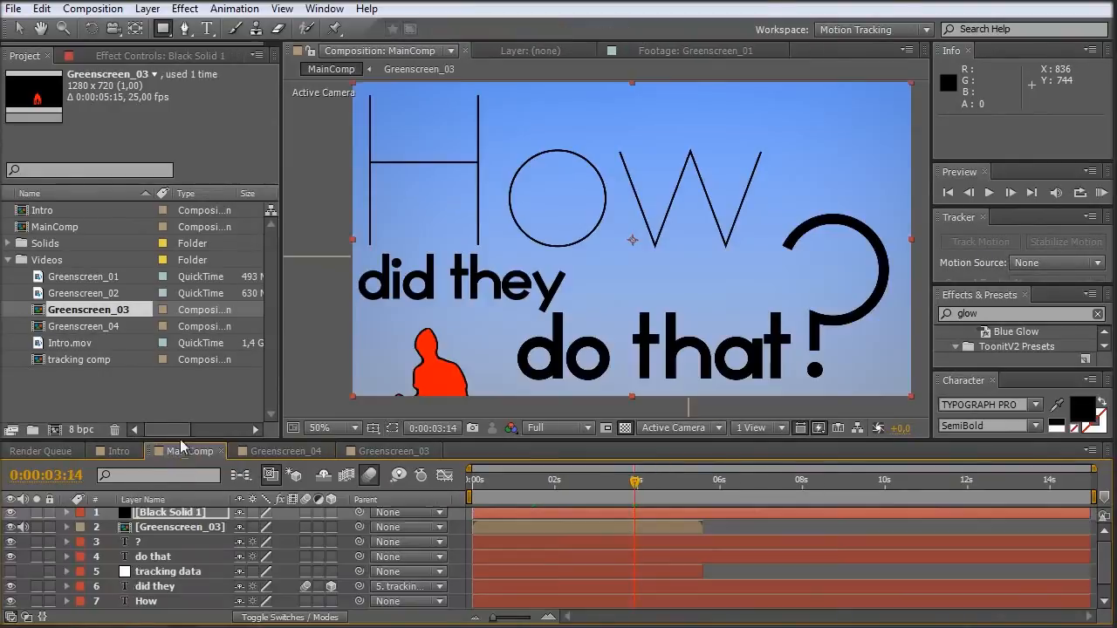
Place the Greenscreen_04 character in MainComp on the O of 'How' and open its effect stack.
{"action": "left_click", "coordinate": [90, 326]}
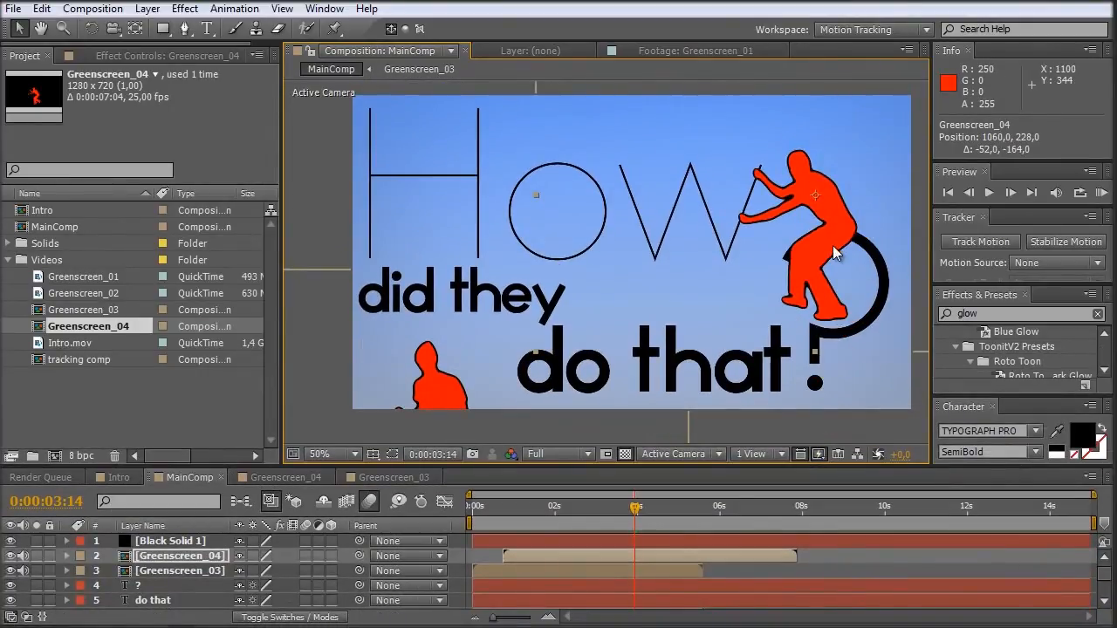
{"action": "mouse_move", "coordinate": [733, 293]}
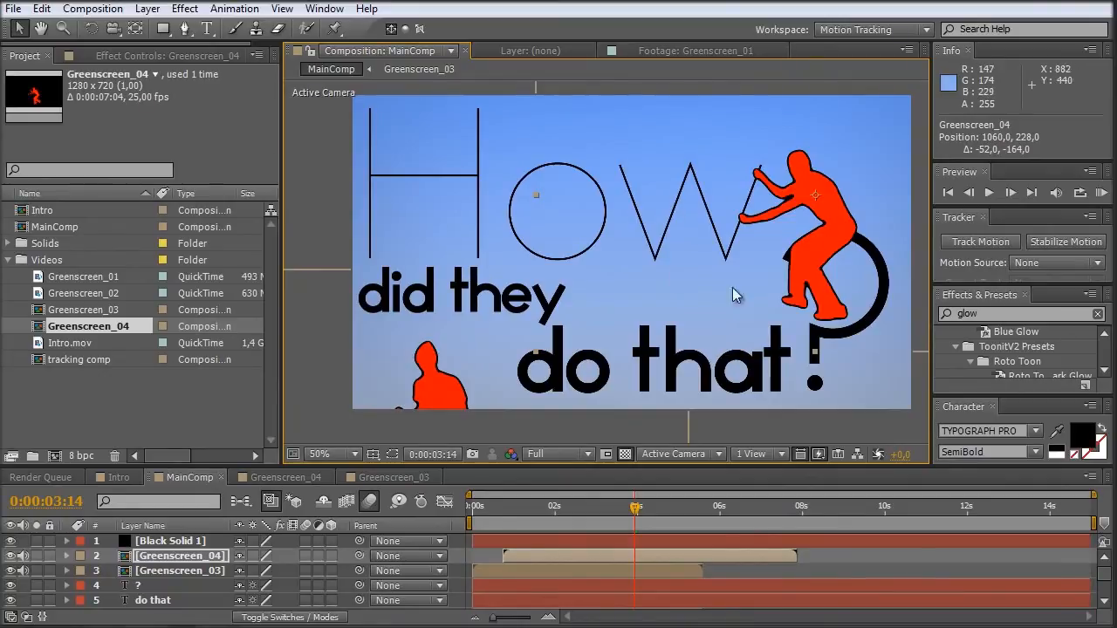
{"action": "mouse_move", "coordinate": [810, 375]}
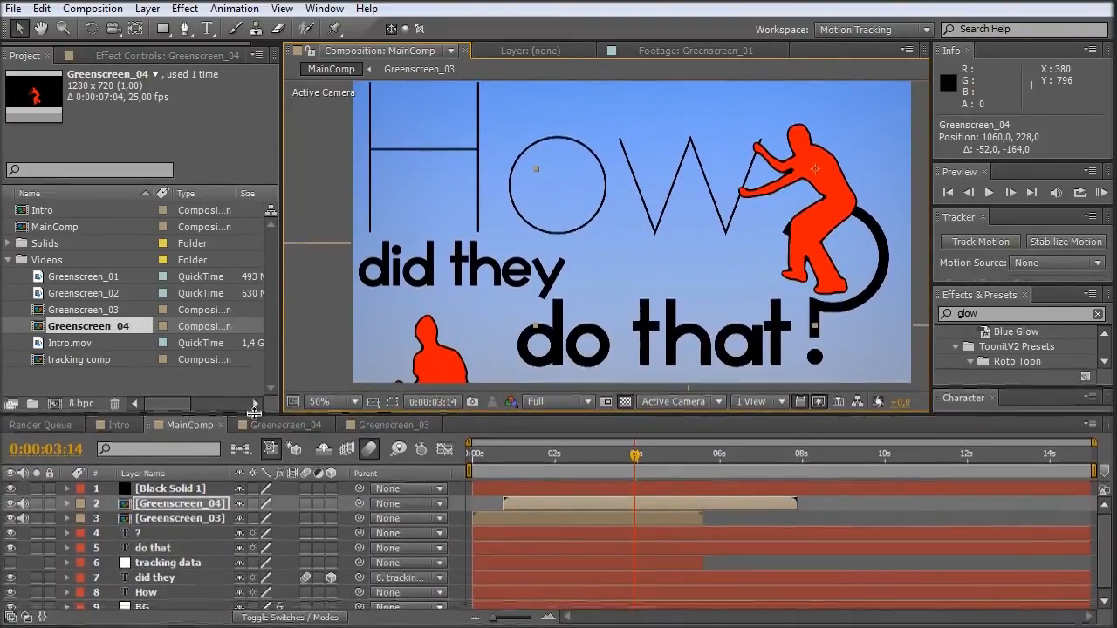
{"action": "left_click", "coordinate": [143, 604]}
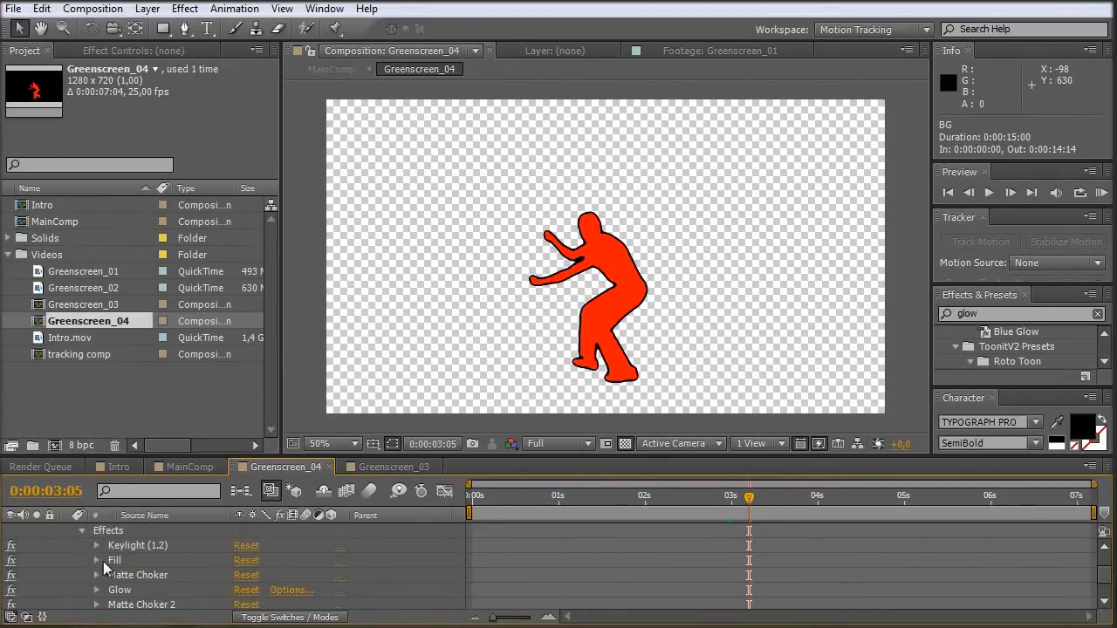
Try a white #FFFFFF Fill colour on the Greenscreen_04 figure, then view the whole composition.
{"action": "left_click", "coordinate": [244, 574]}
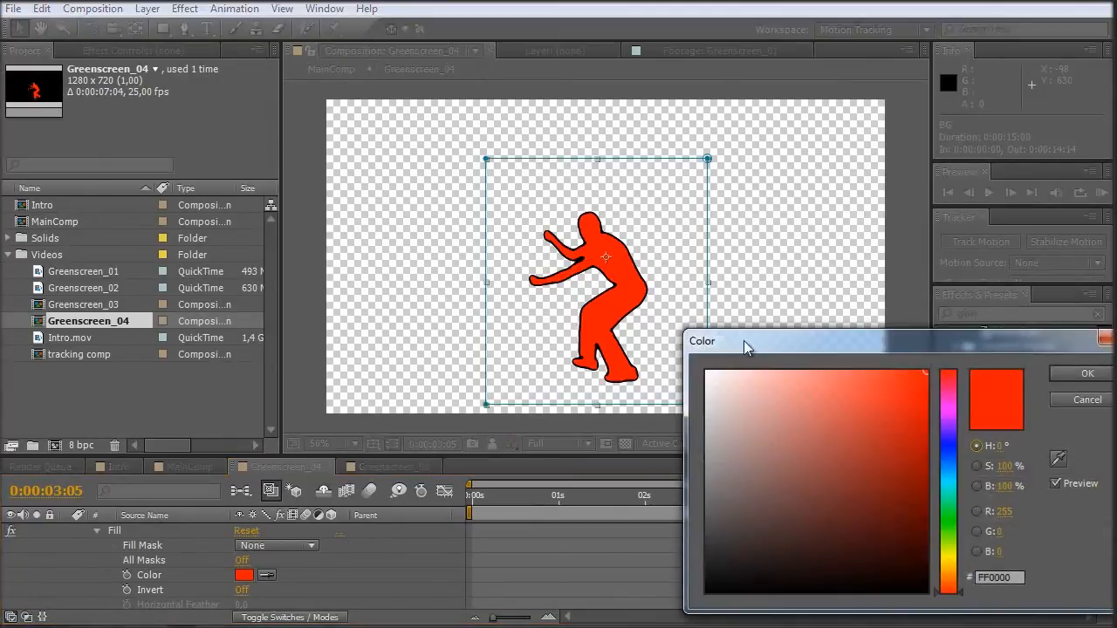
{"action": "left_click", "coordinate": [716, 375]}
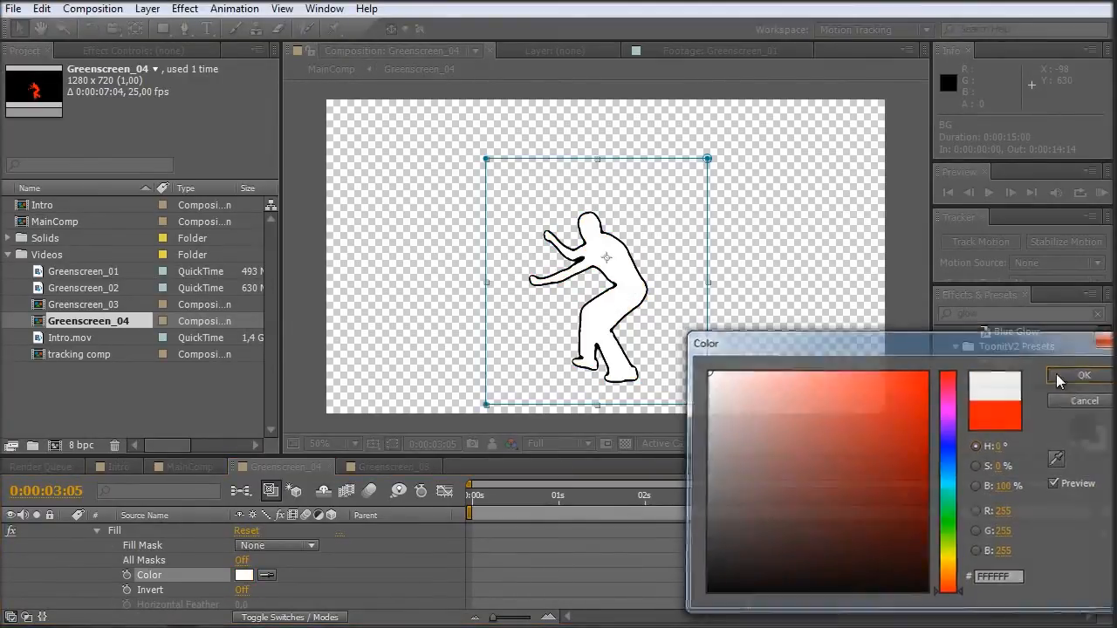
{"action": "left_click", "coordinate": [1084, 375]}
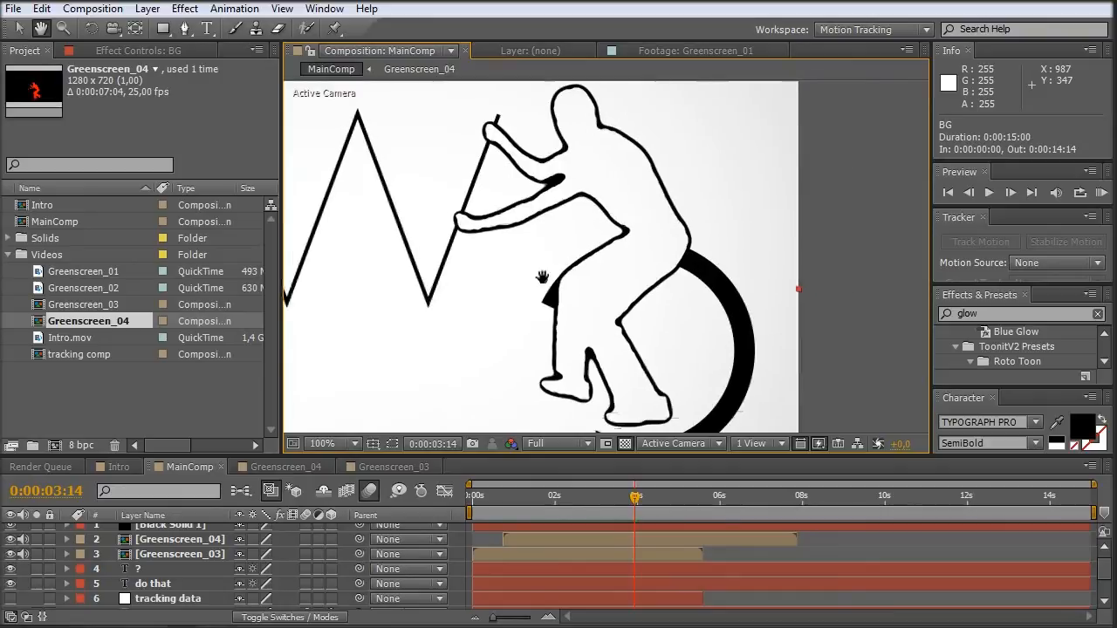
{"action": "left_click", "coordinate": [323, 444]}
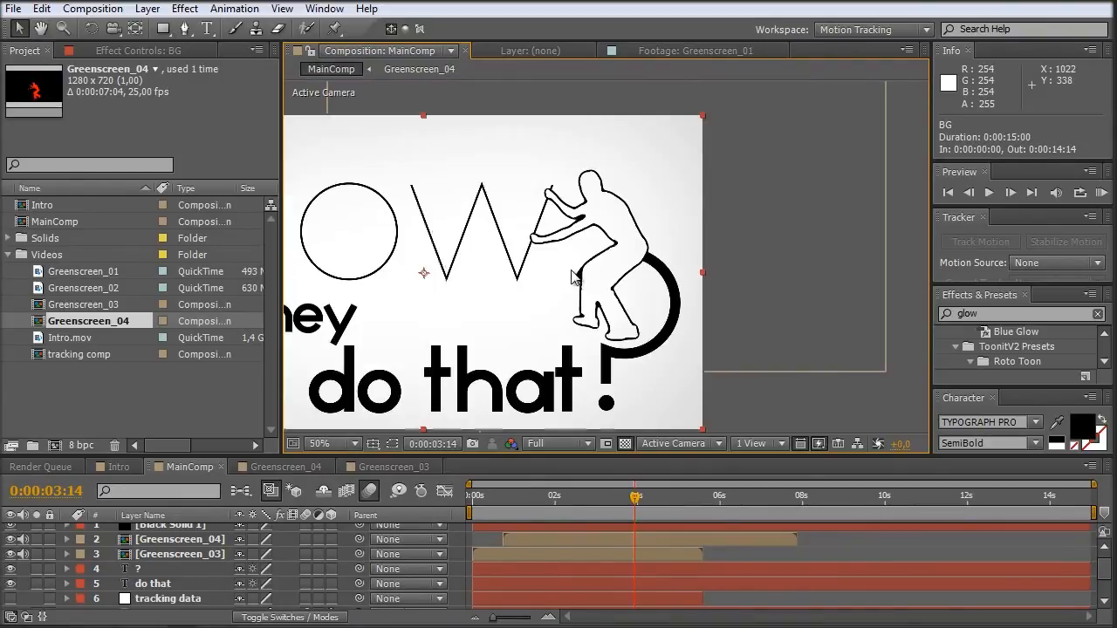
{"action": "left_click", "coordinate": [318, 443]}
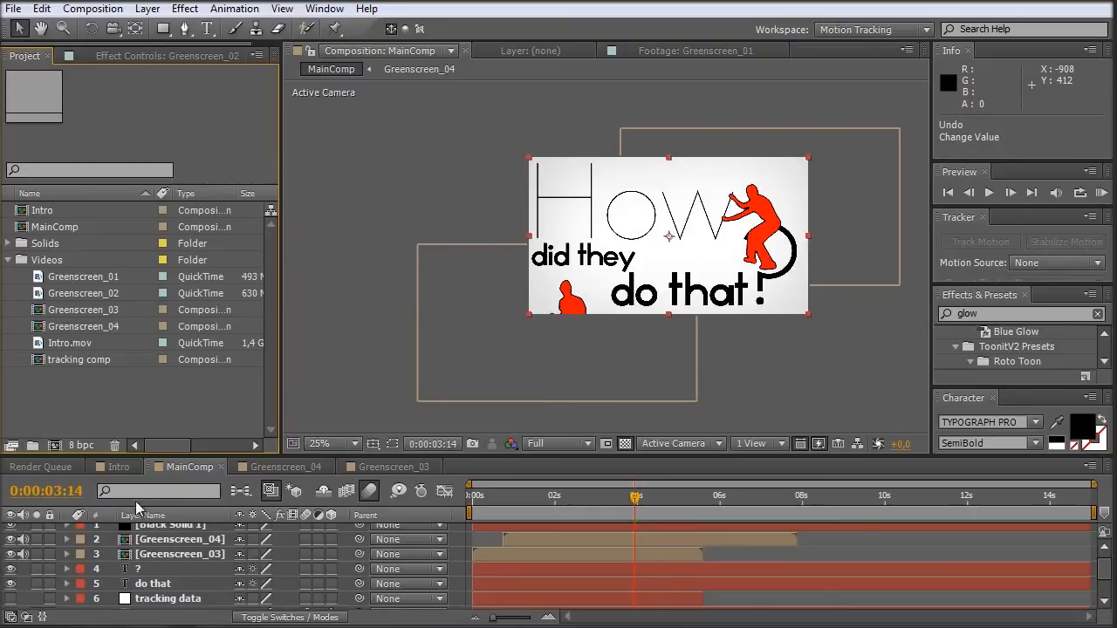
Apply Keylight to Greenscreen_04 in MainComp with the red fill as Screen Colour, leaving only the outline.
{"action": "left_click", "coordinate": [178, 538]}
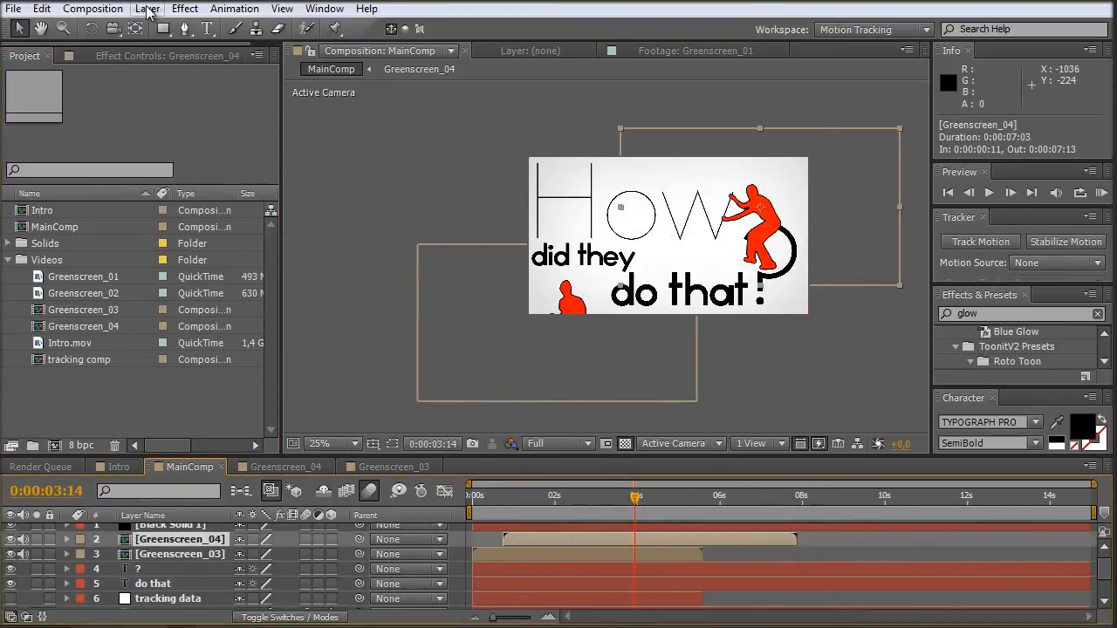
{"action": "left_click", "coordinate": [185, 9]}
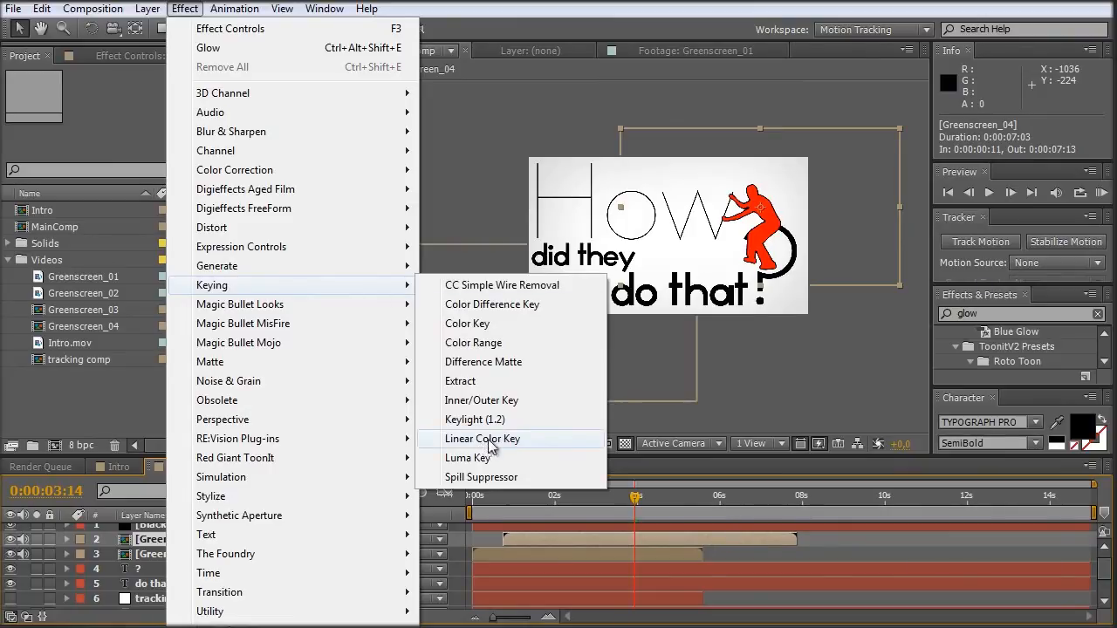
{"action": "left_click", "coordinate": [474, 419]}
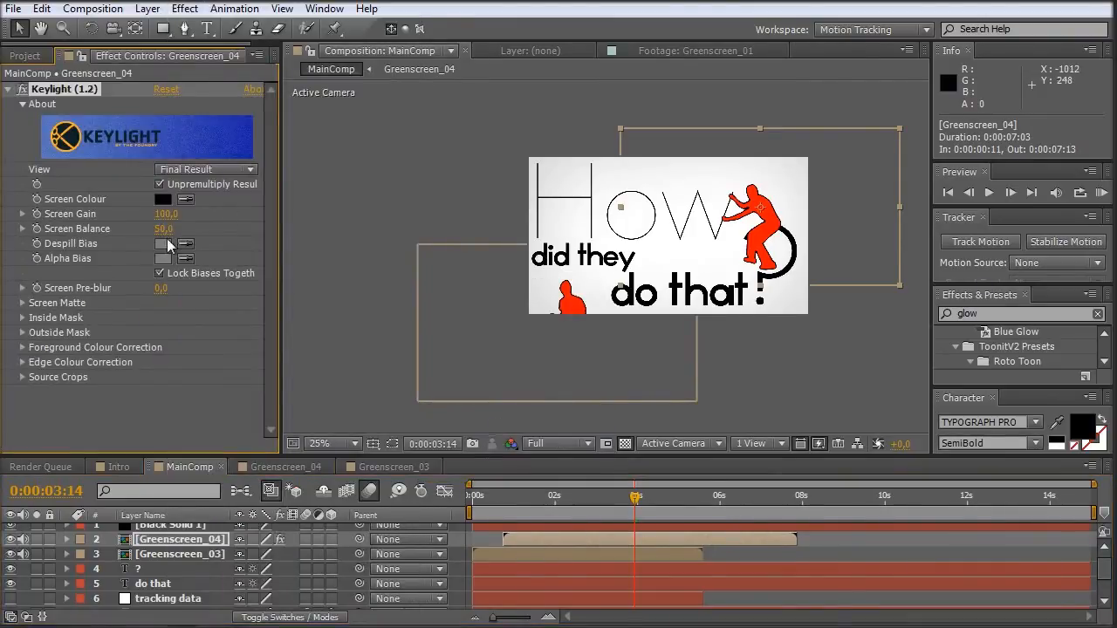
{"action": "left_click", "coordinate": [164, 199]}
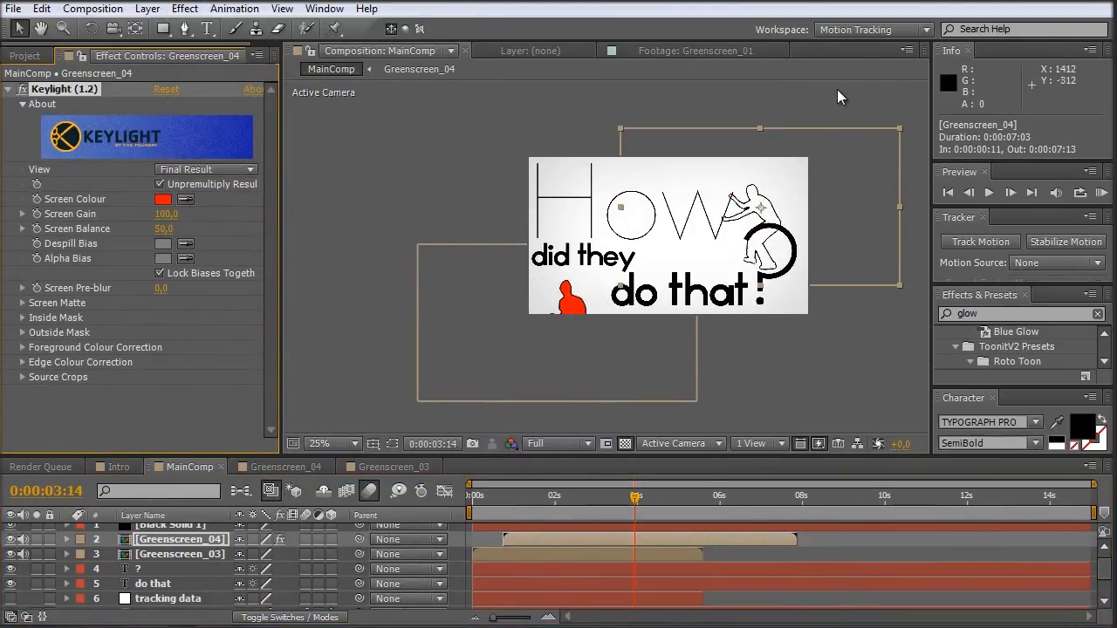
{"action": "mouse_move", "coordinate": [821, 96]}
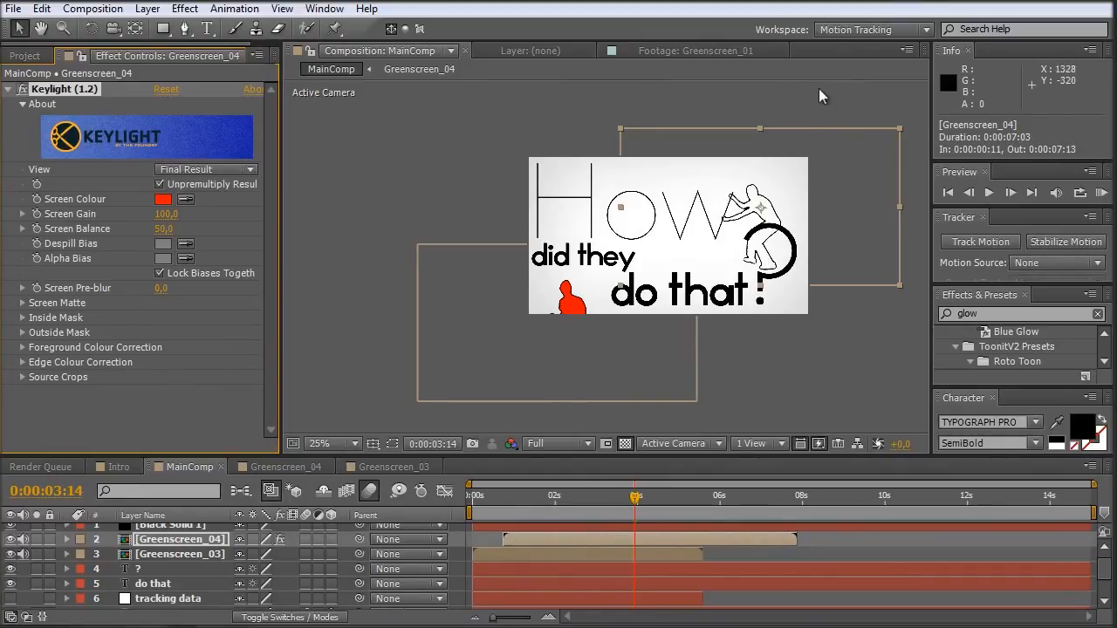
{"action": "left_click", "coordinate": [317, 443]}
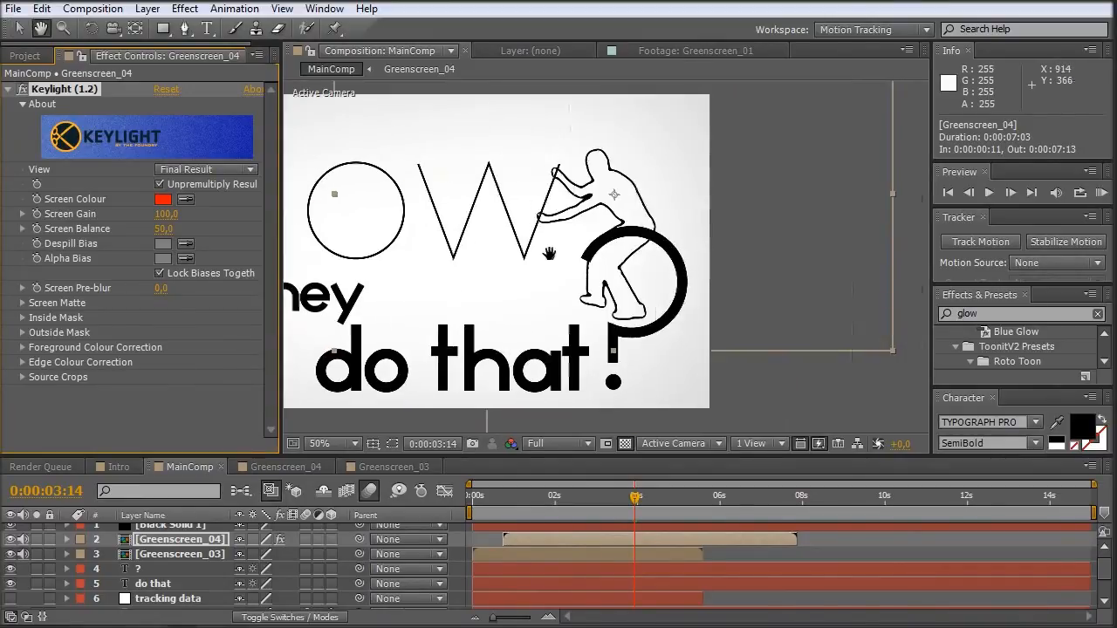
{"action": "left_click", "coordinate": [321, 444]}
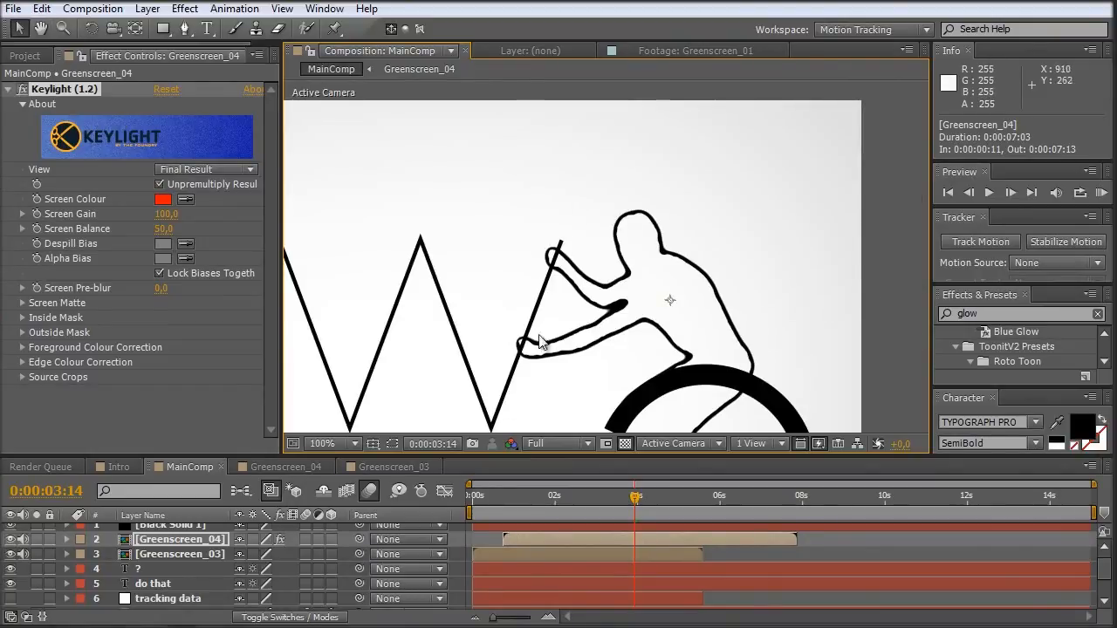
{"action": "left_click", "coordinate": [321, 443]}
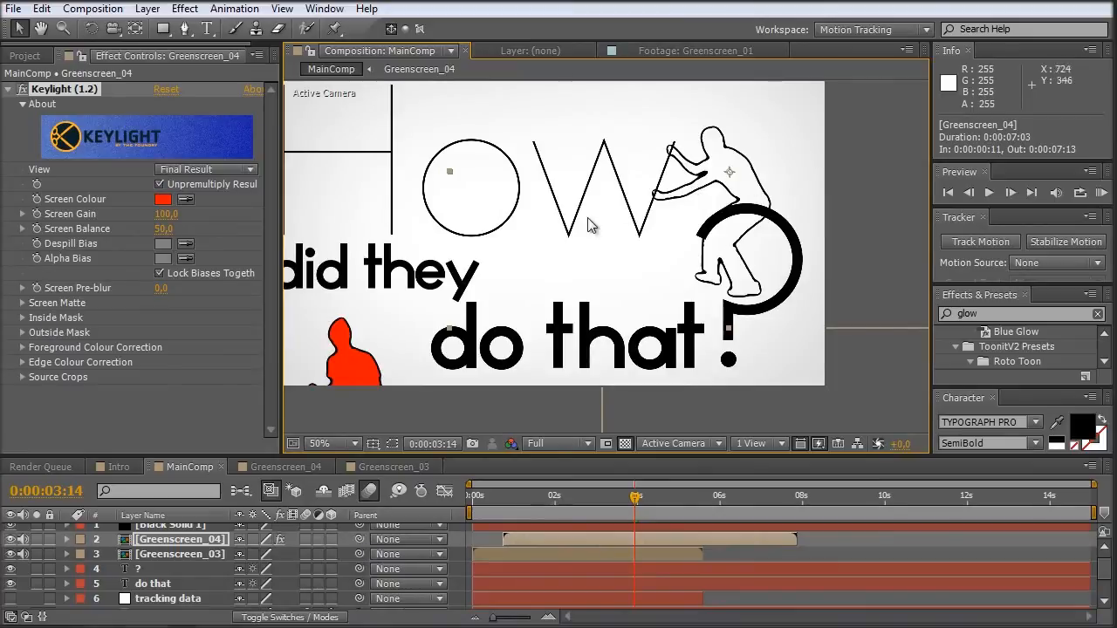
{"action": "mouse_move", "coordinate": [672, 230]}
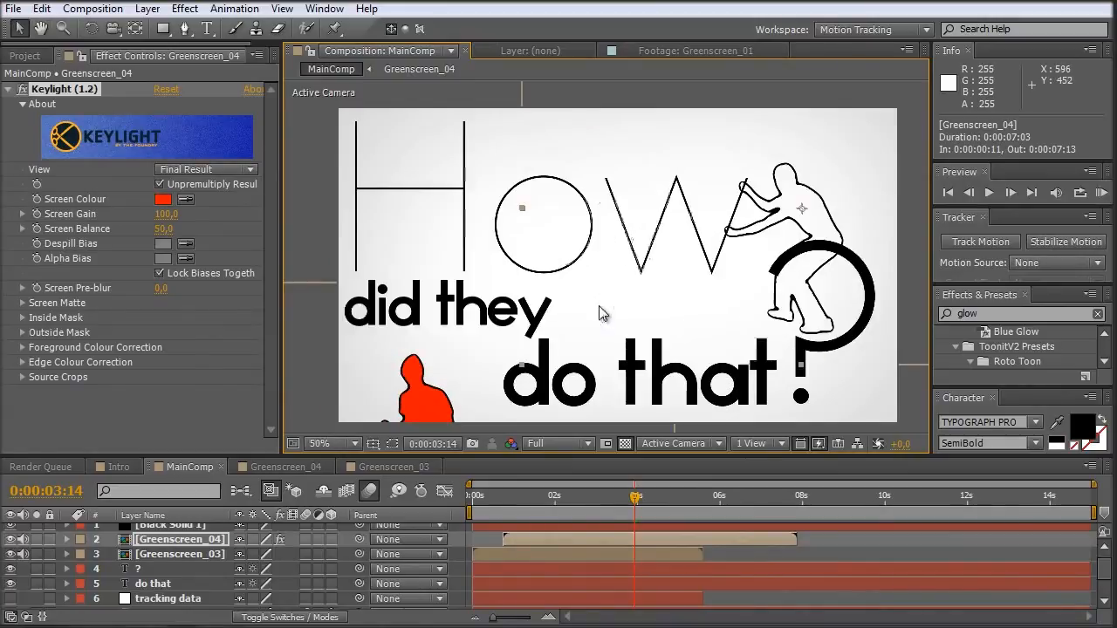
{"action": "mouse_move", "coordinate": [664, 297]}
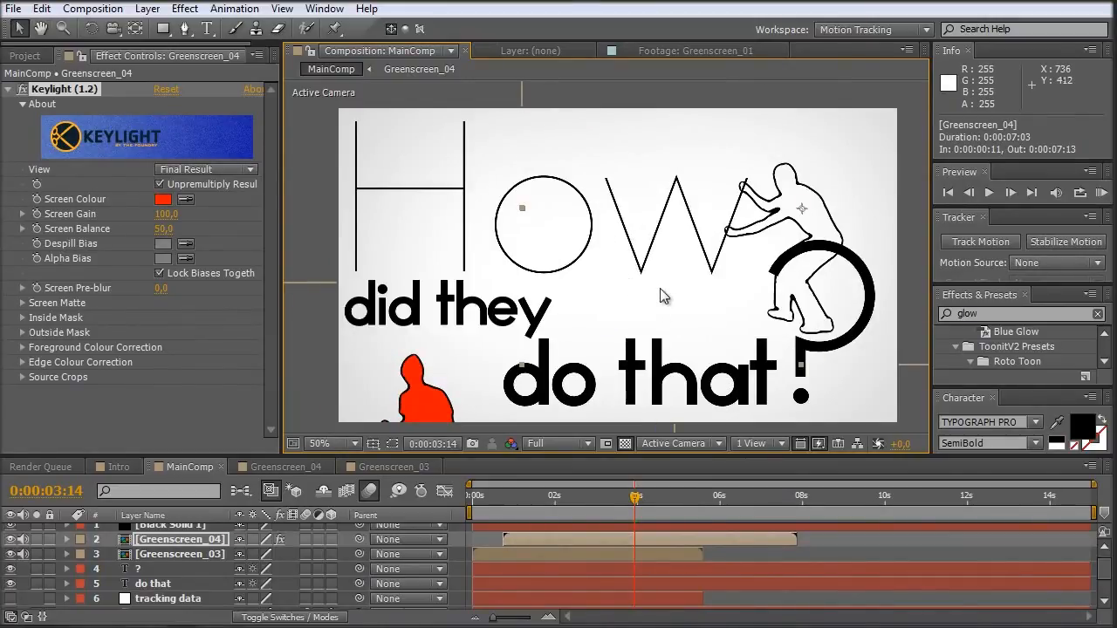
{"action": "mouse_move", "coordinate": [702, 534]}
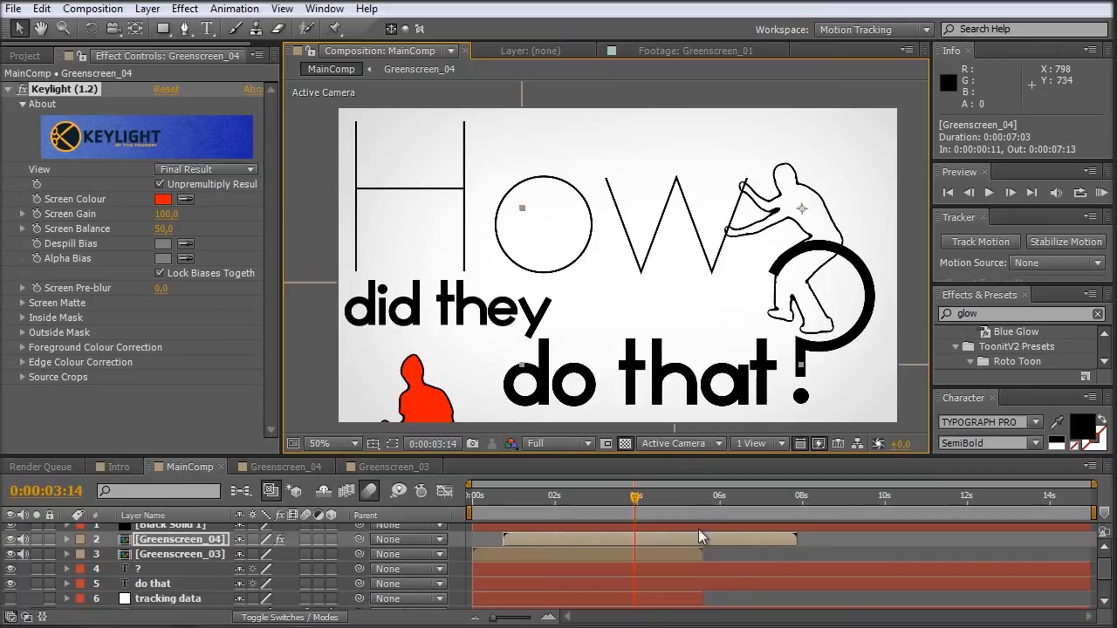